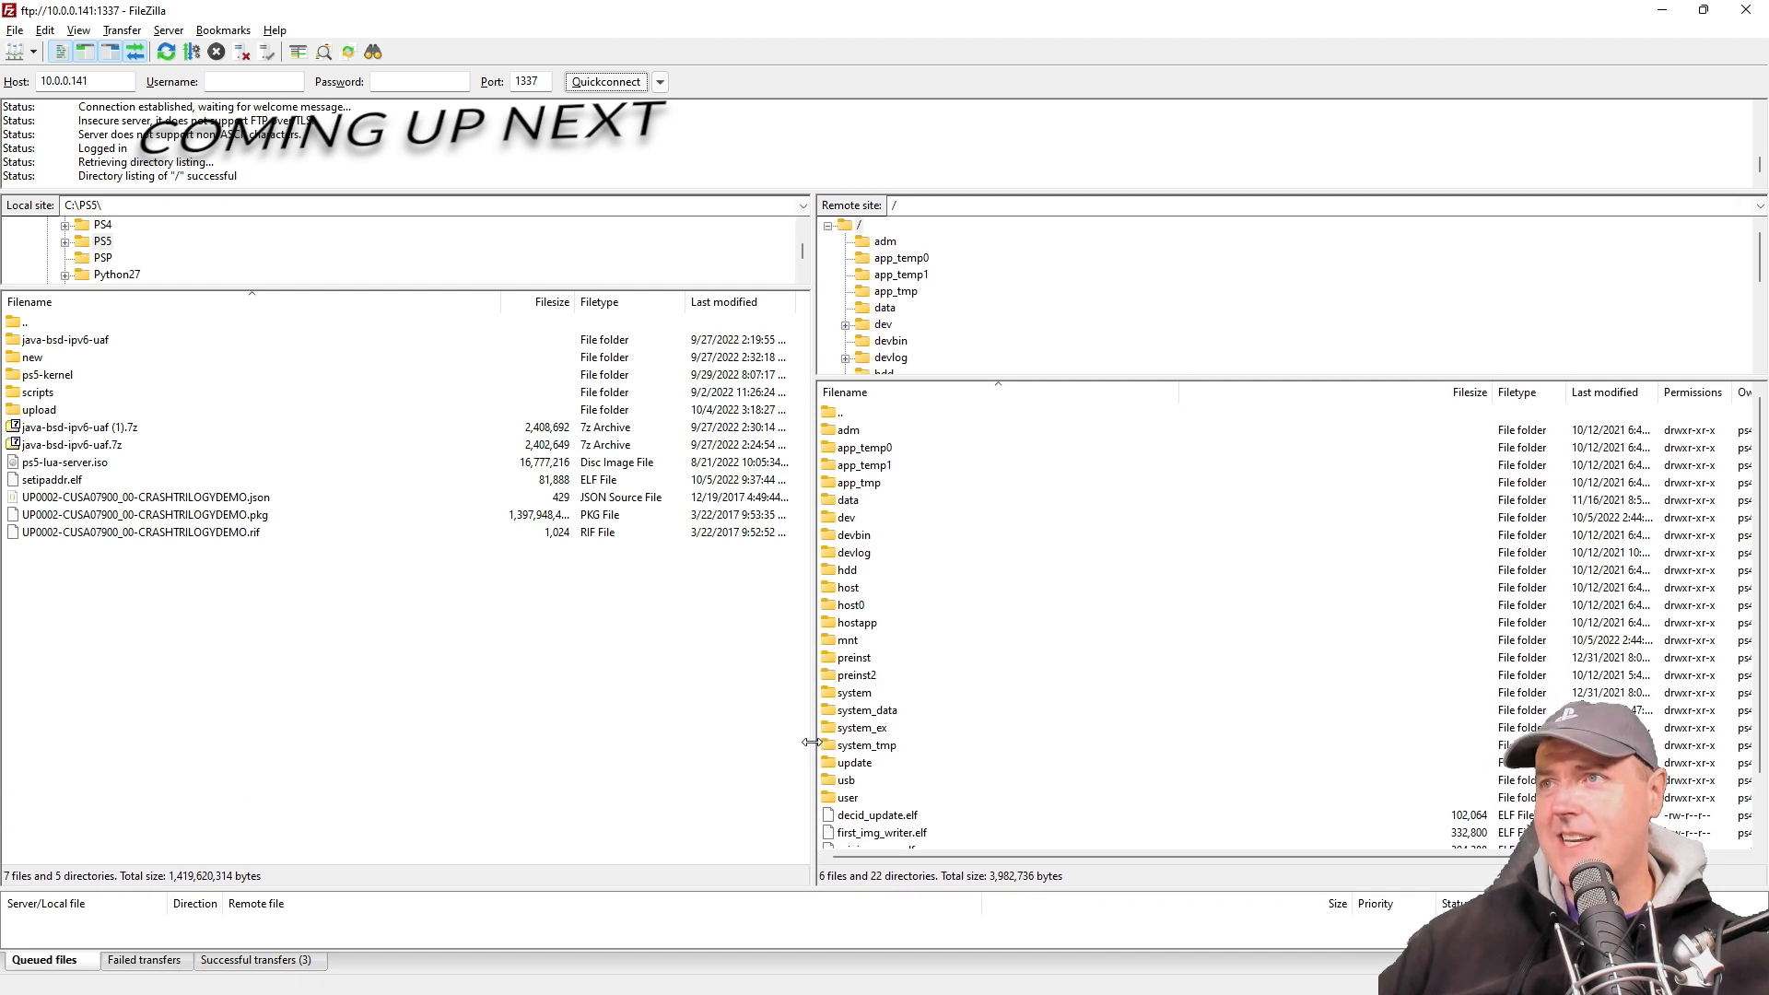
pyautogui.moveTo(1079, 610)
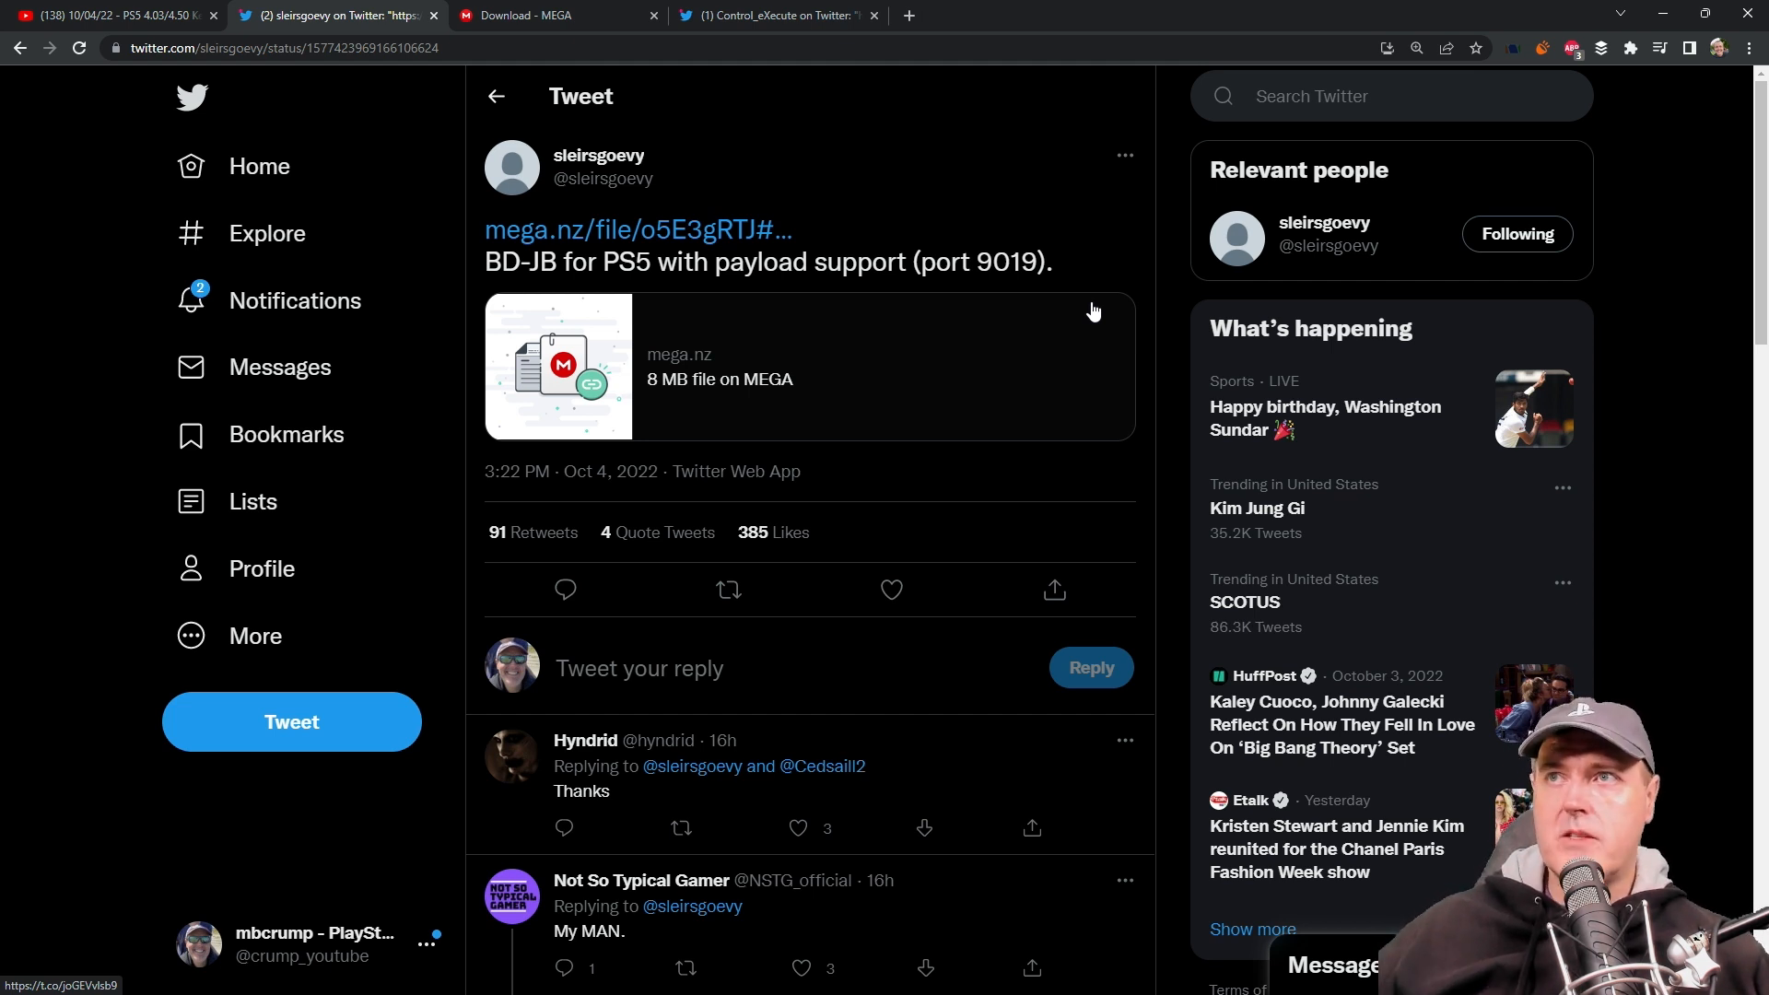
pyautogui.moveTo(1075, 319)
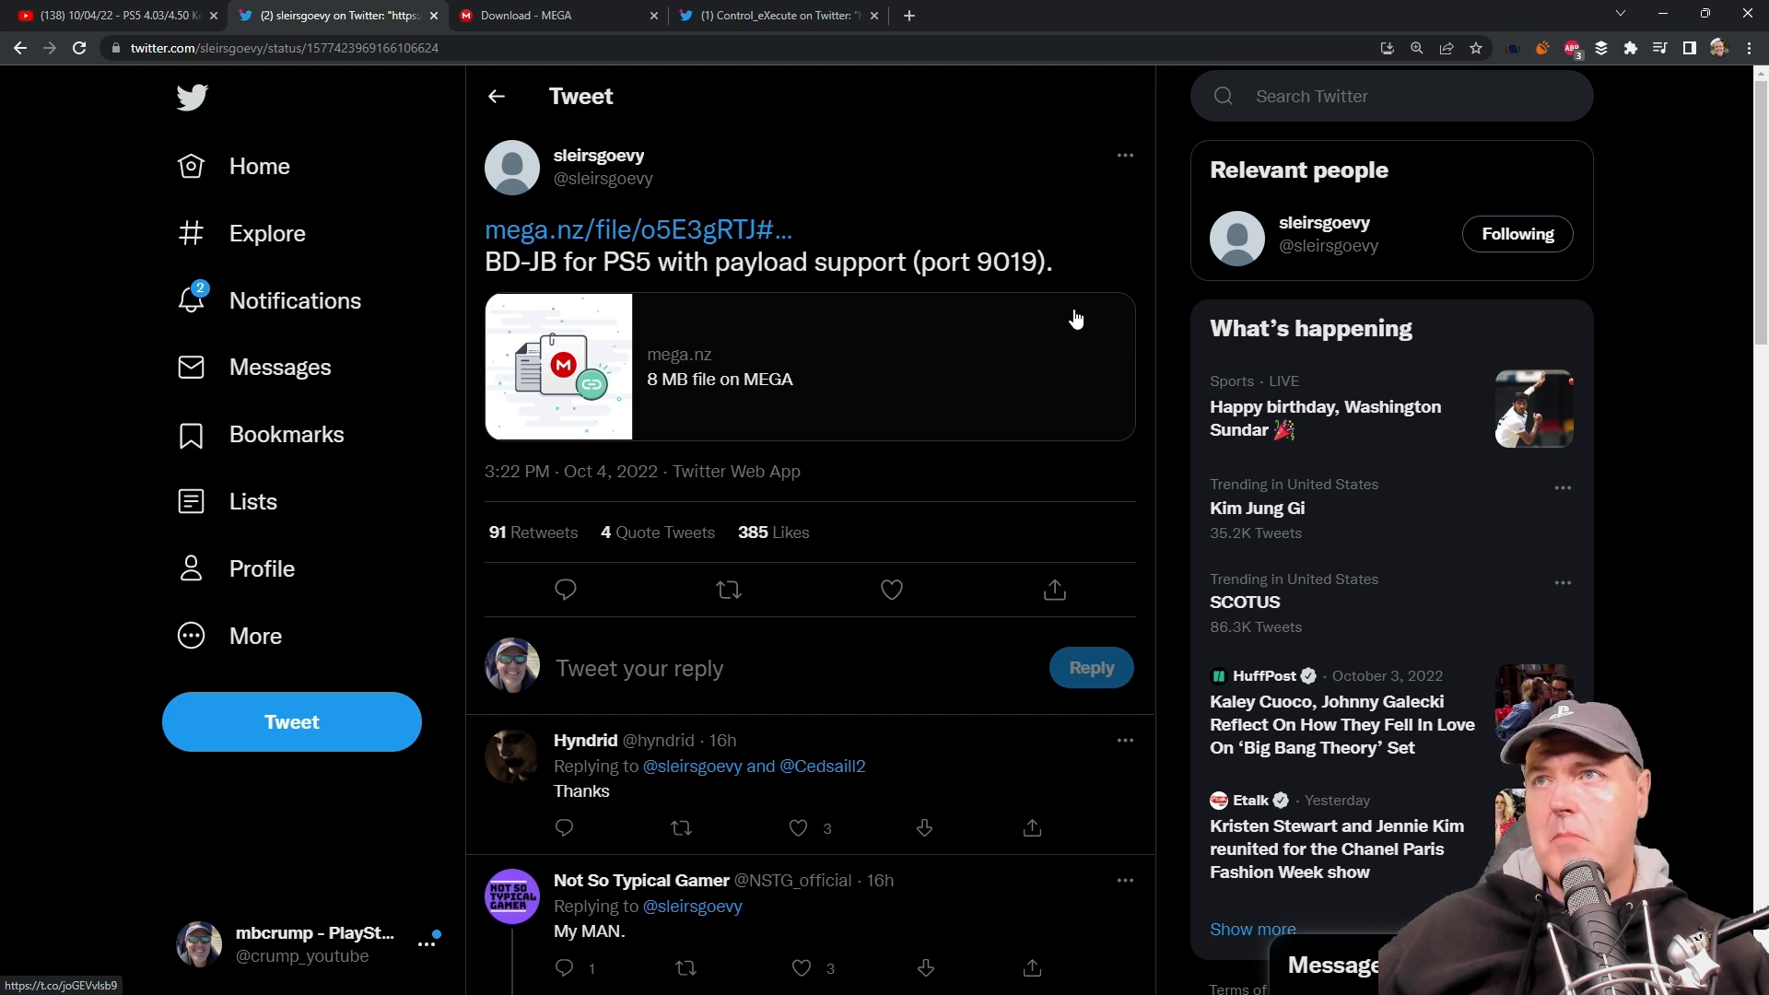
pyautogui.moveTo(967, 324)
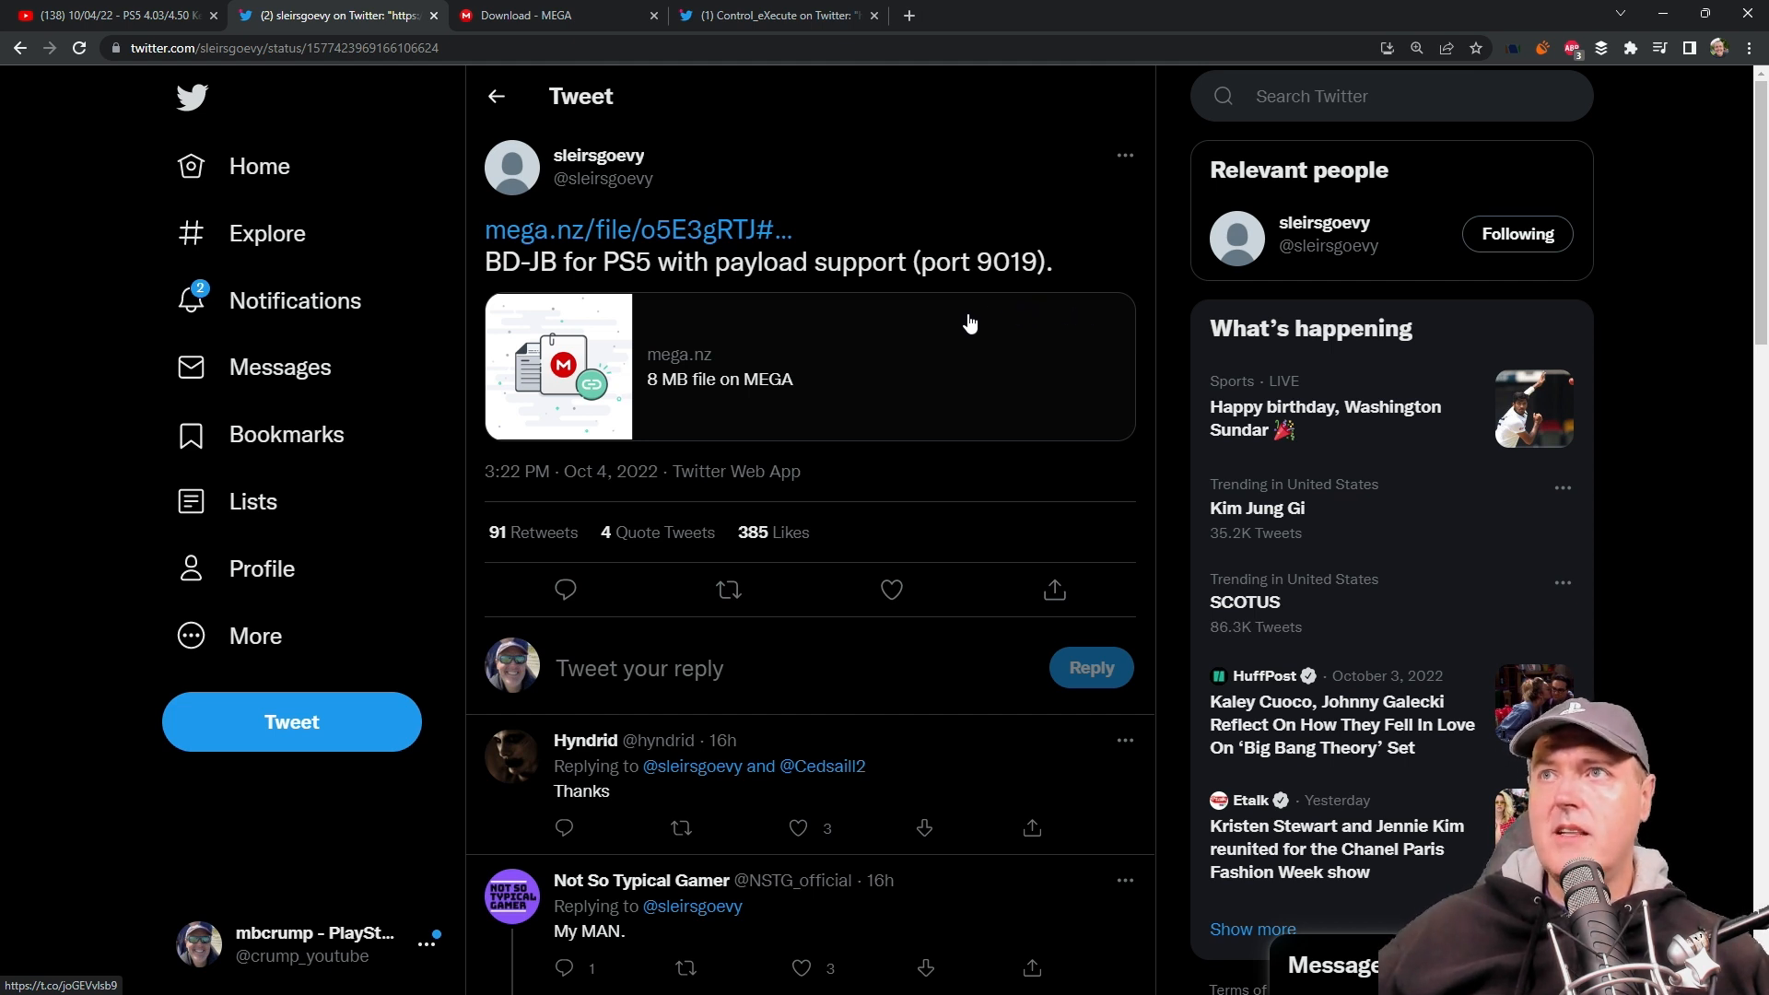
pyautogui.moveTo(764, 385)
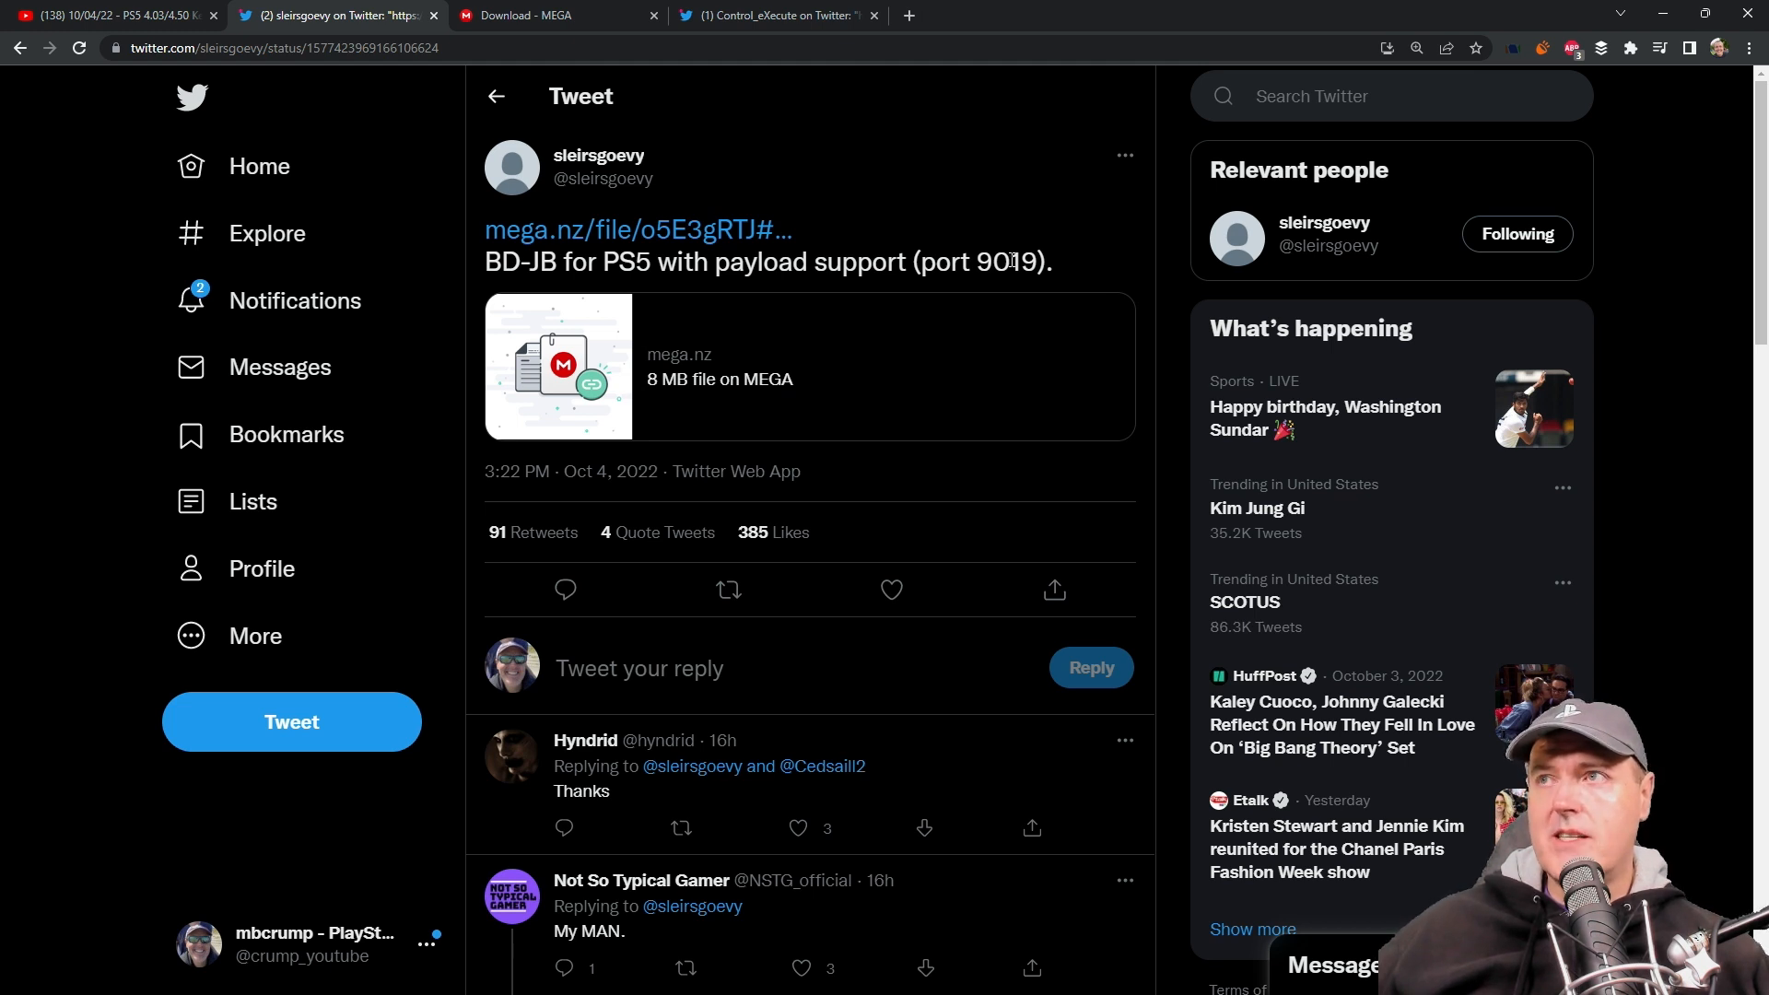
pyautogui.moveTo(808, 398)
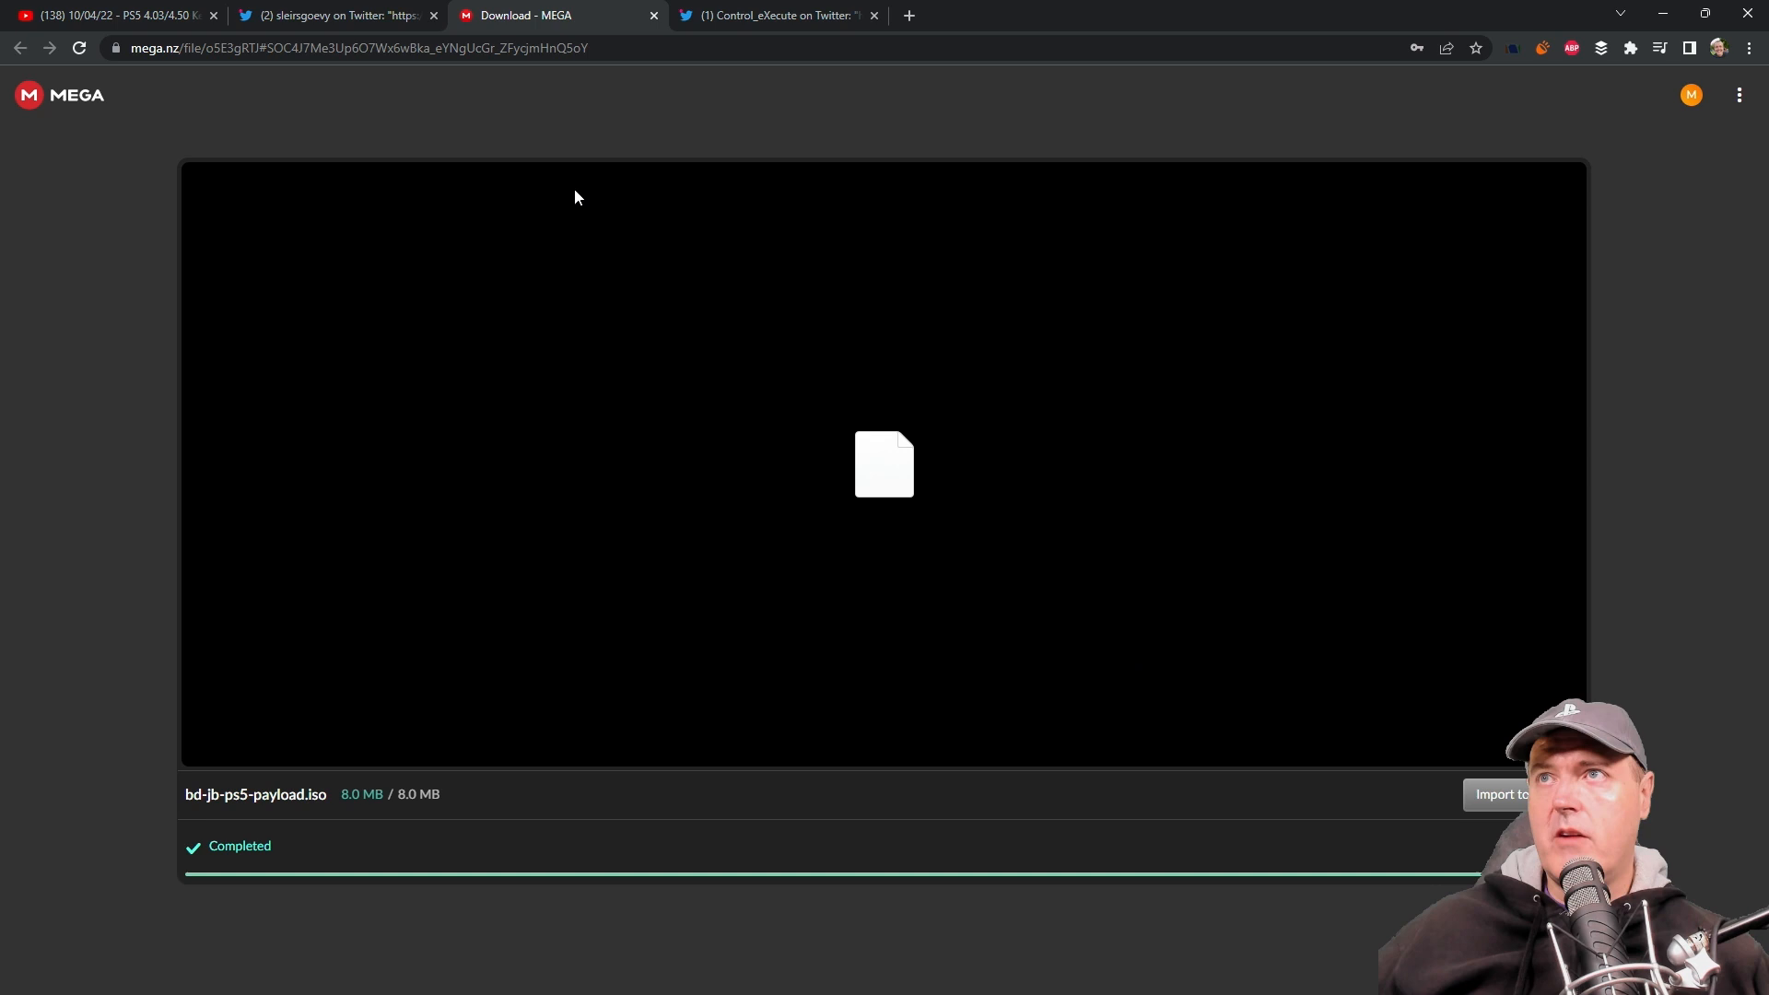
pyautogui.moveTo(441, 763)
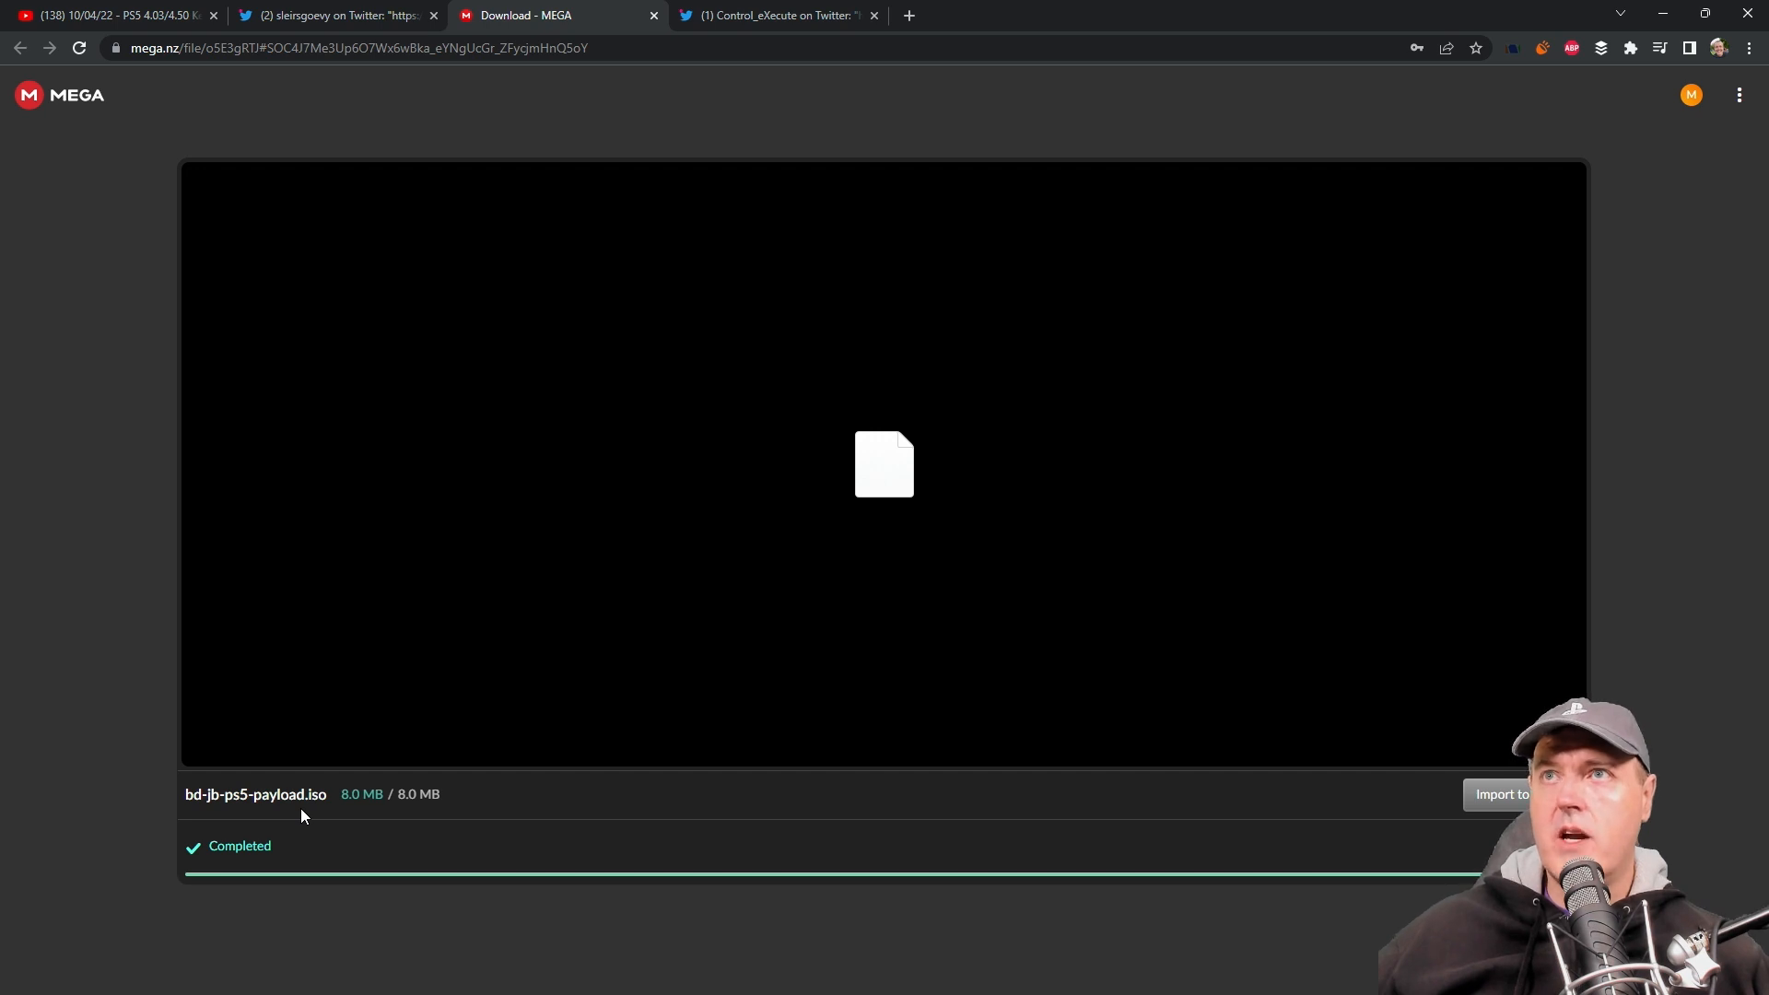
pyautogui.moveTo(271, 527)
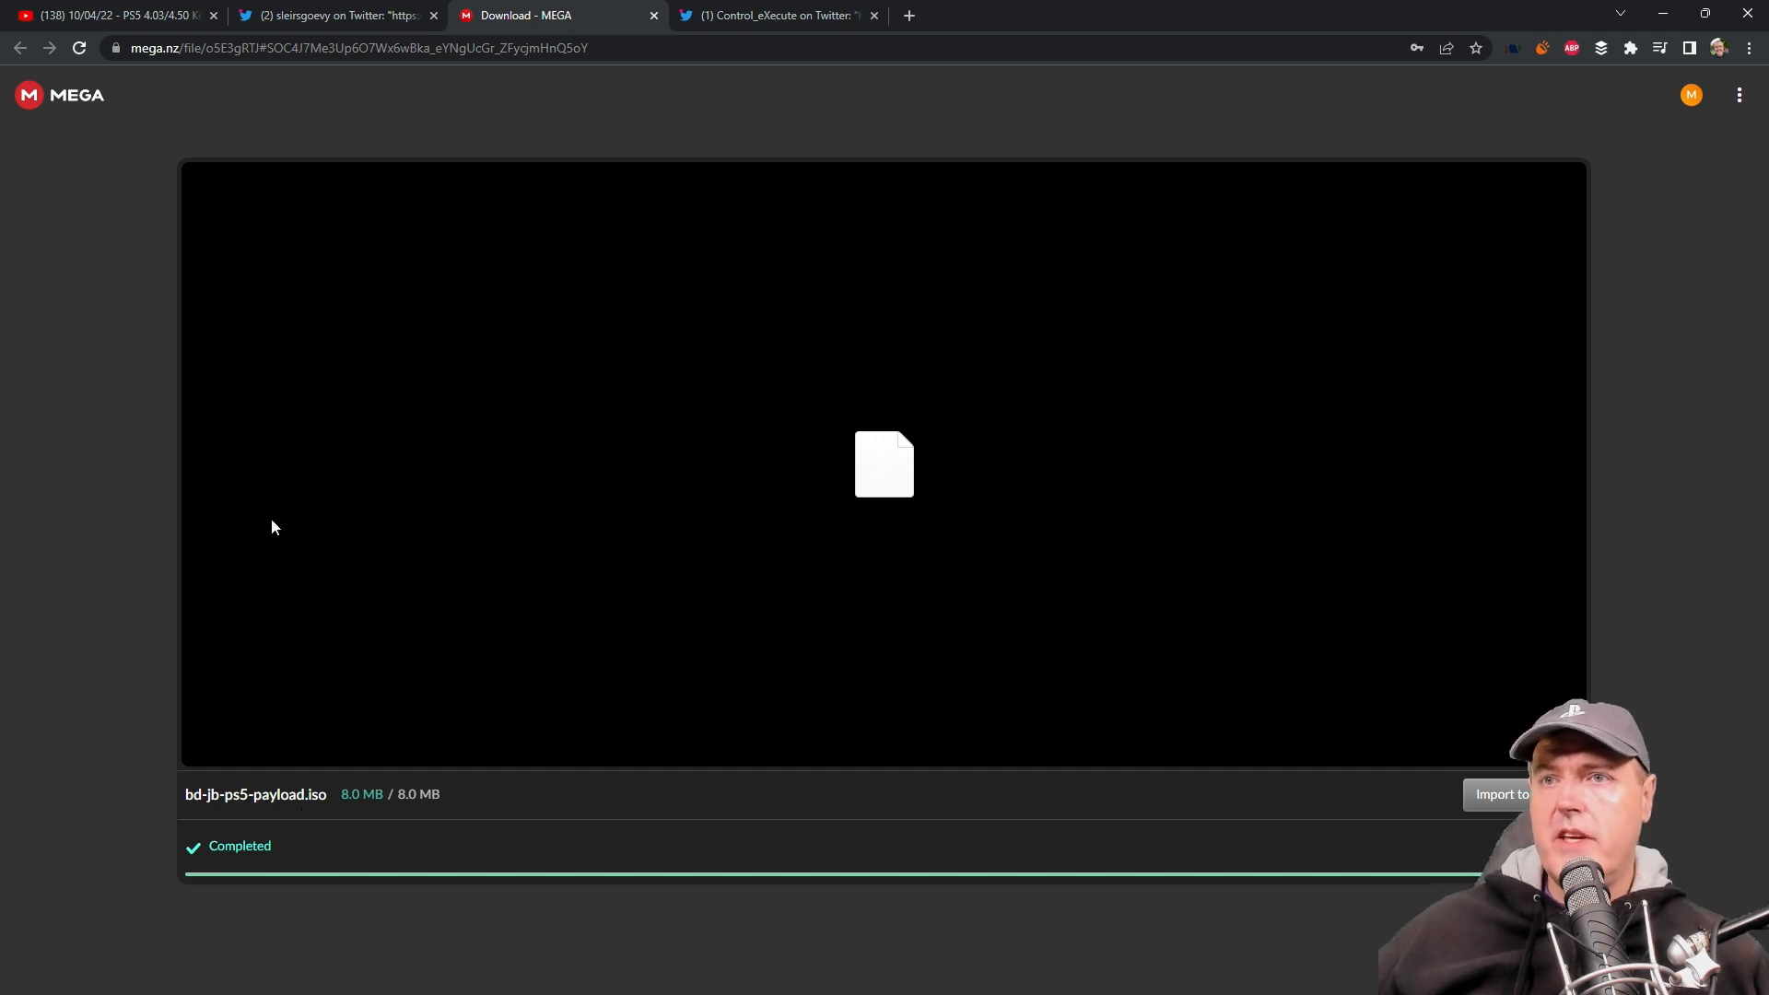
# Switch to the Twitter thread sharing the FTP payload.bin after the ISO download finishes
pyautogui.click(776, 15)
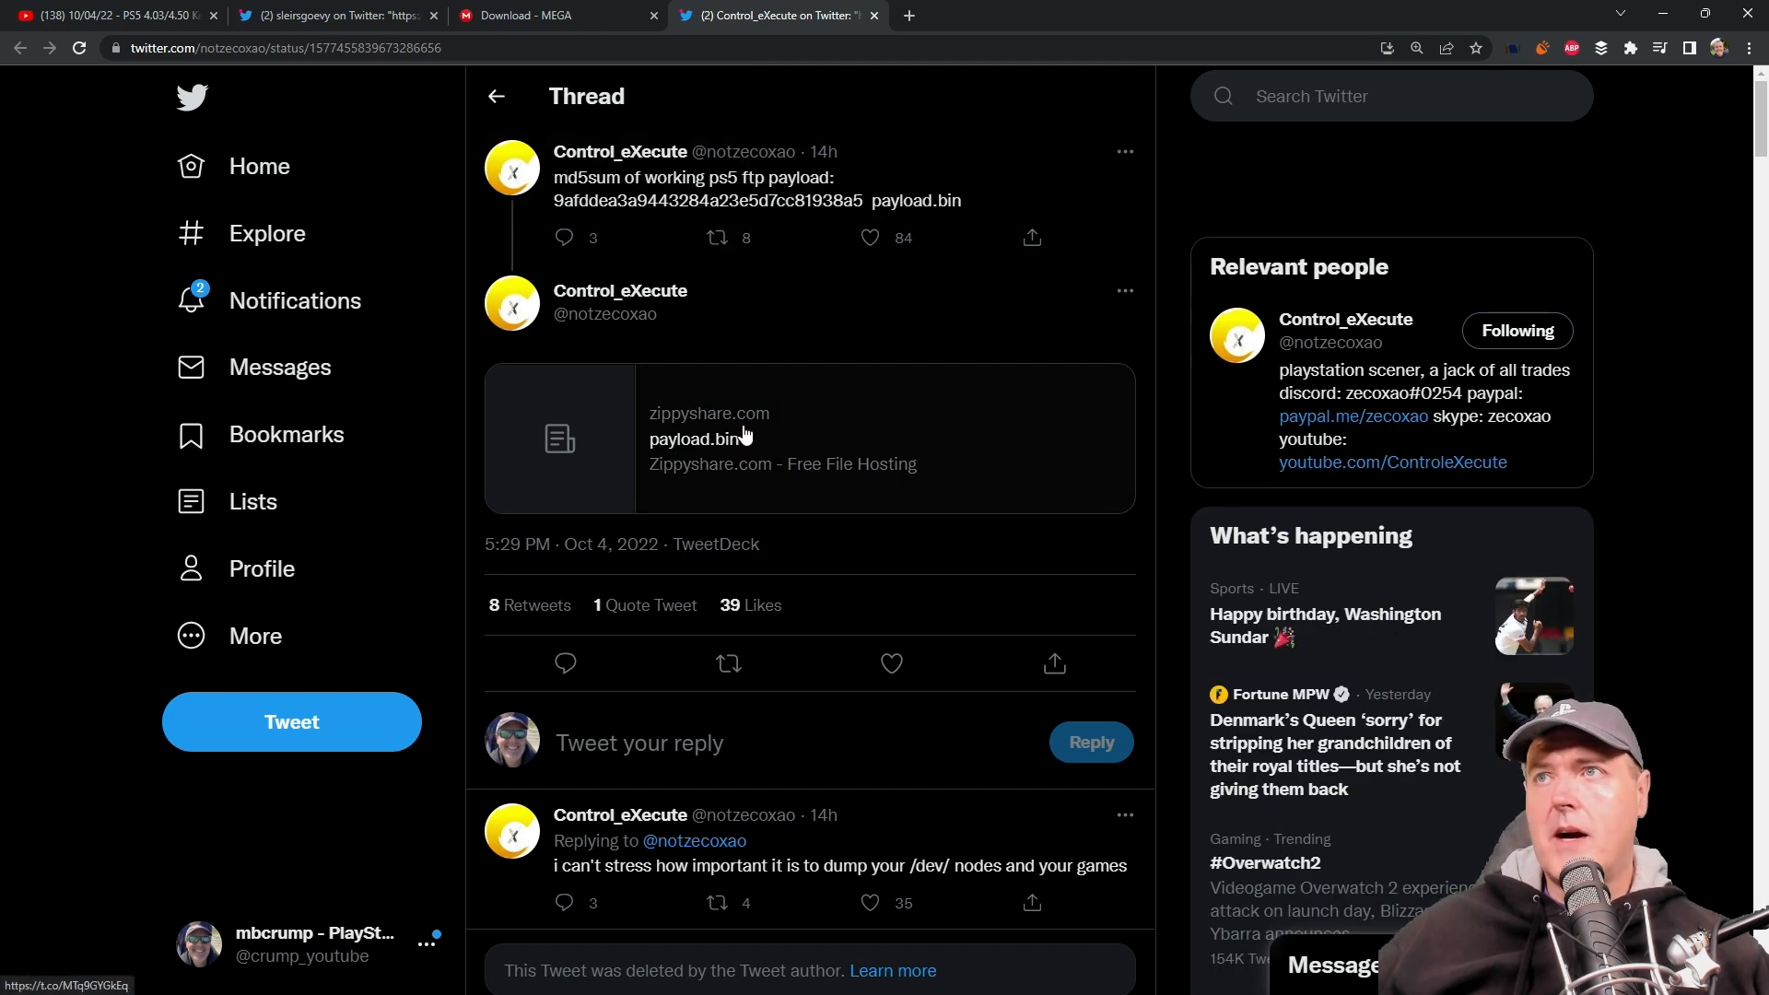
pyautogui.moveTo(750, 459)
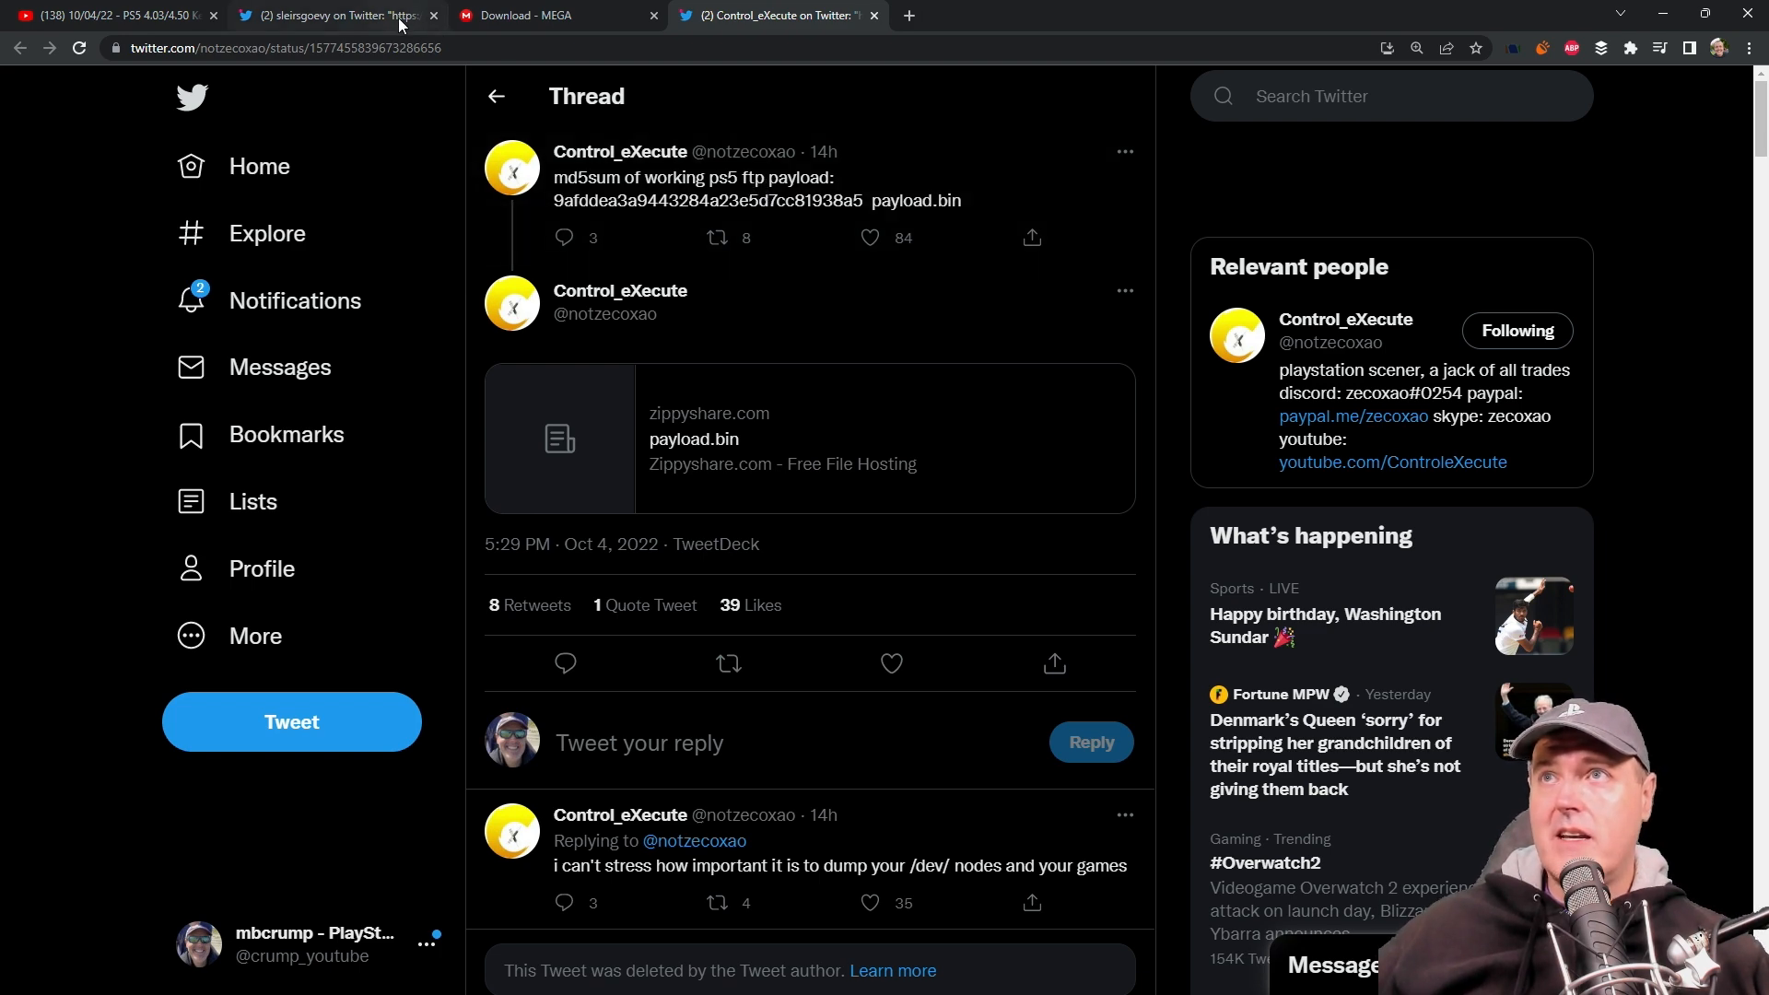
pyautogui.click(328, 15)
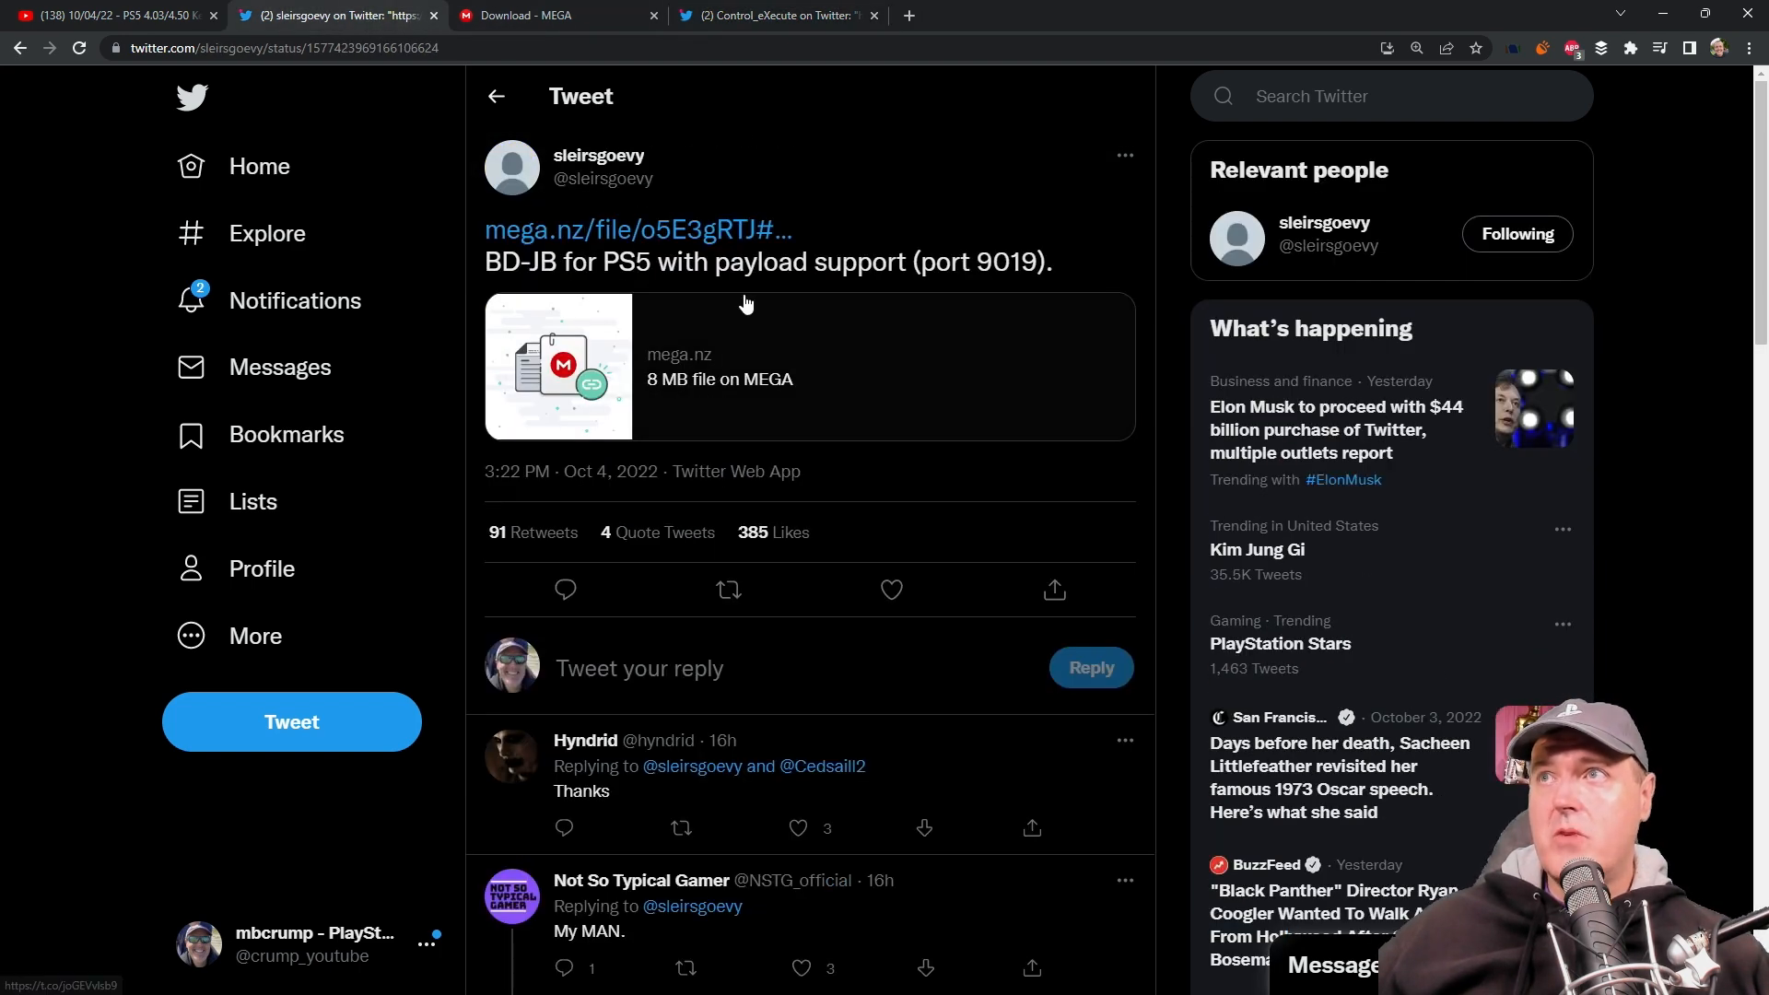
pyautogui.click(772, 16)
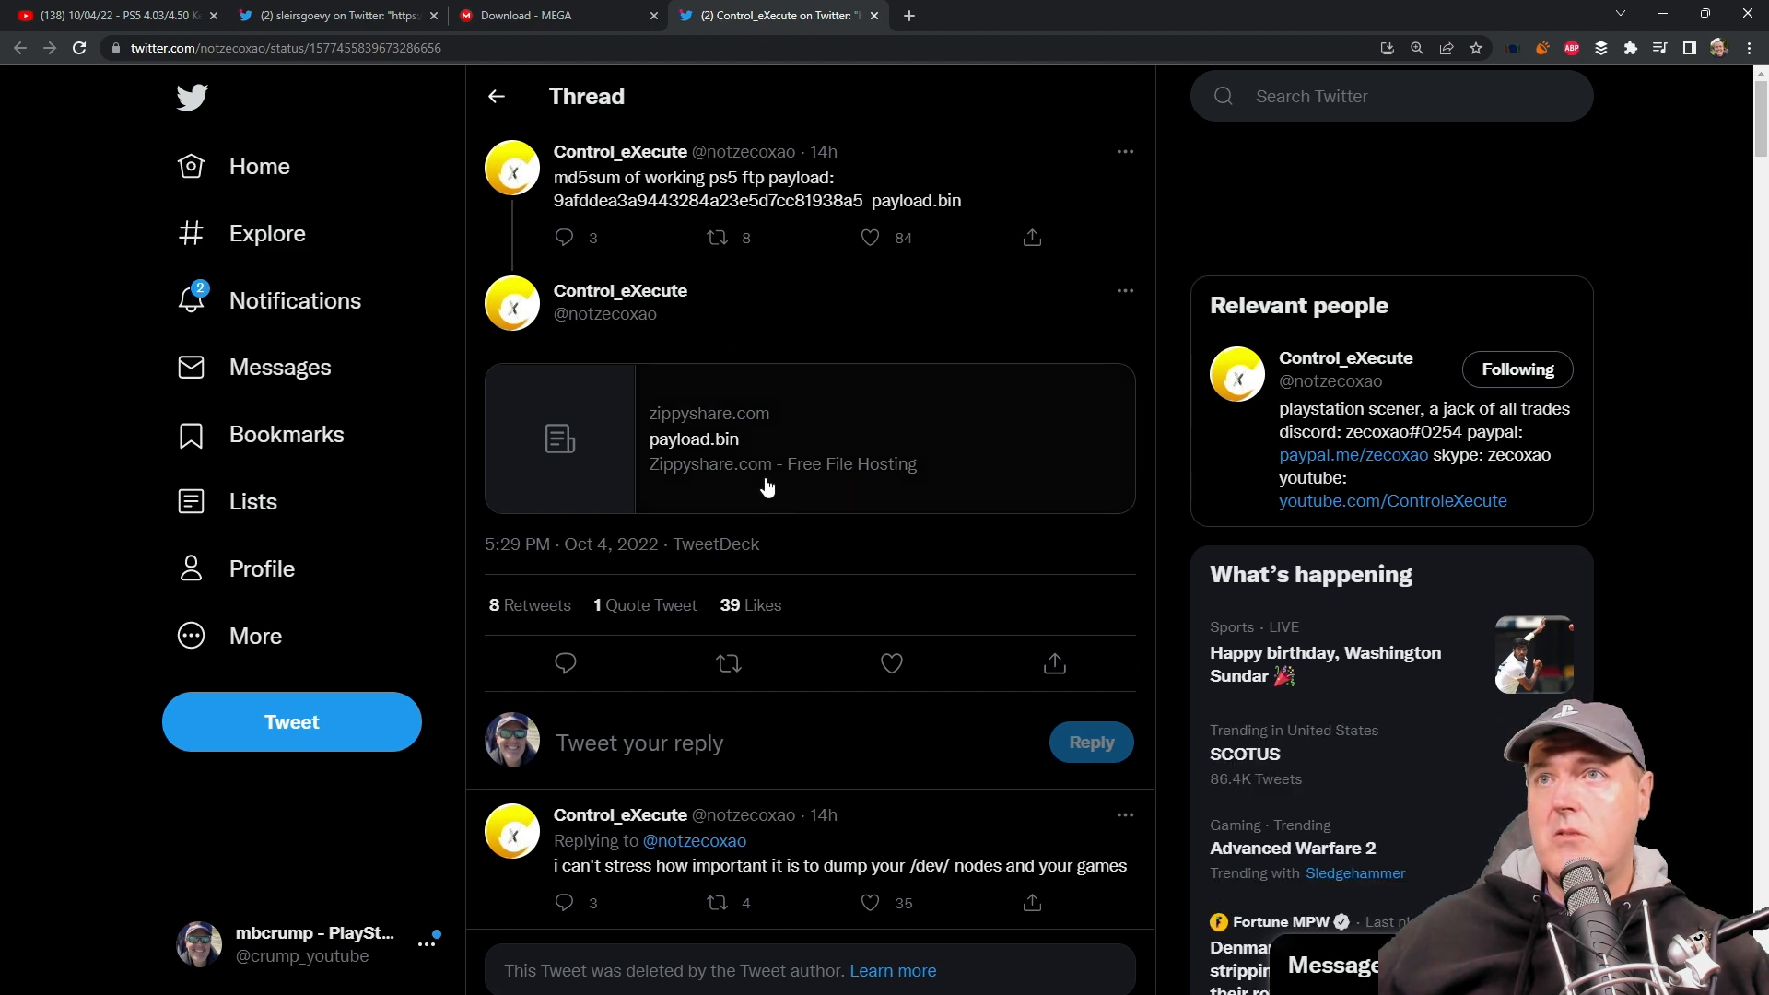
pyautogui.moveTo(126, 531)
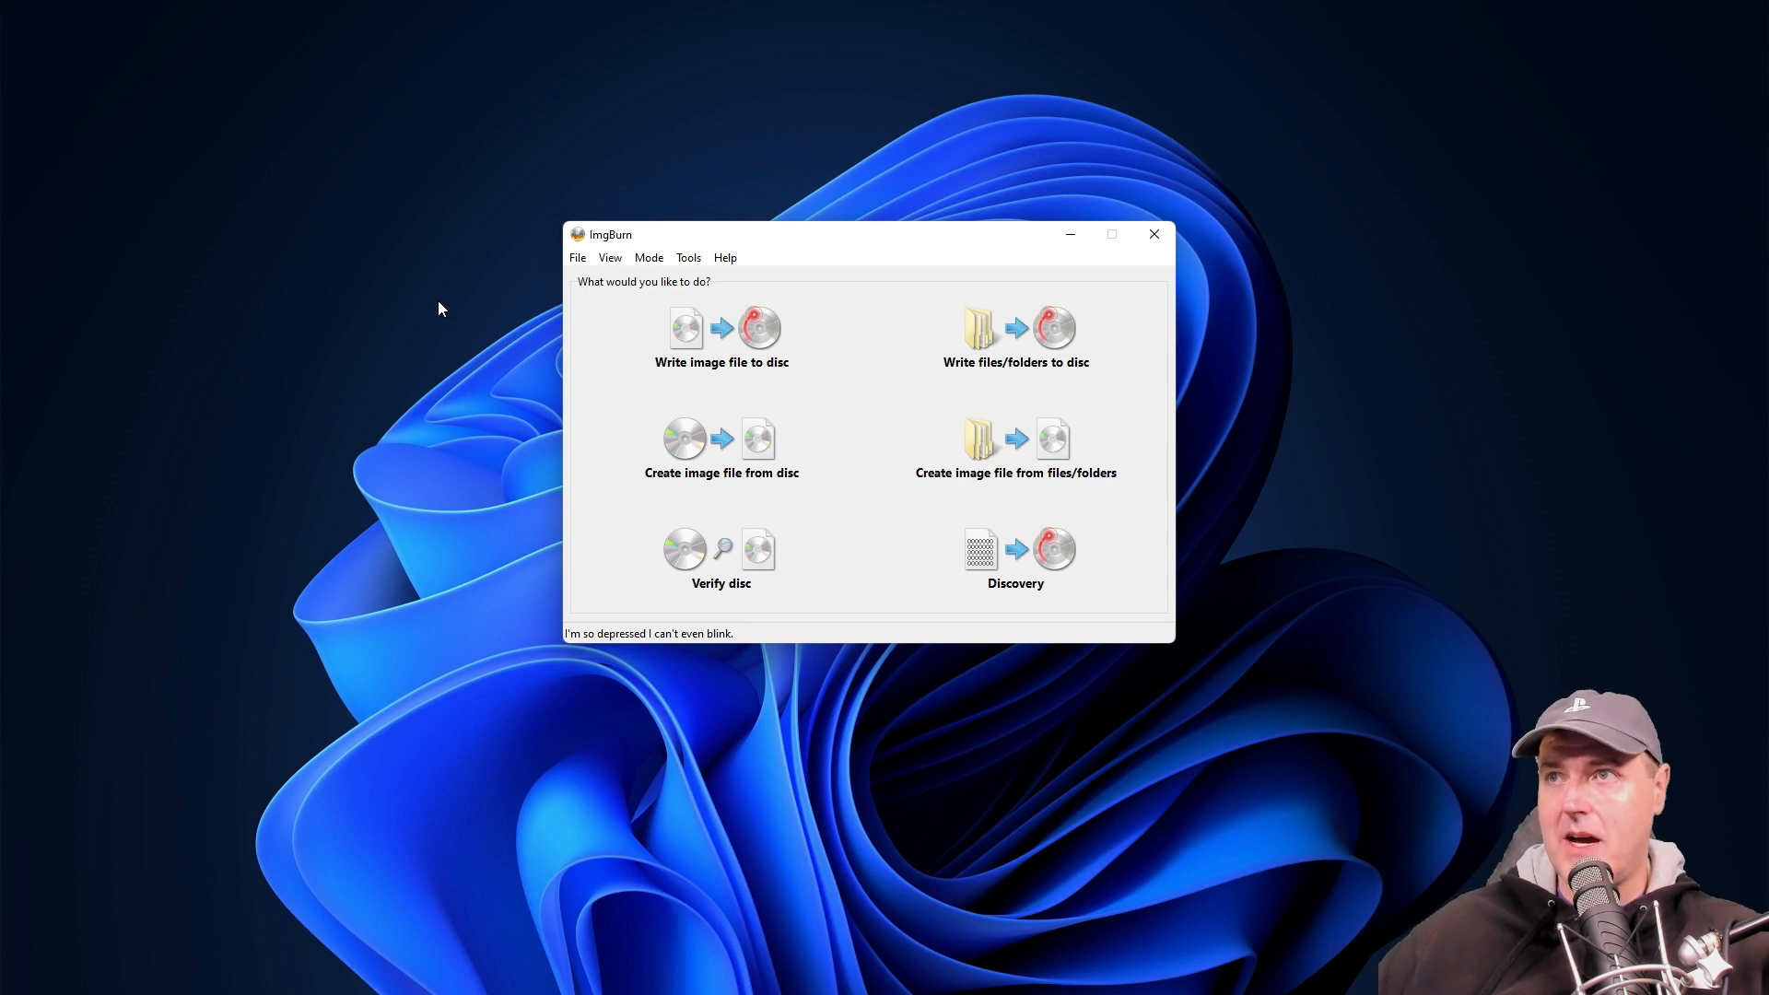
pyautogui.moveTo(619, 244)
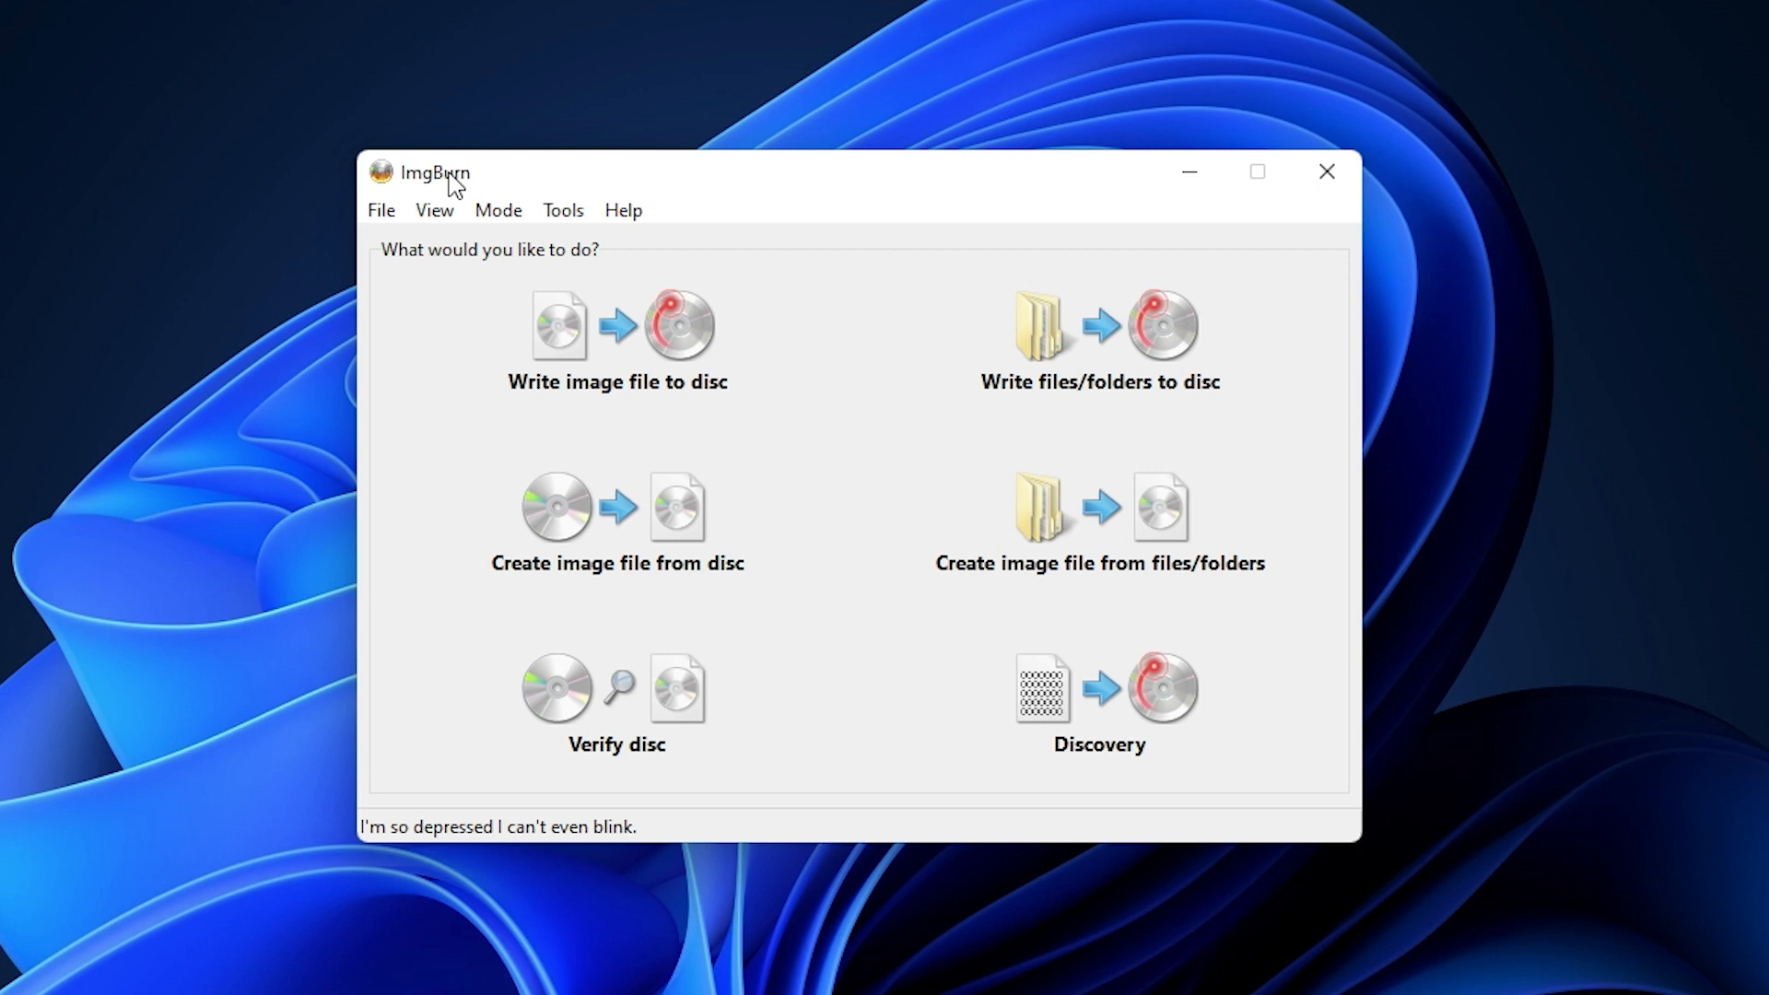
pyautogui.moveTo(626, 354)
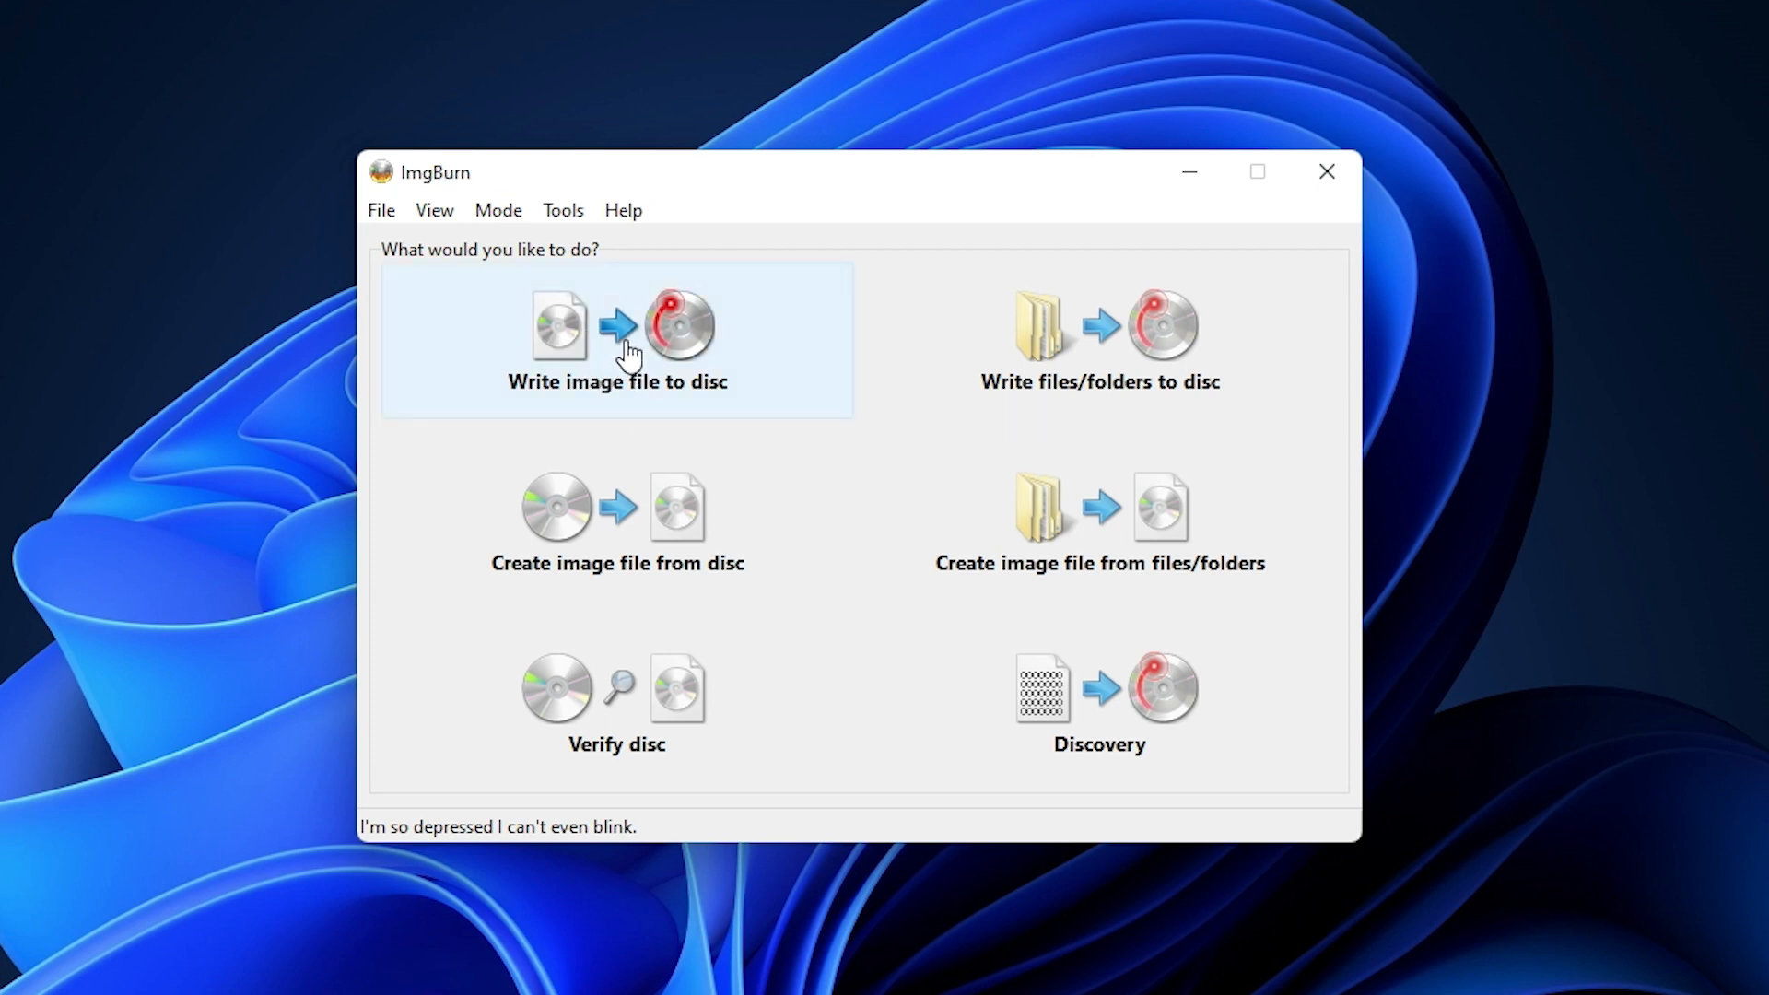
# Write bd-jb-ps5-payload.iso to the BD-RE disc, overwriting its existing contents
pyautogui.click(616, 339)
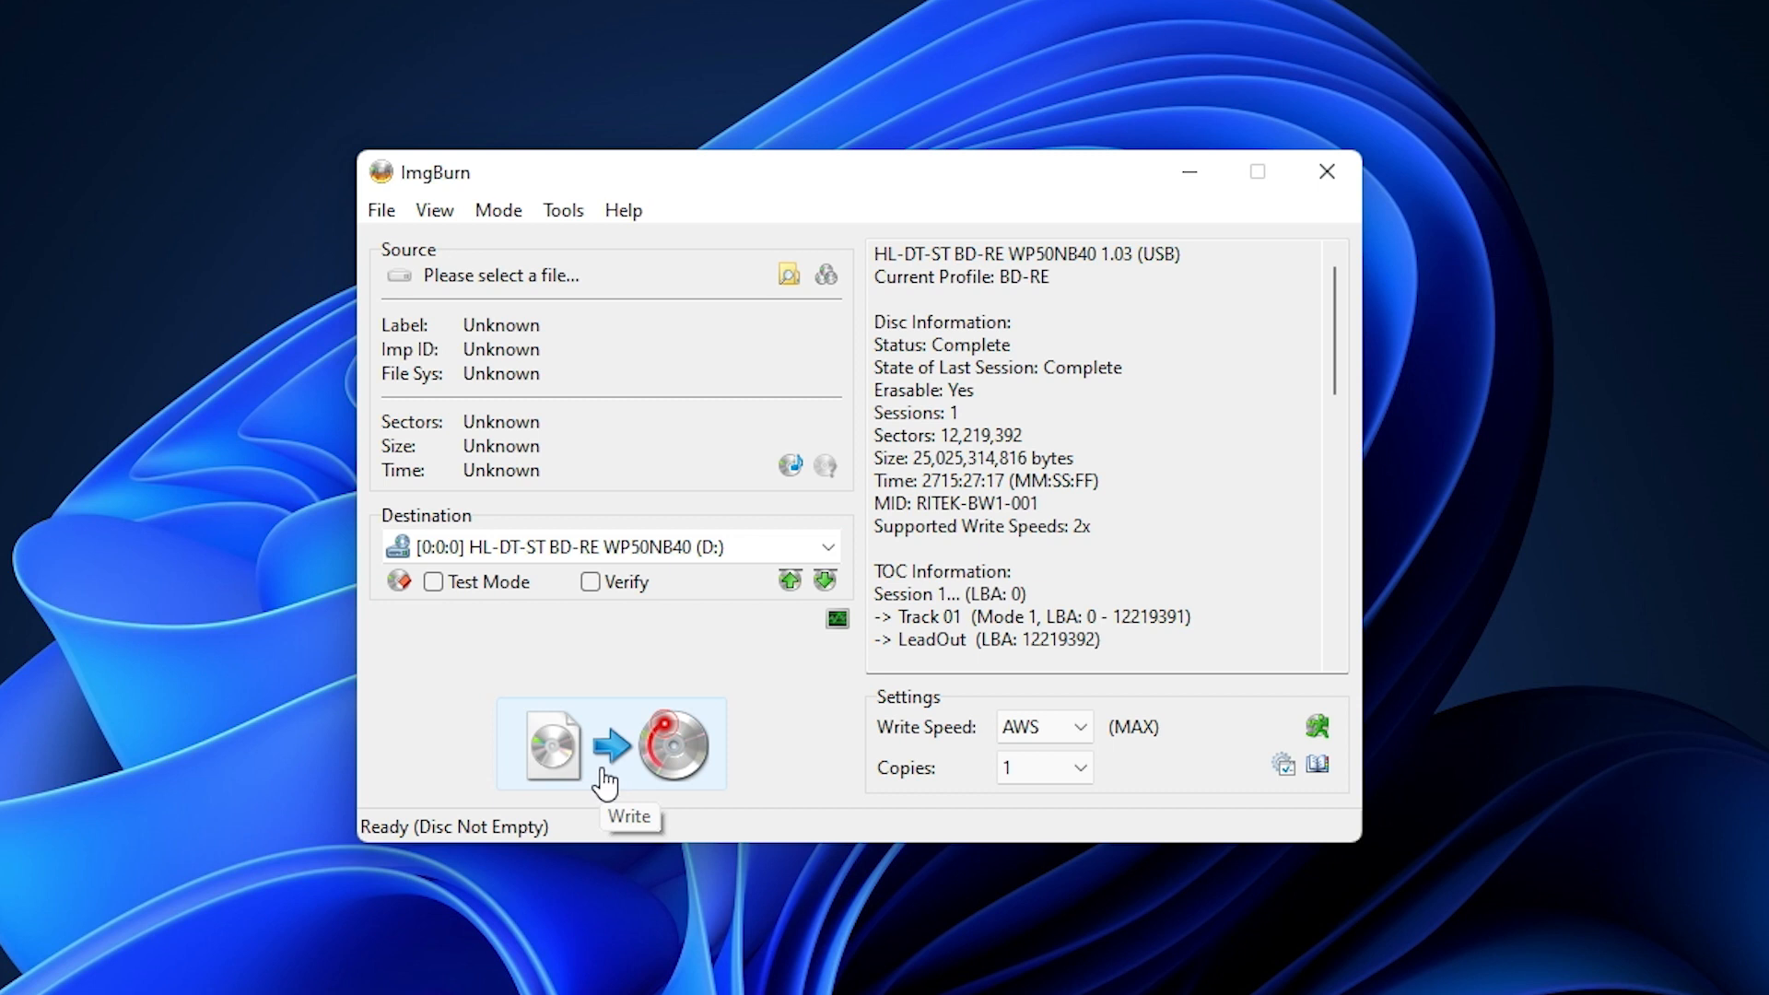
pyautogui.moveTo(531, 848)
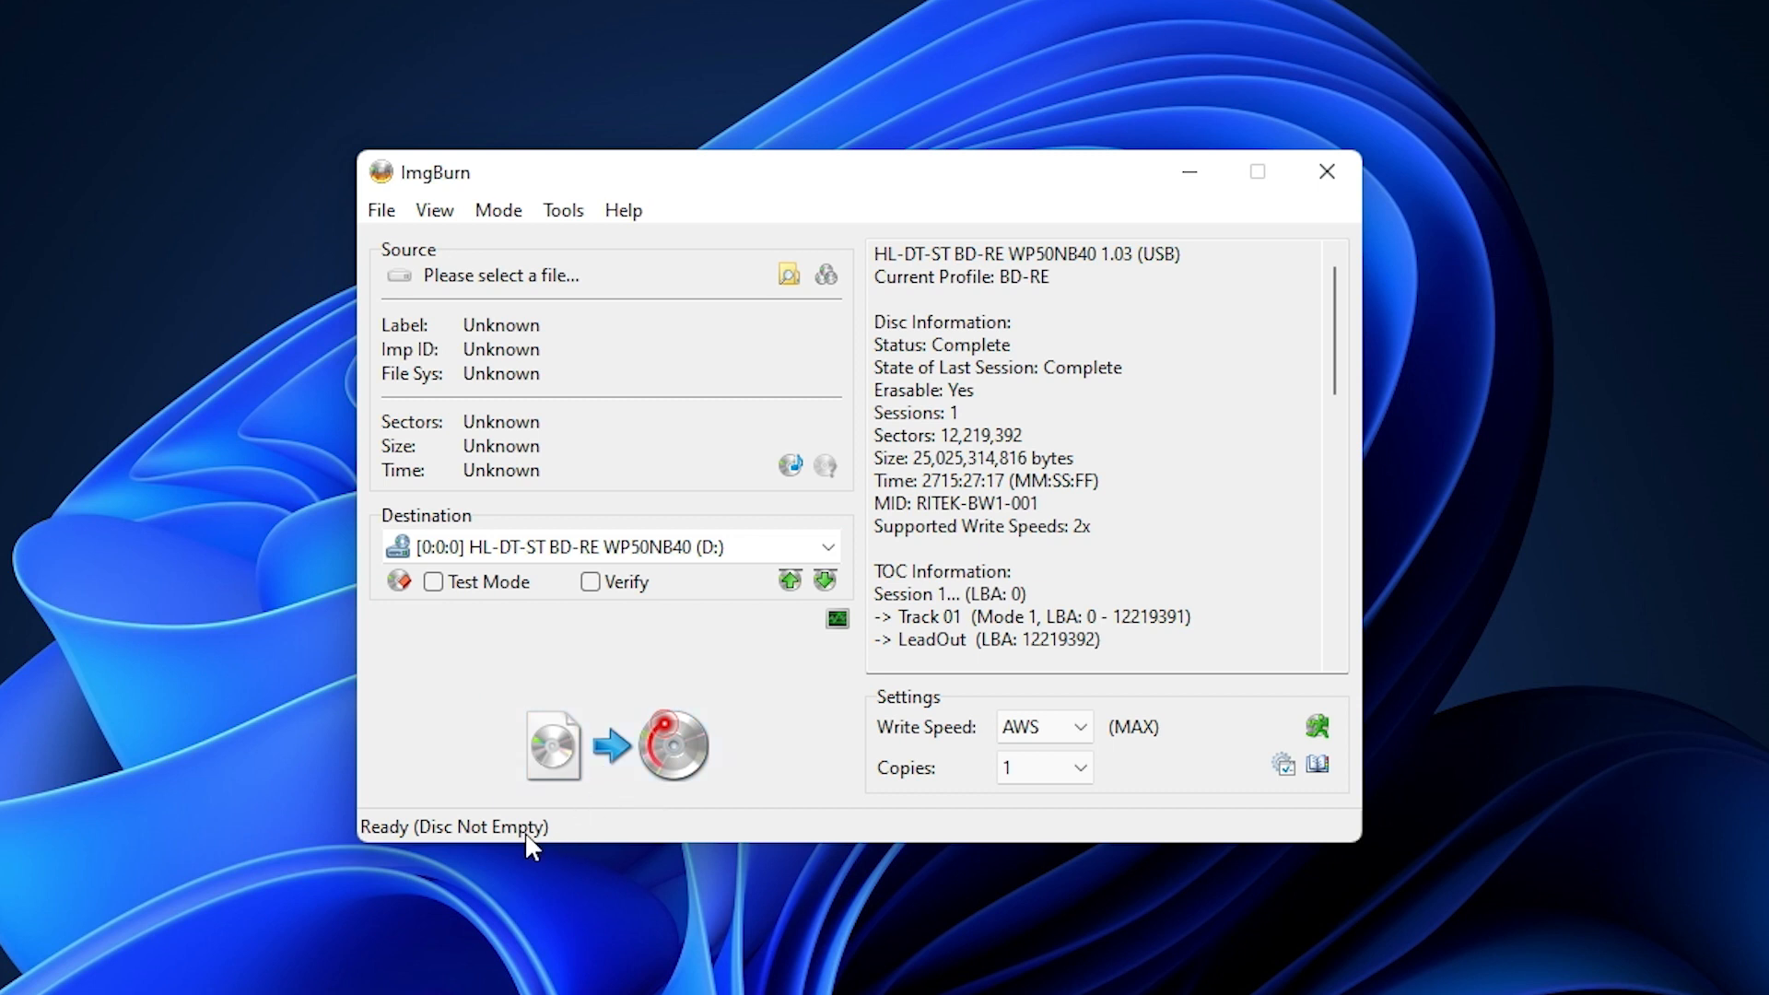
pyautogui.moveTo(790, 274)
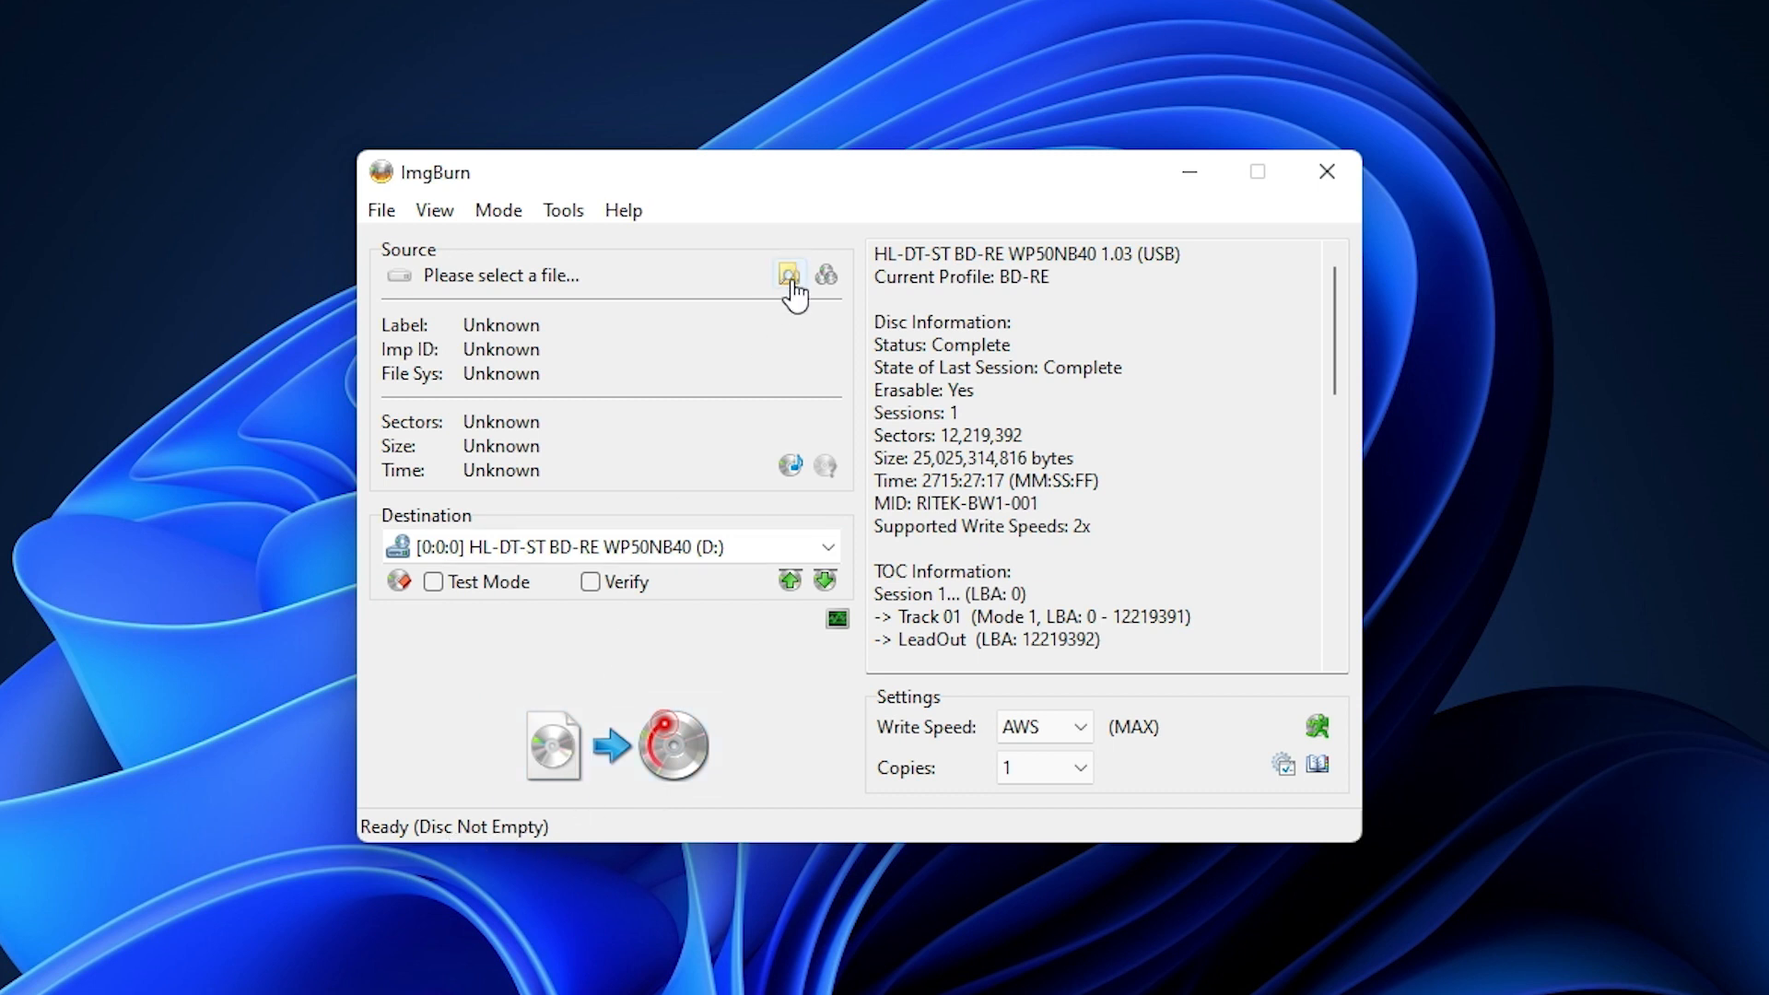
pyautogui.click(789, 275)
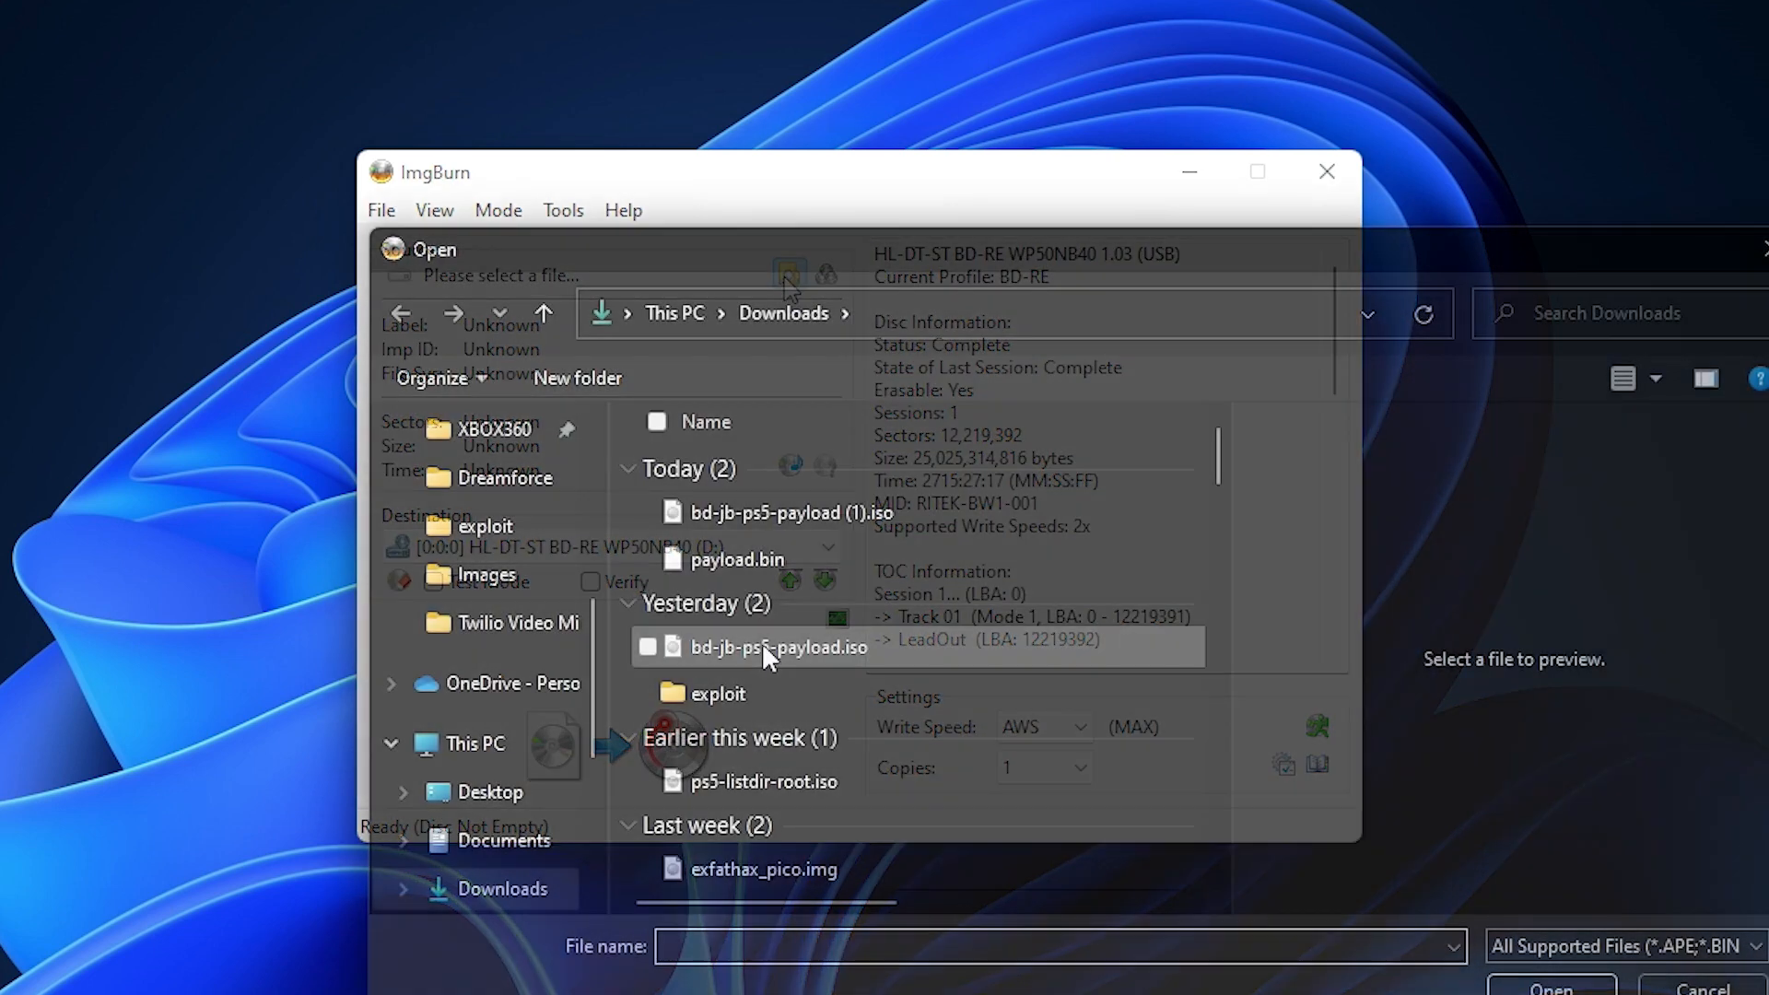
pyautogui.doubleClick(778, 647)
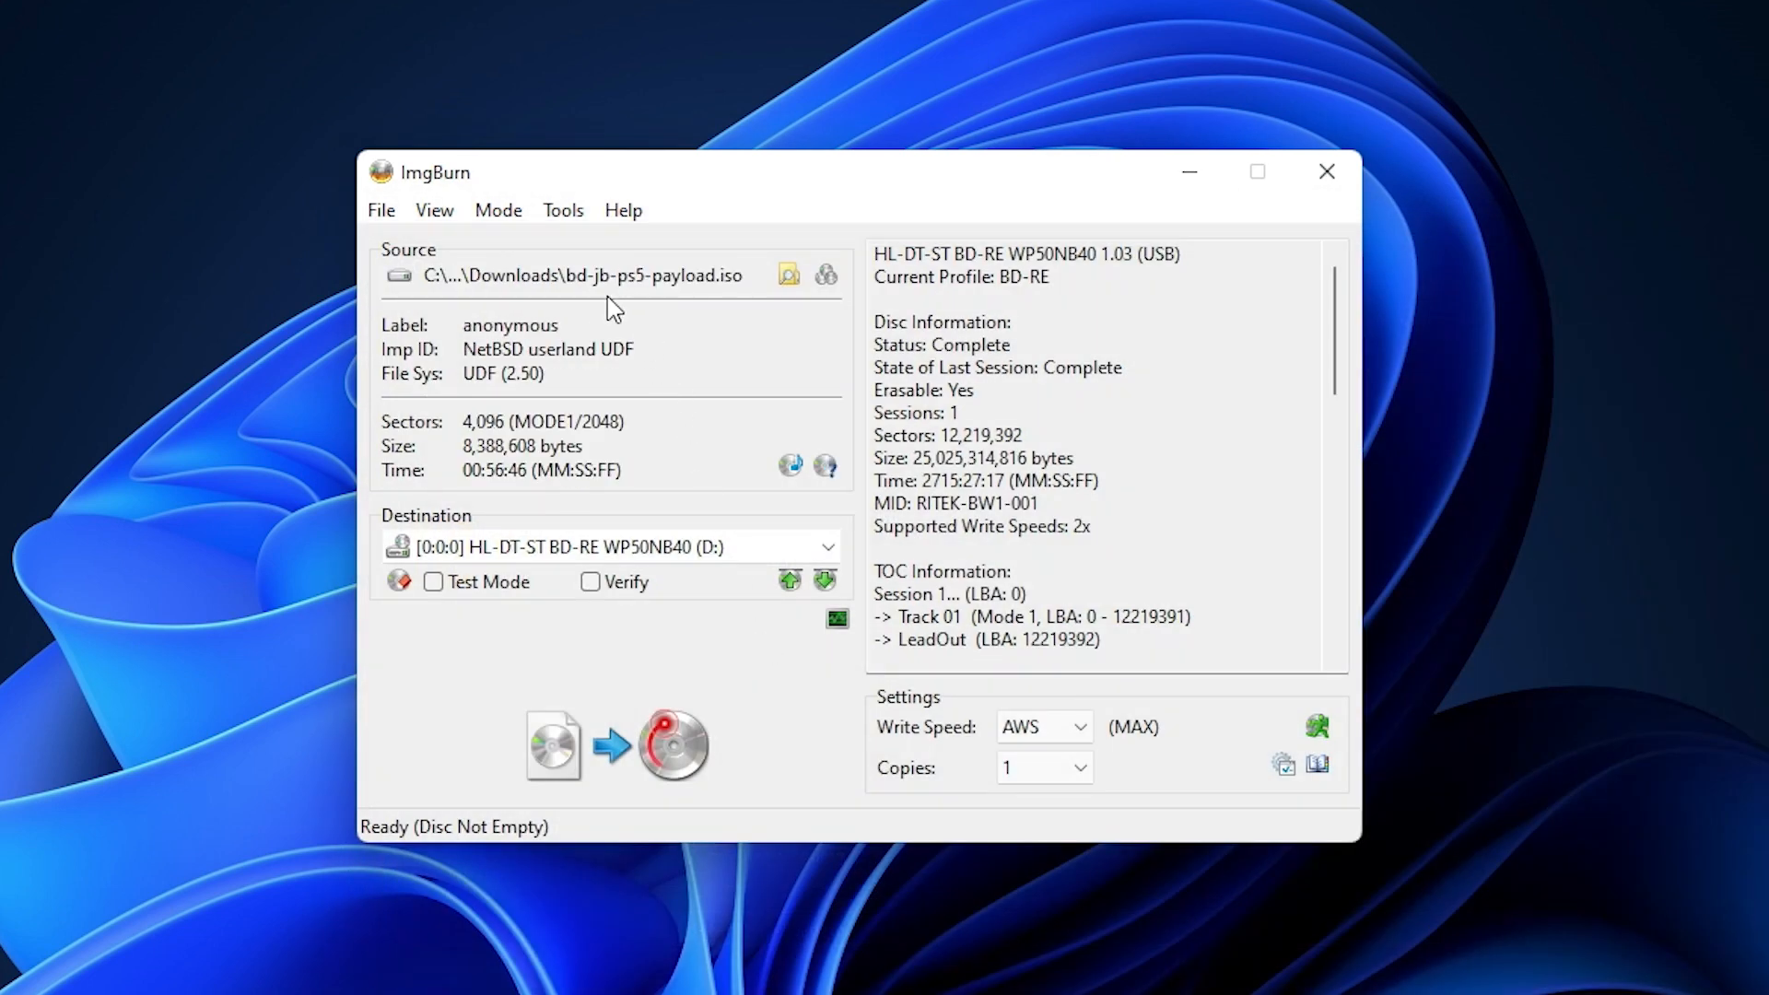
pyautogui.moveTo(596, 783)
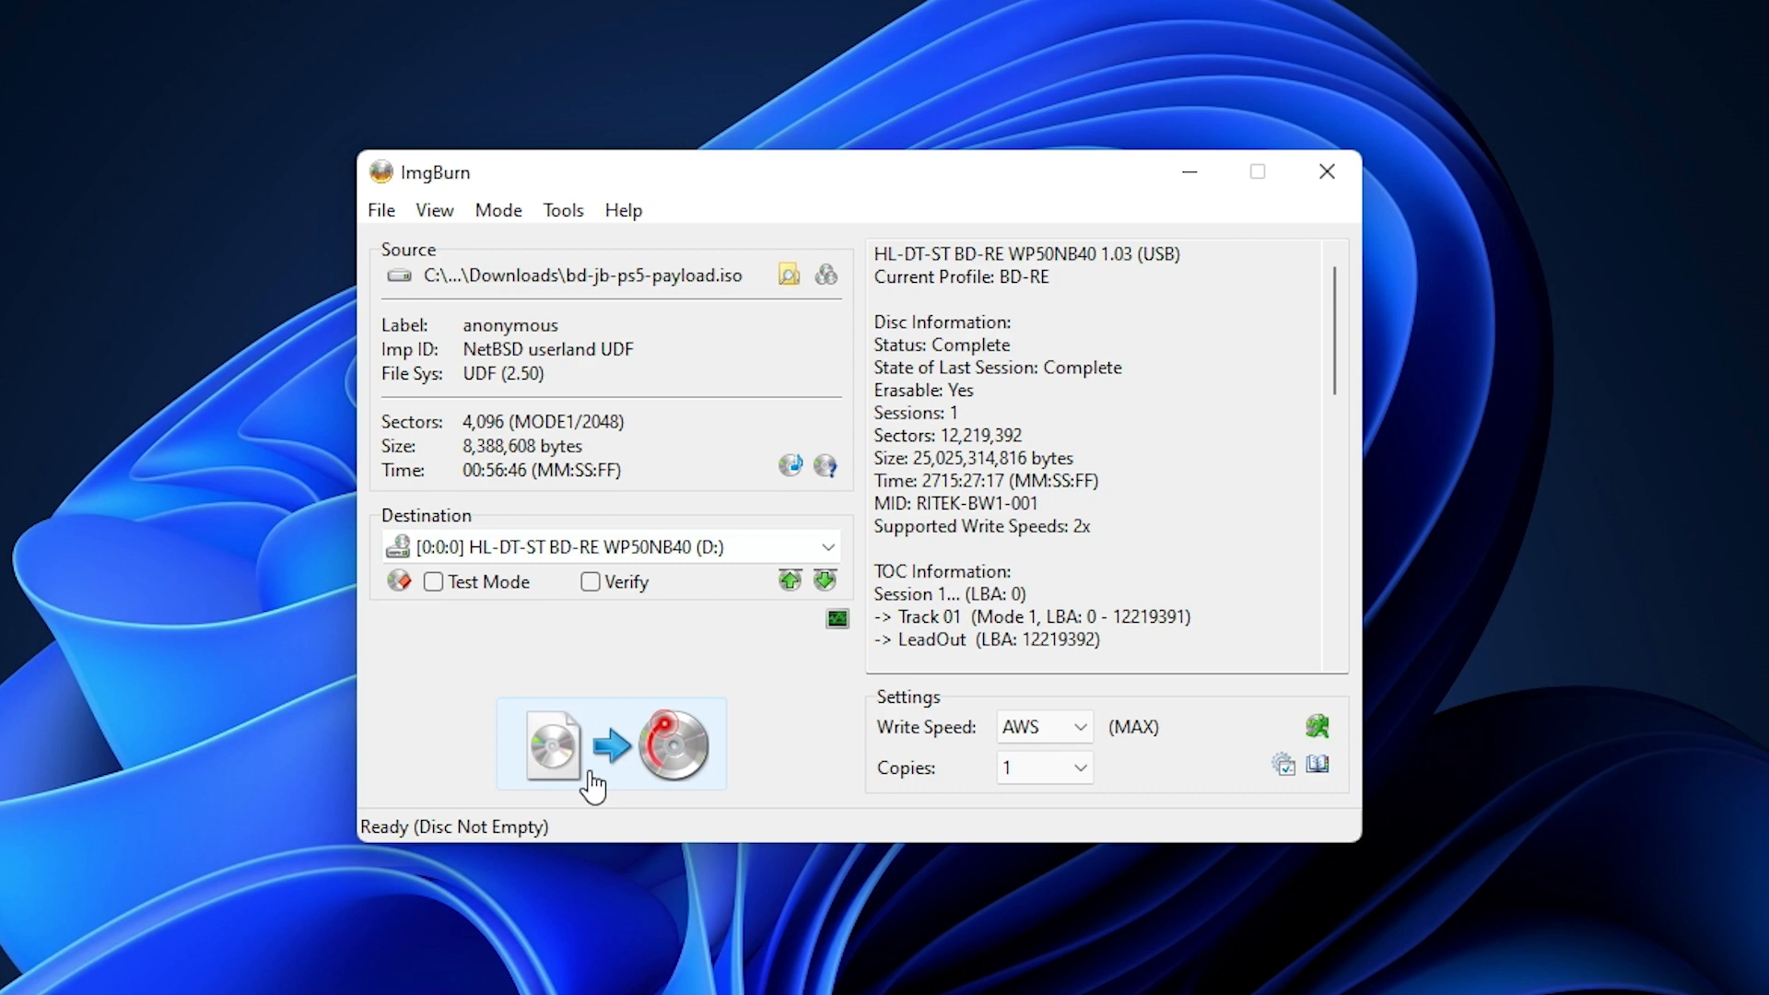
pyautogui.click(610, 745)
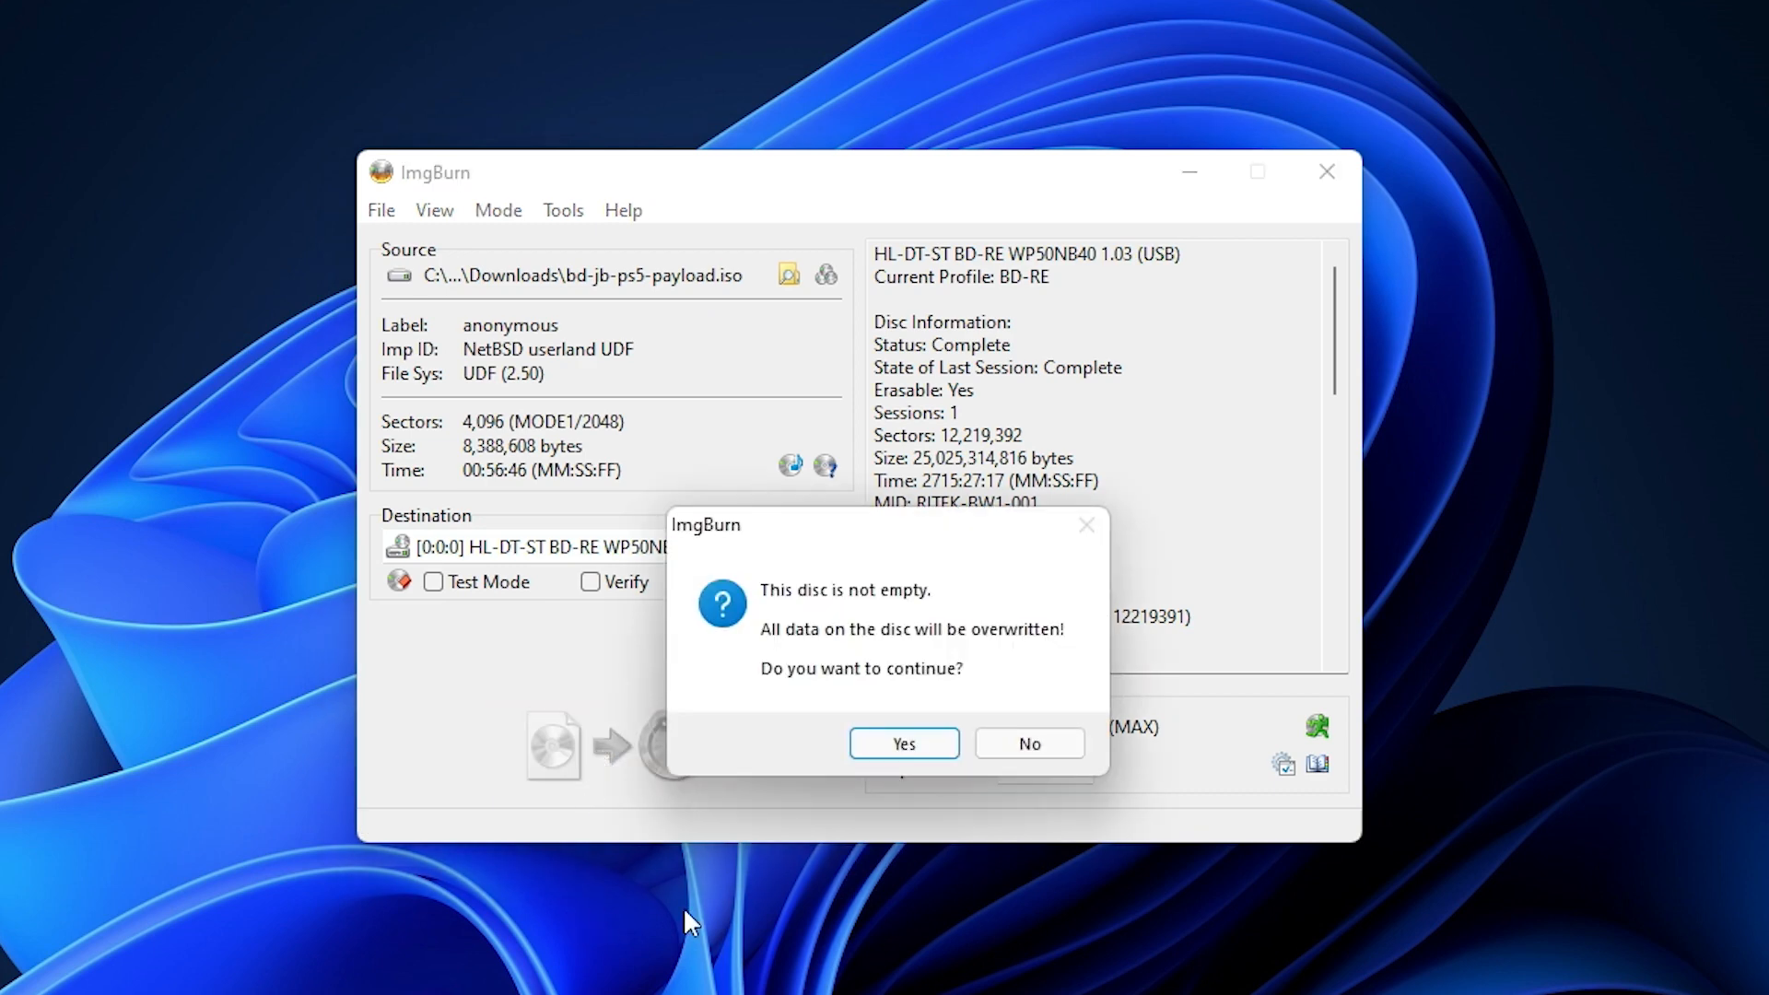
pyautogui.moveTo(903, 742)
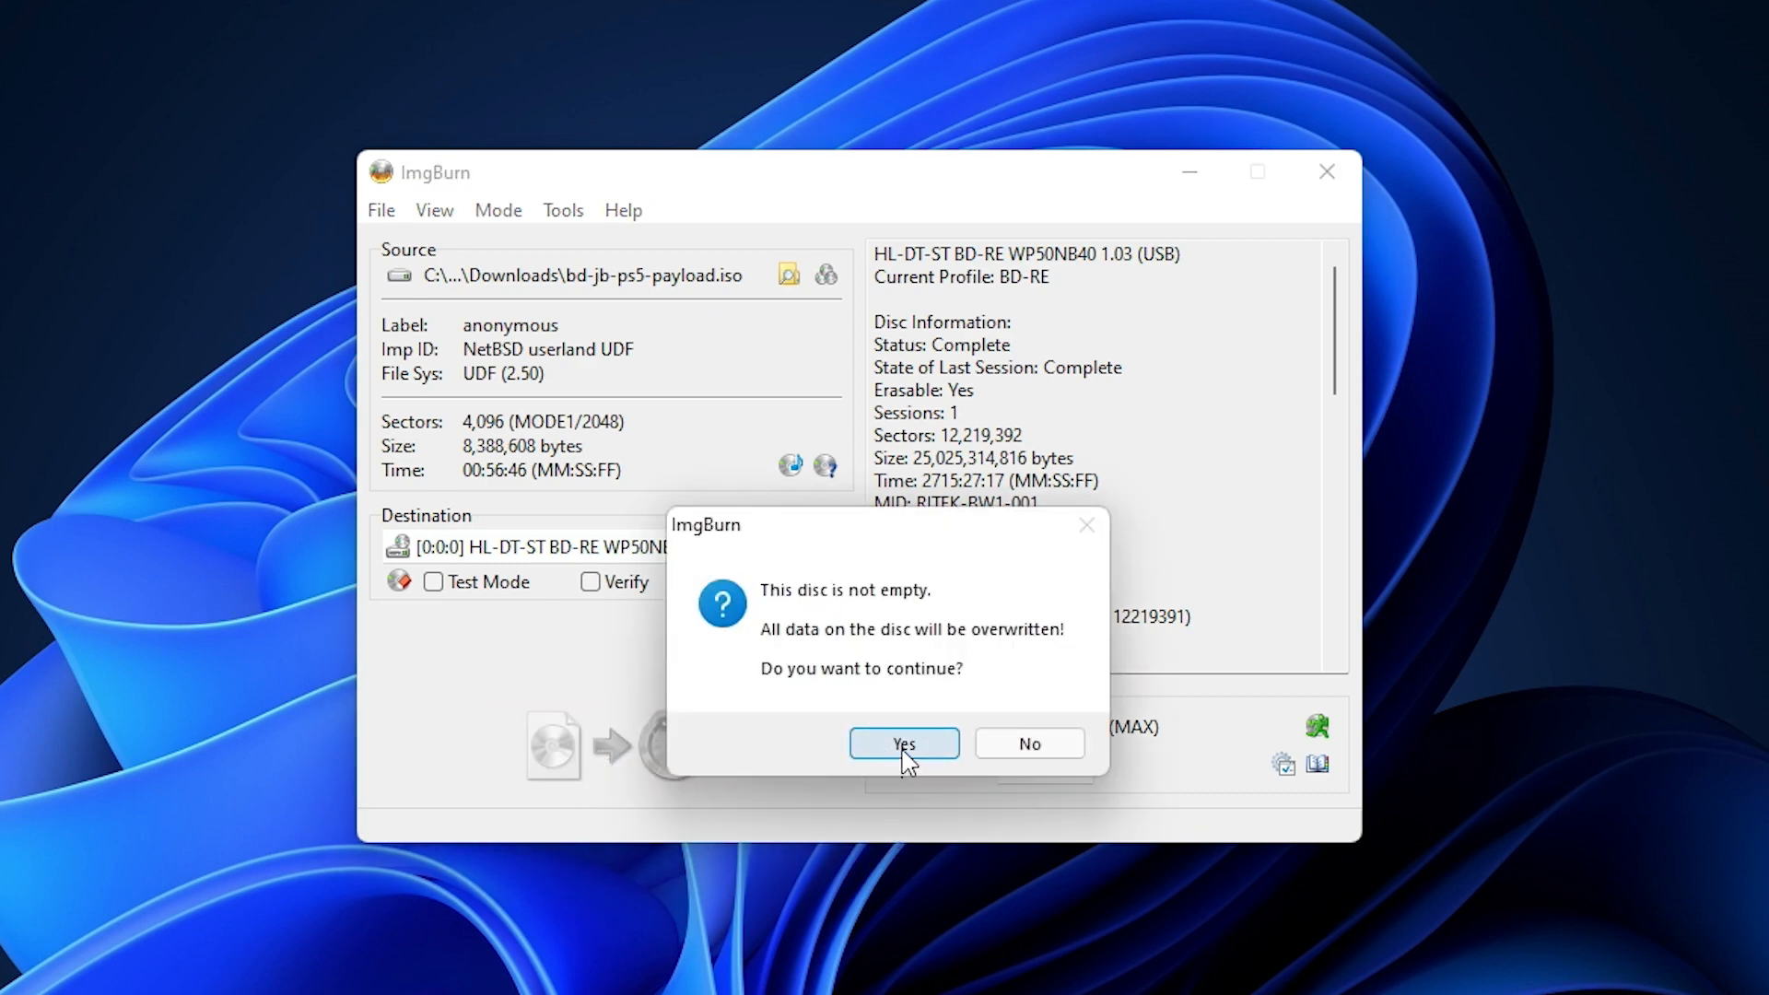
pyautogui.click(903, 742)
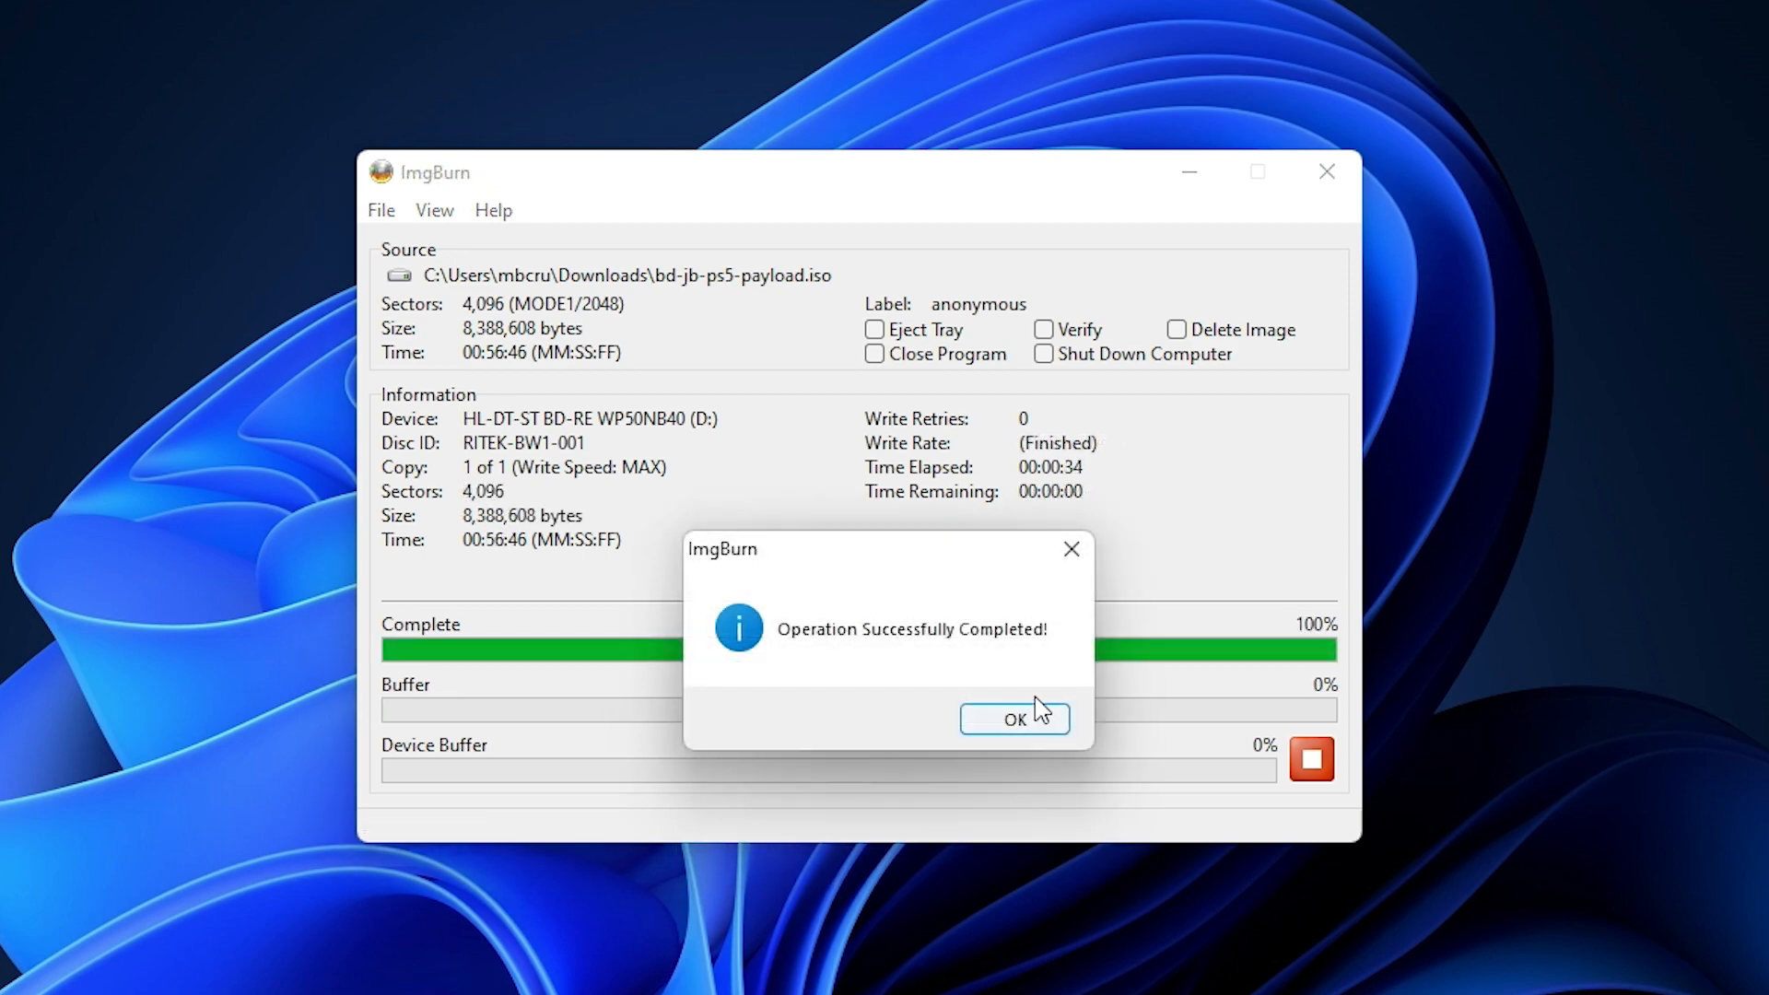
pyautogui.click(1012, 719)
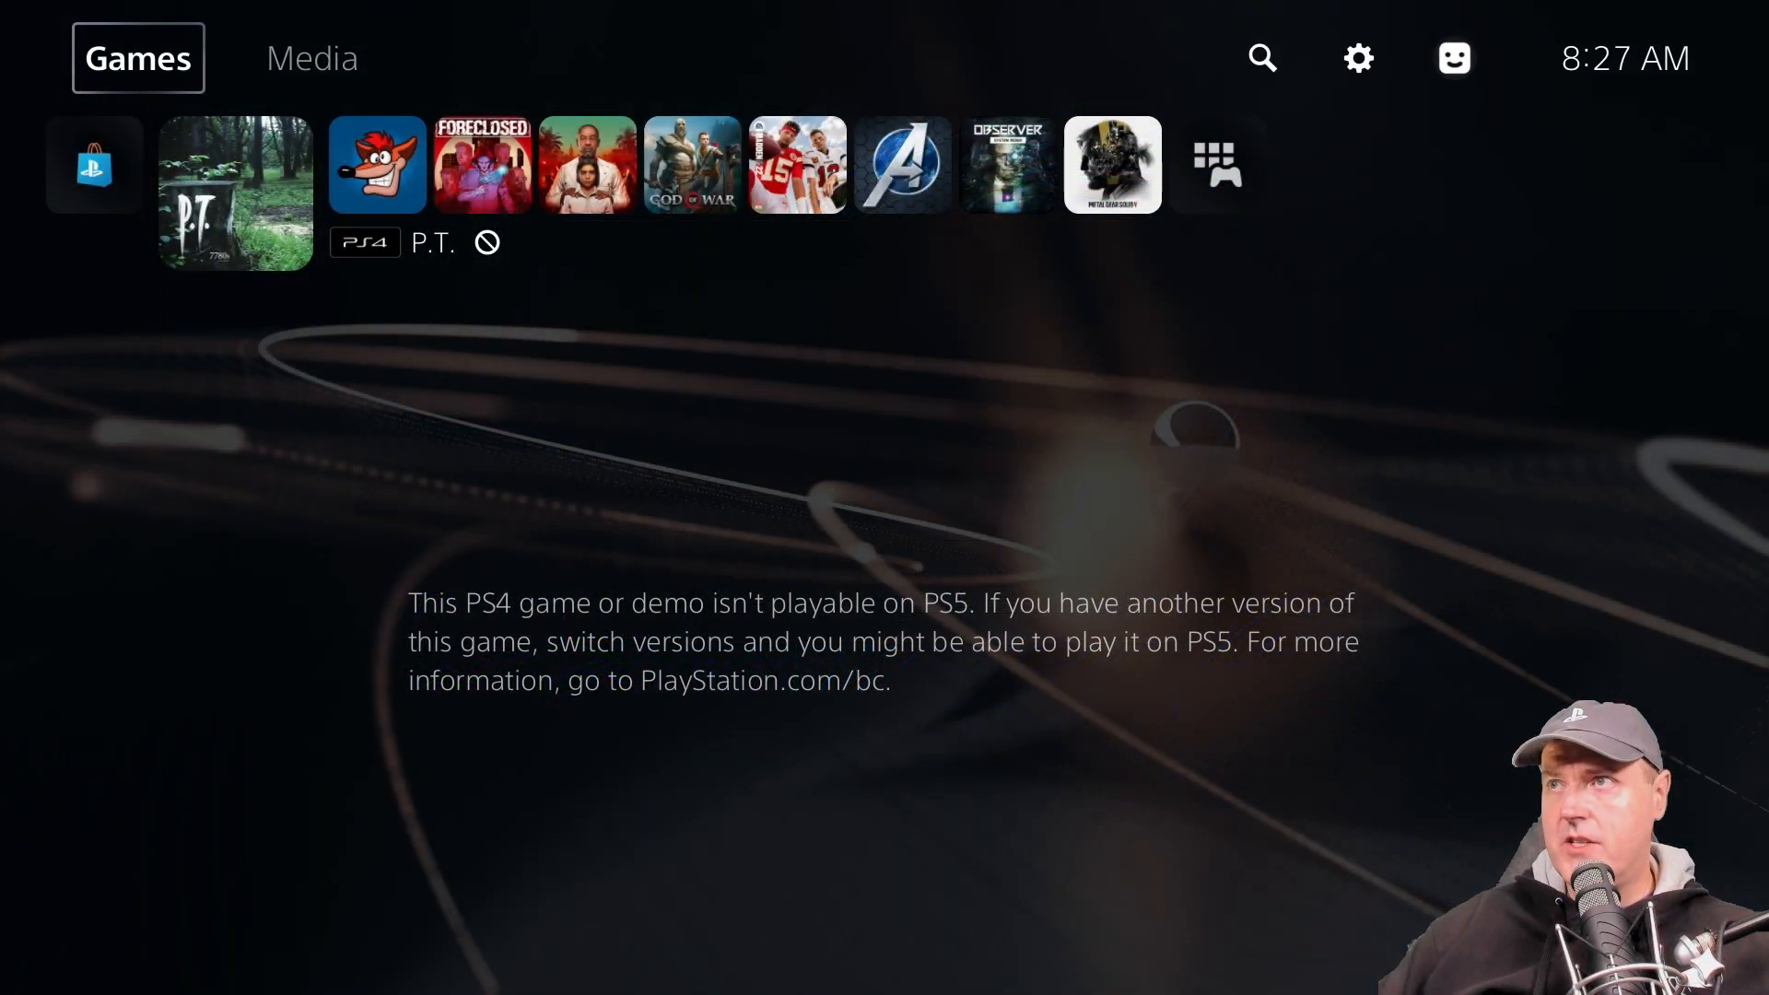
# Wait on the PS5 home screen for the inserted BD-RE disc to be detected
pyautogui.click(1358, 57)
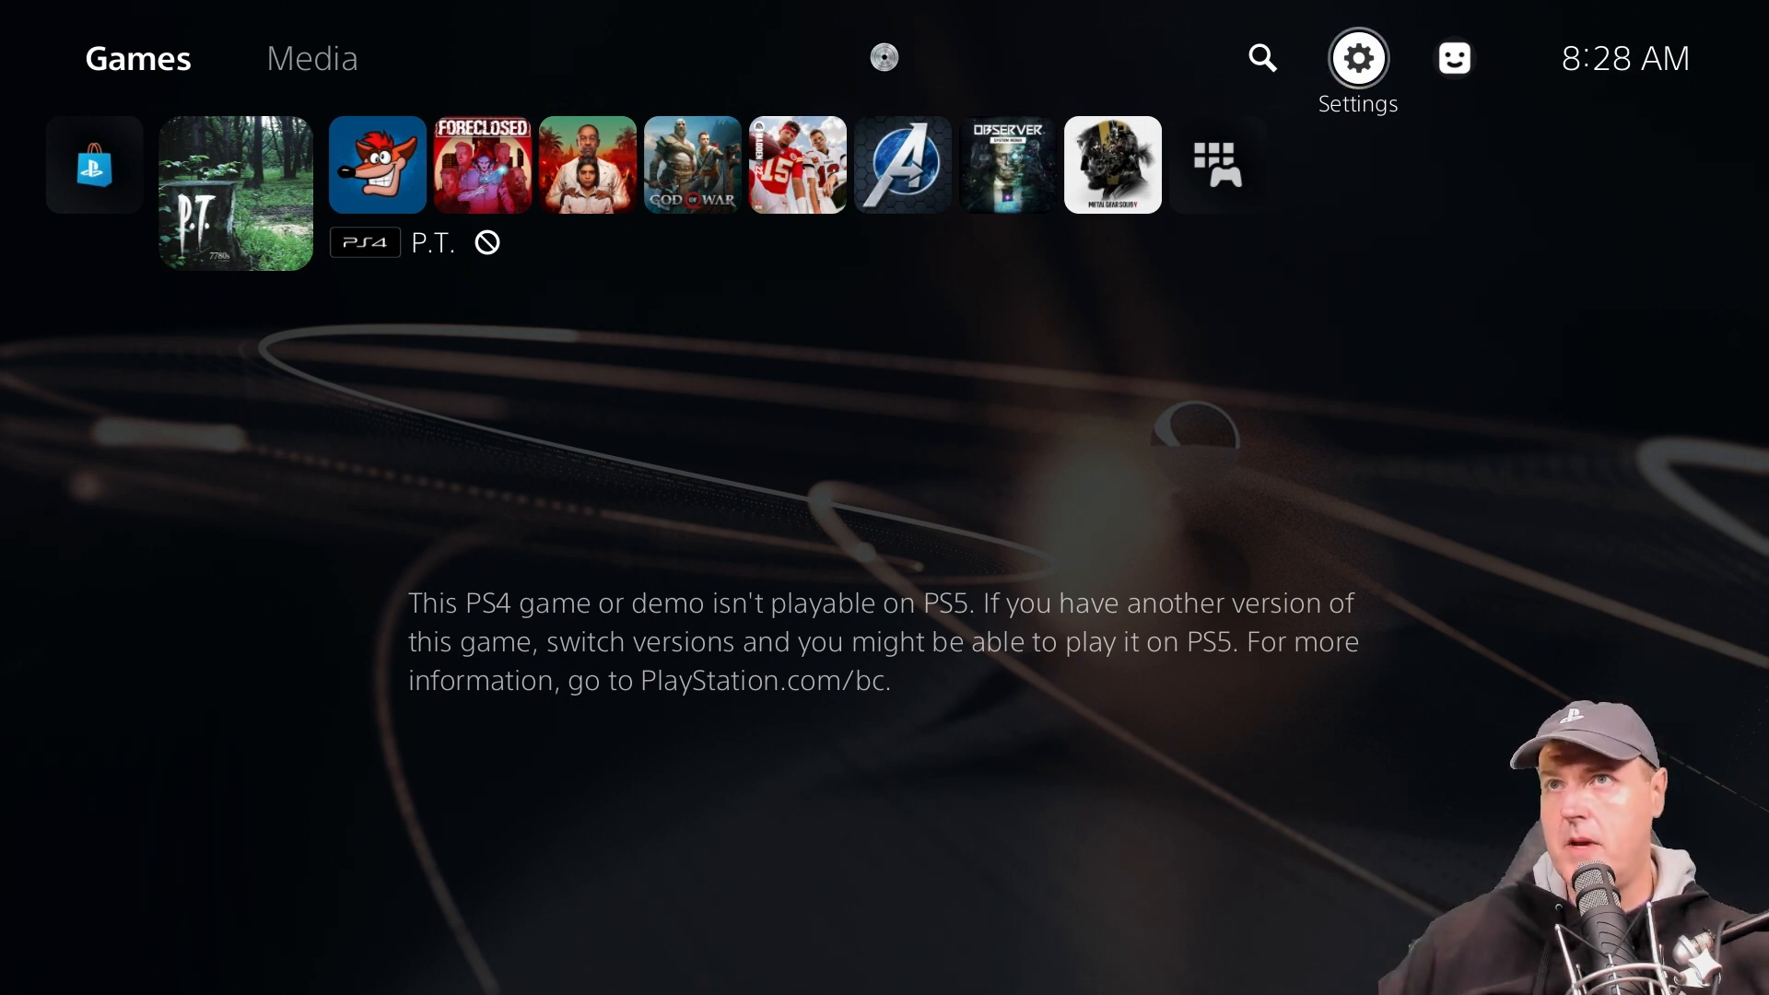
pyautogui.click(314, 57)
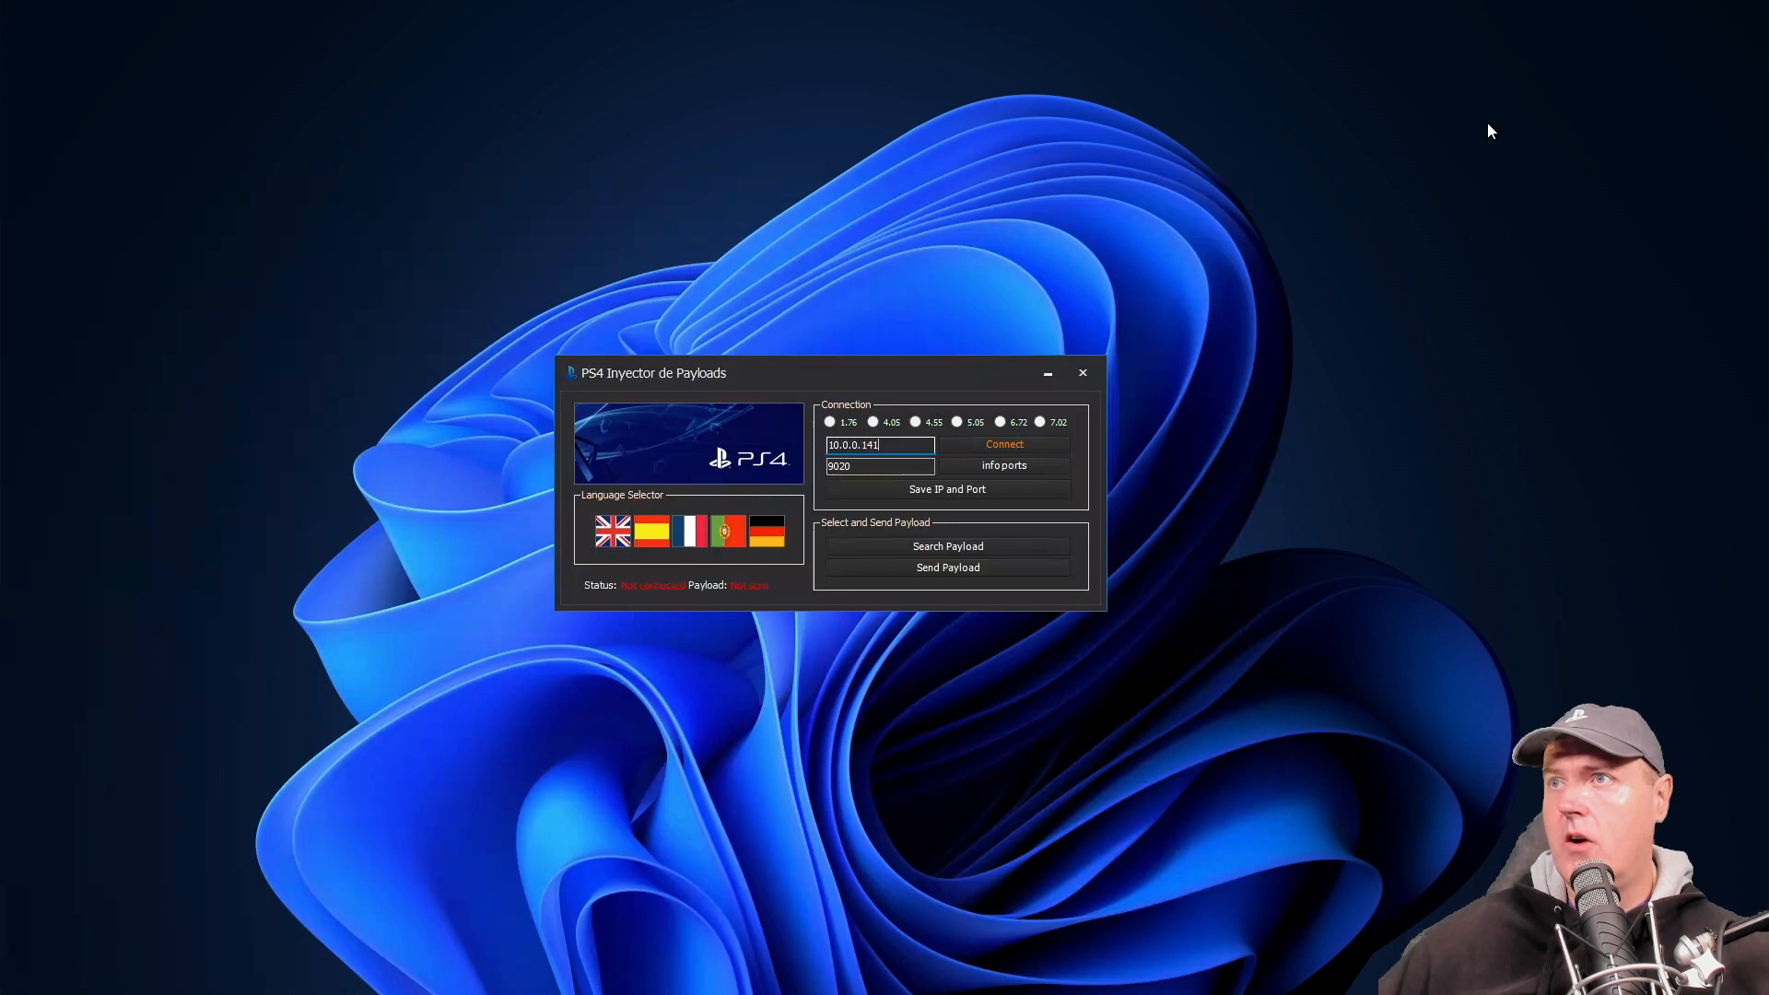
pyautogui.moveTo(822, 374)
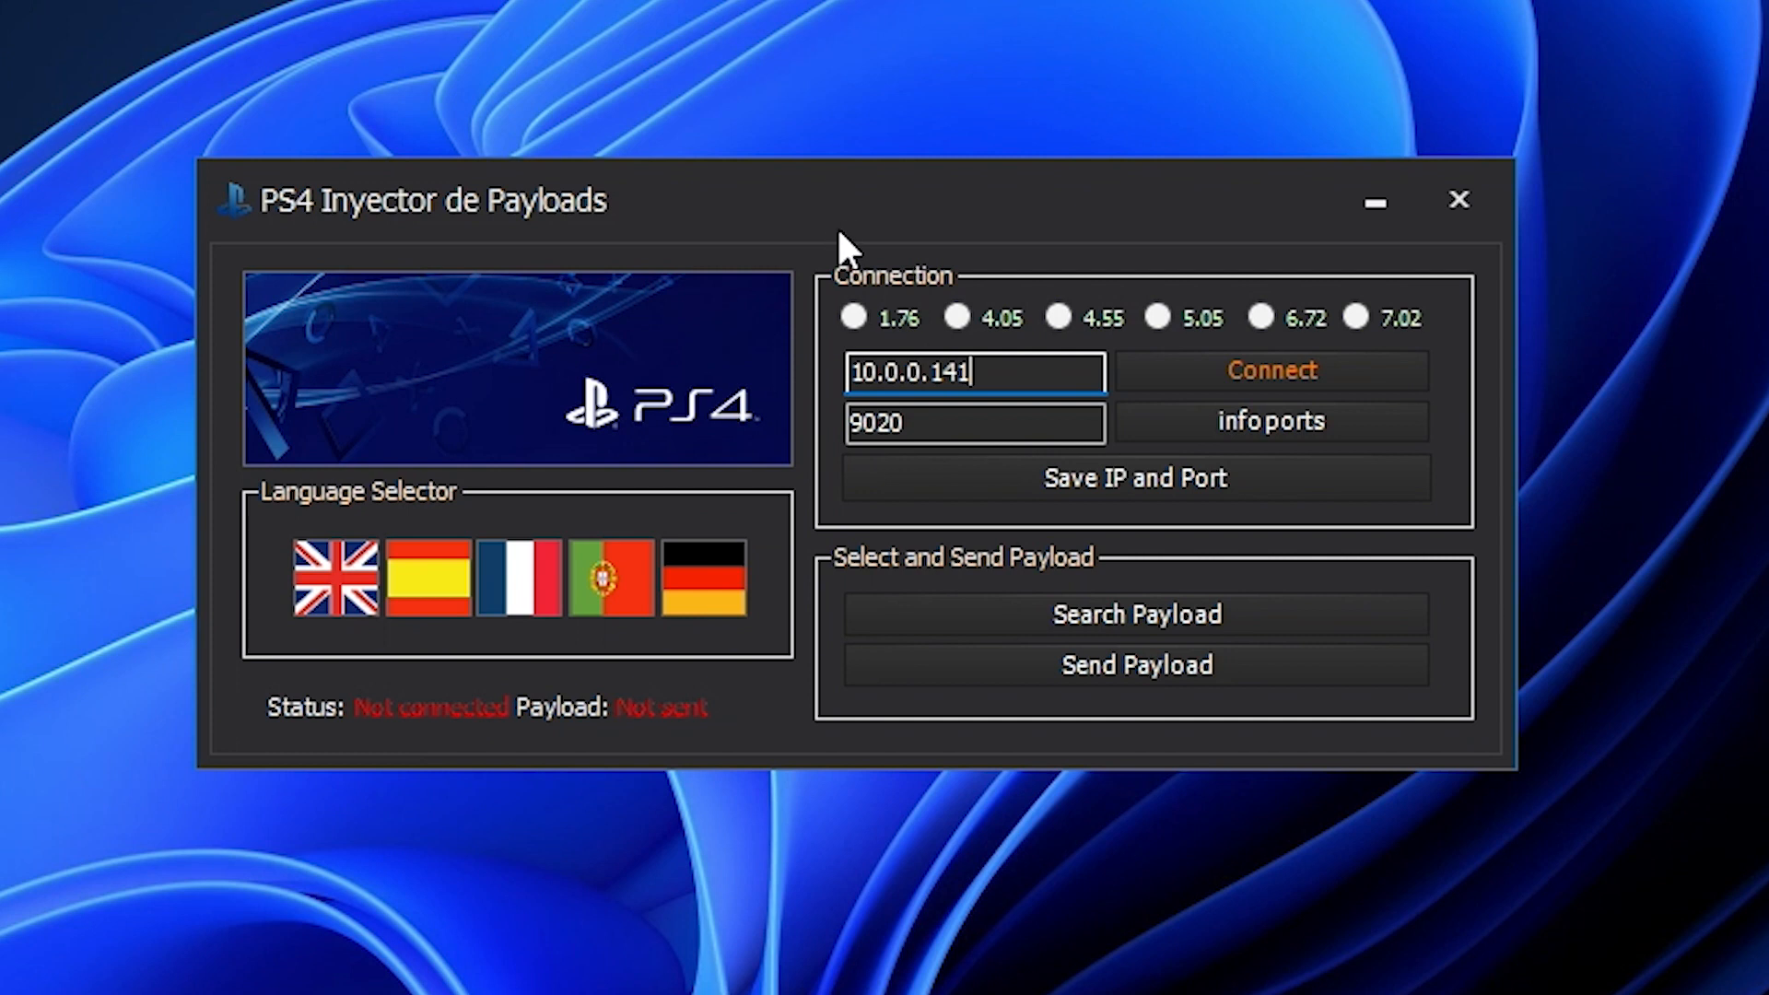
pyautogui.moveTo(844, 238)
pyautogui.write('9019')
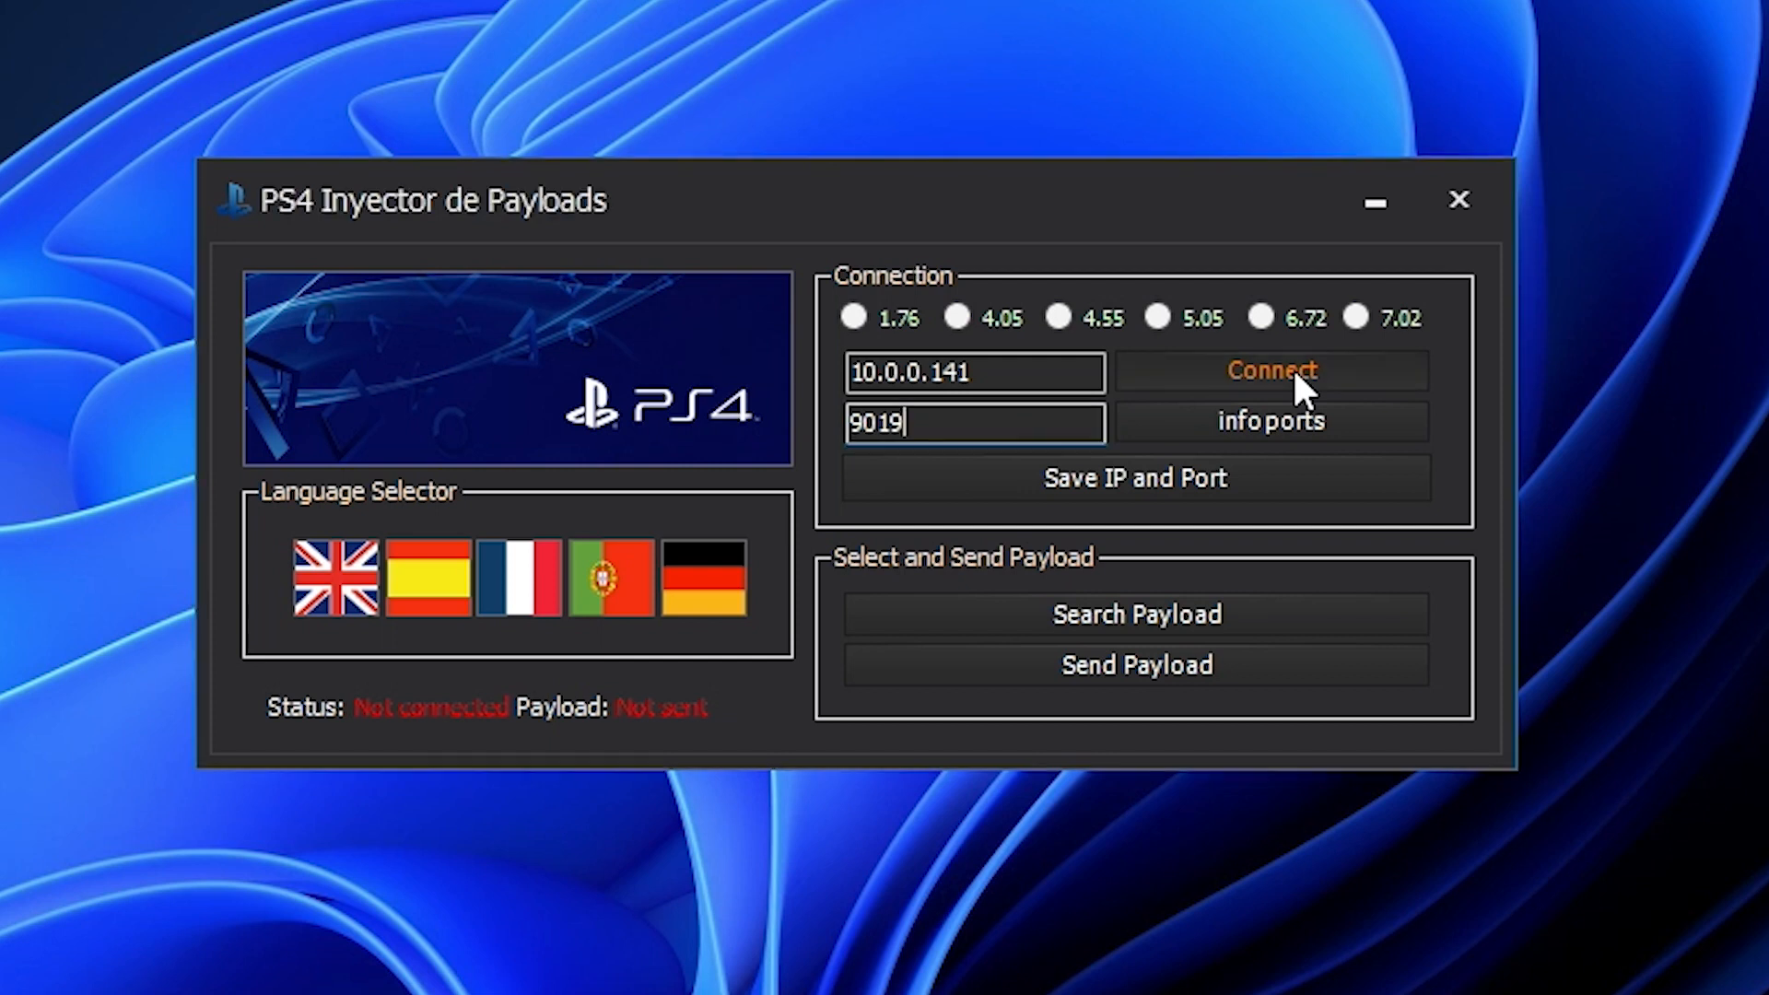
# Connect to the PS5 on port 9019 and send payload.bin from Downloads
pyautogui.click(1270, 371)
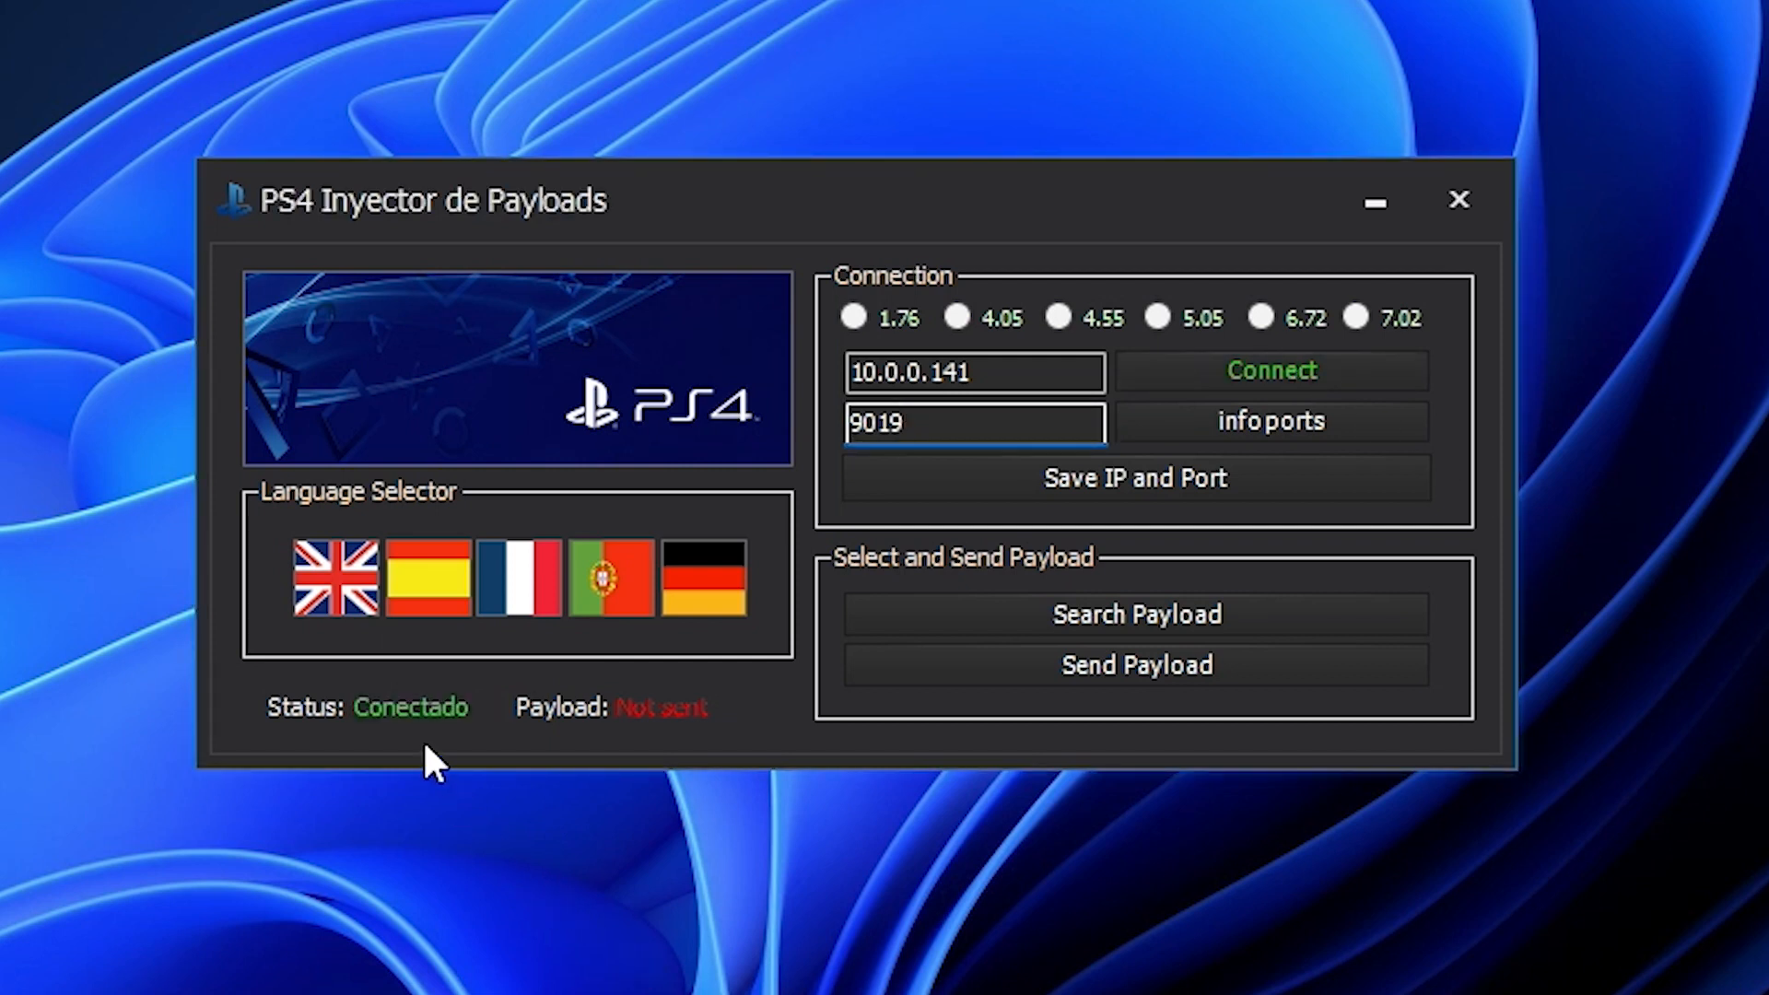
pyautogui.moveTo(425, 744)
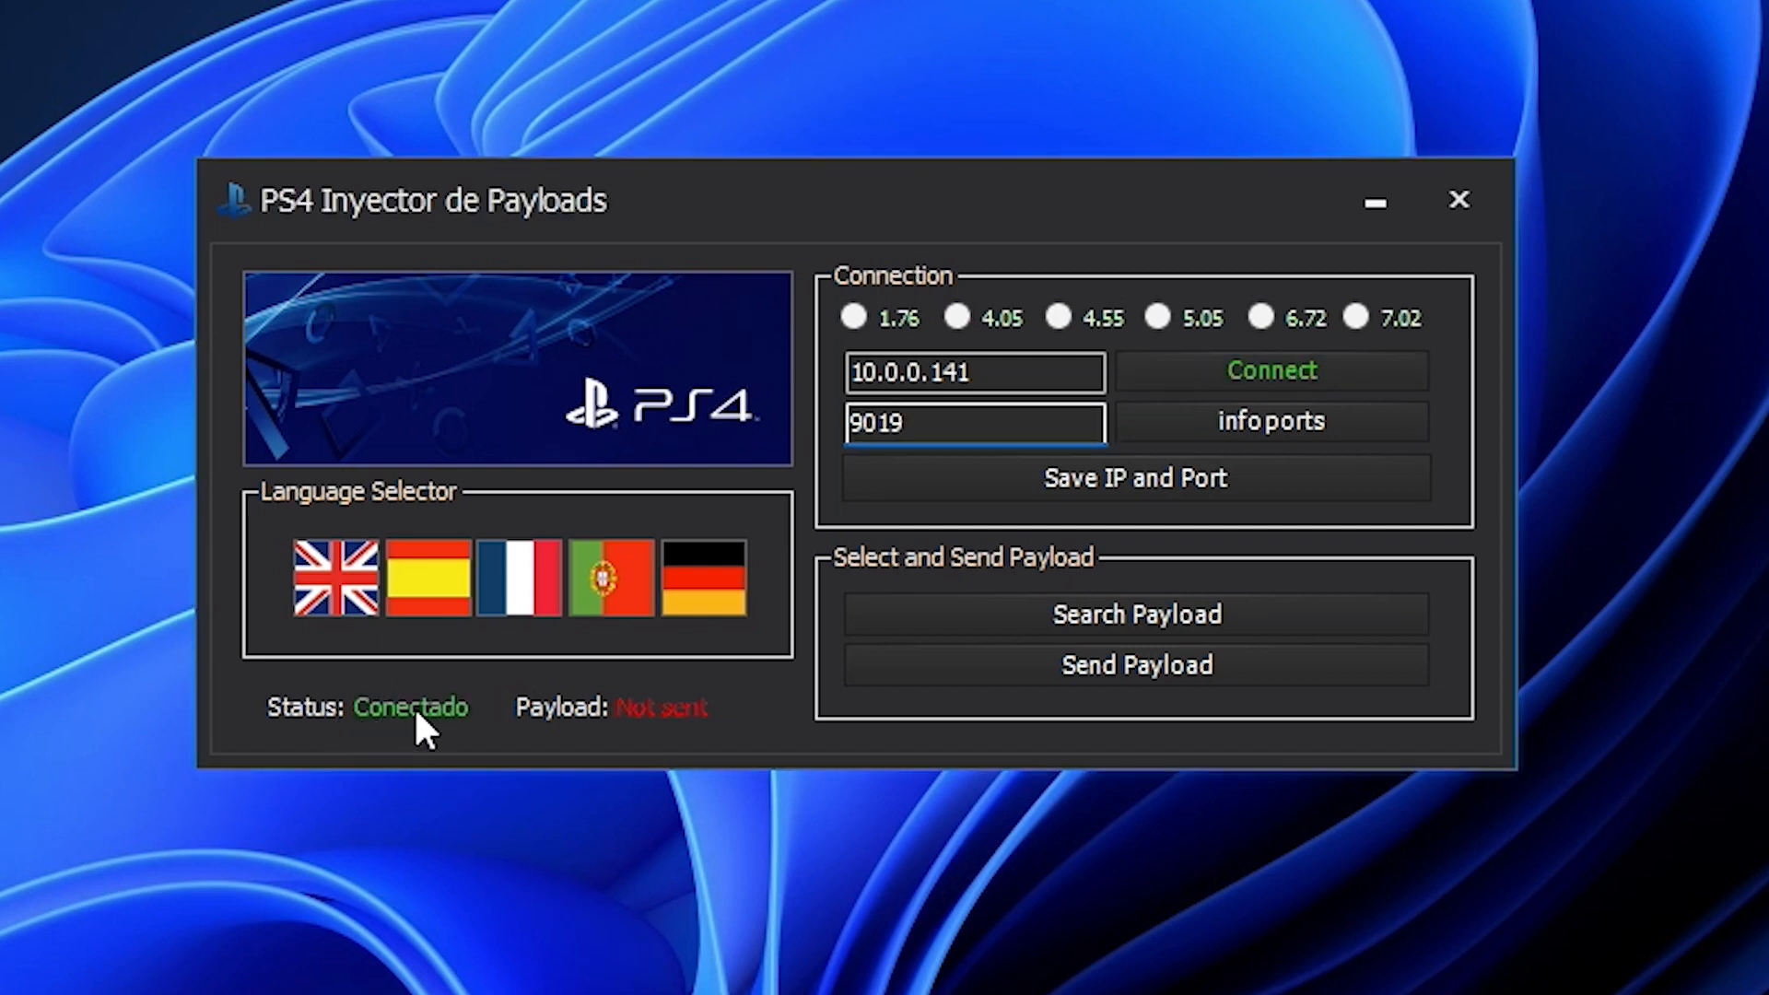
pyautogui.moveTo(1084, 632)
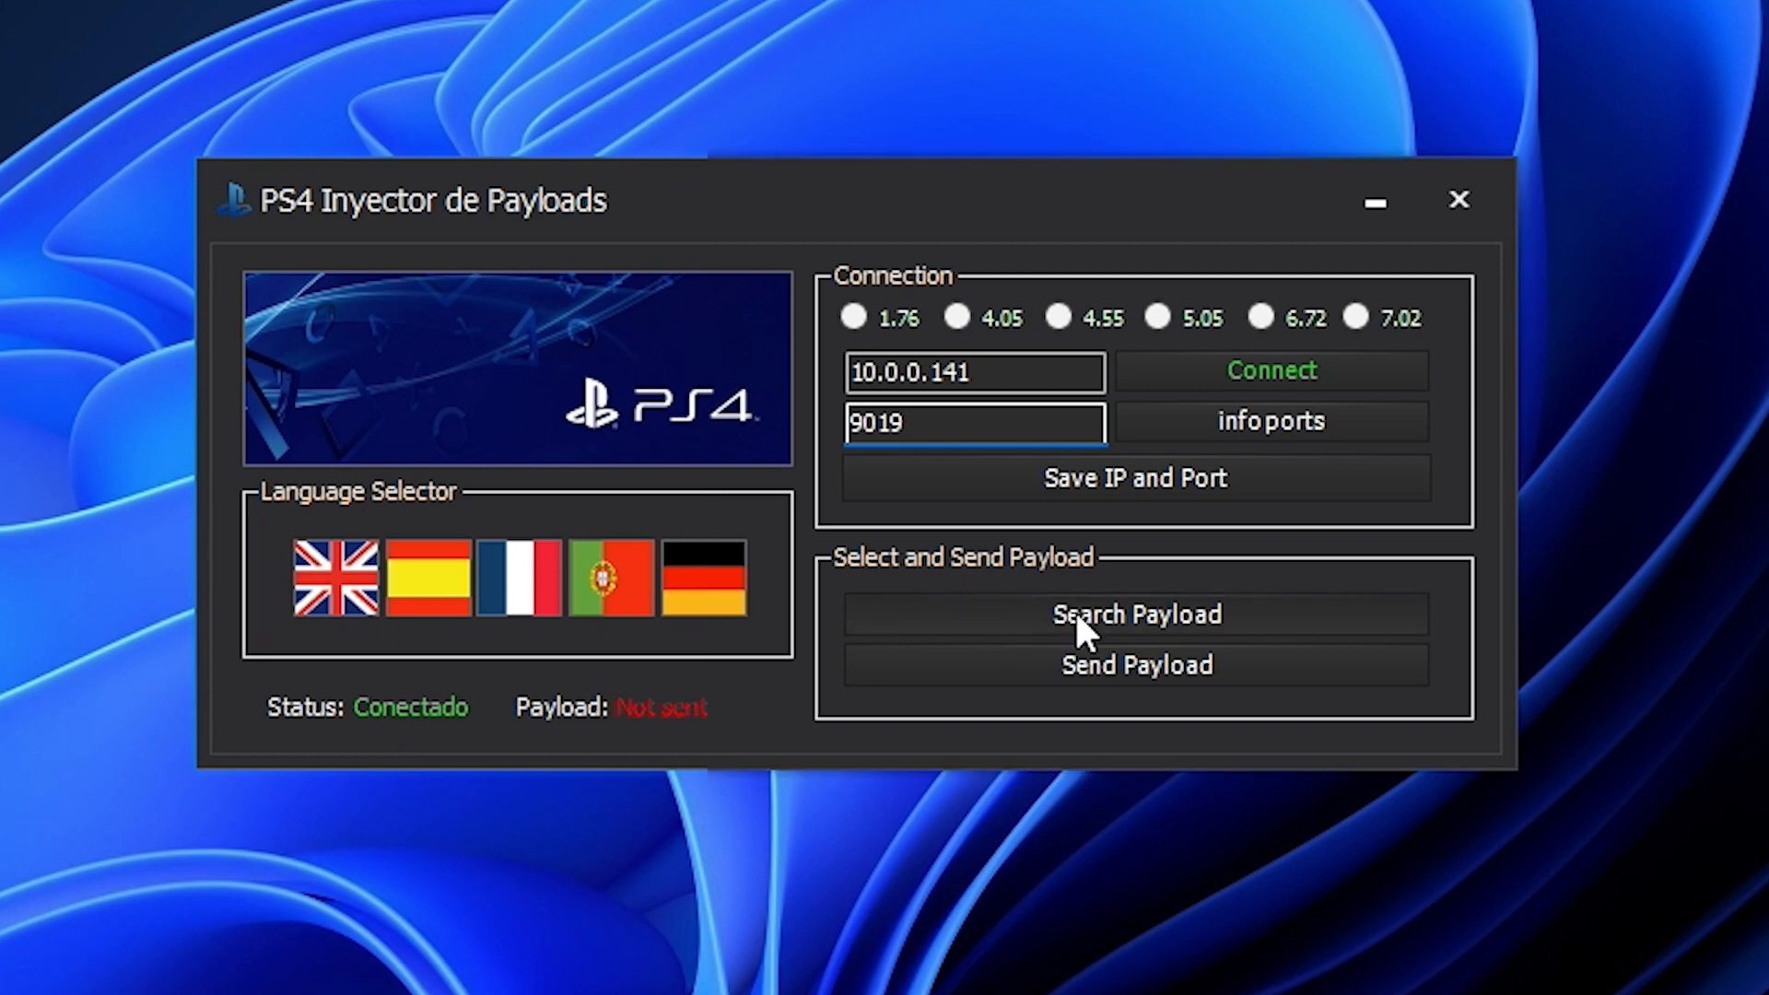
pyautogui.click(1137, 614)
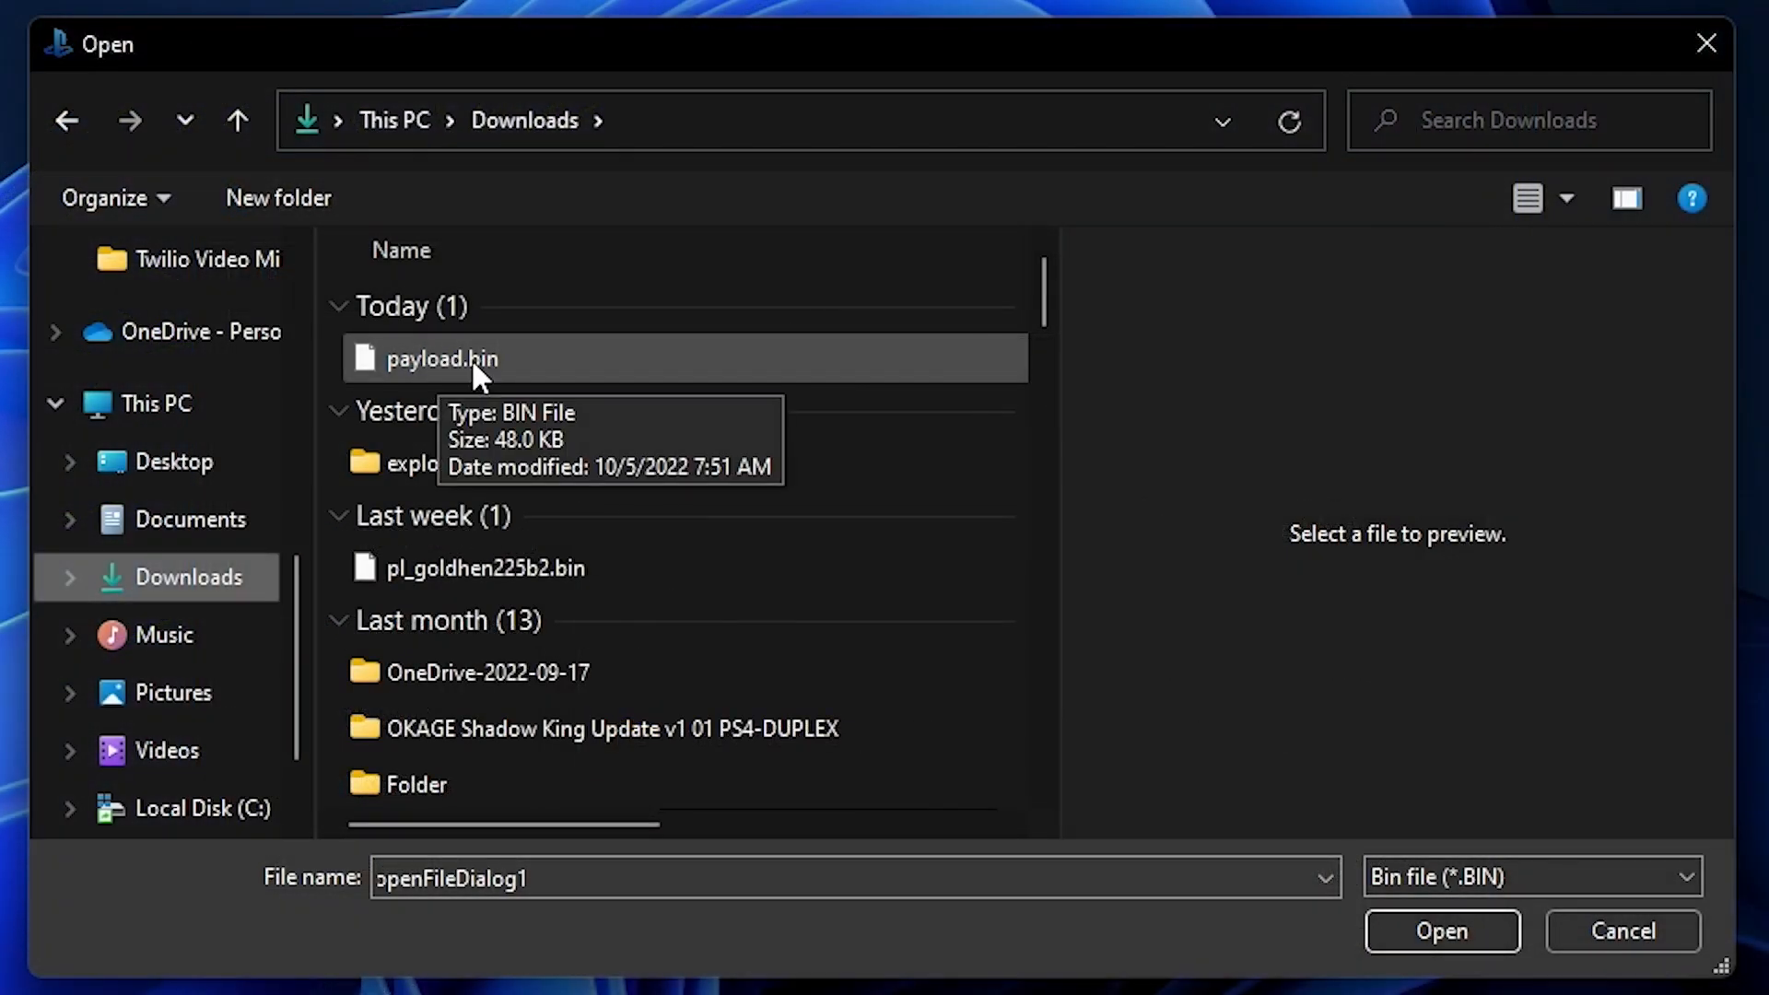
pyautogui.click(1441, 931)
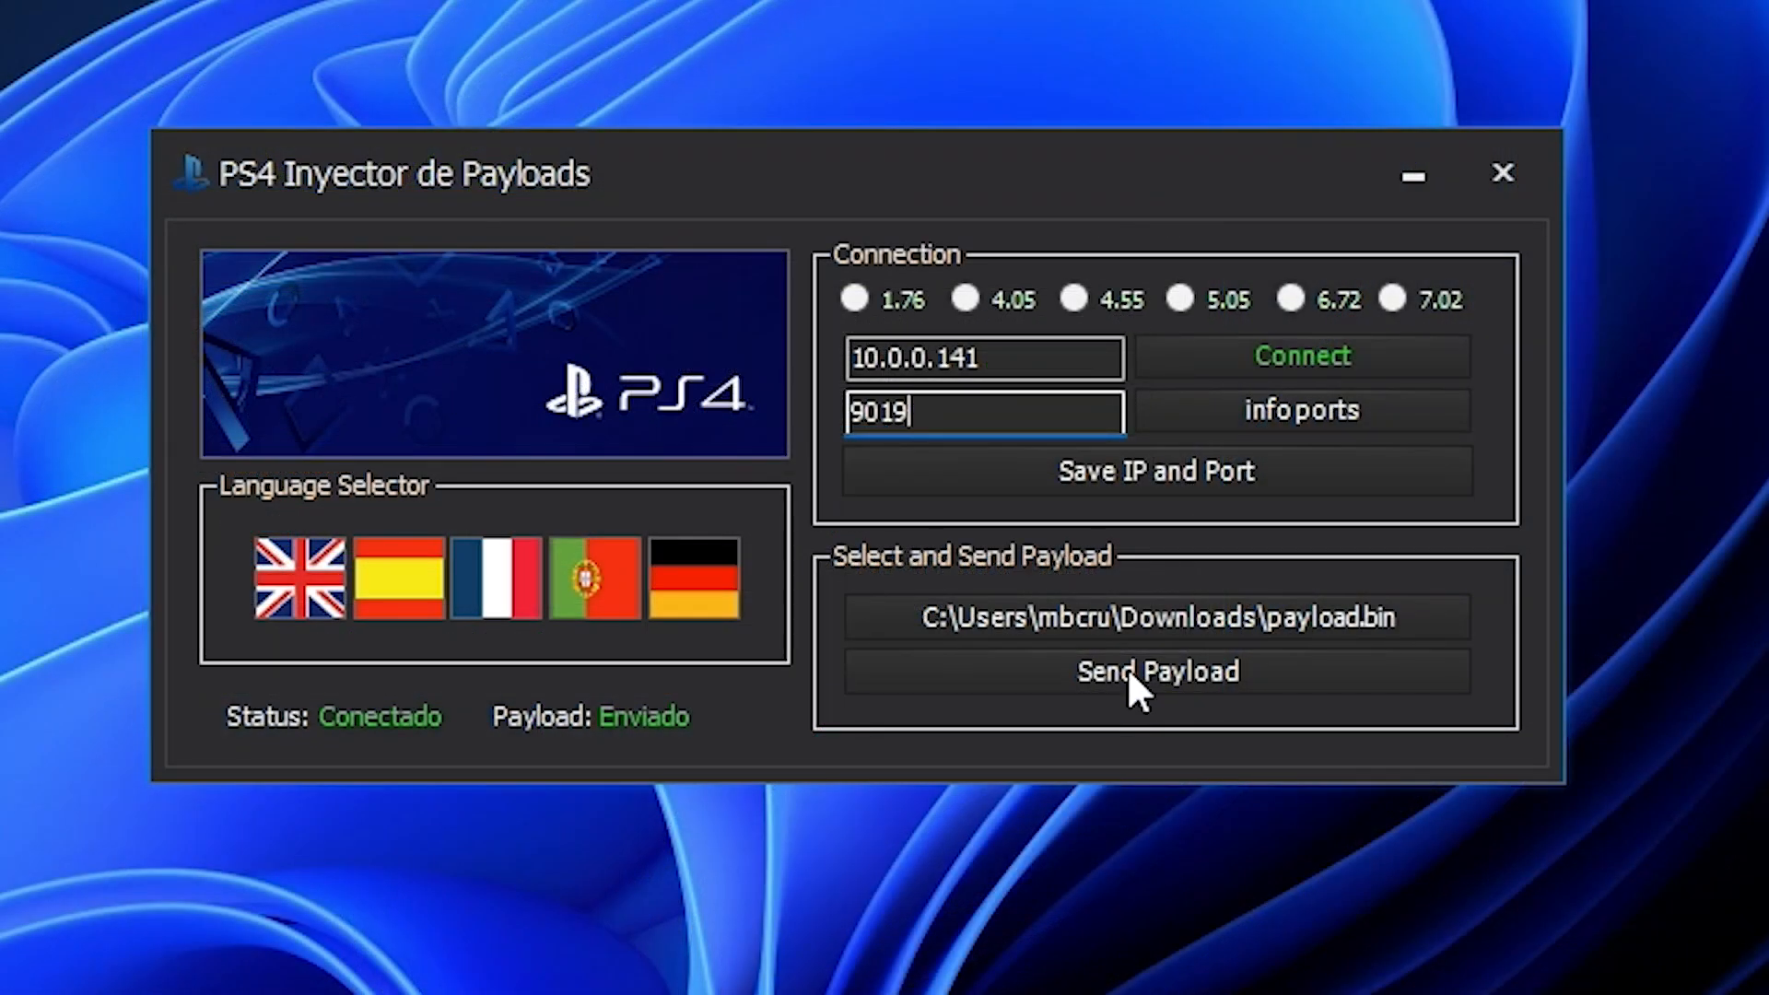
pyautogui.click(1155, 670)
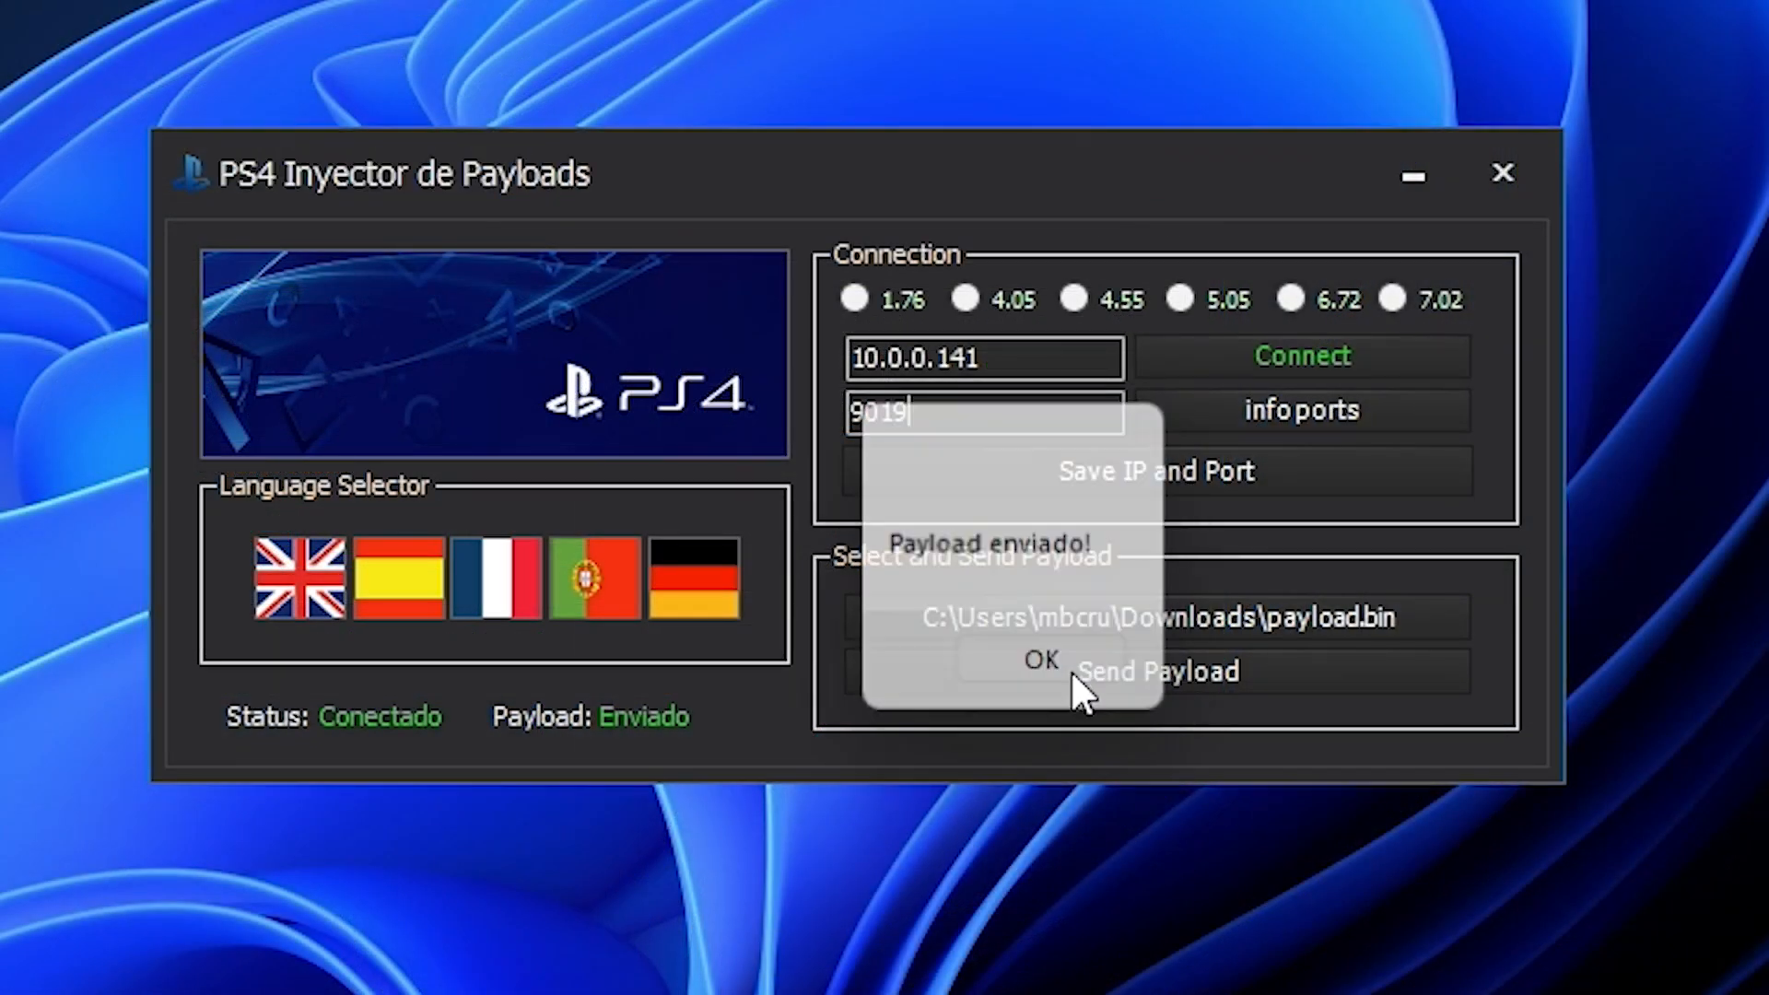
pyautogui.click(1034, 659)
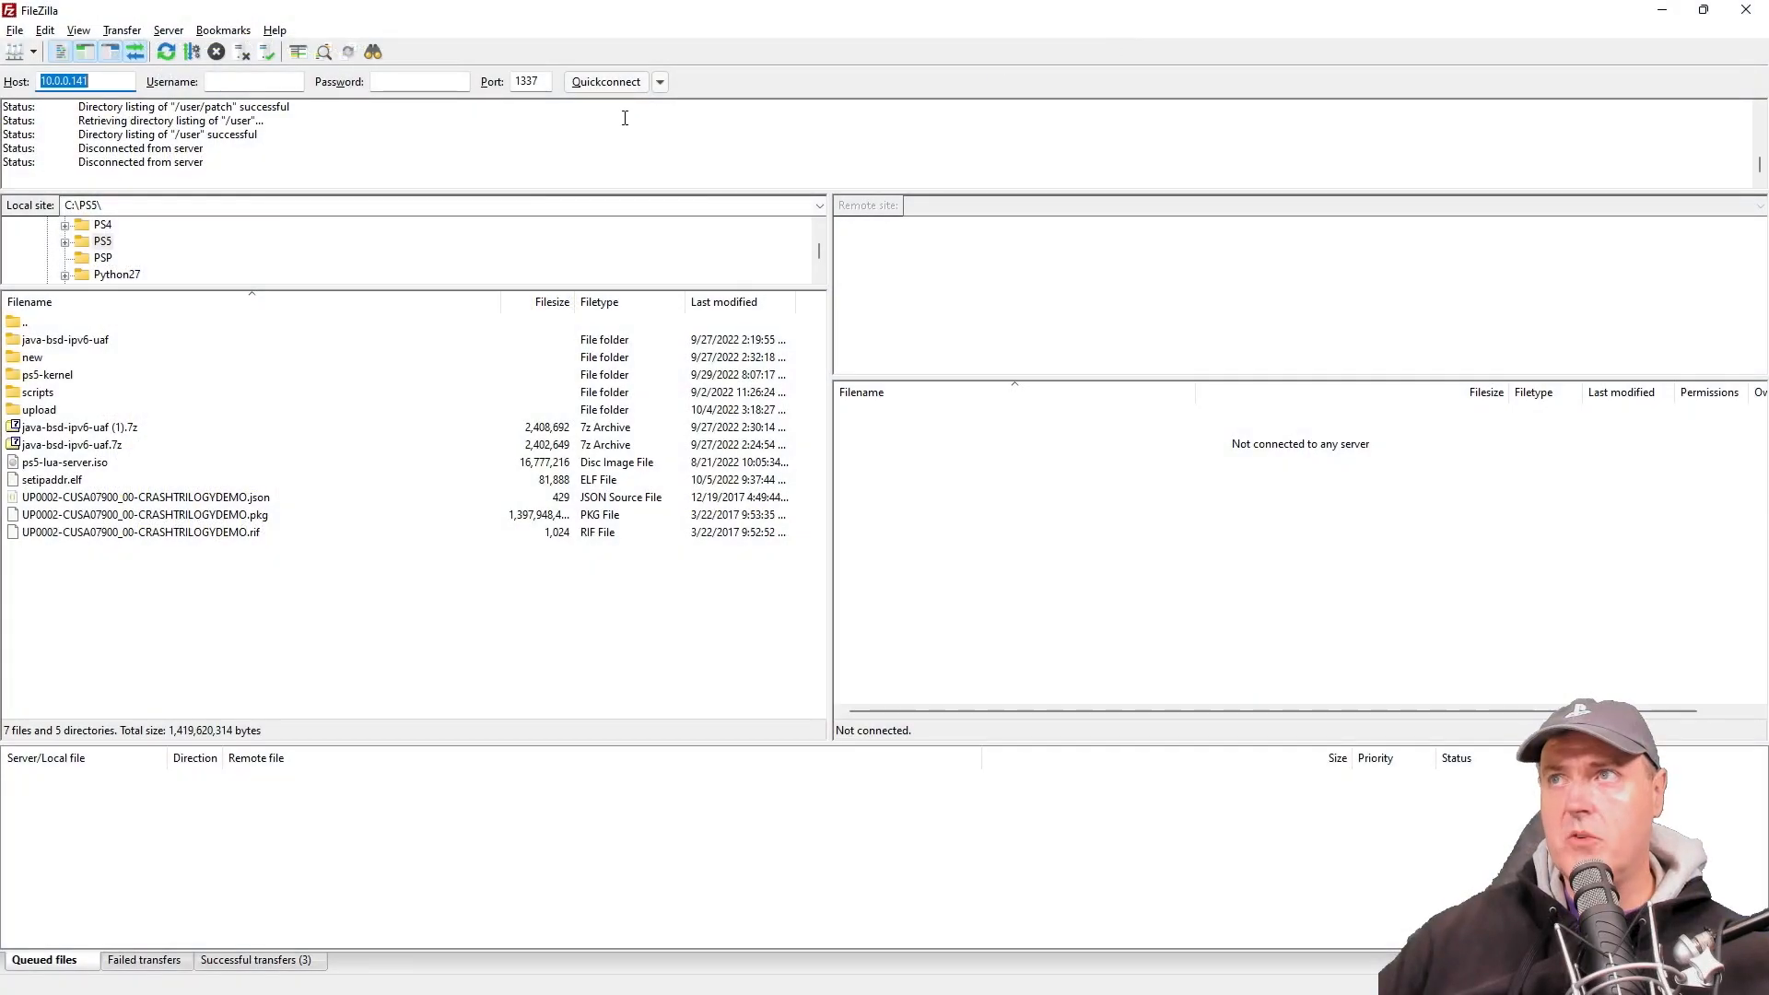
pyautogui.moveTo(610, 112)
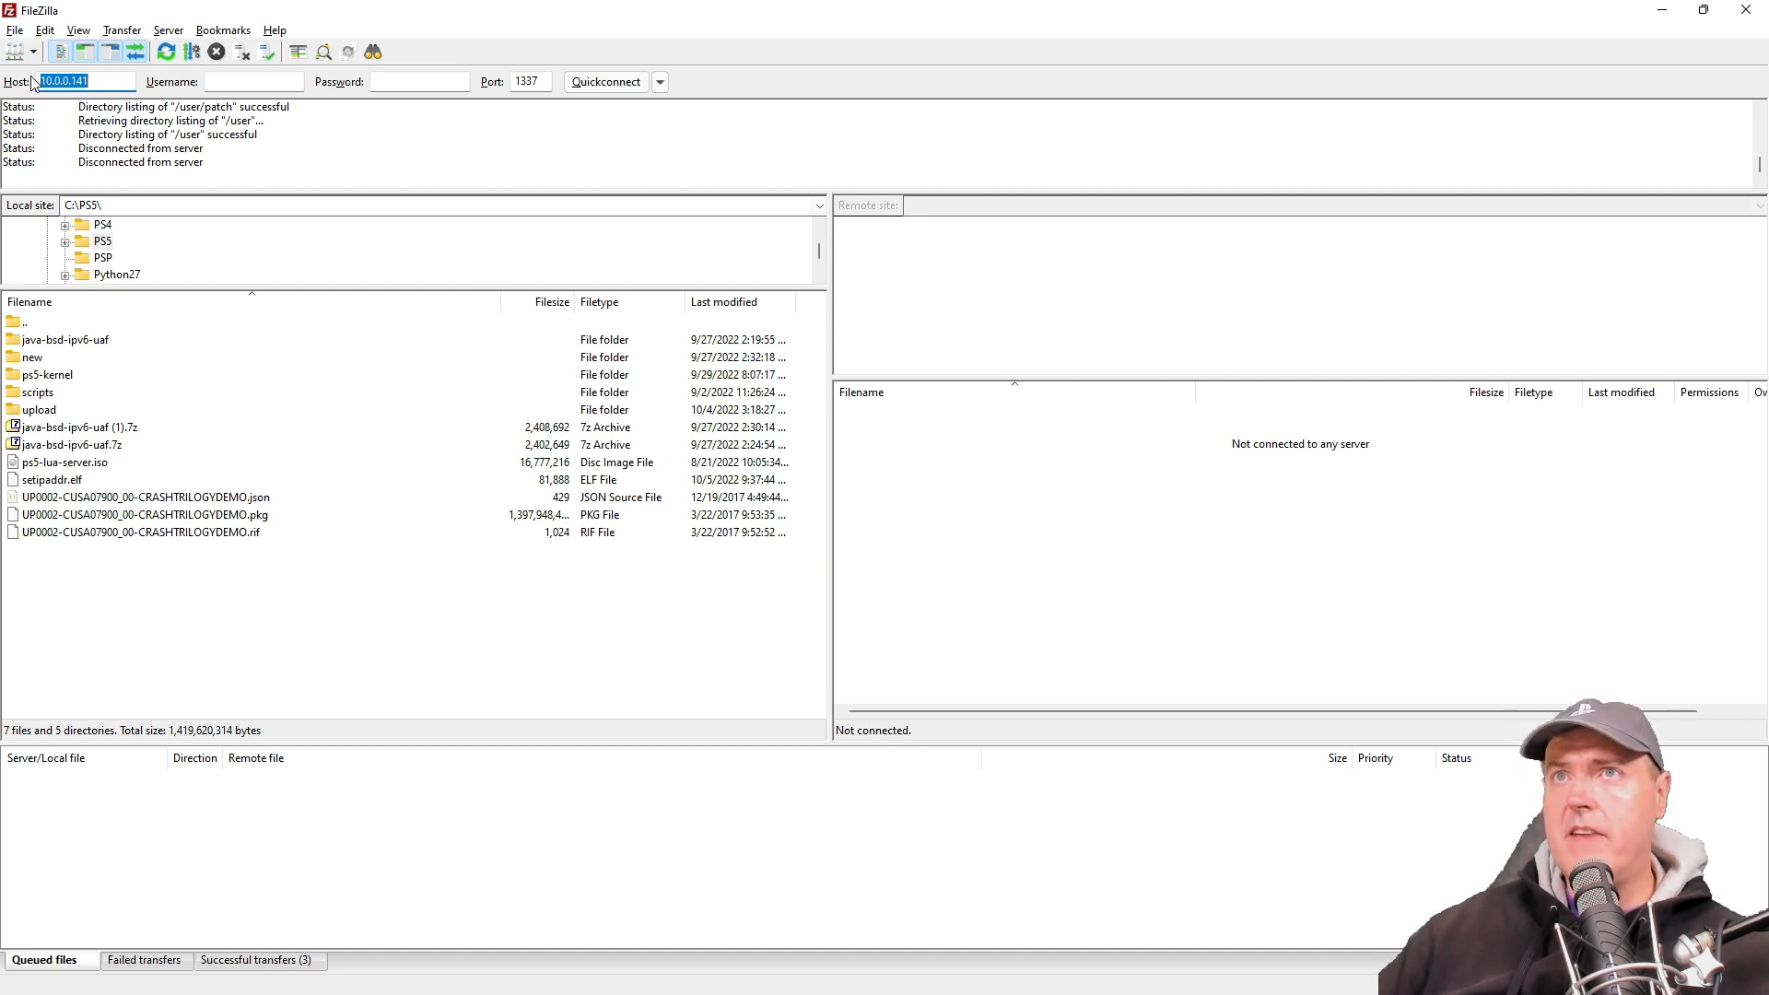
pyautogui.moveTo(80, 81)
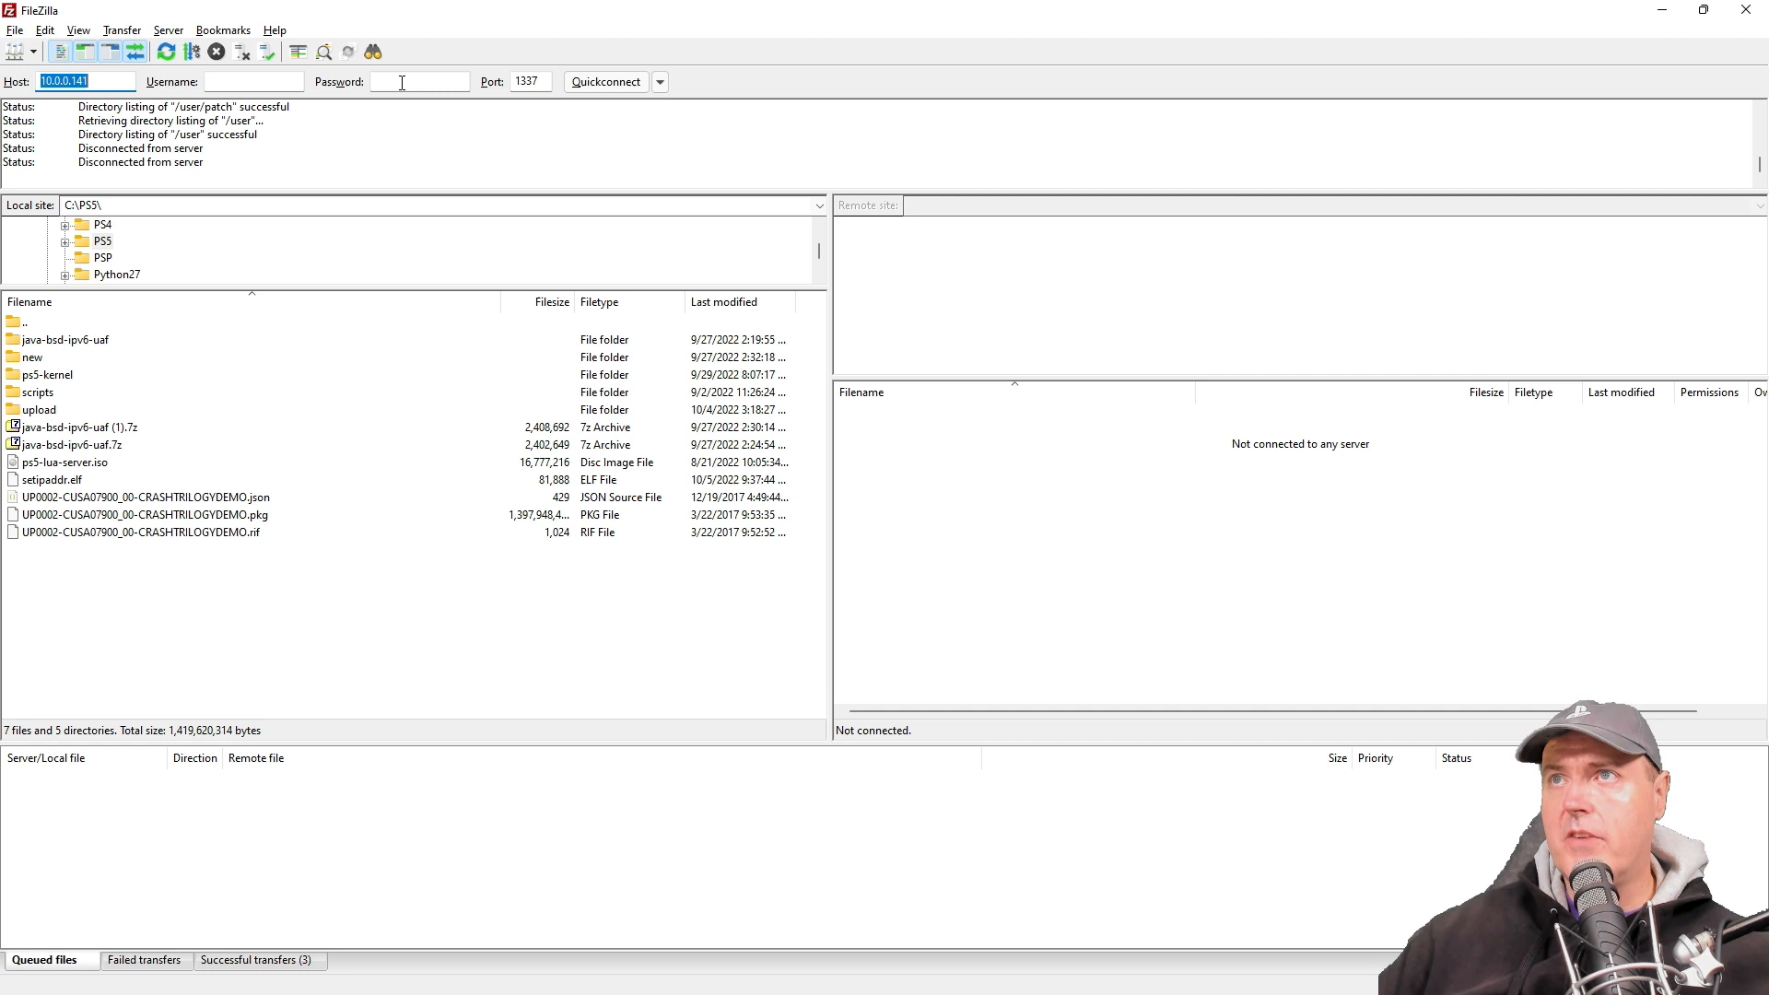
pyautogui.moveTo(529, 118)
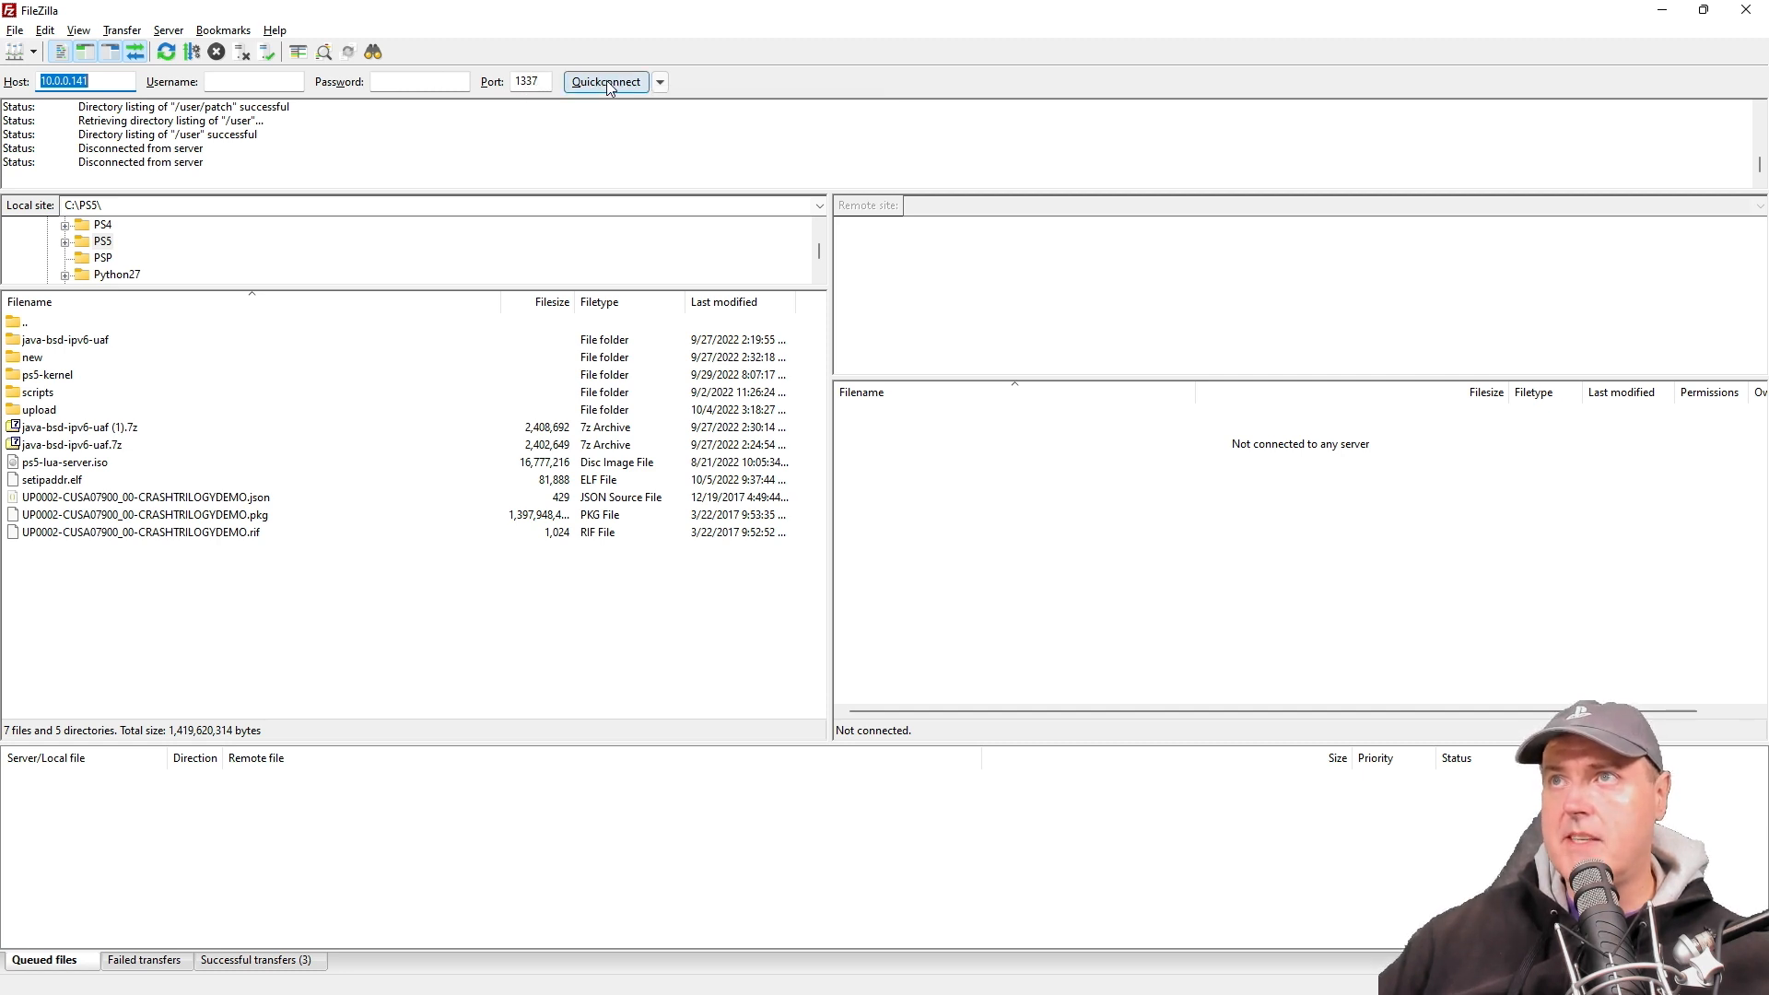
# Quickconnect to 10.0.0.141:1337 and download CUSA05610 from /user/appmeta into C:\PS5
pyautogui.click(607, 81)
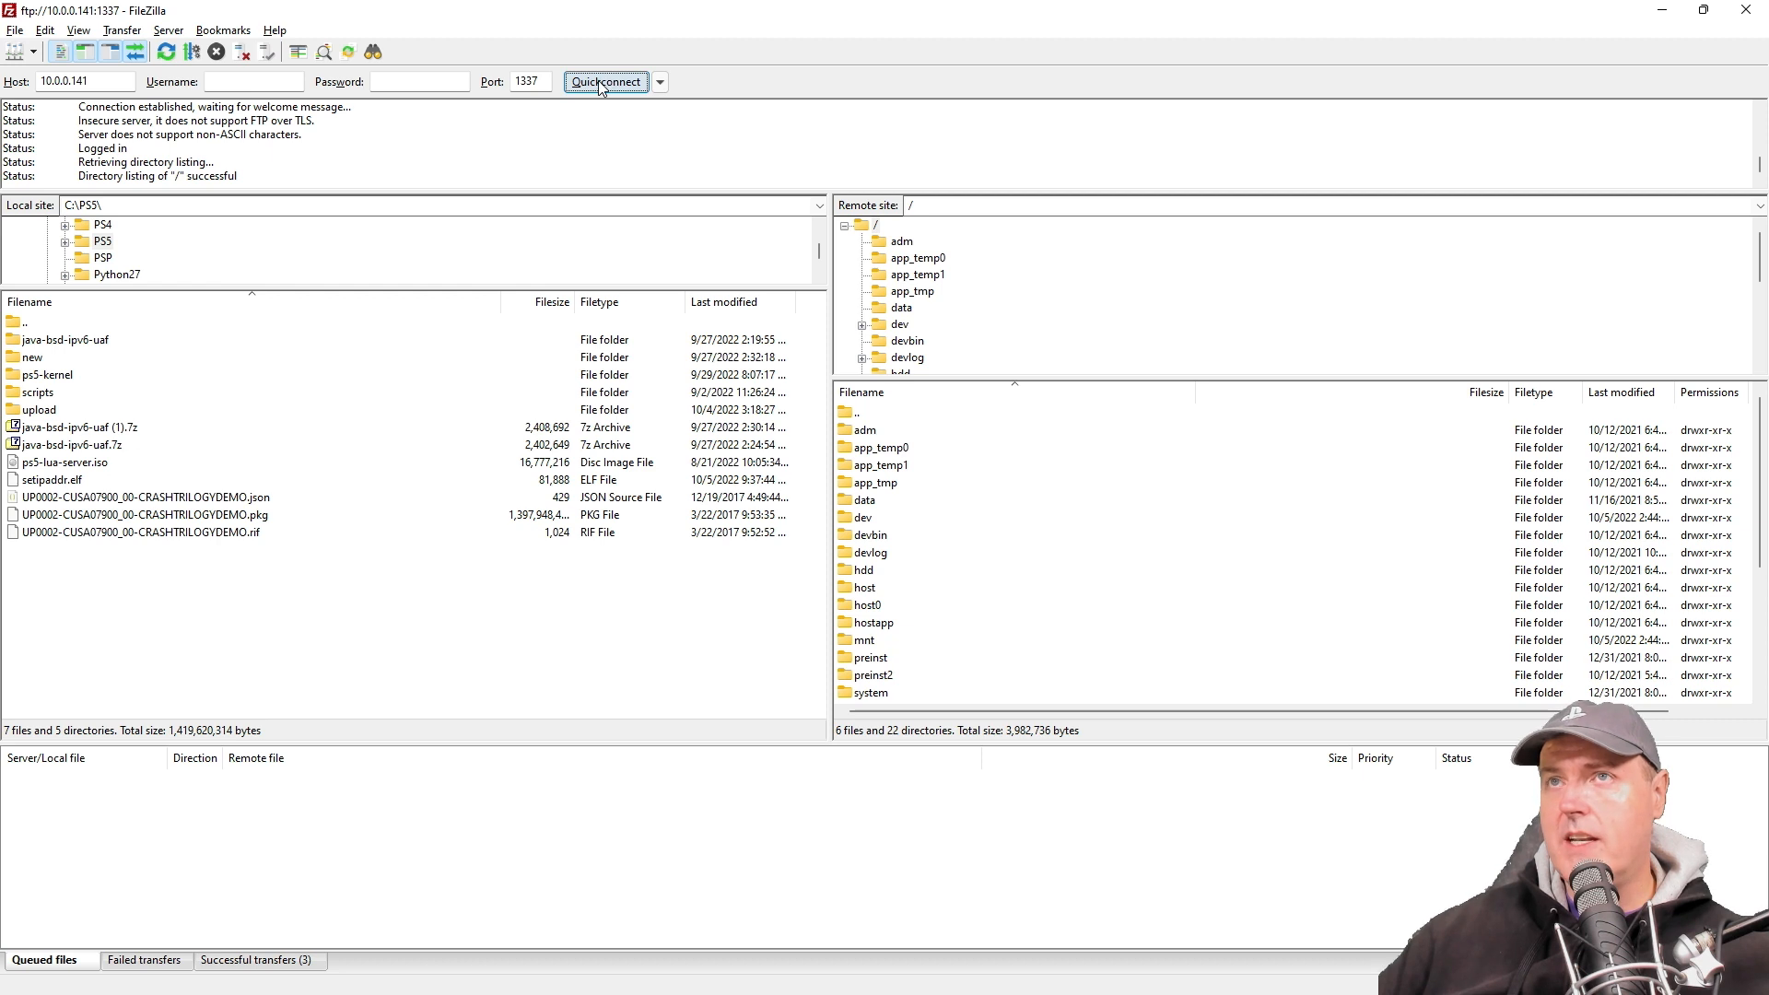
pyautogui.moveTo(925, 350)
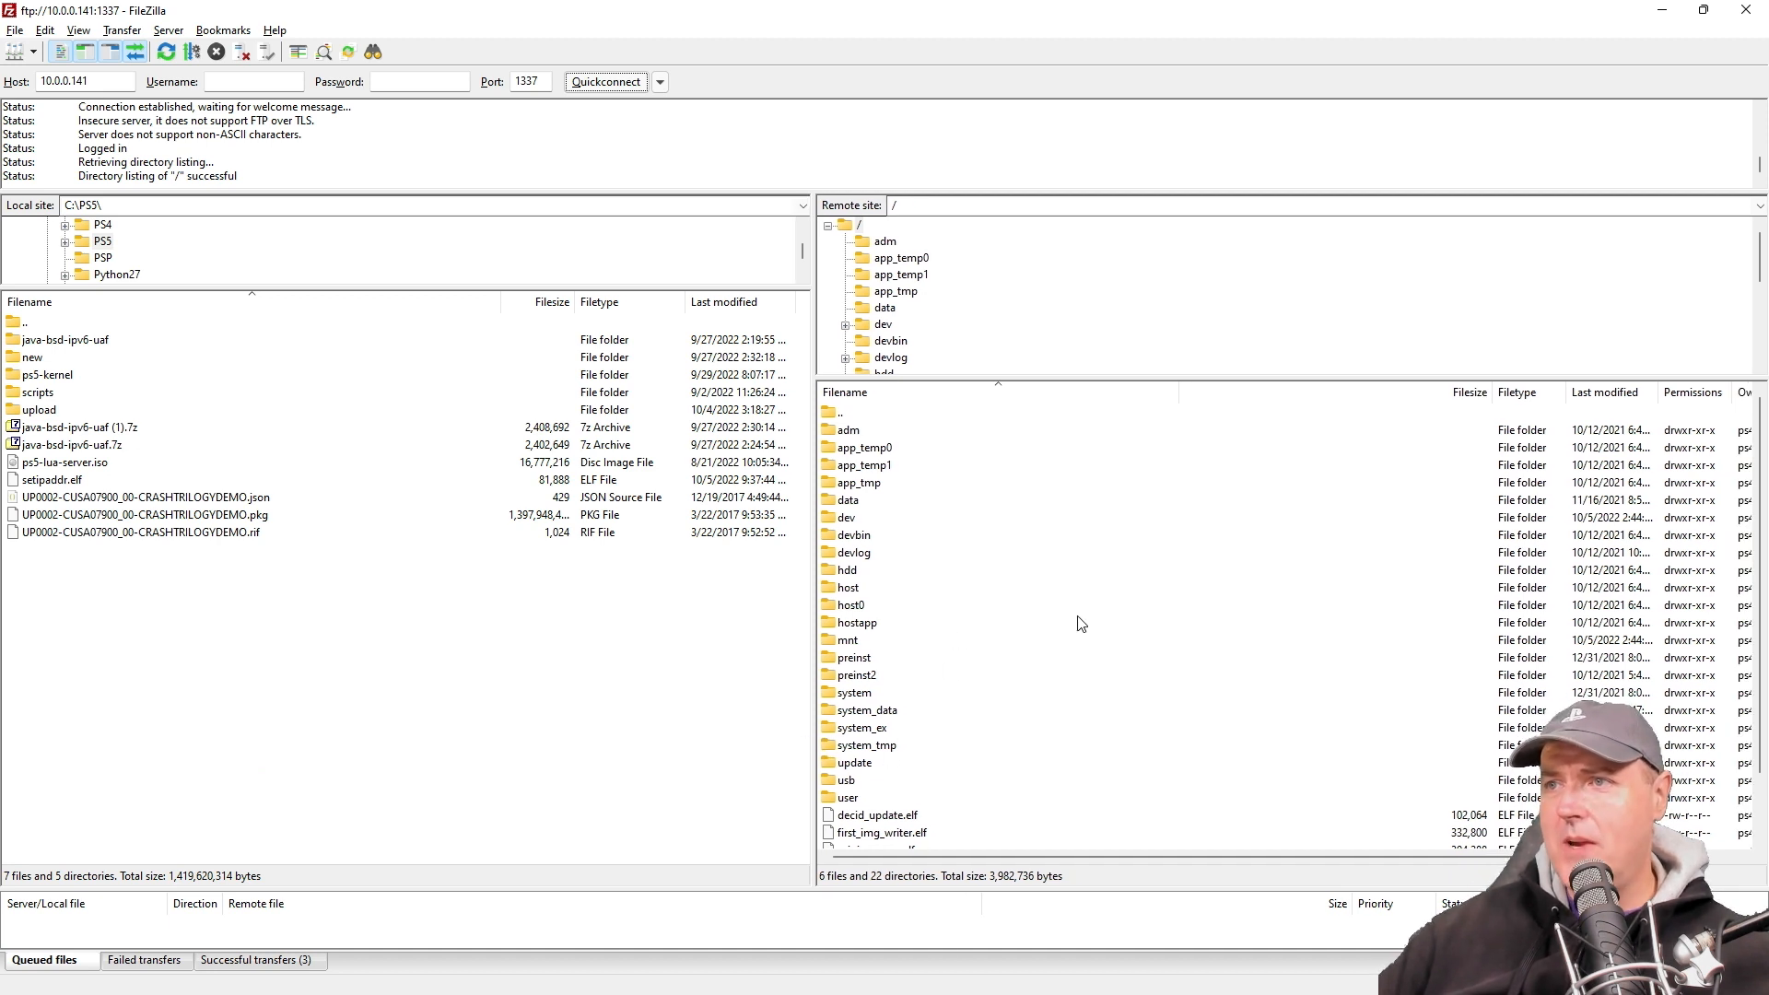
pyautogui.moveTo(1069, 604)
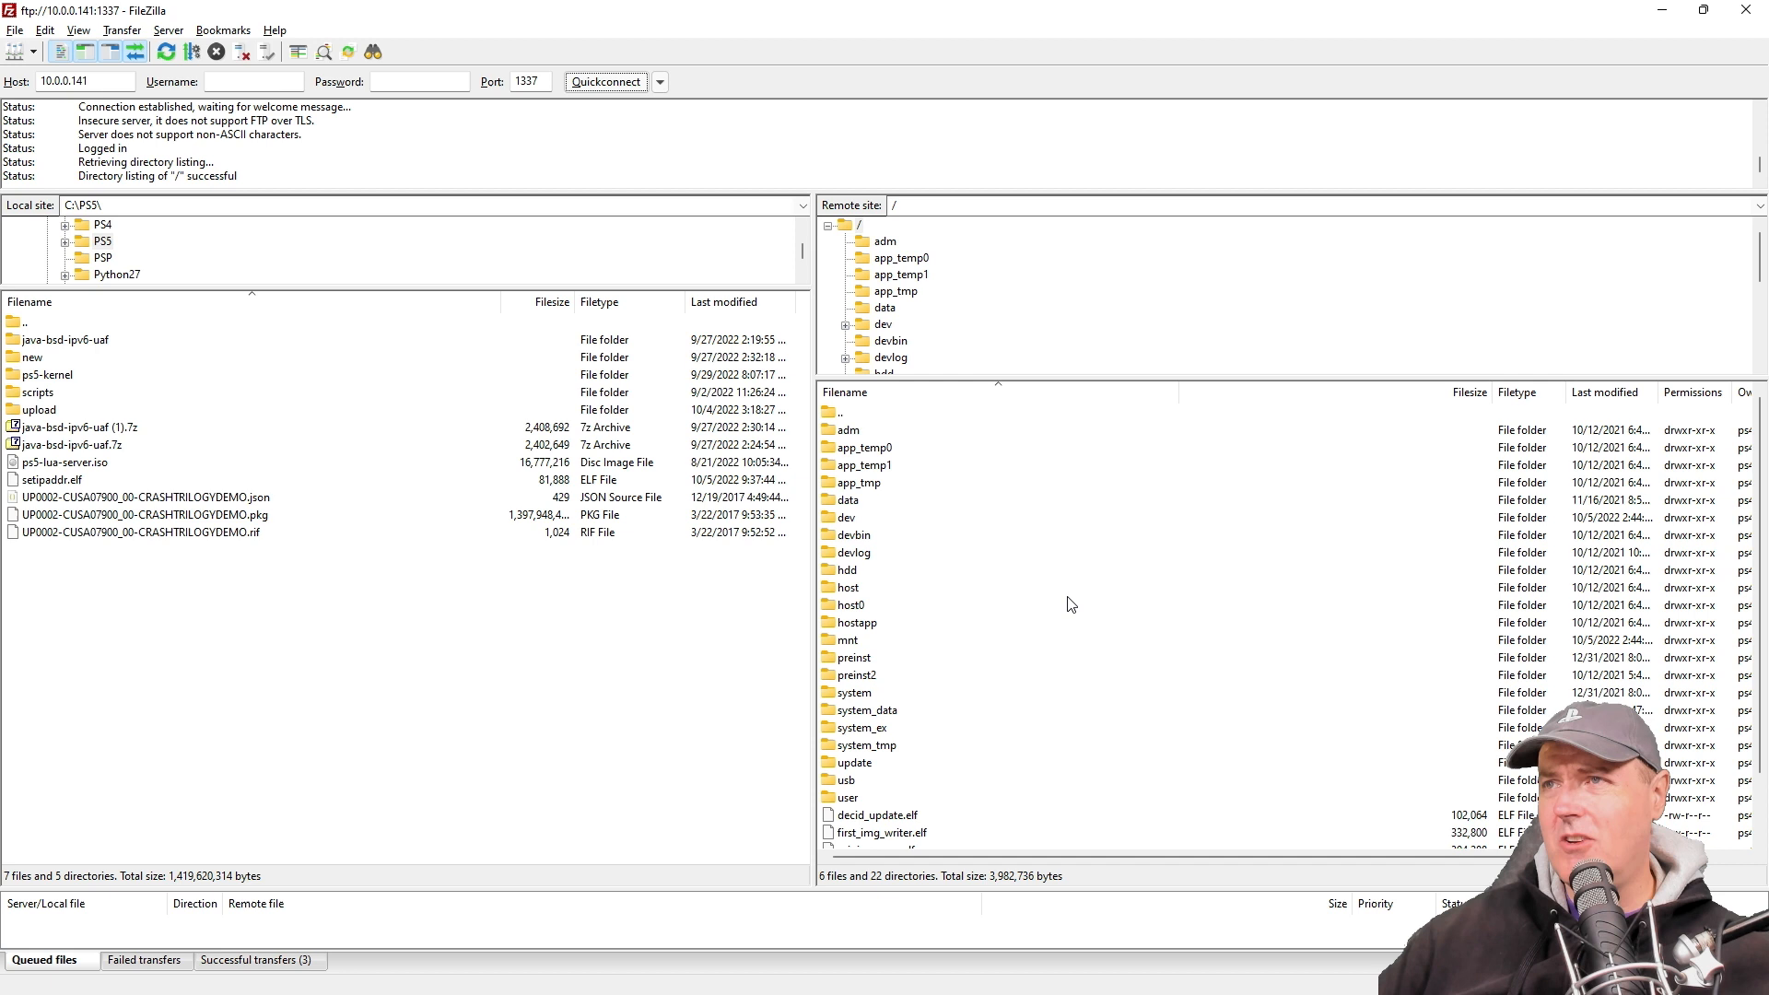
pyautogui.moveTo(1075, 612)
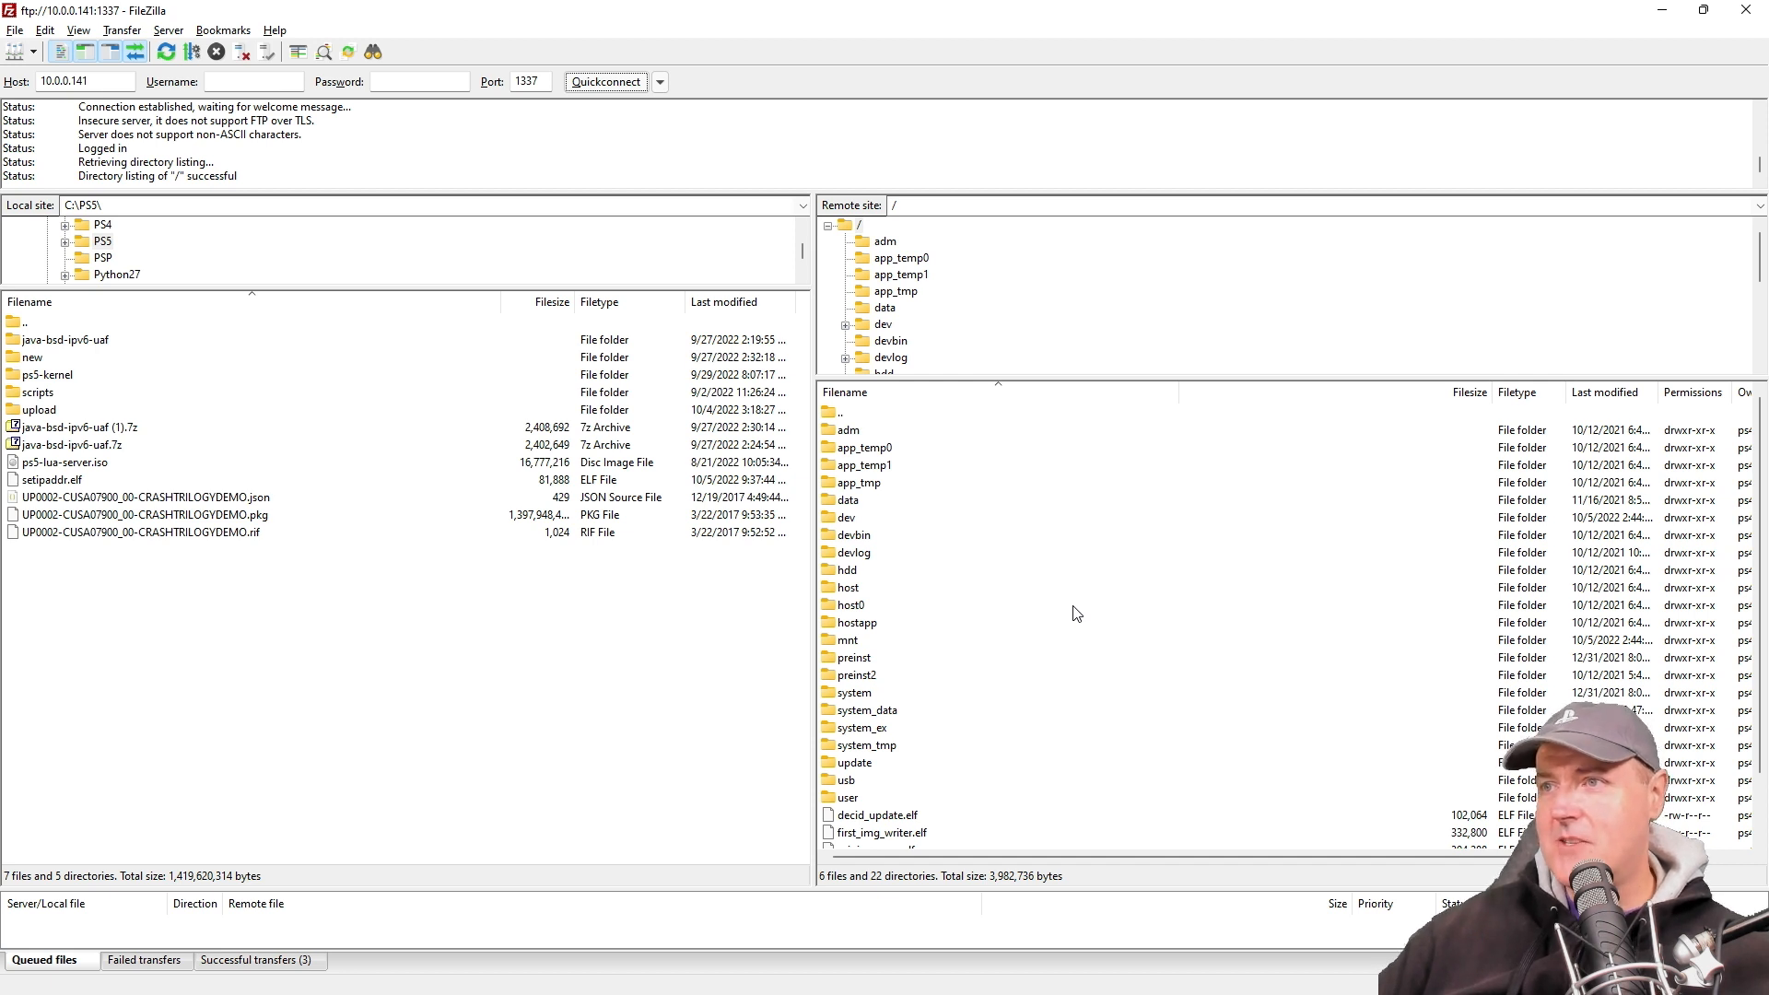
pyautogui.scroll(-3)
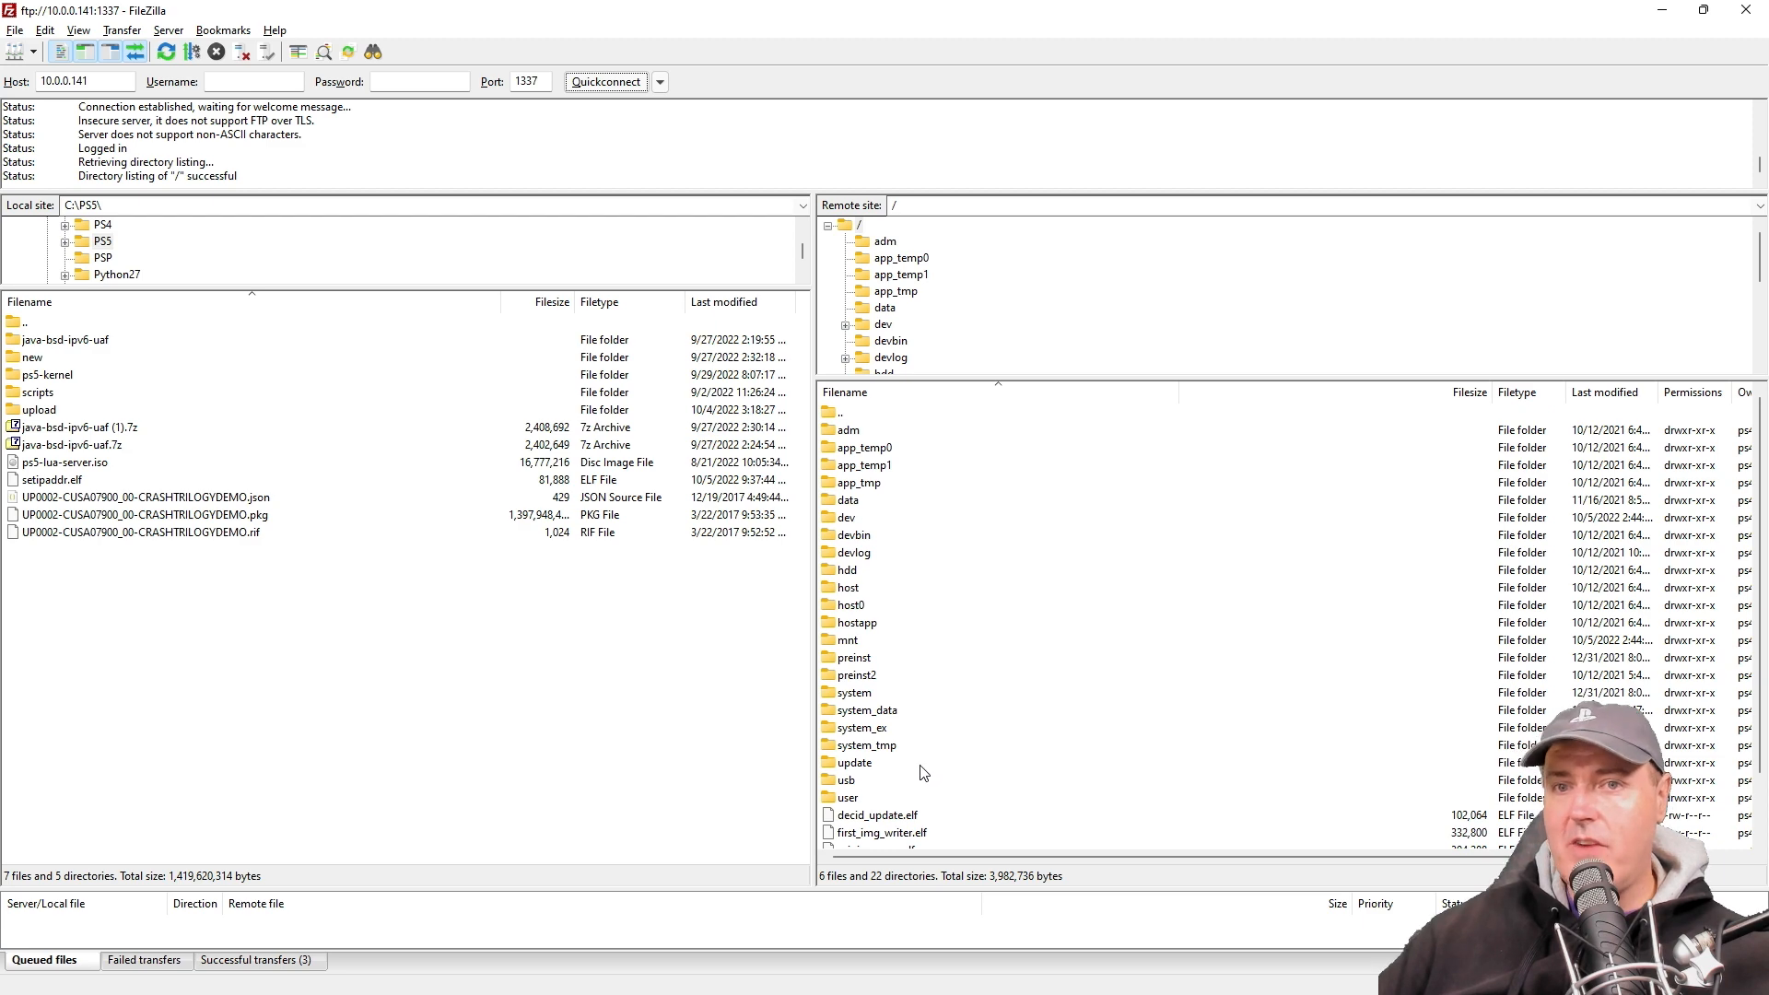
pyautogui.moveTo(968, 711)
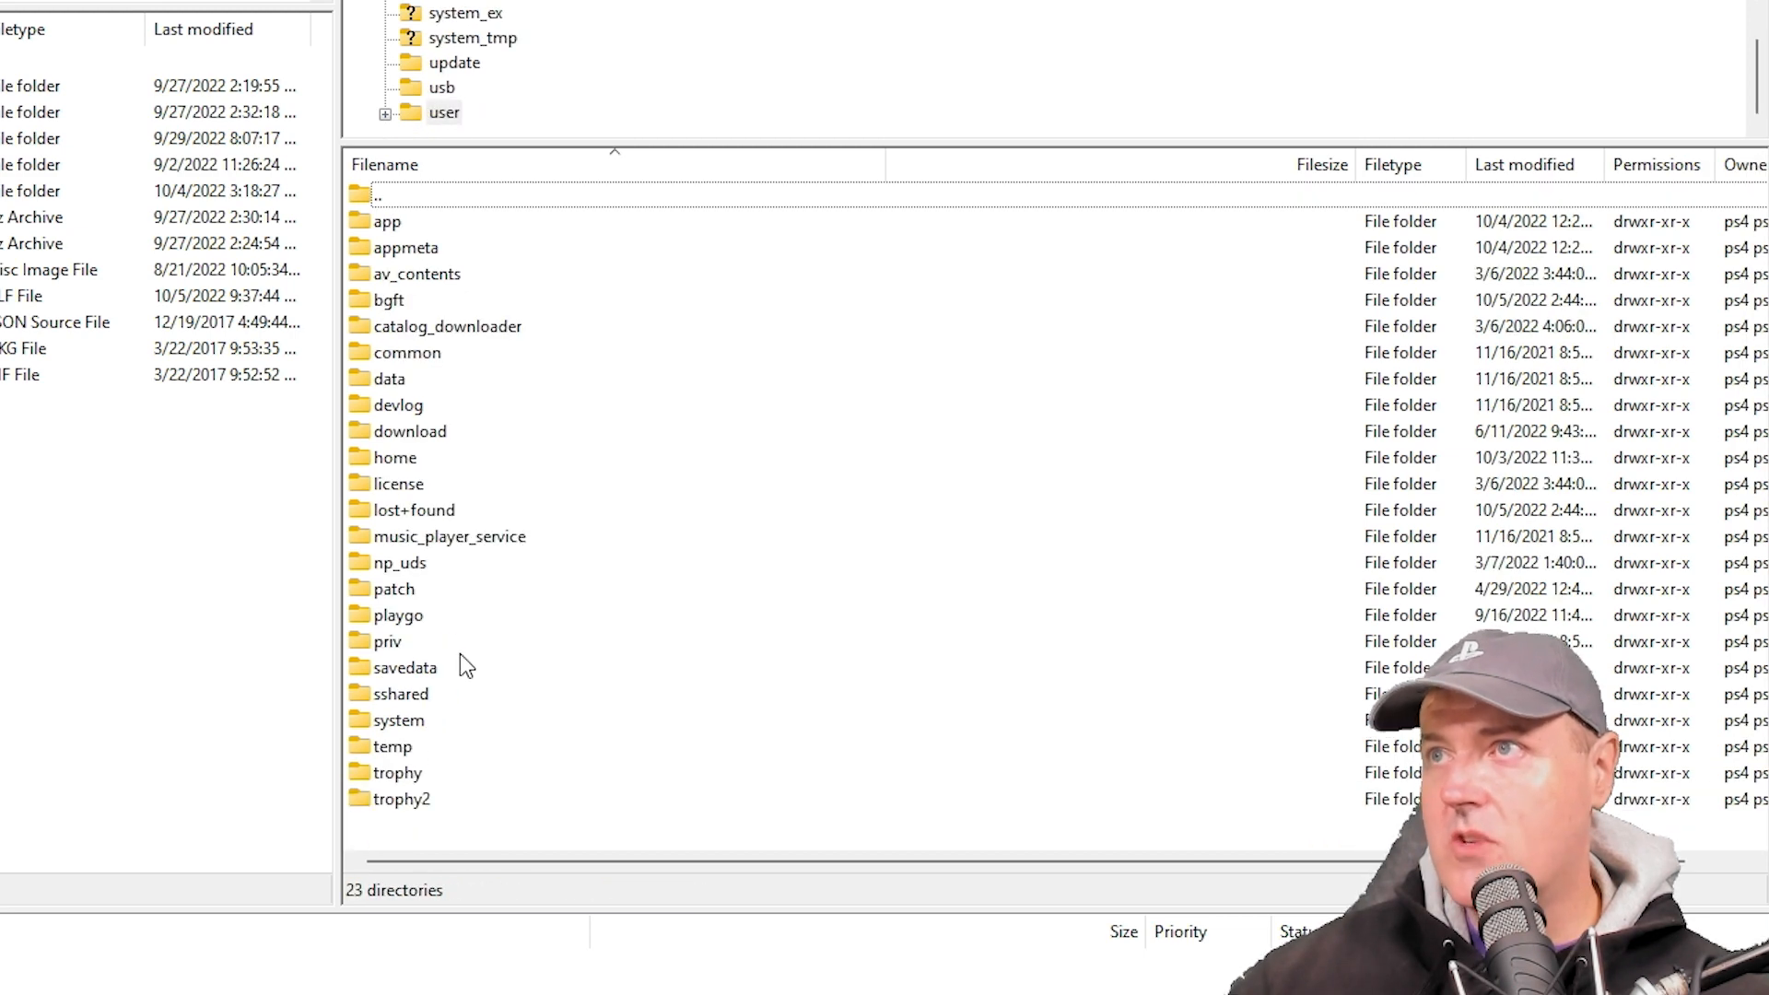
pyautogui.moveTo(490, 321)
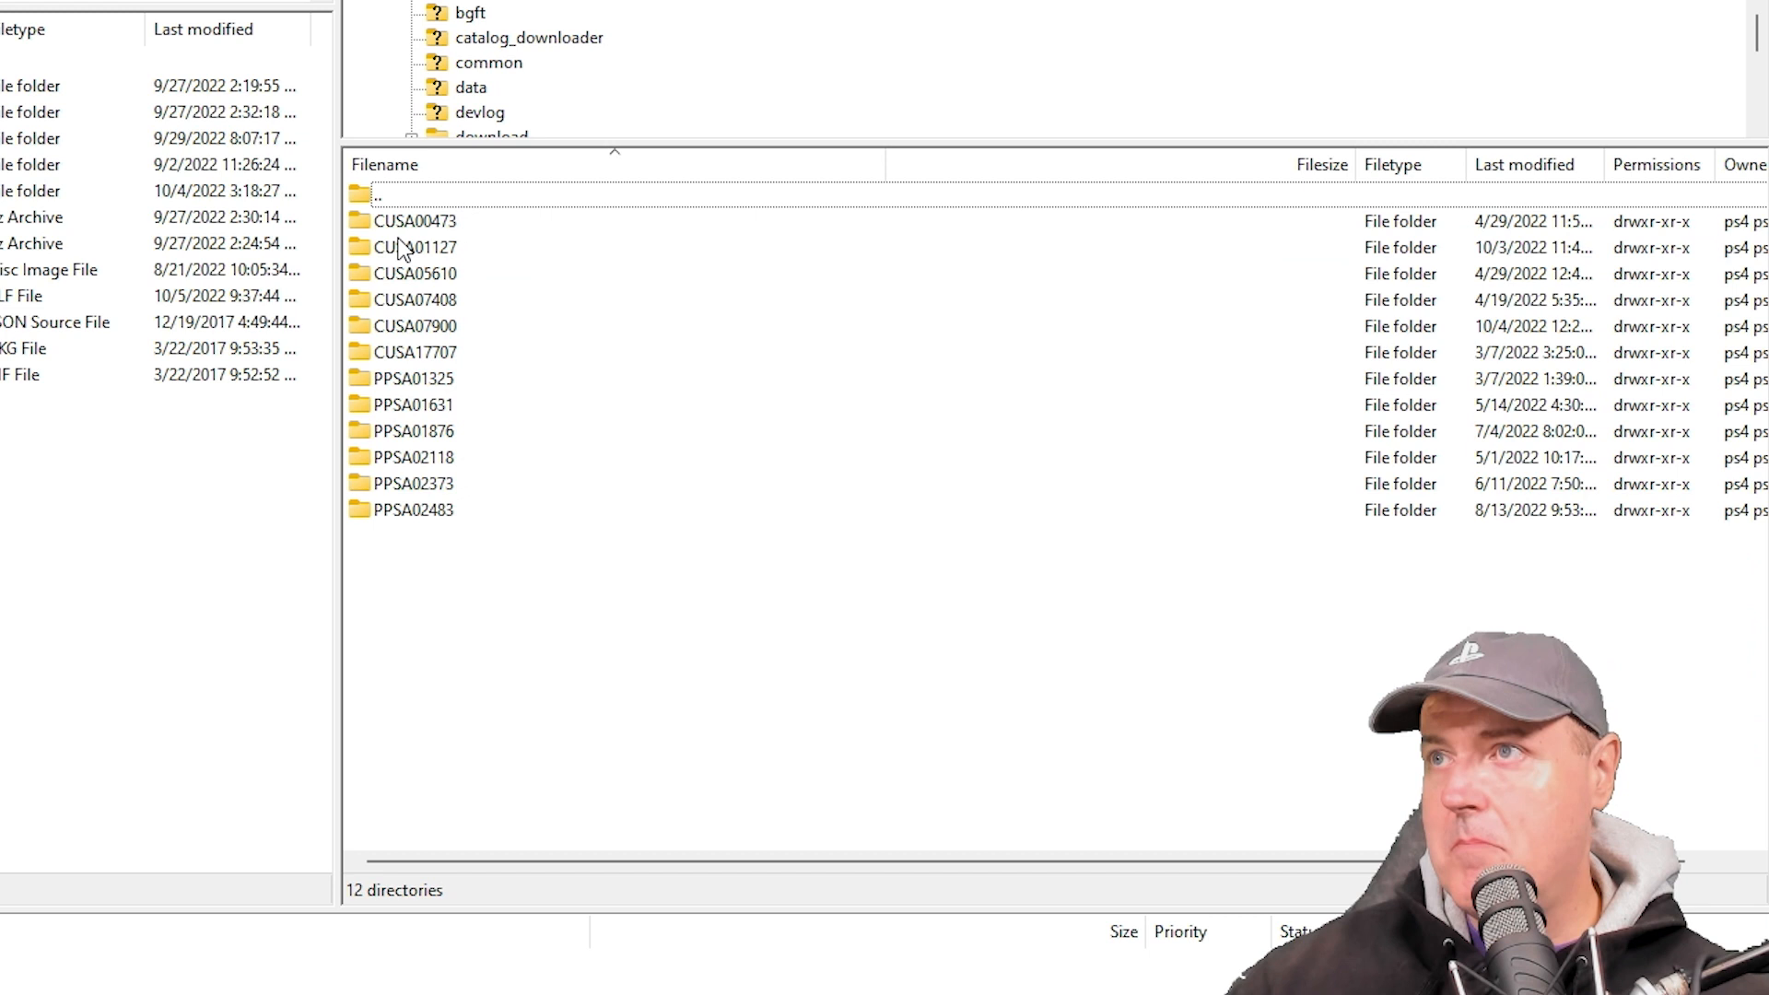
pyautogui.moveTo(409, 344)
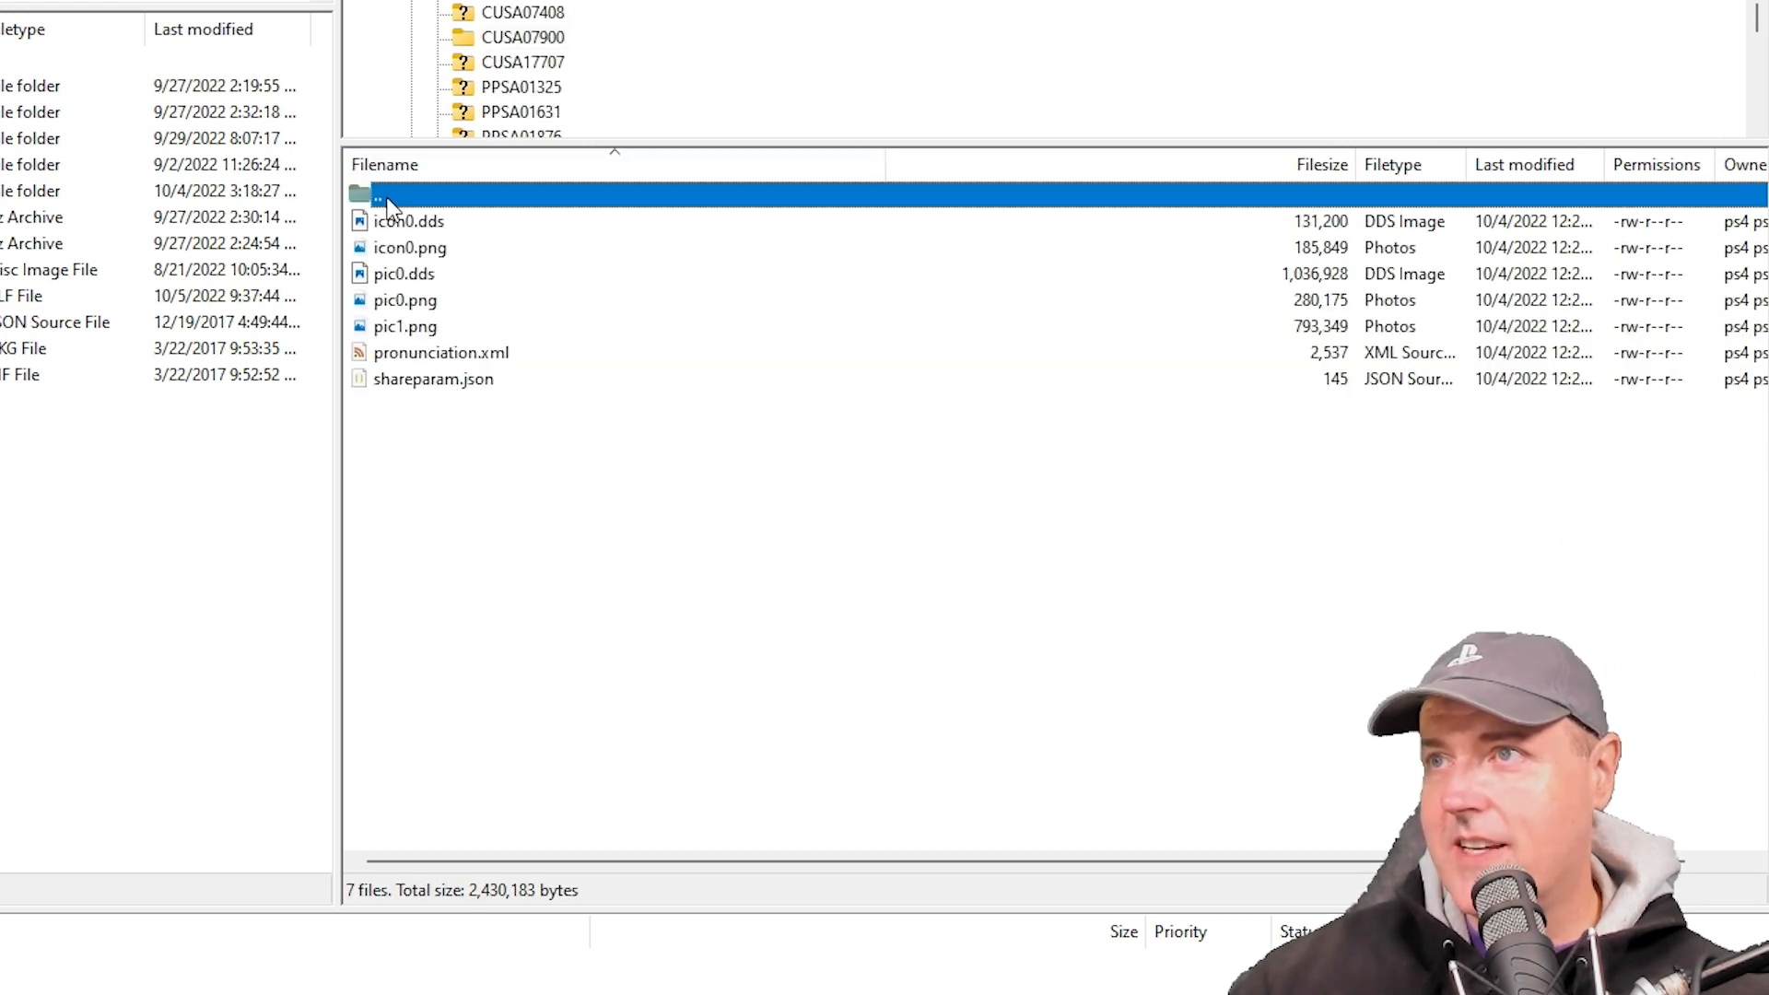
pyautogui.doubleClick(378, 193)
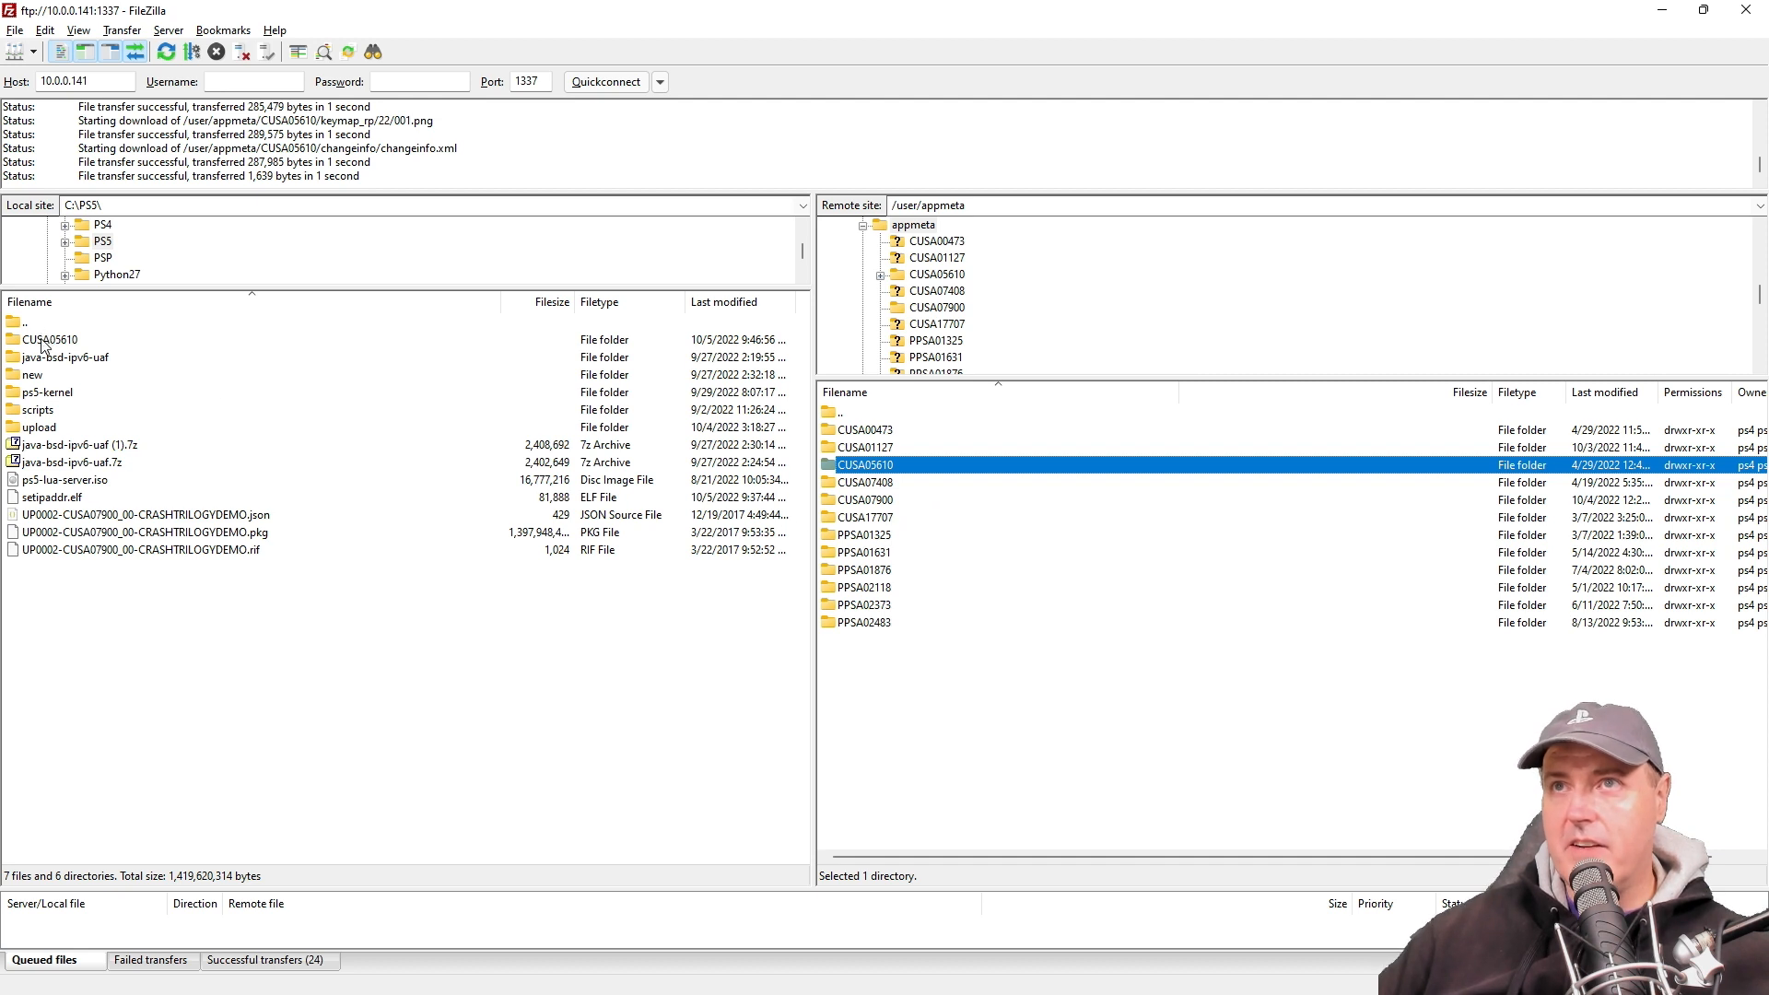
# View pic0.png and pic1.png inside the downloaded local CUSA05610 folder
pyautogui.doubleClick(48, 339)
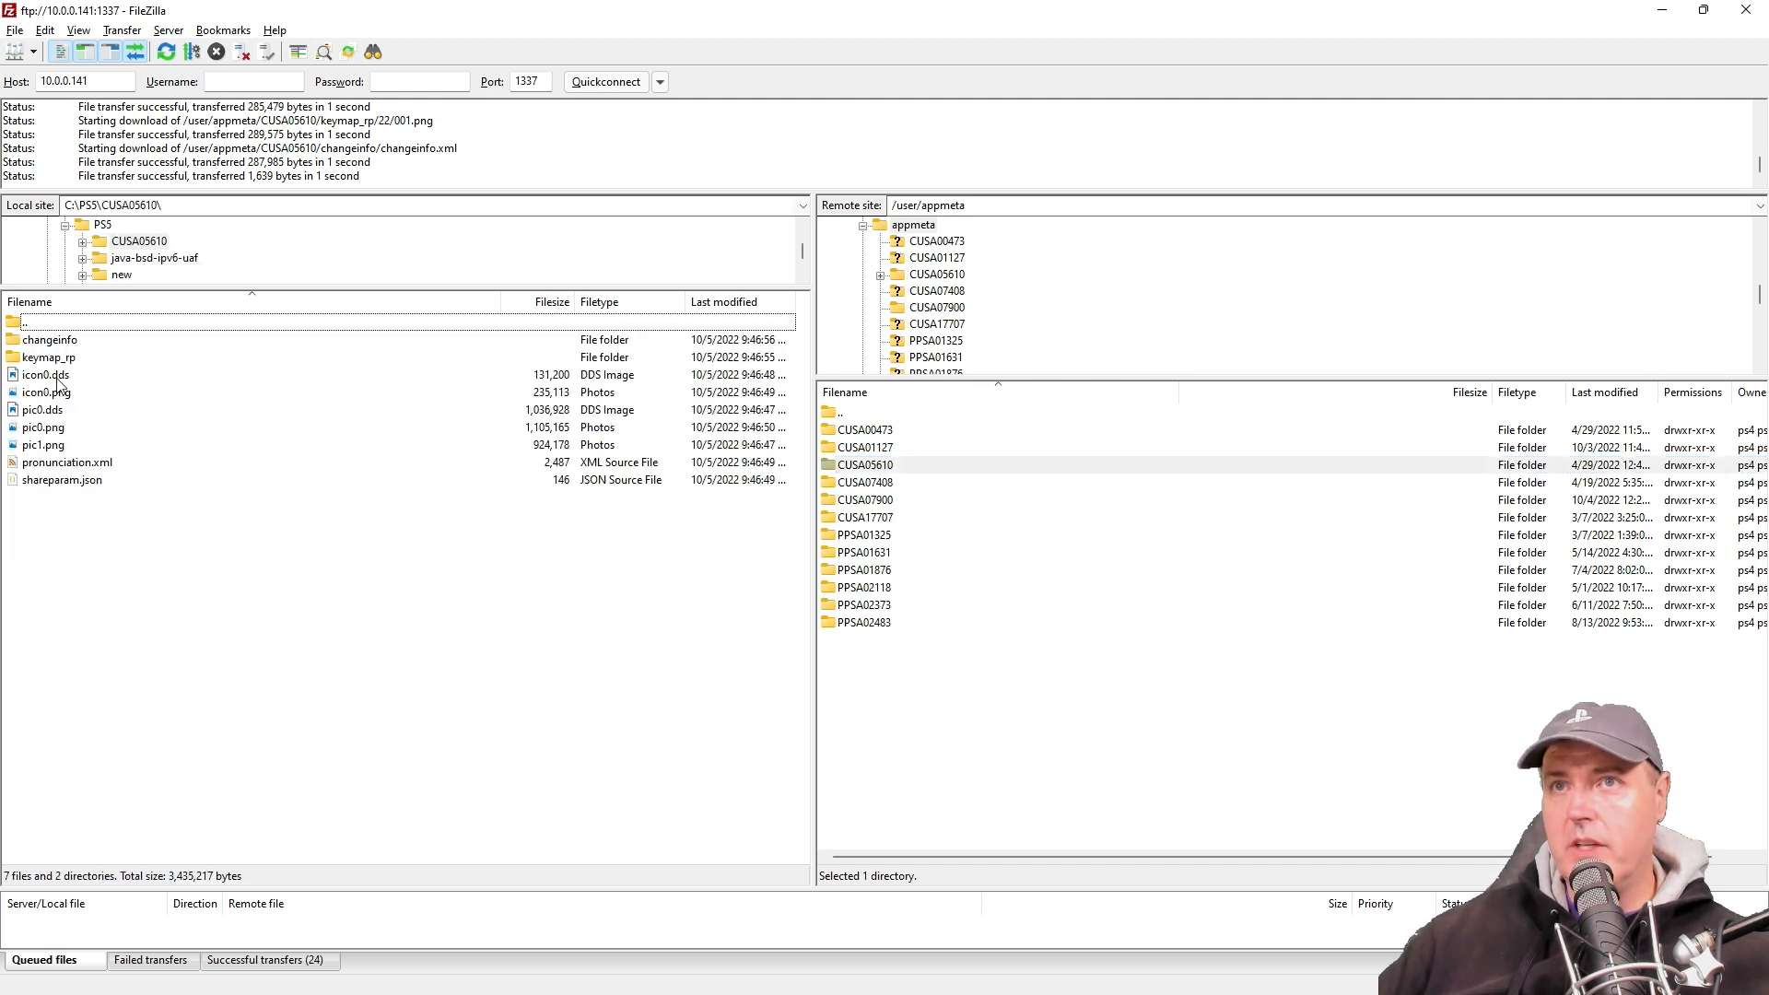
pyautogui.click(42, 426)
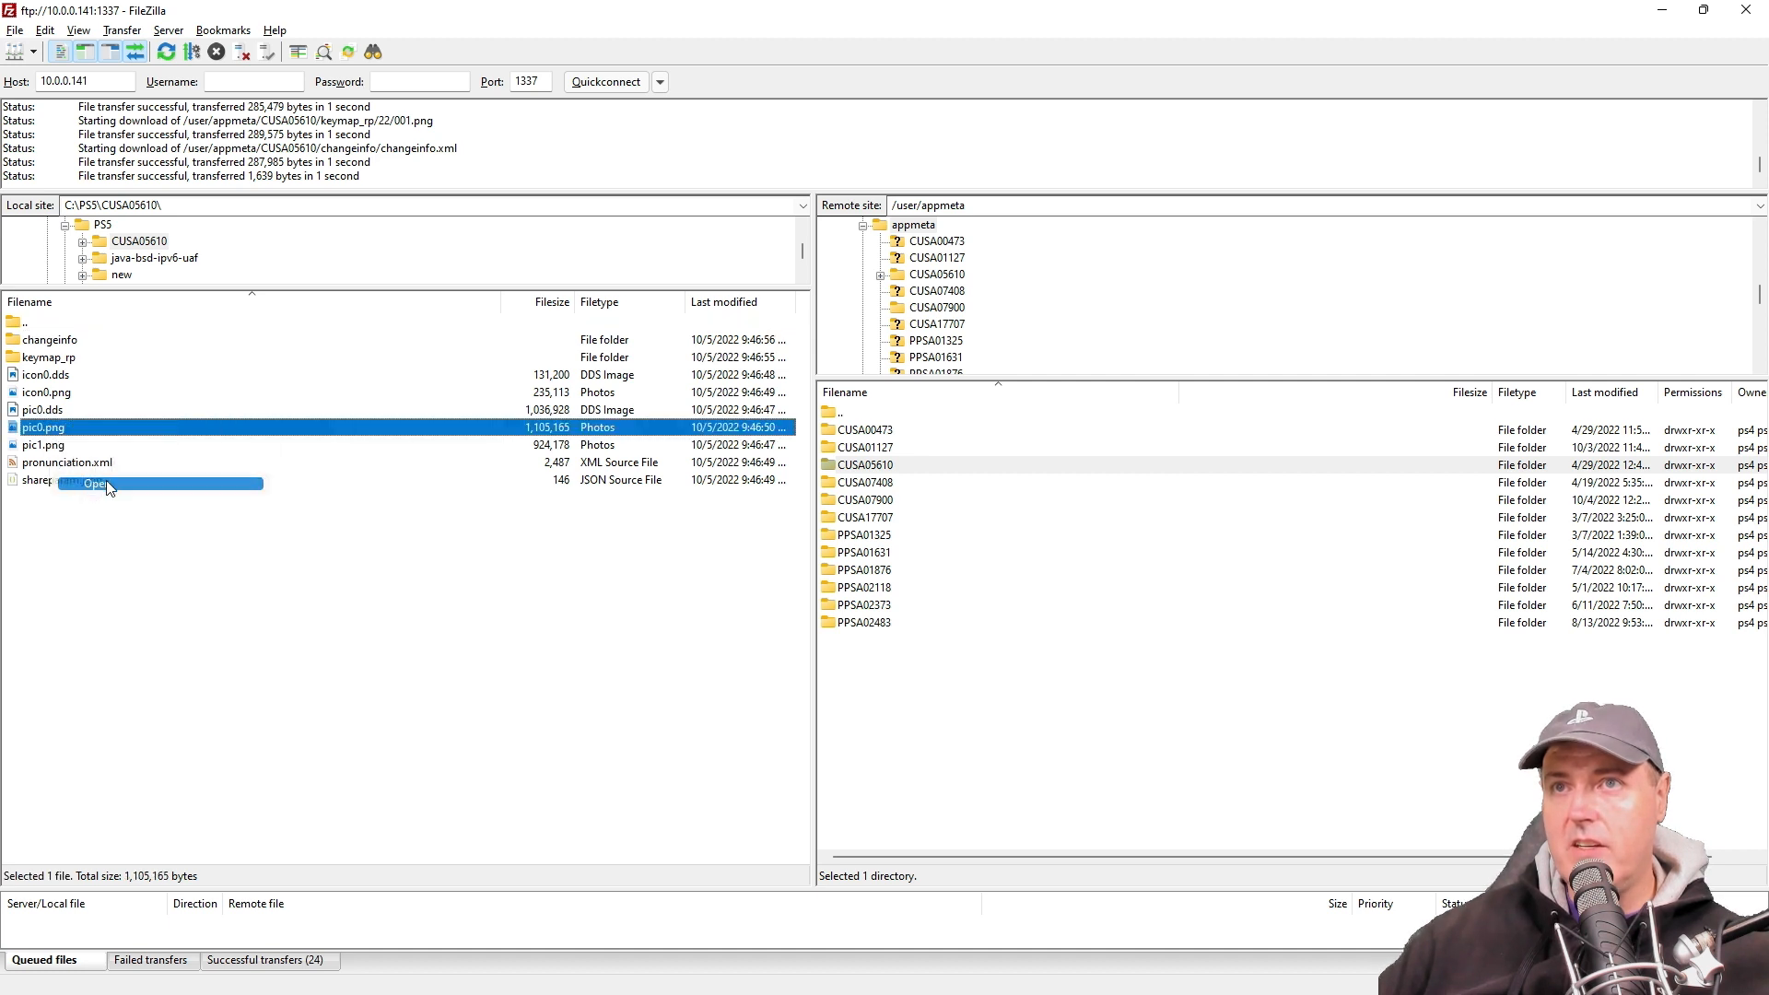
pyautogui.click(96, 483)
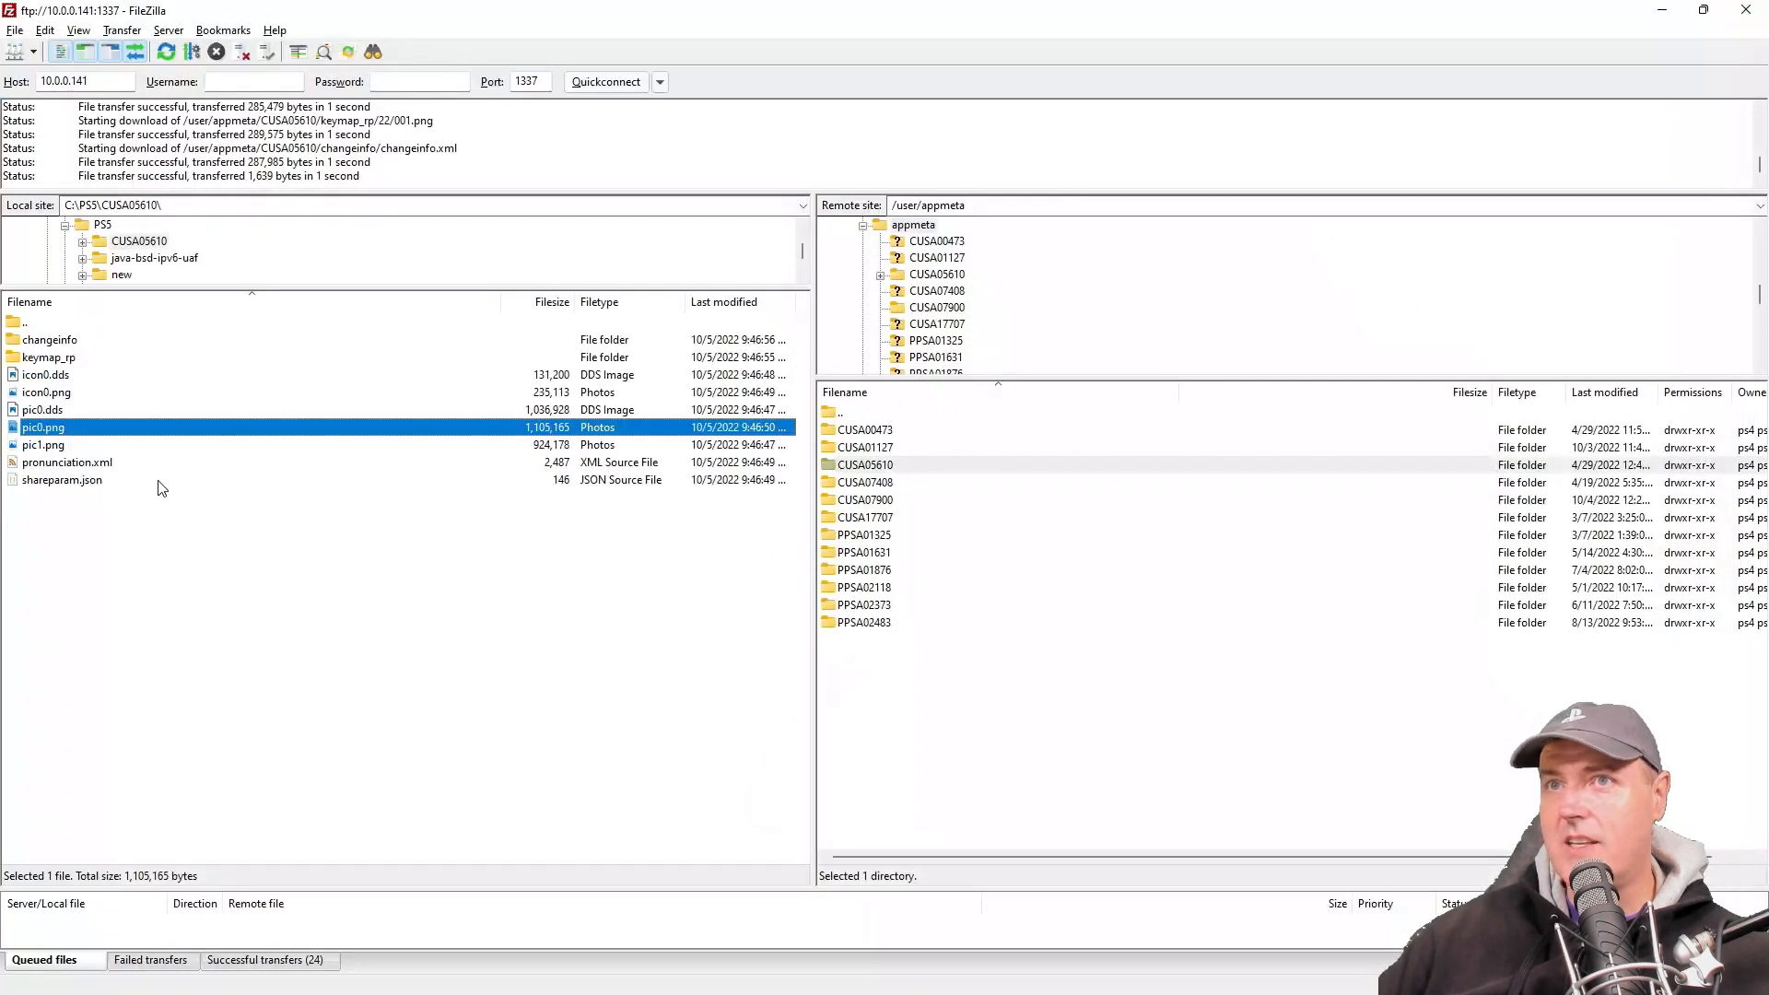
pyautogui.rightClick(43, 444)
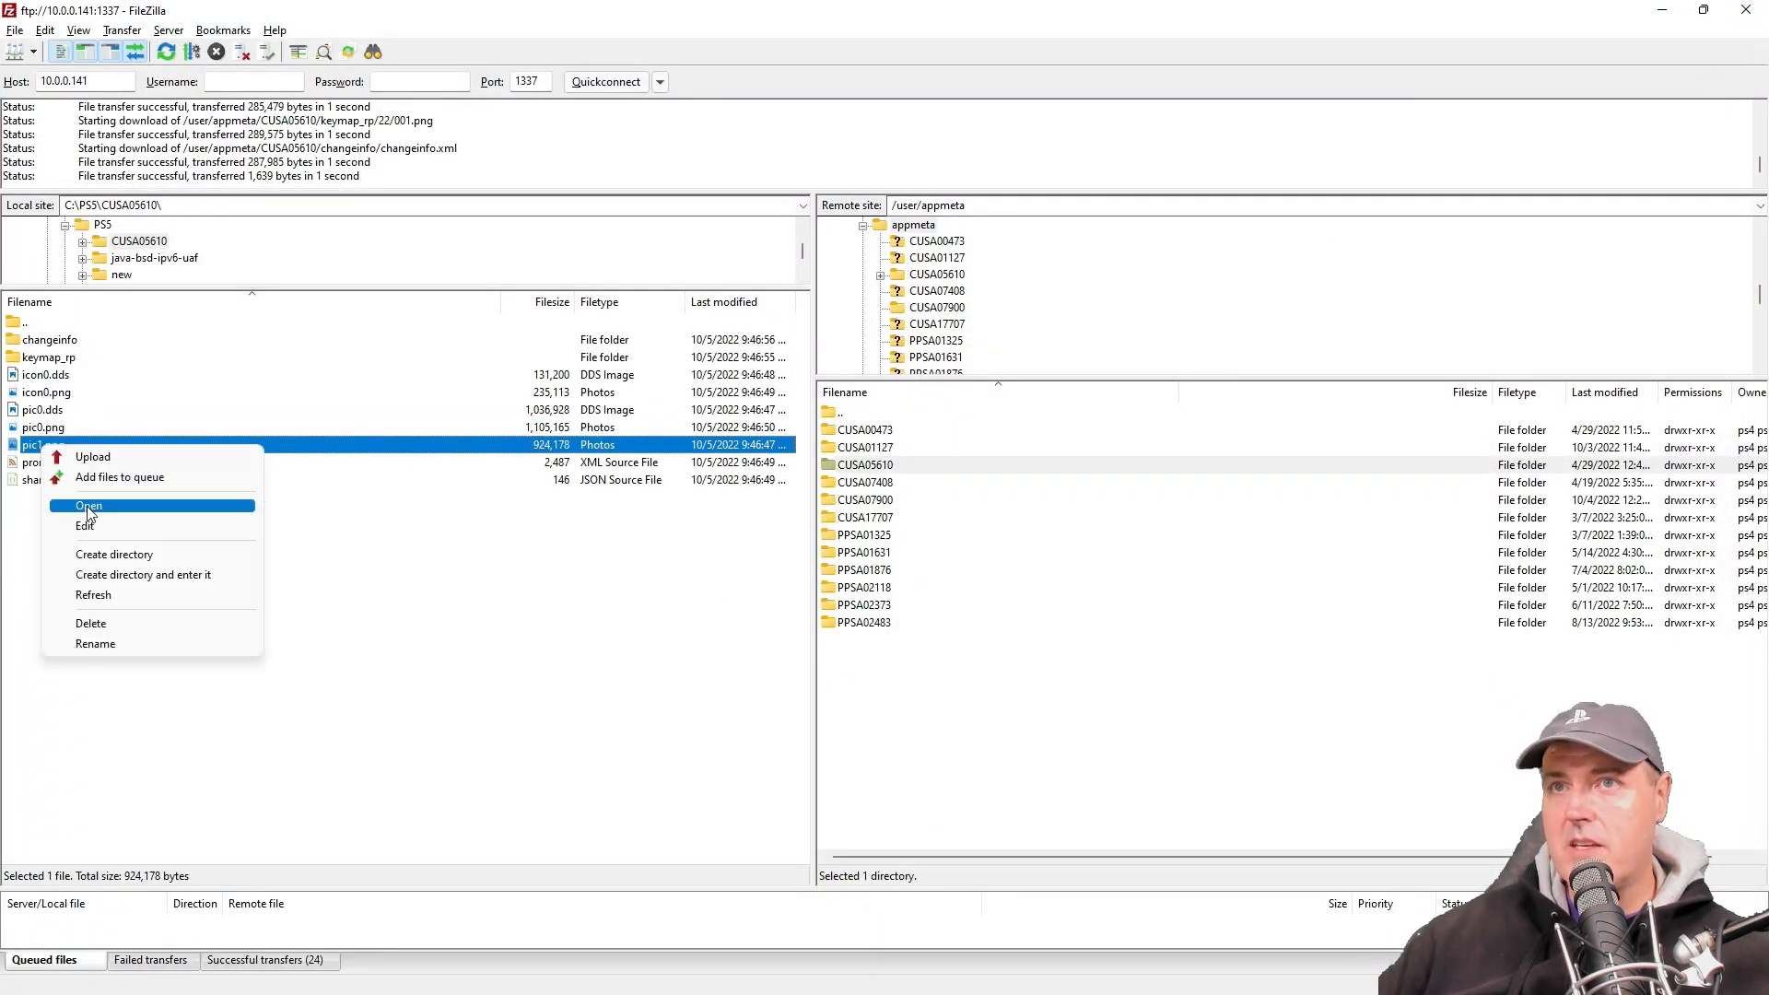
pyautogui.click(88, 505)
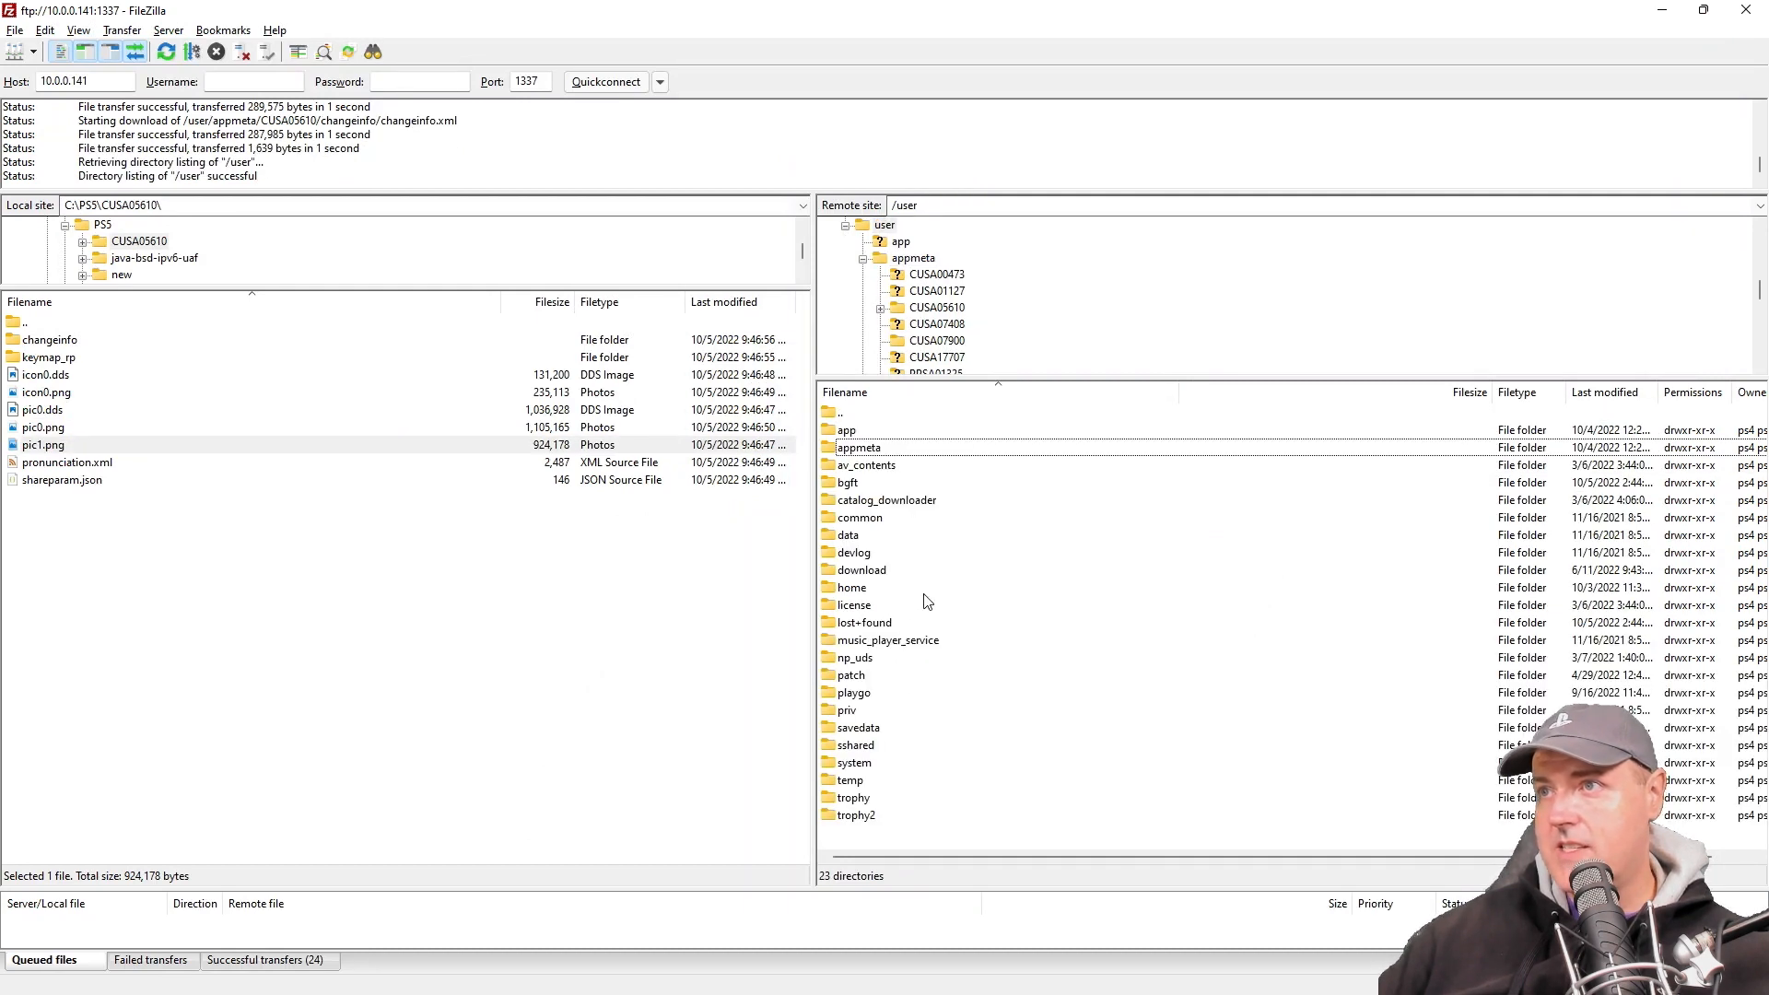
pyautogui.doubleClick(861, 570)
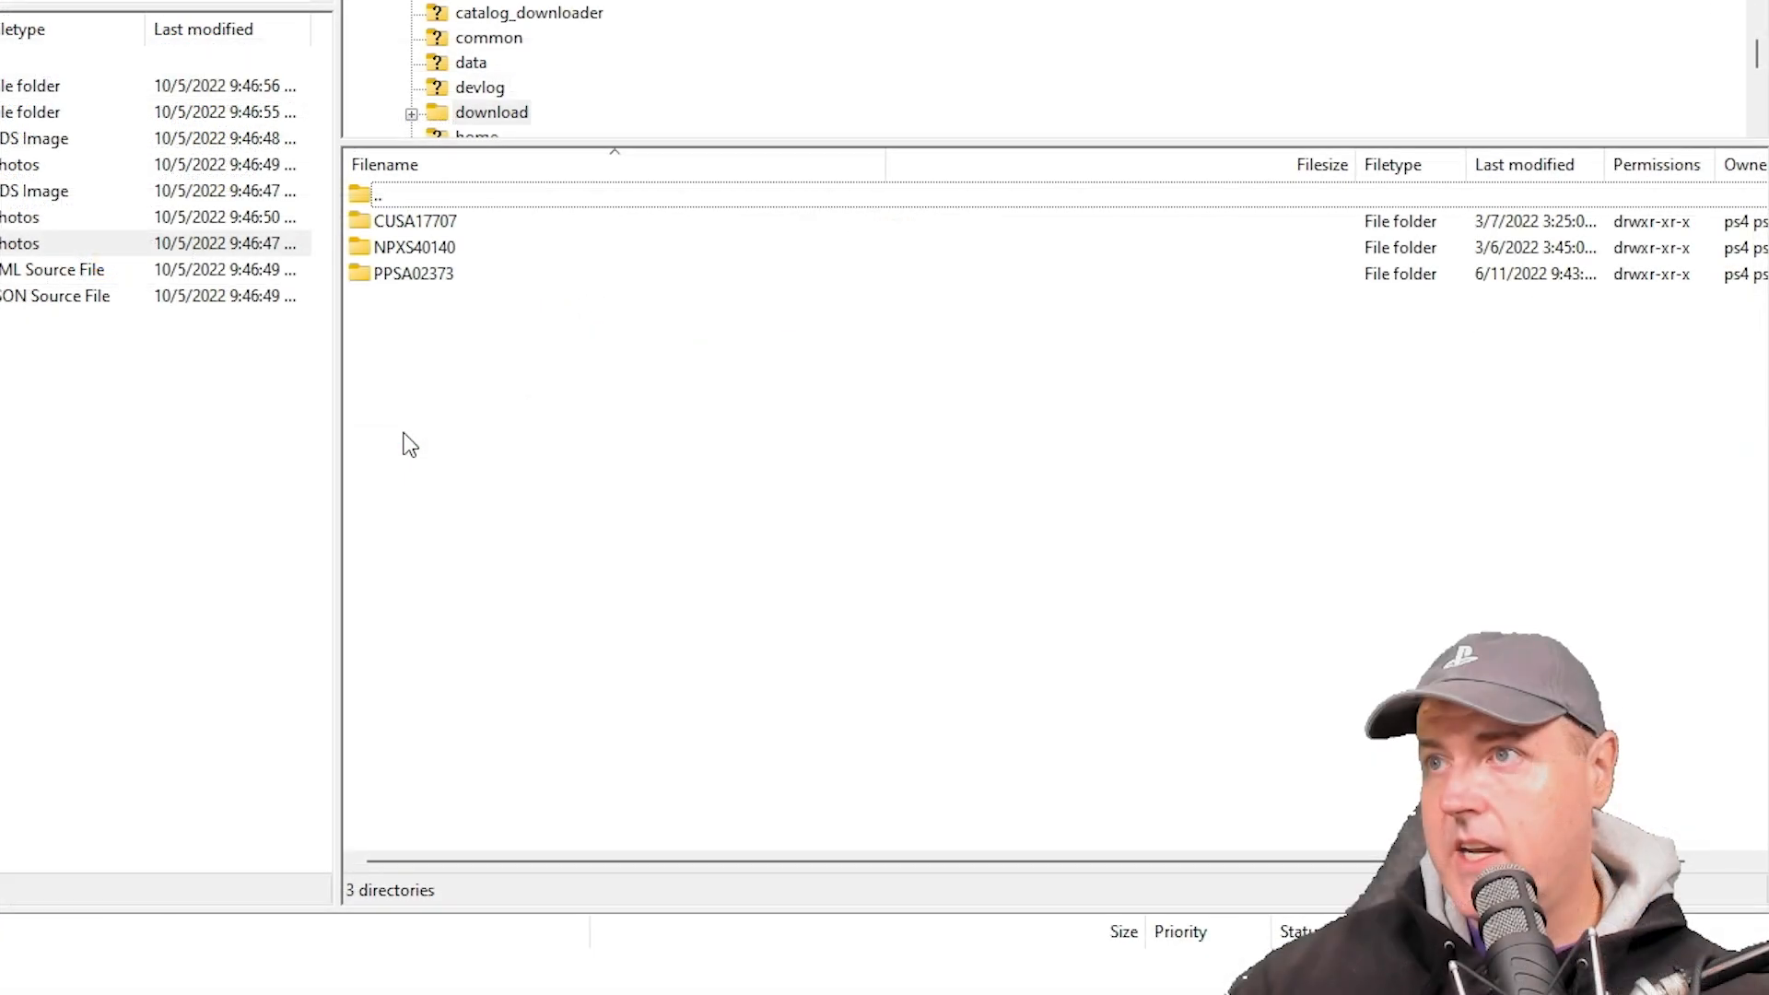
pyautogui.doubleClick(384, 194)
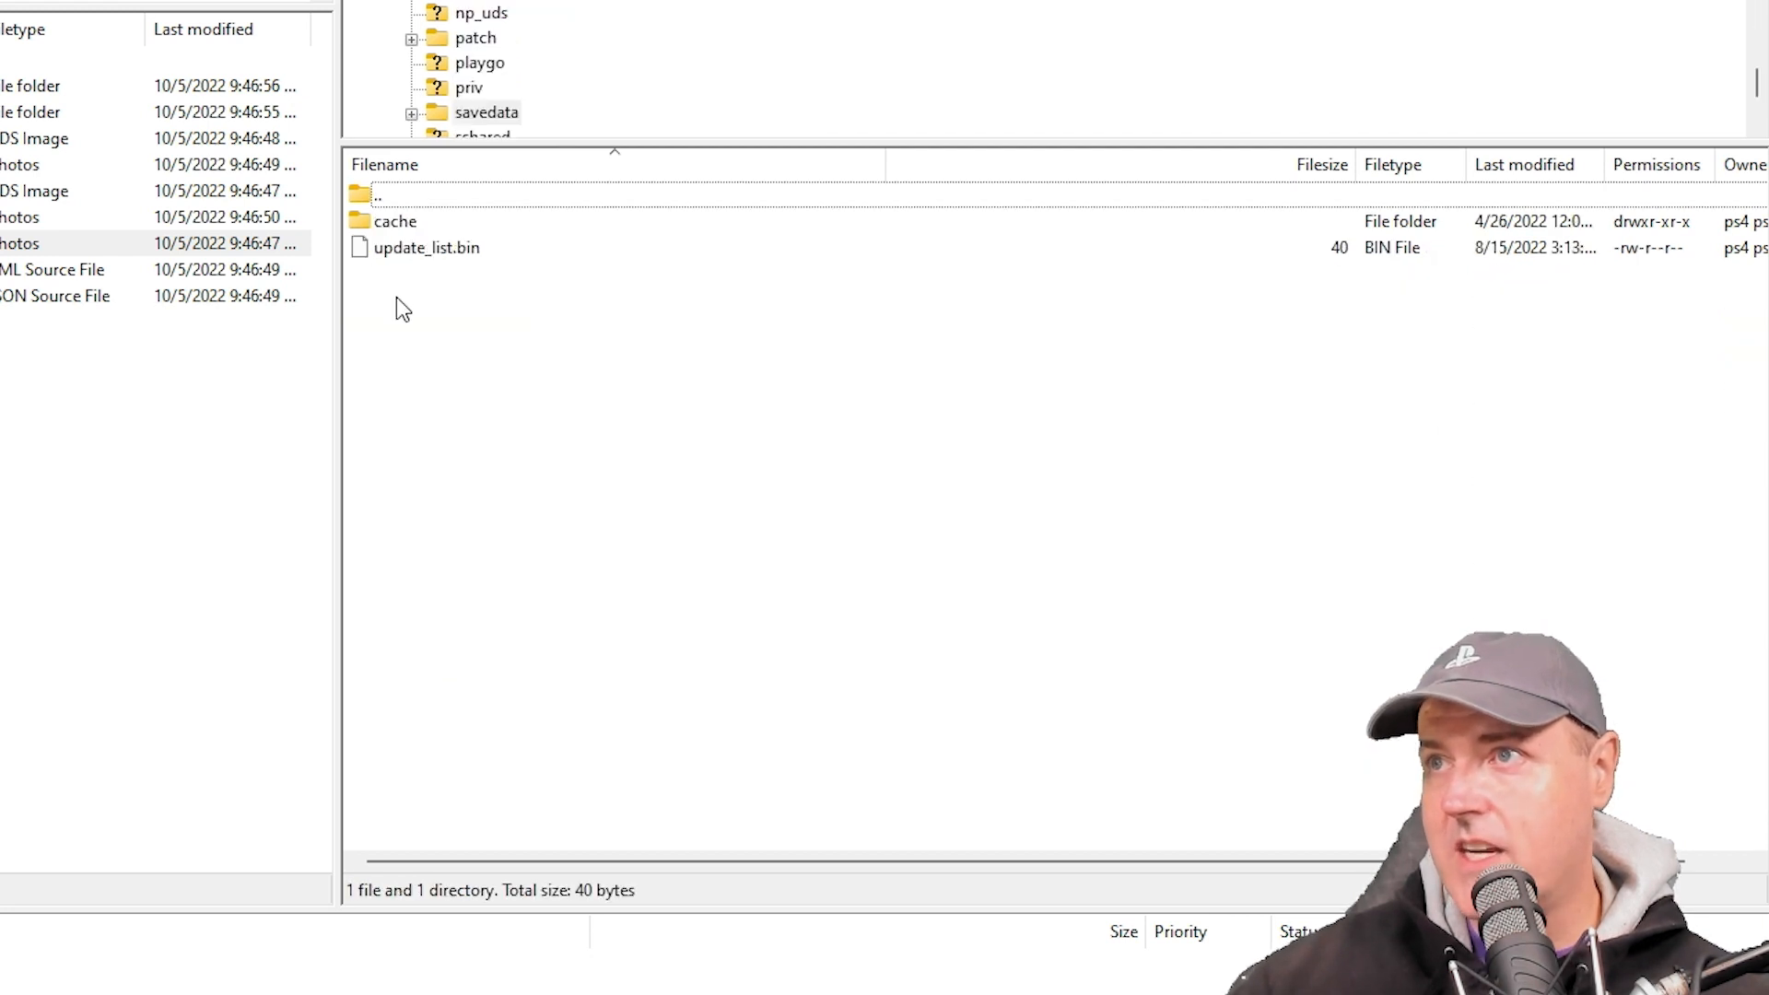
pyautogui.doubleClick(394, 219)
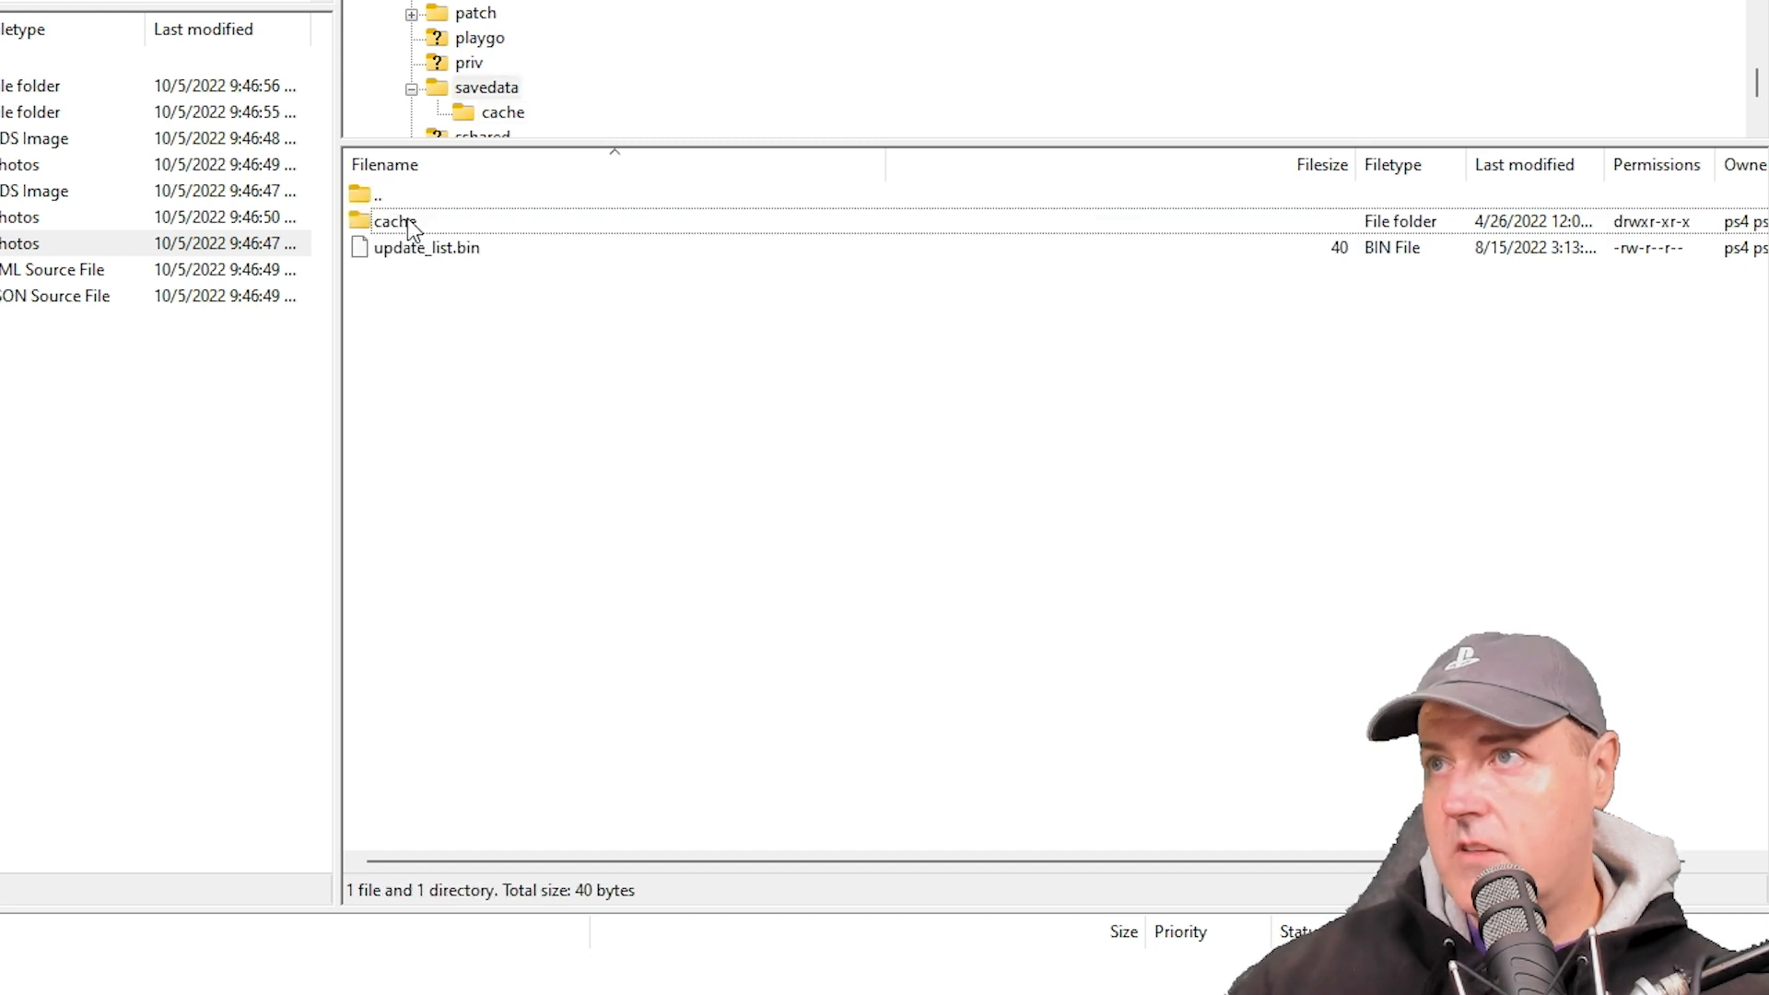
pyautogui.doubleClick(378, 194)
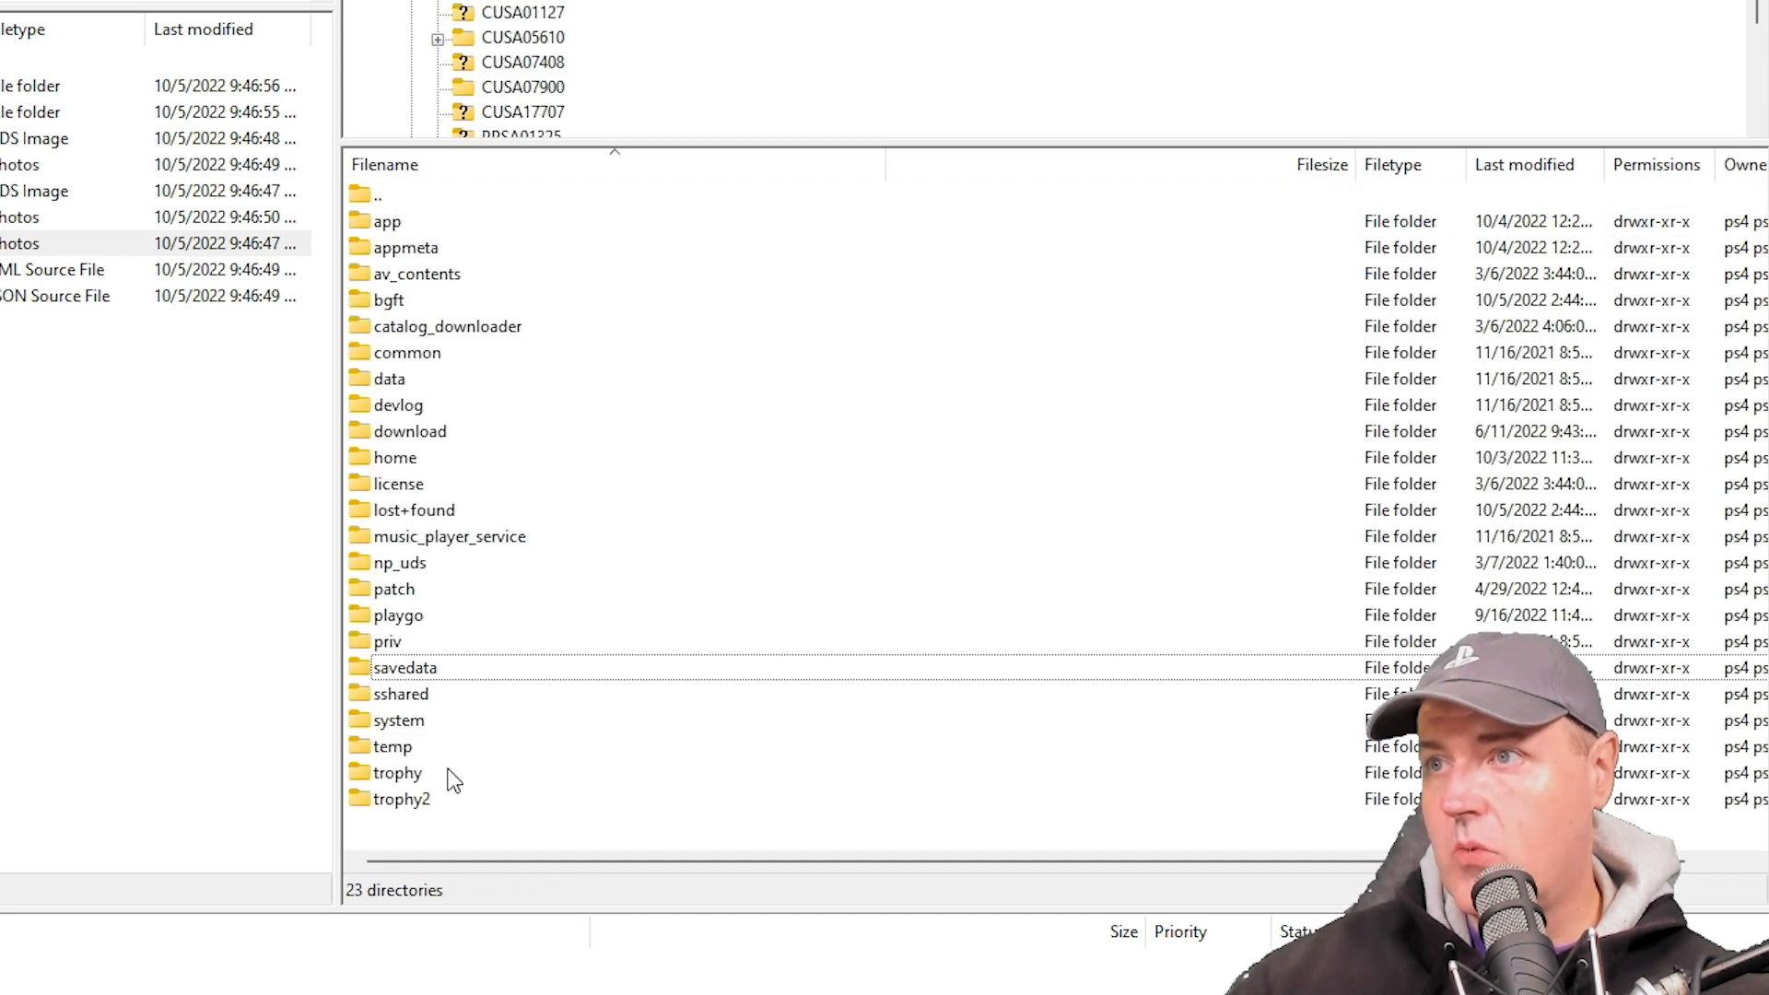
pyautogui.moveTo(446, 452)
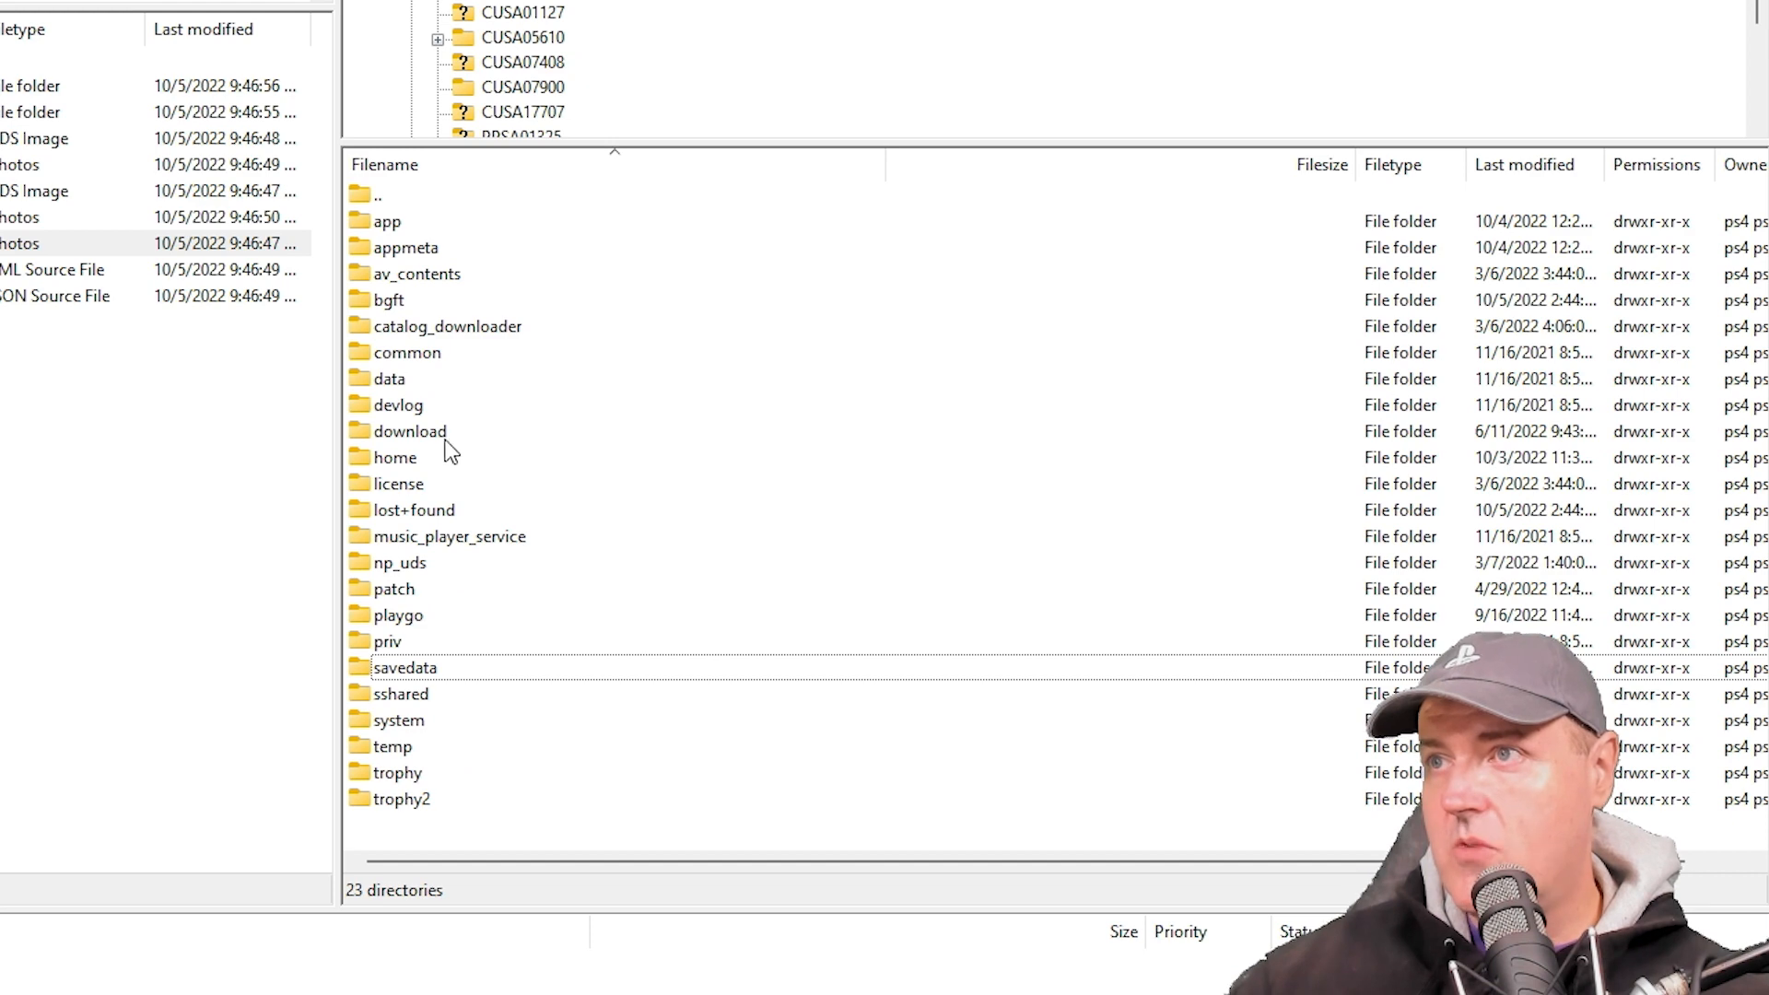
pyautogui.moveTo(389, 872)
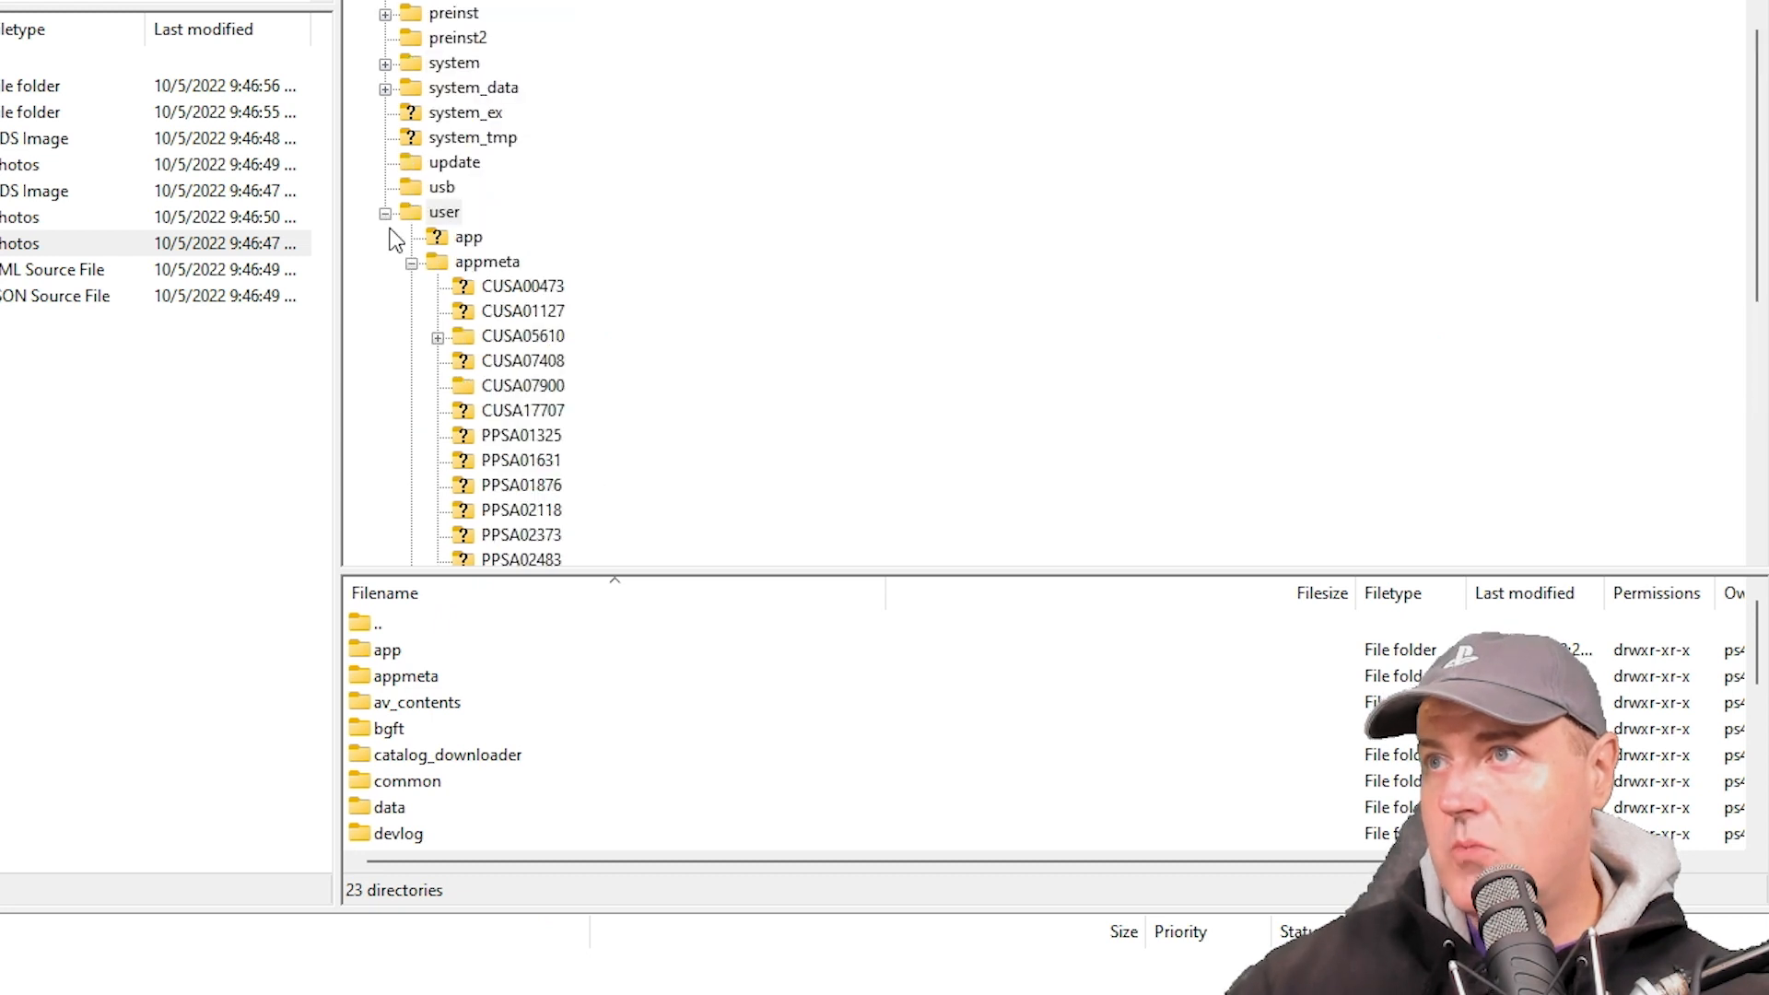
# Browse to the console's update folder and refresh it so PUPDATE.PUP appears
pyautogui.click(385, 212)
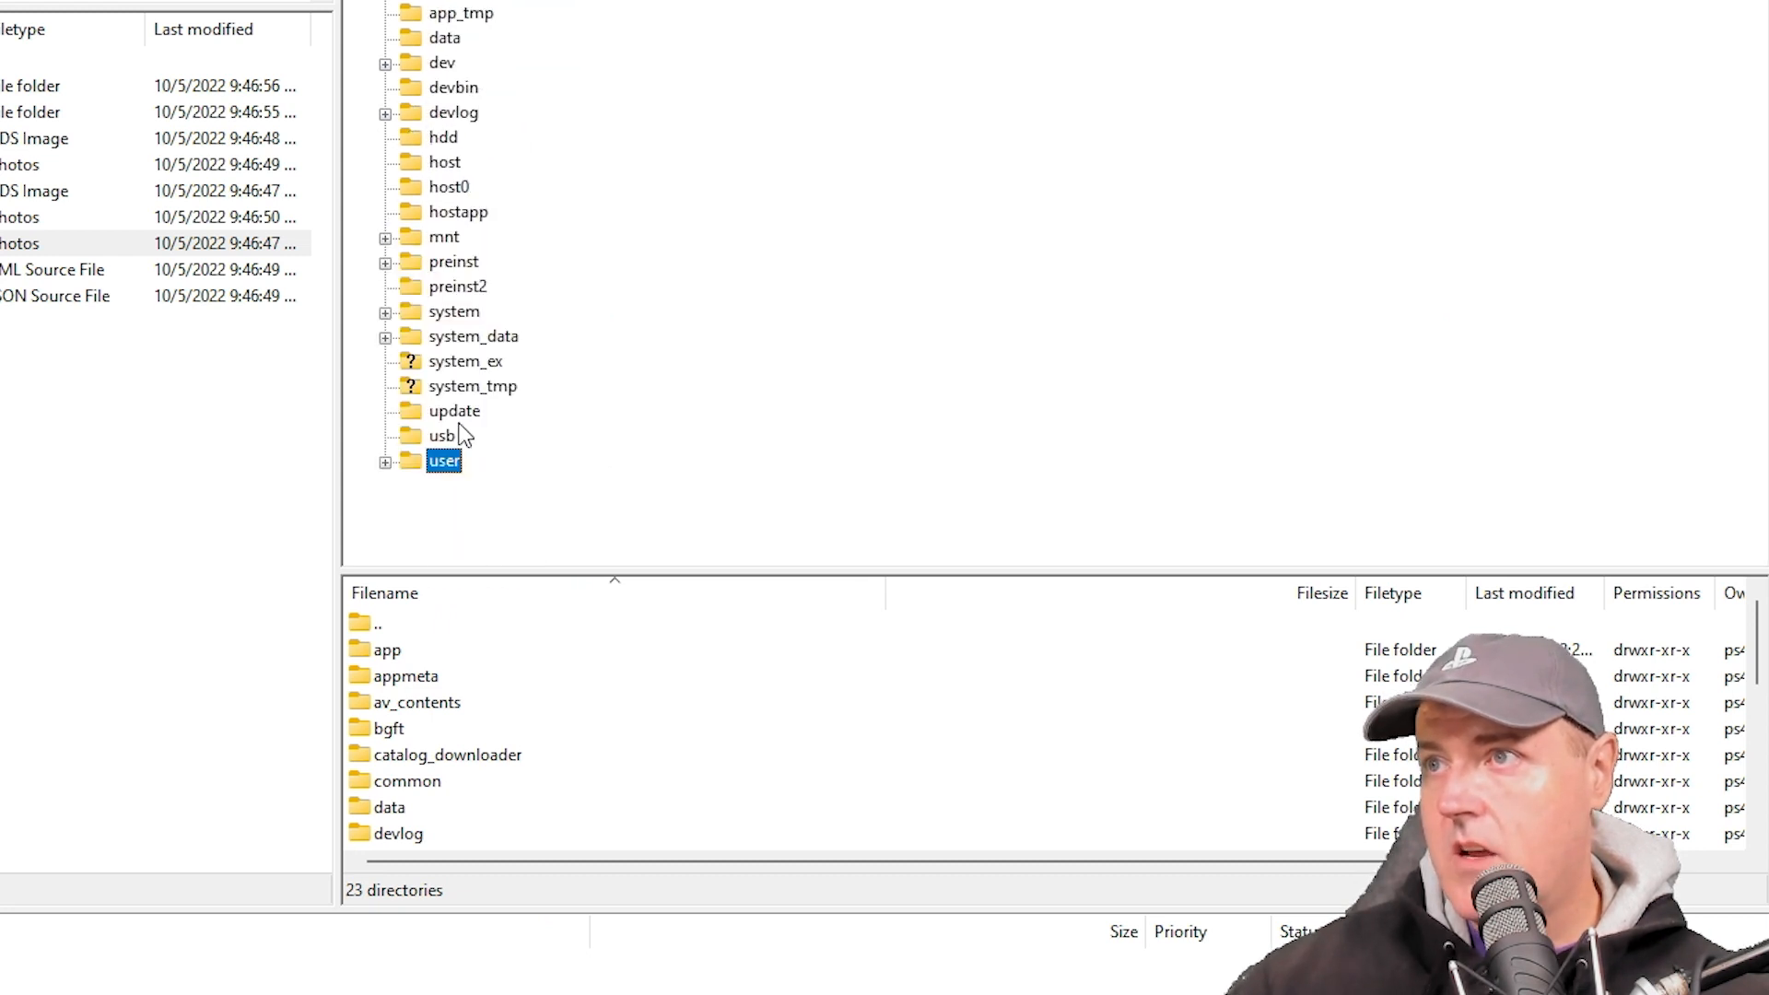
pyautogui.click(455, 411)
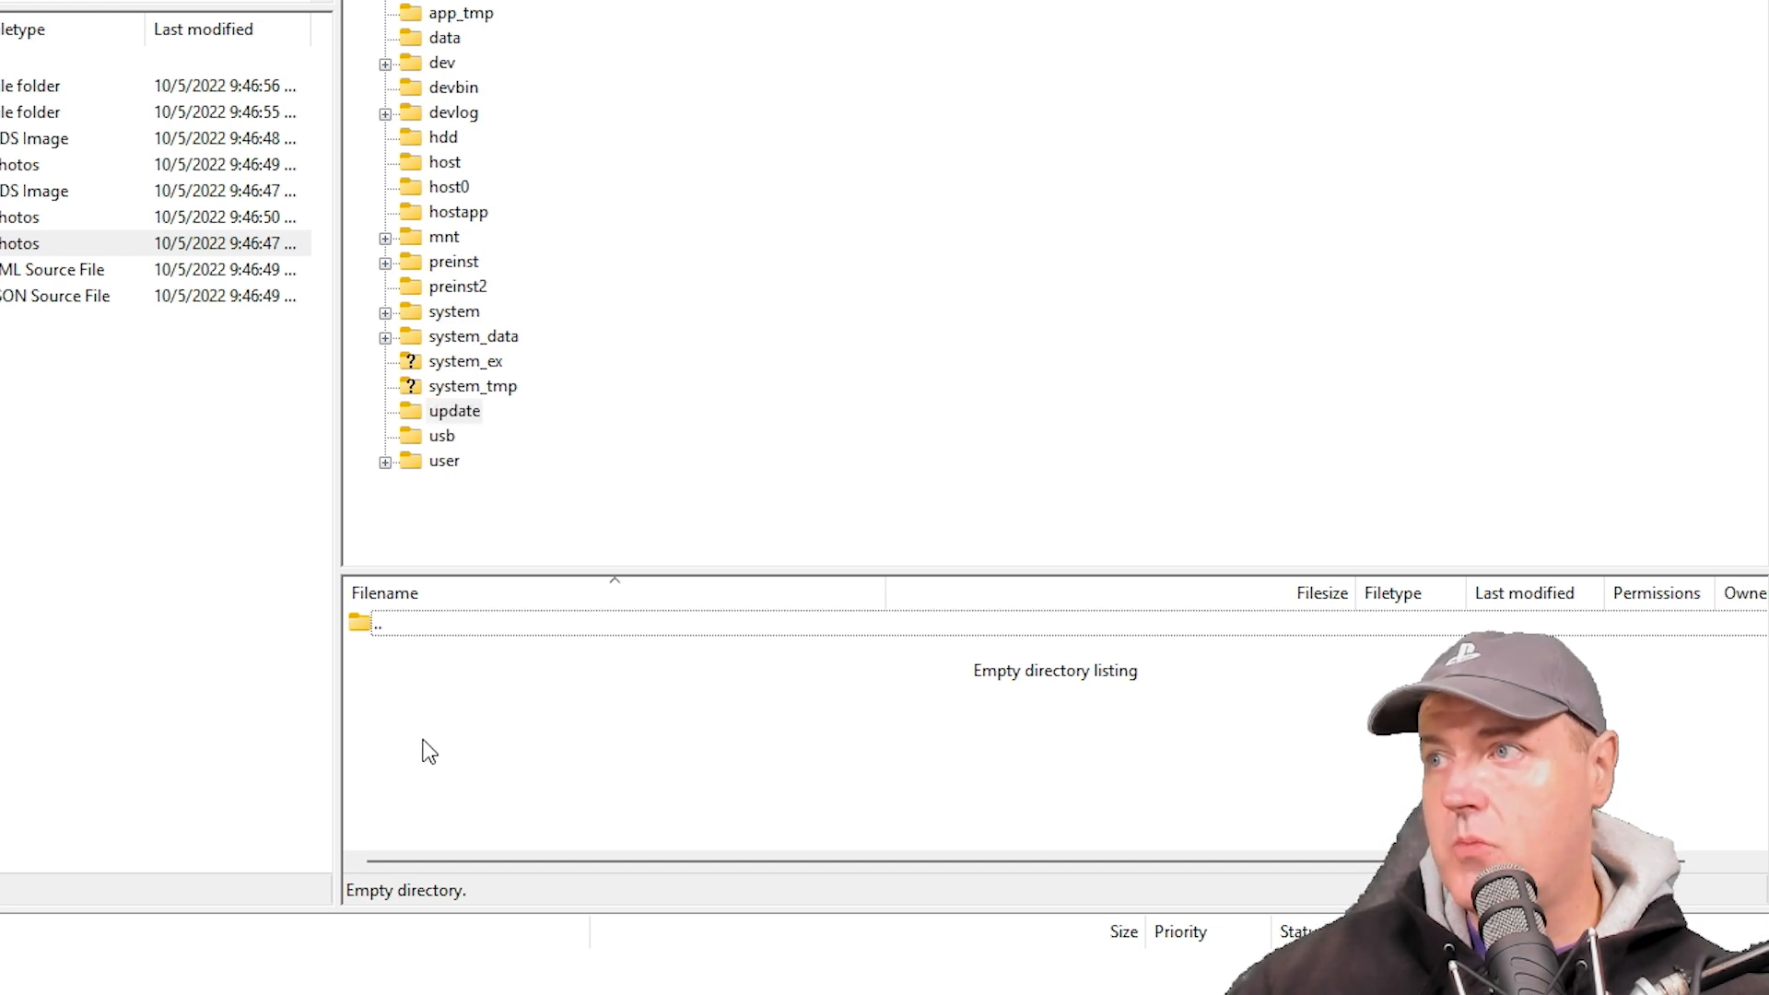
pyautogui.moveTo(461, 744)
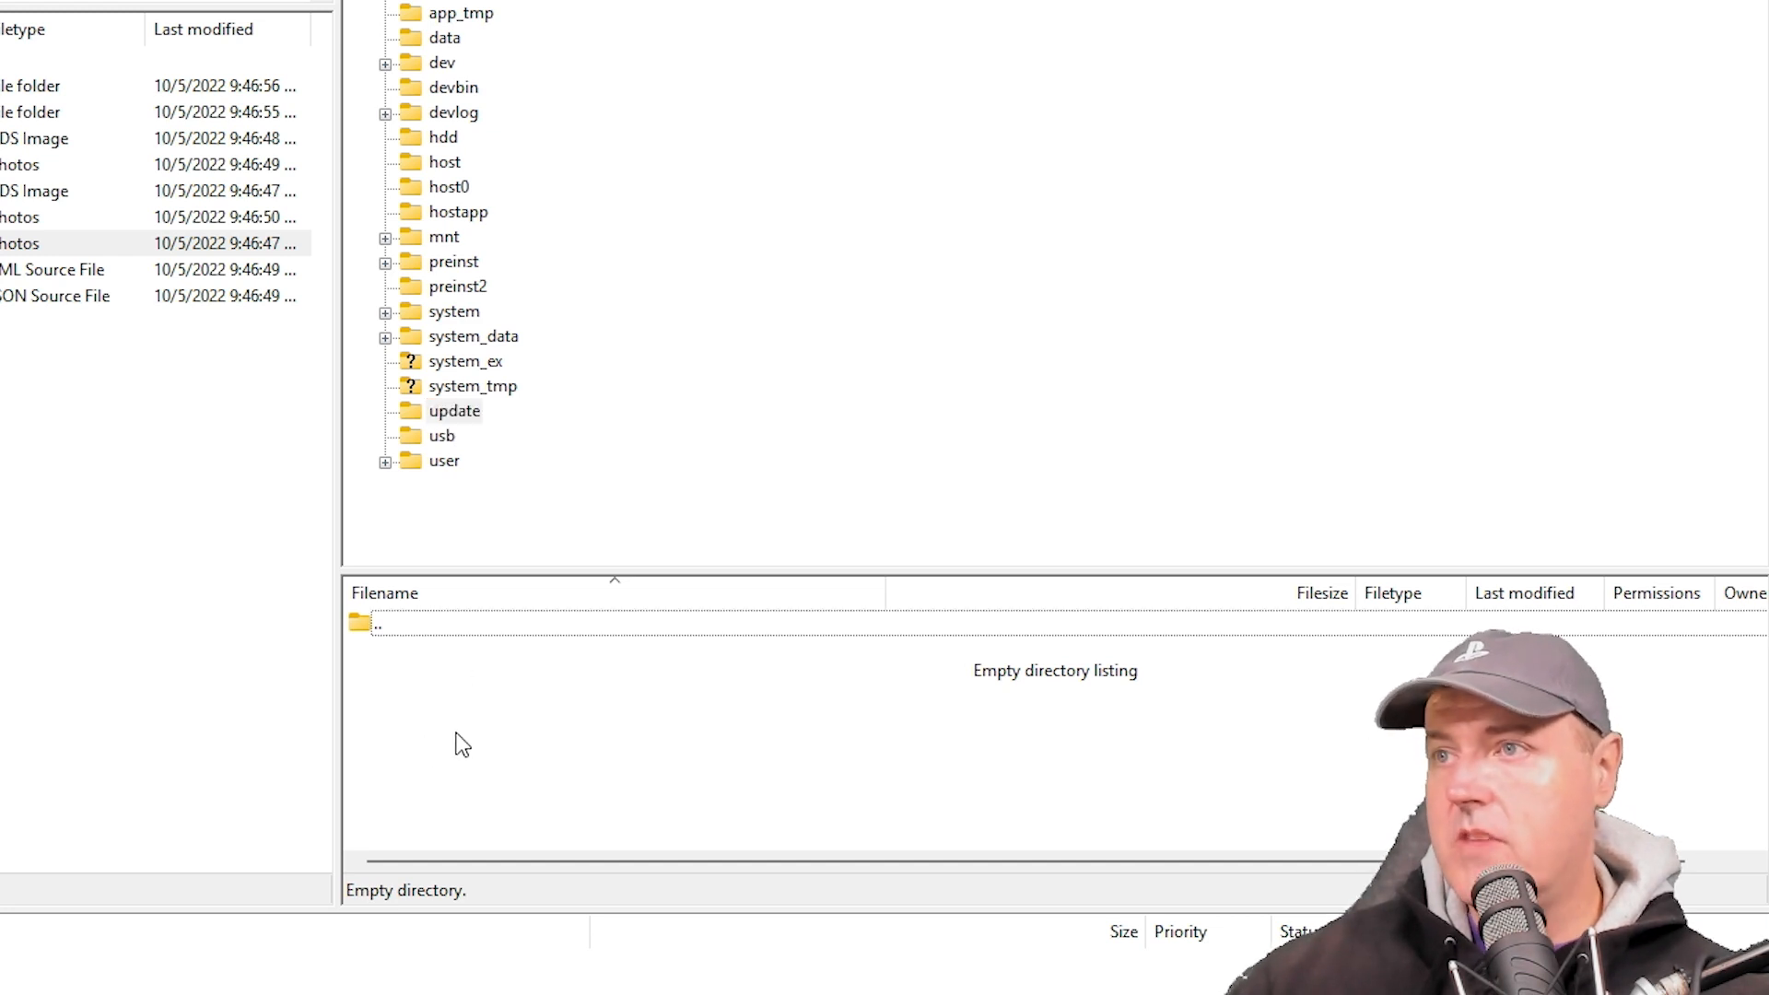
pyautogui.moveTo(458, 700)
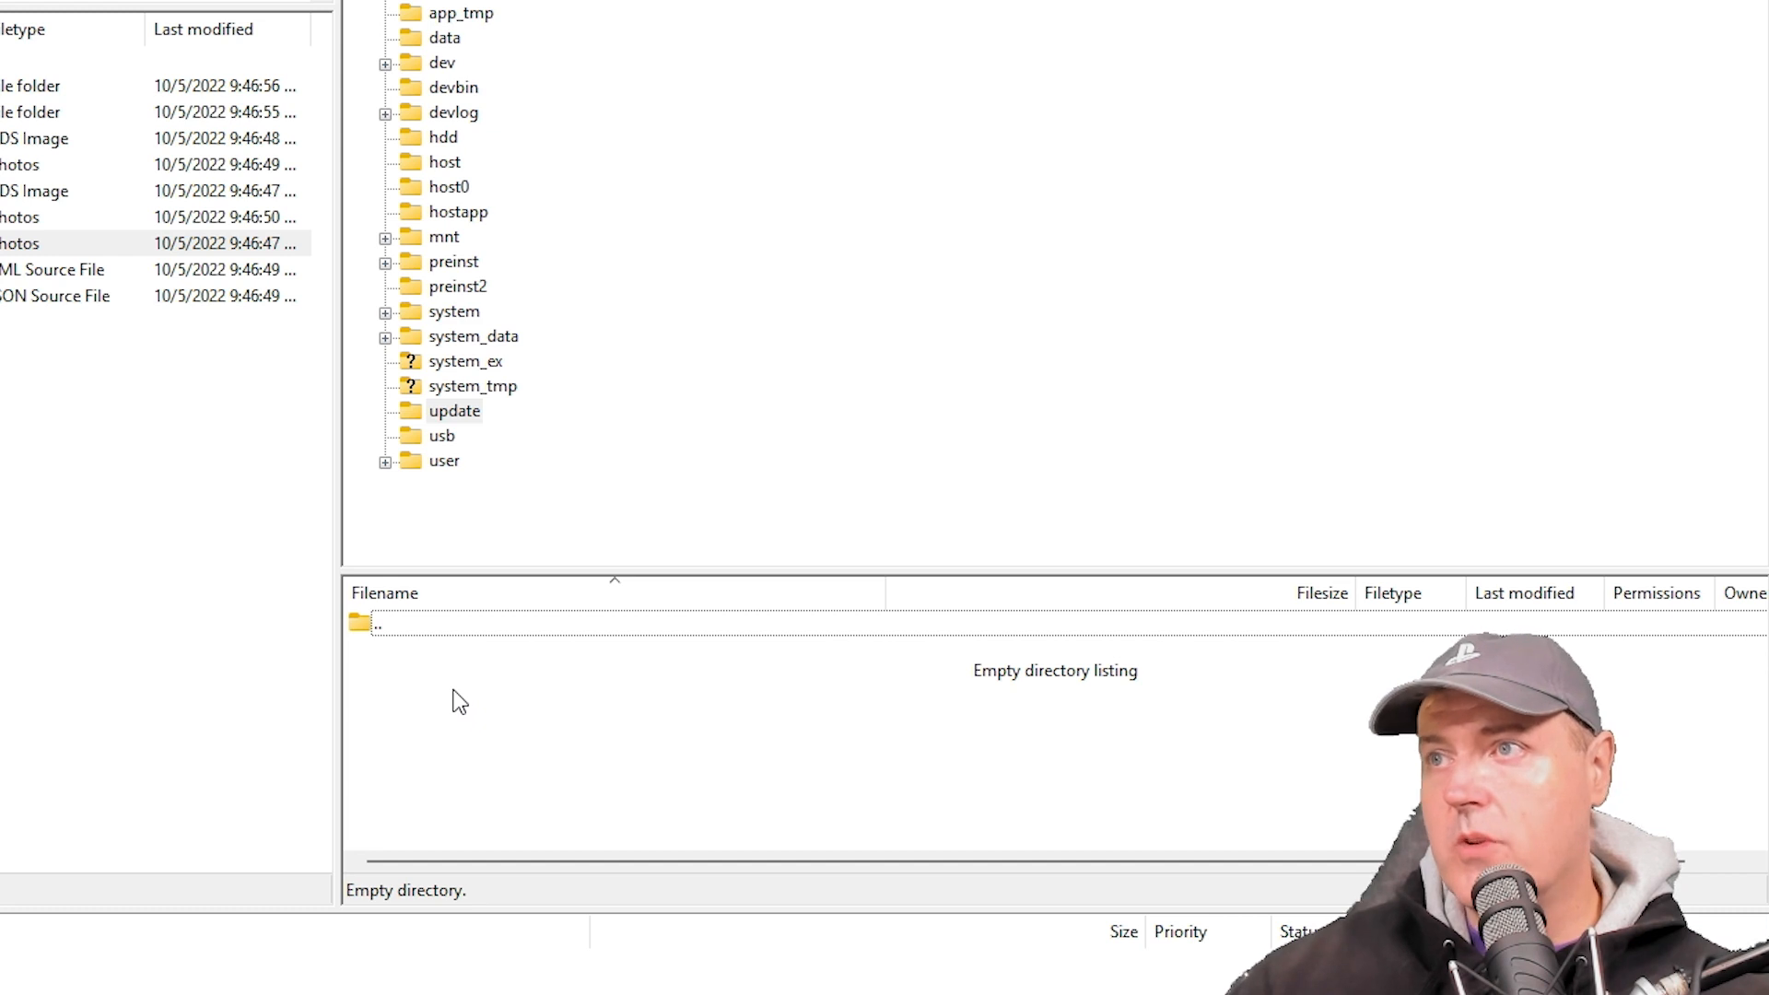
pyautogui.rightClick(452, 700)
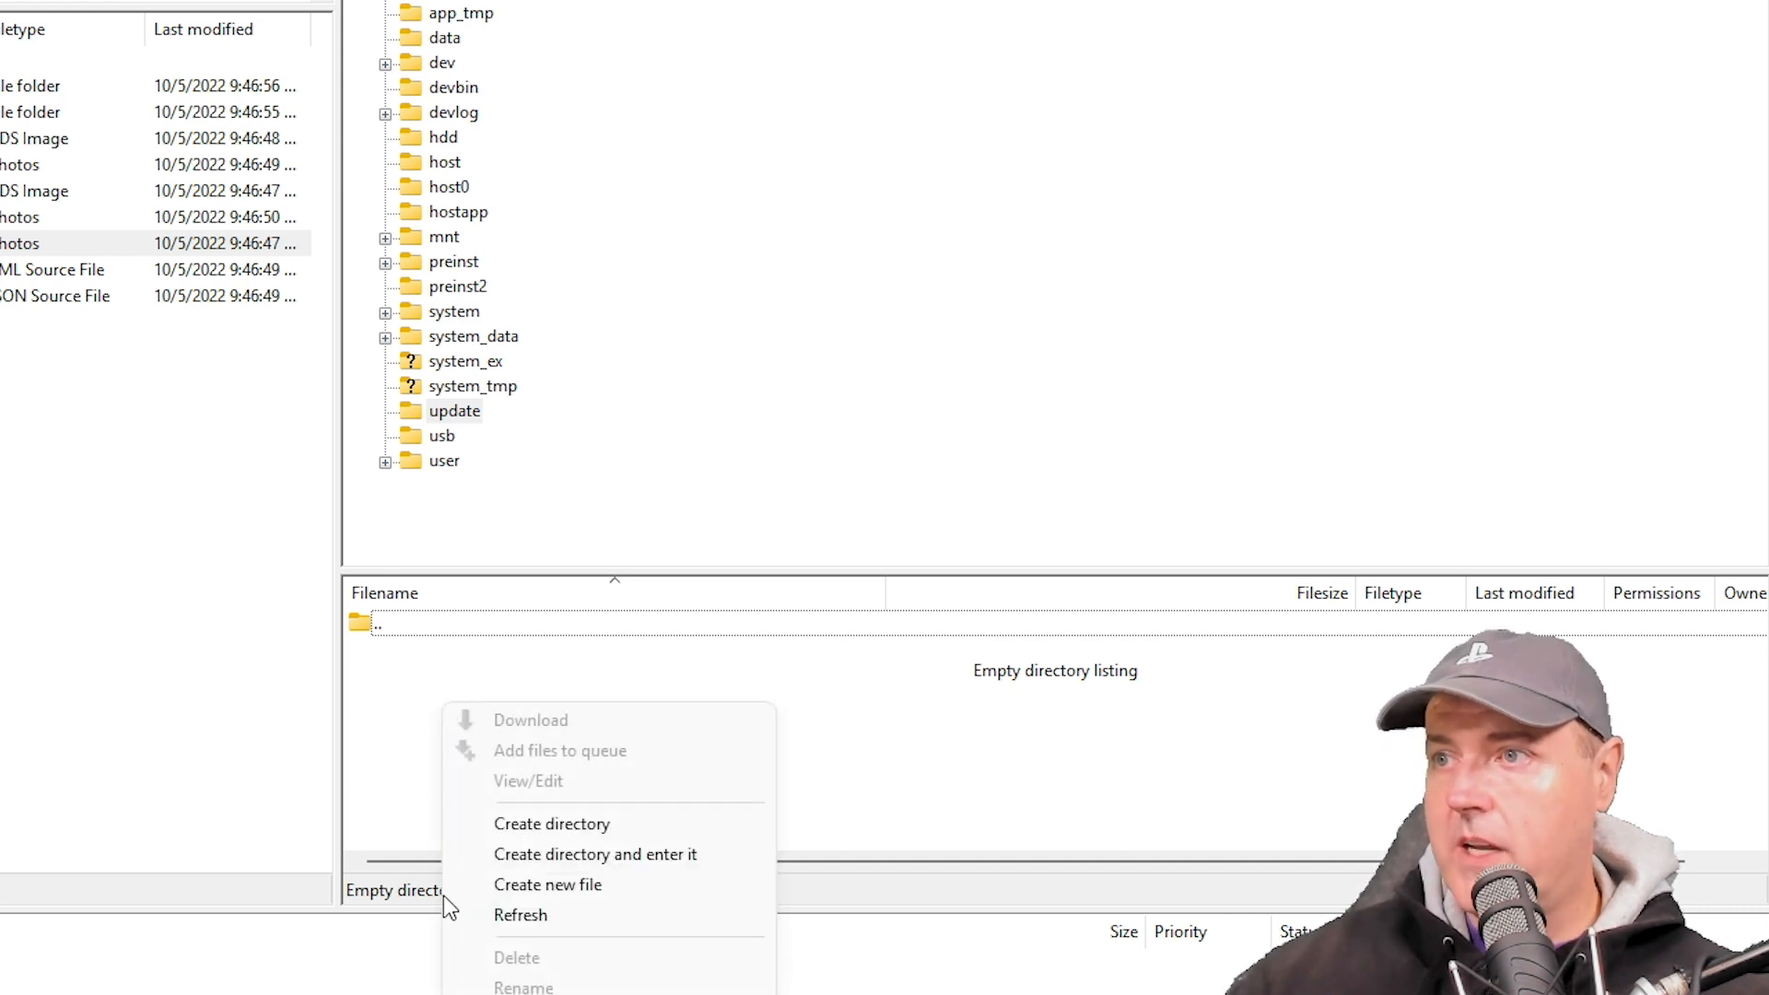
pyautogui.click(548, 883)
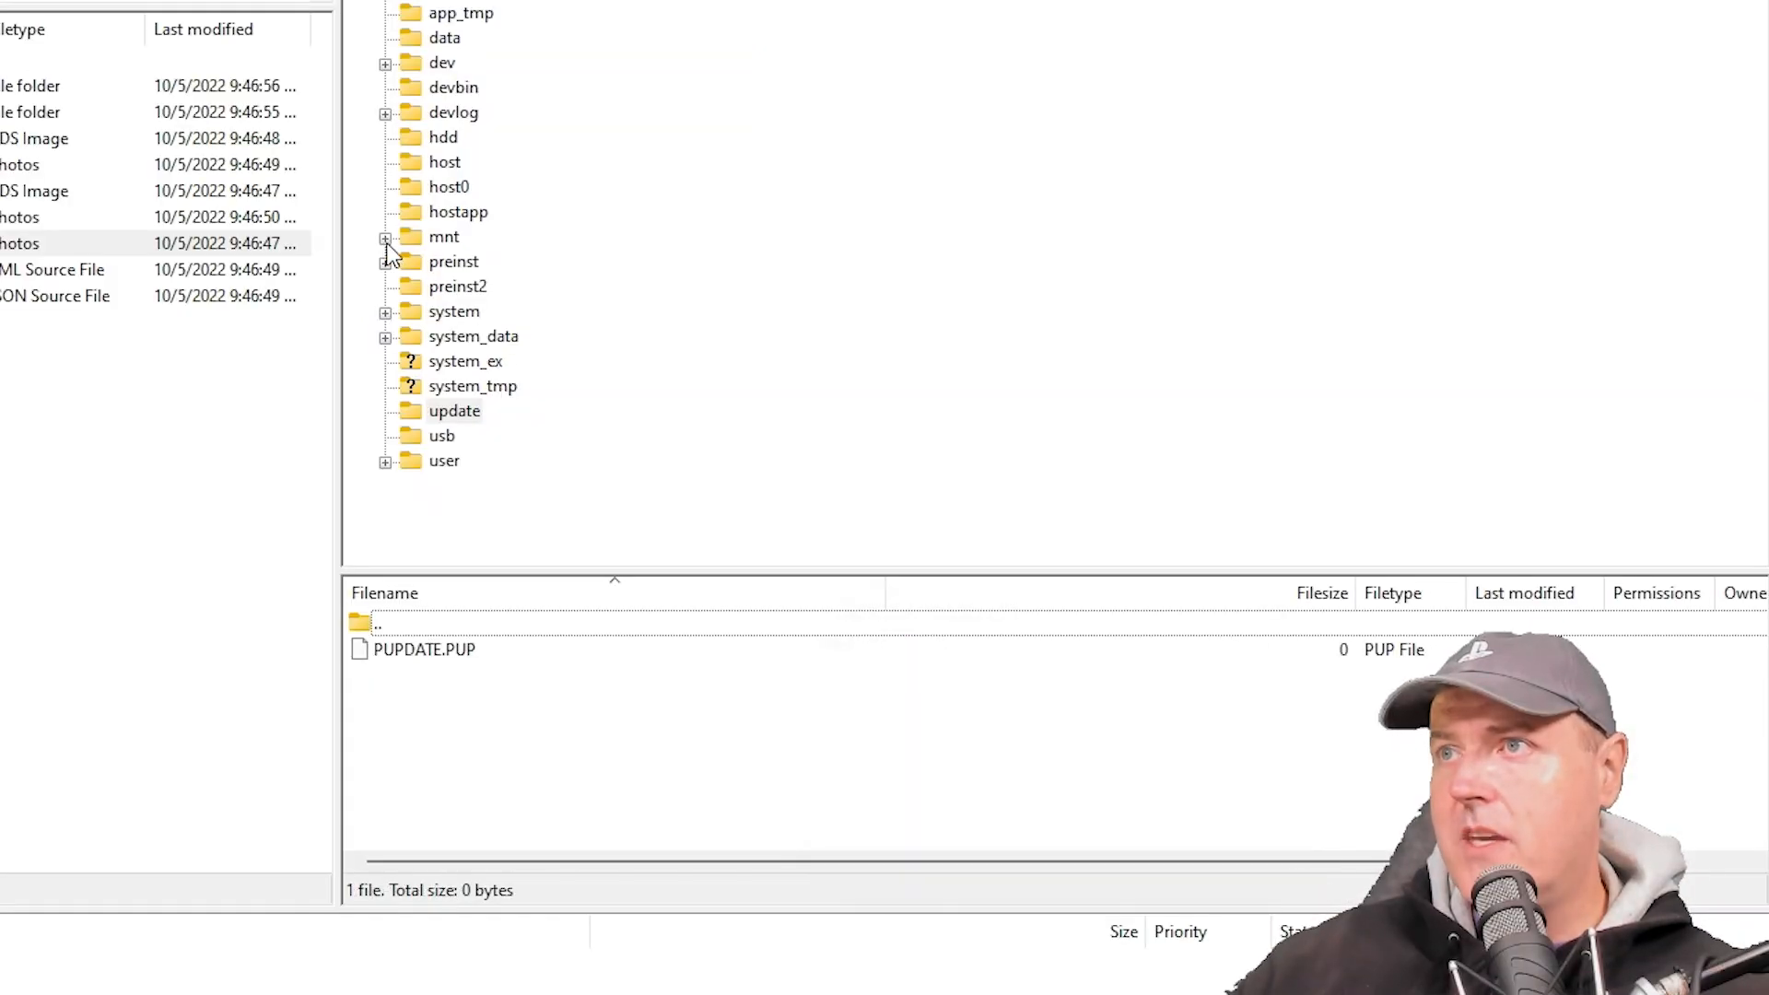
# Browse /mnt/usb0 with its videos and pkg files, then list /mnt/disc with BDMV and CERTIFICATE
pyautogui.click(385, 236)
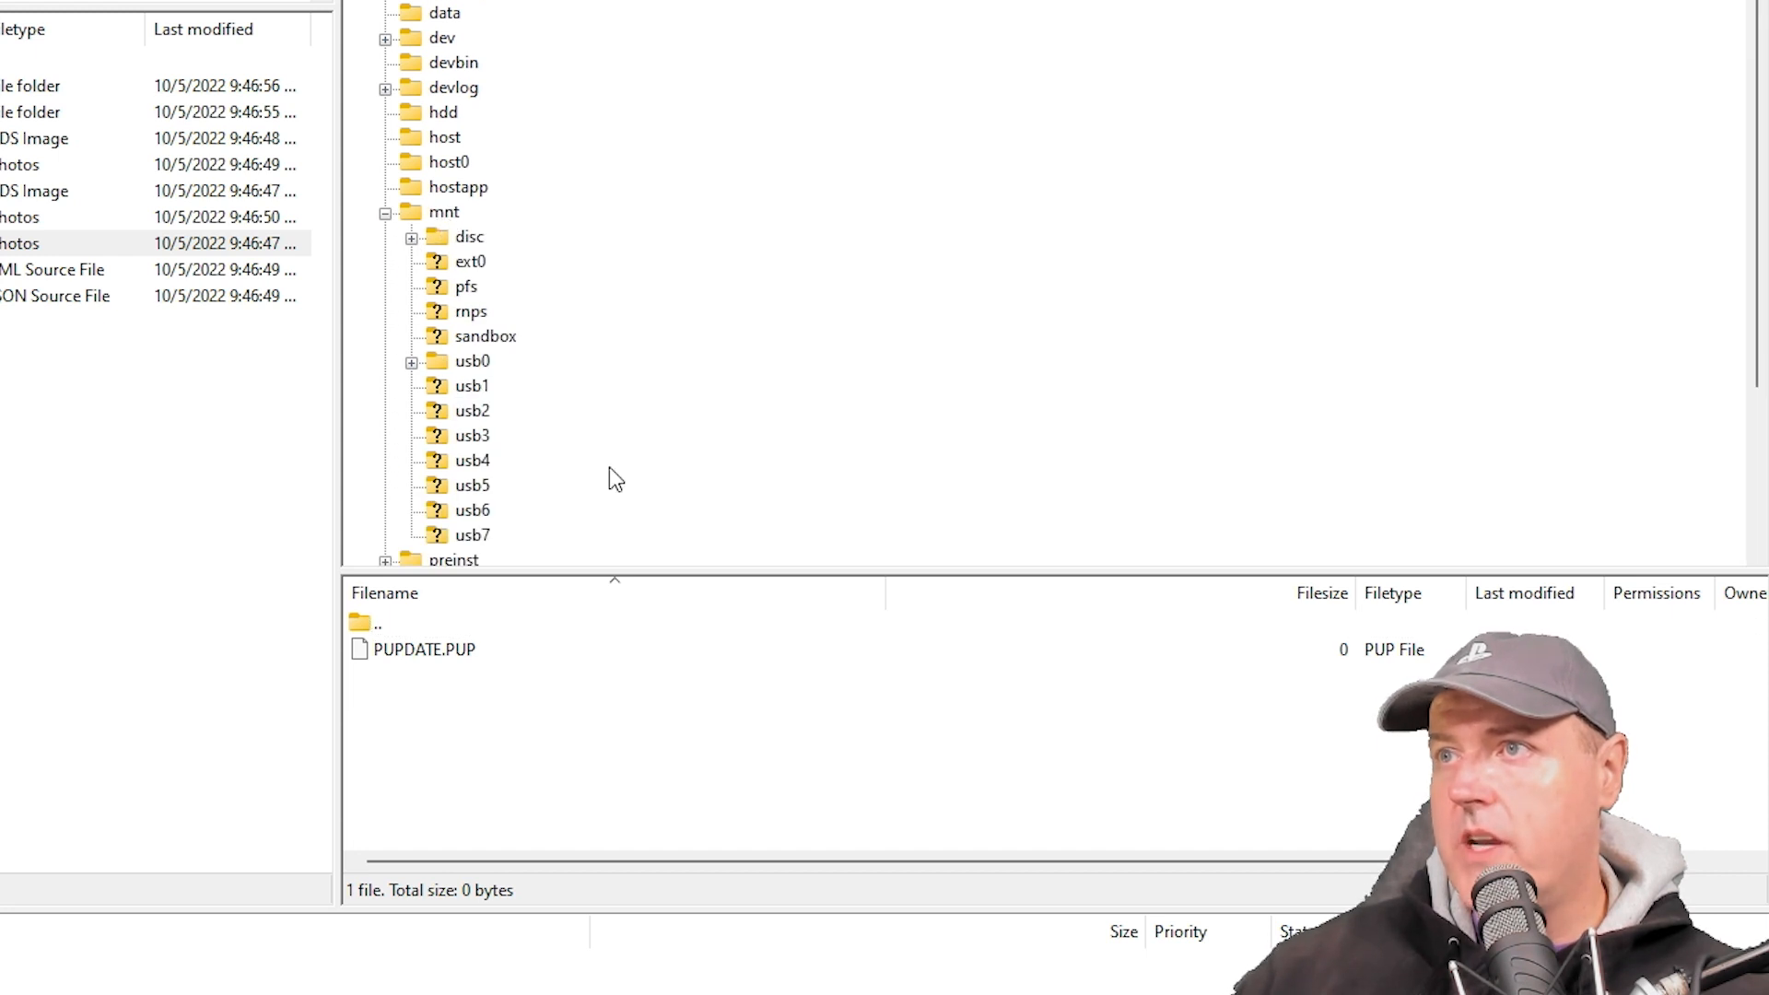
pyautogui.scroll(-3)
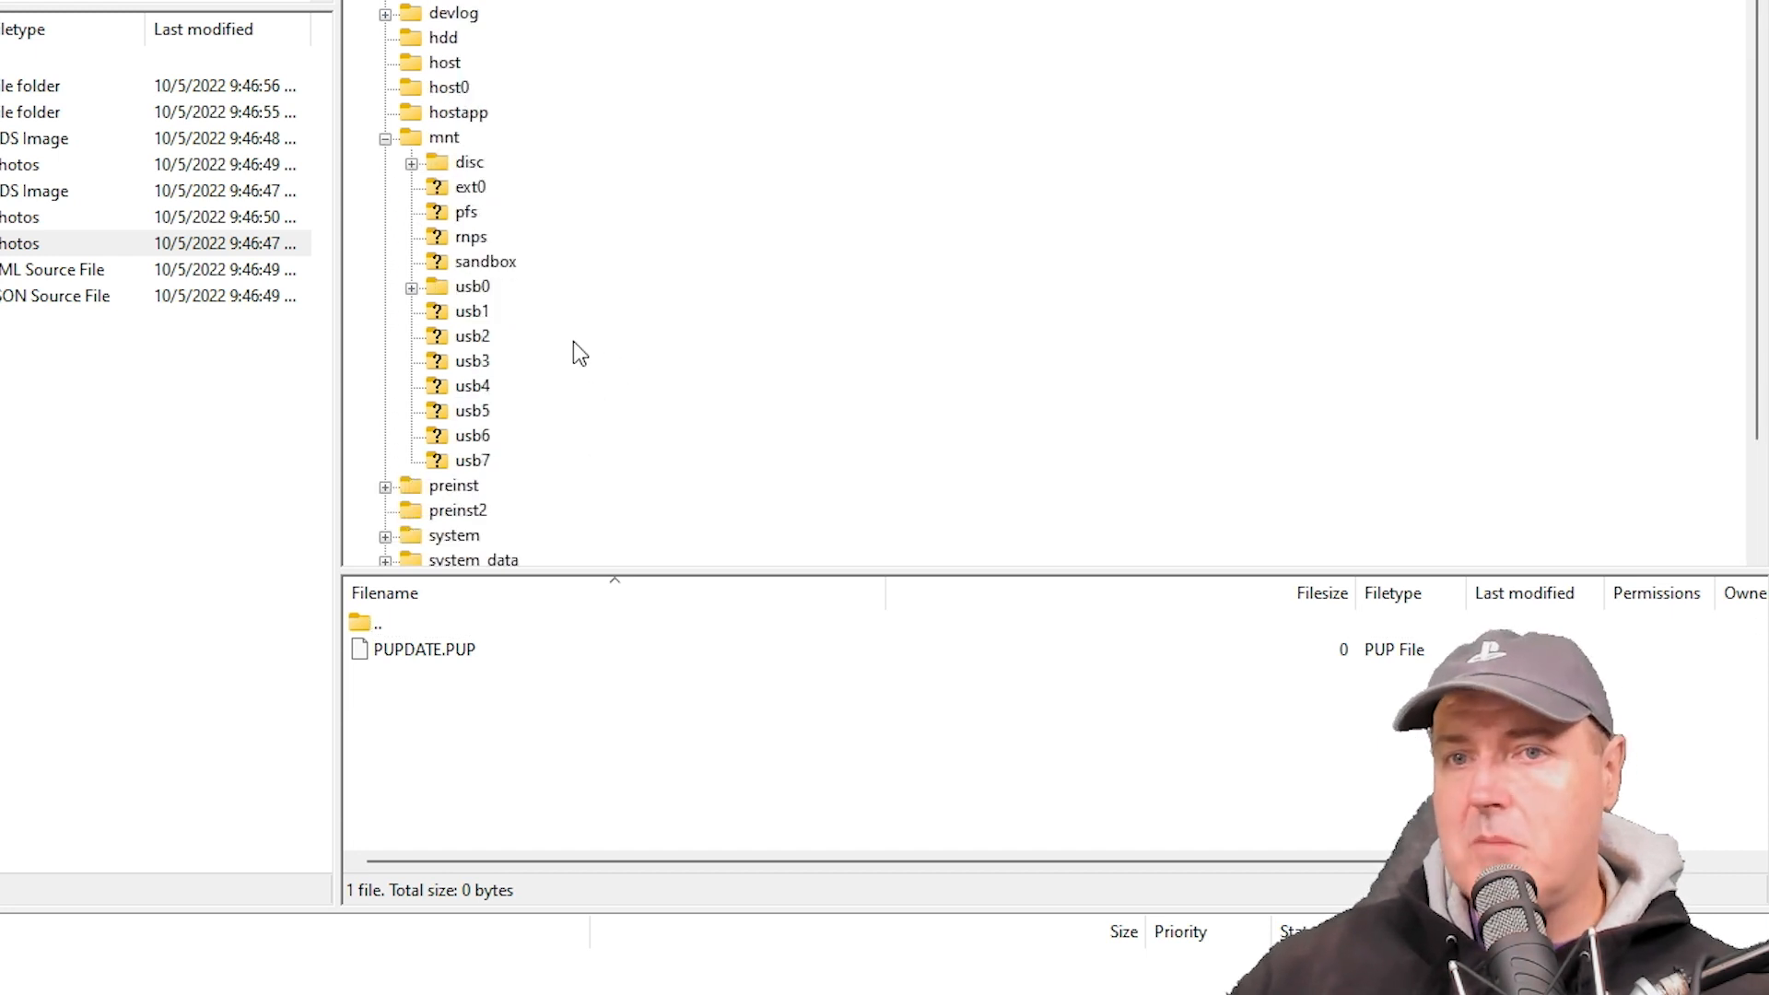
pyautogui.moveTo(461, 298)
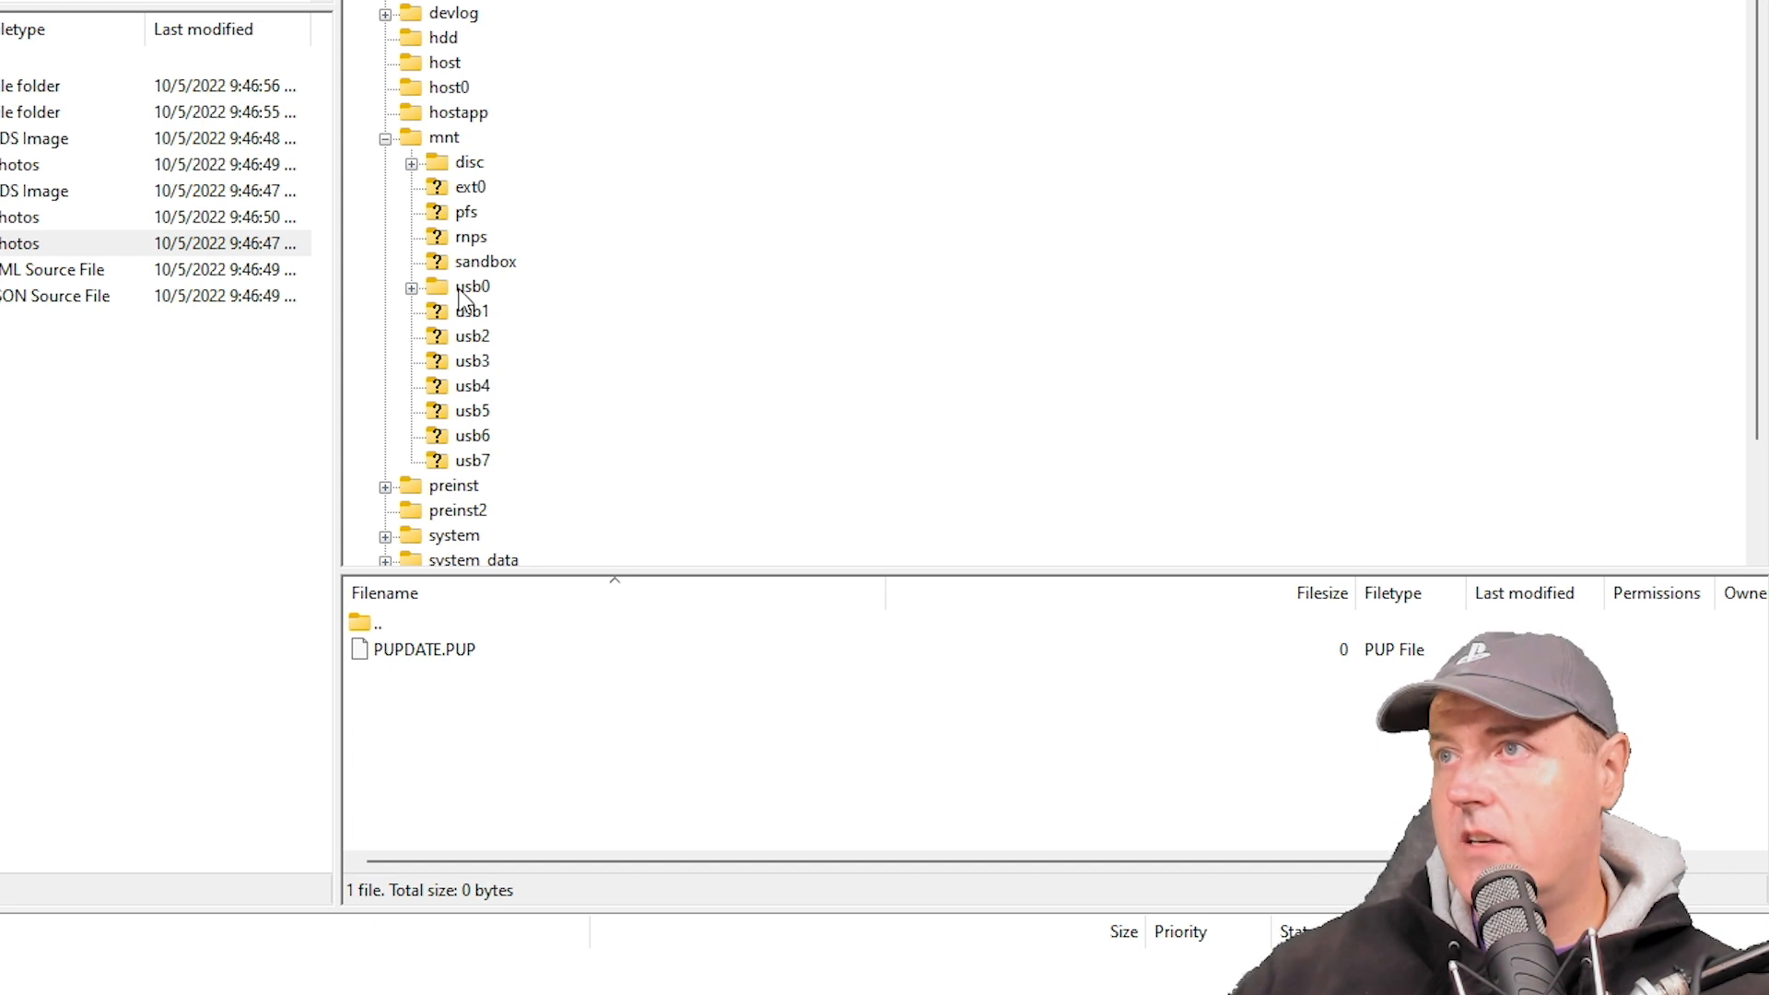
pyautogui.click(474, 286)
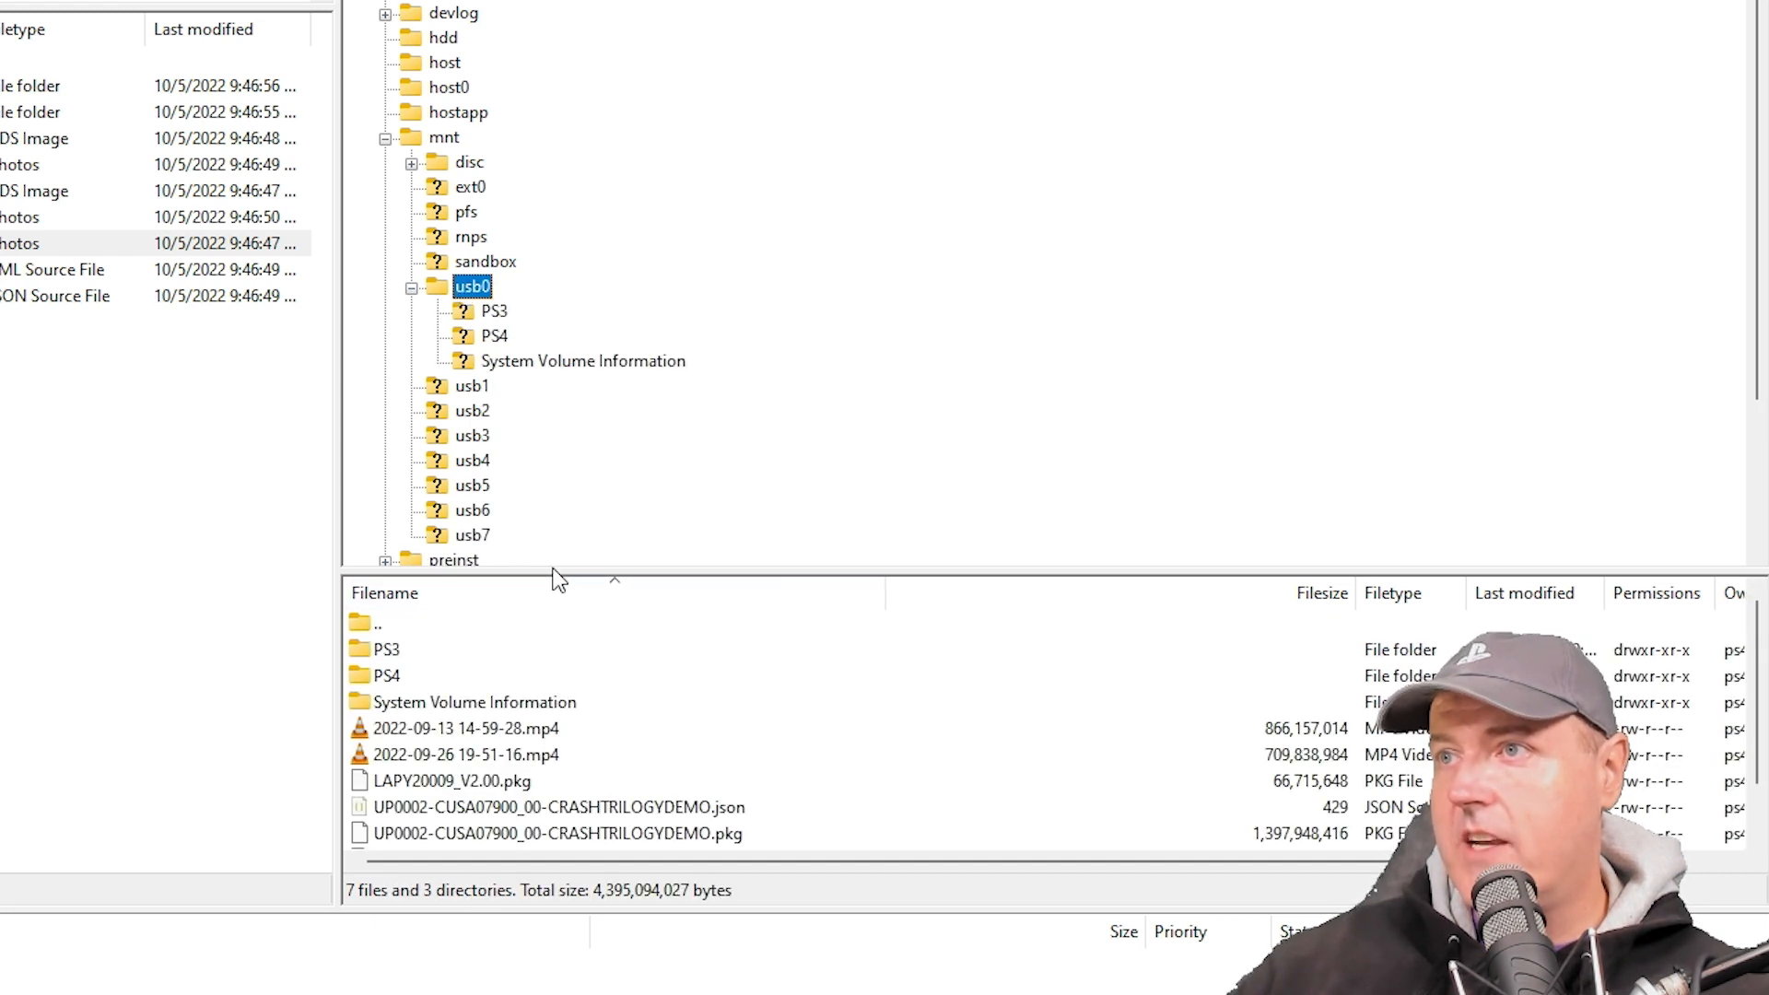
pyautogui.moveTo(468, 313)
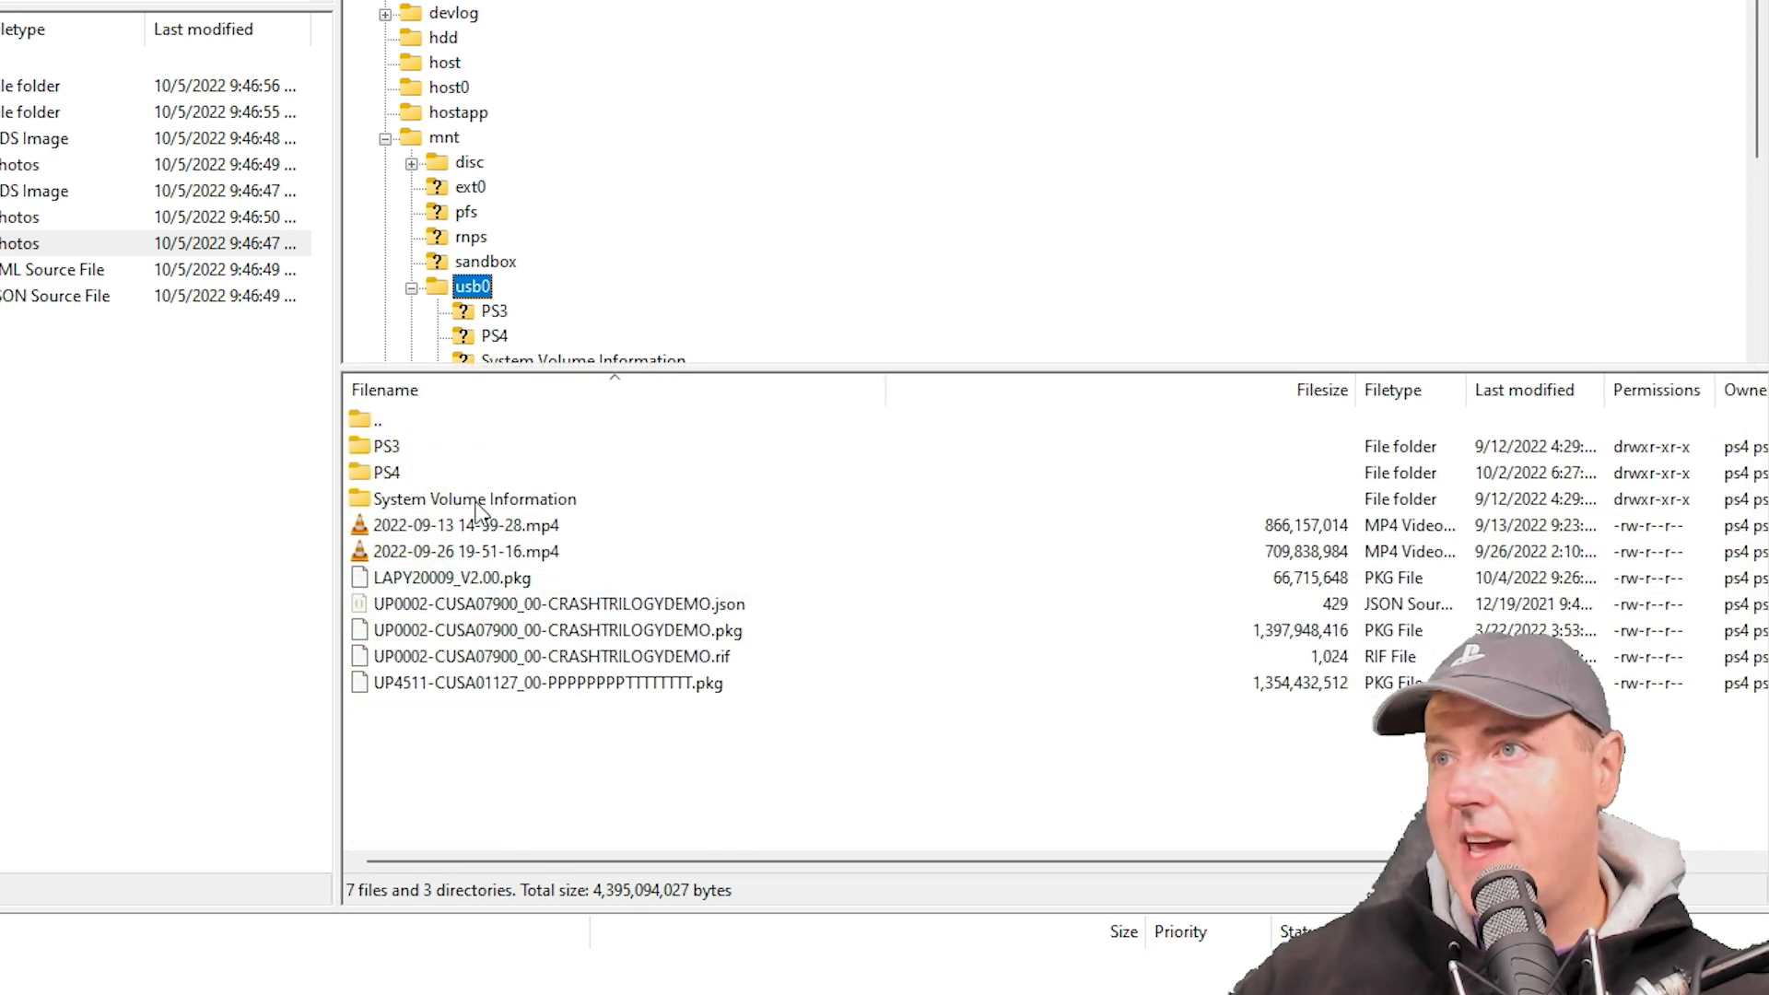
pyautogui.moveTo(418, 544)
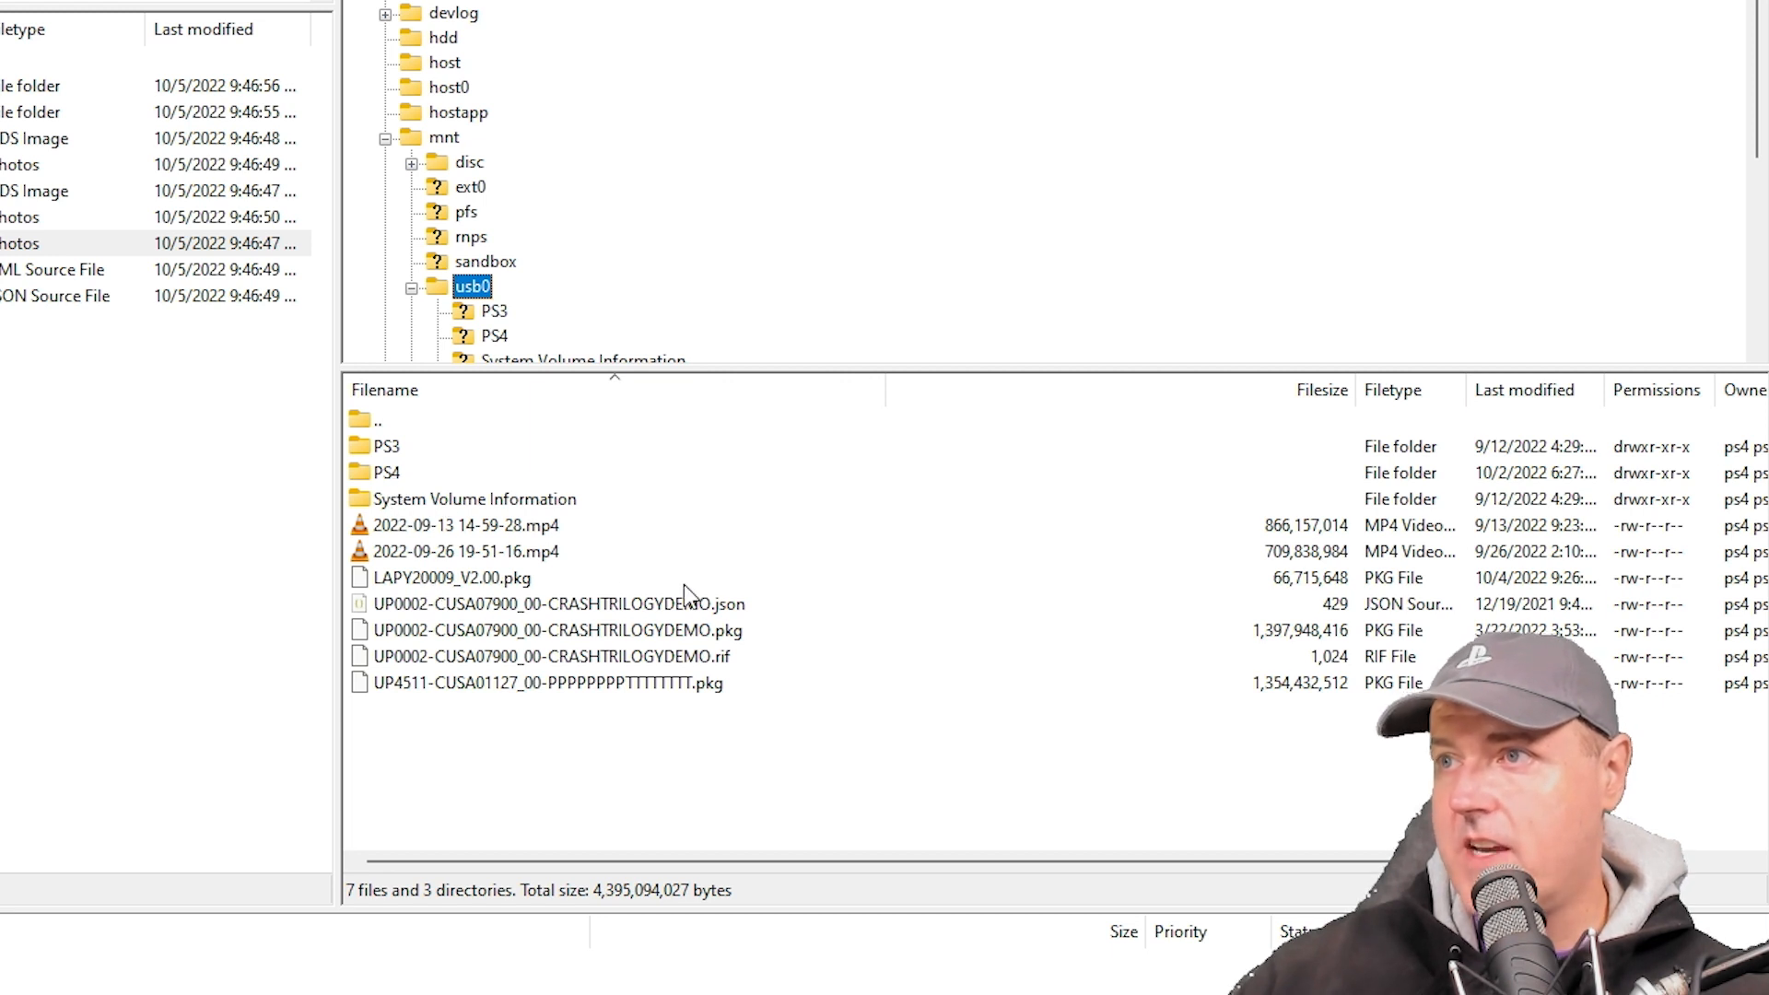
pyautogui.click(555, 630)
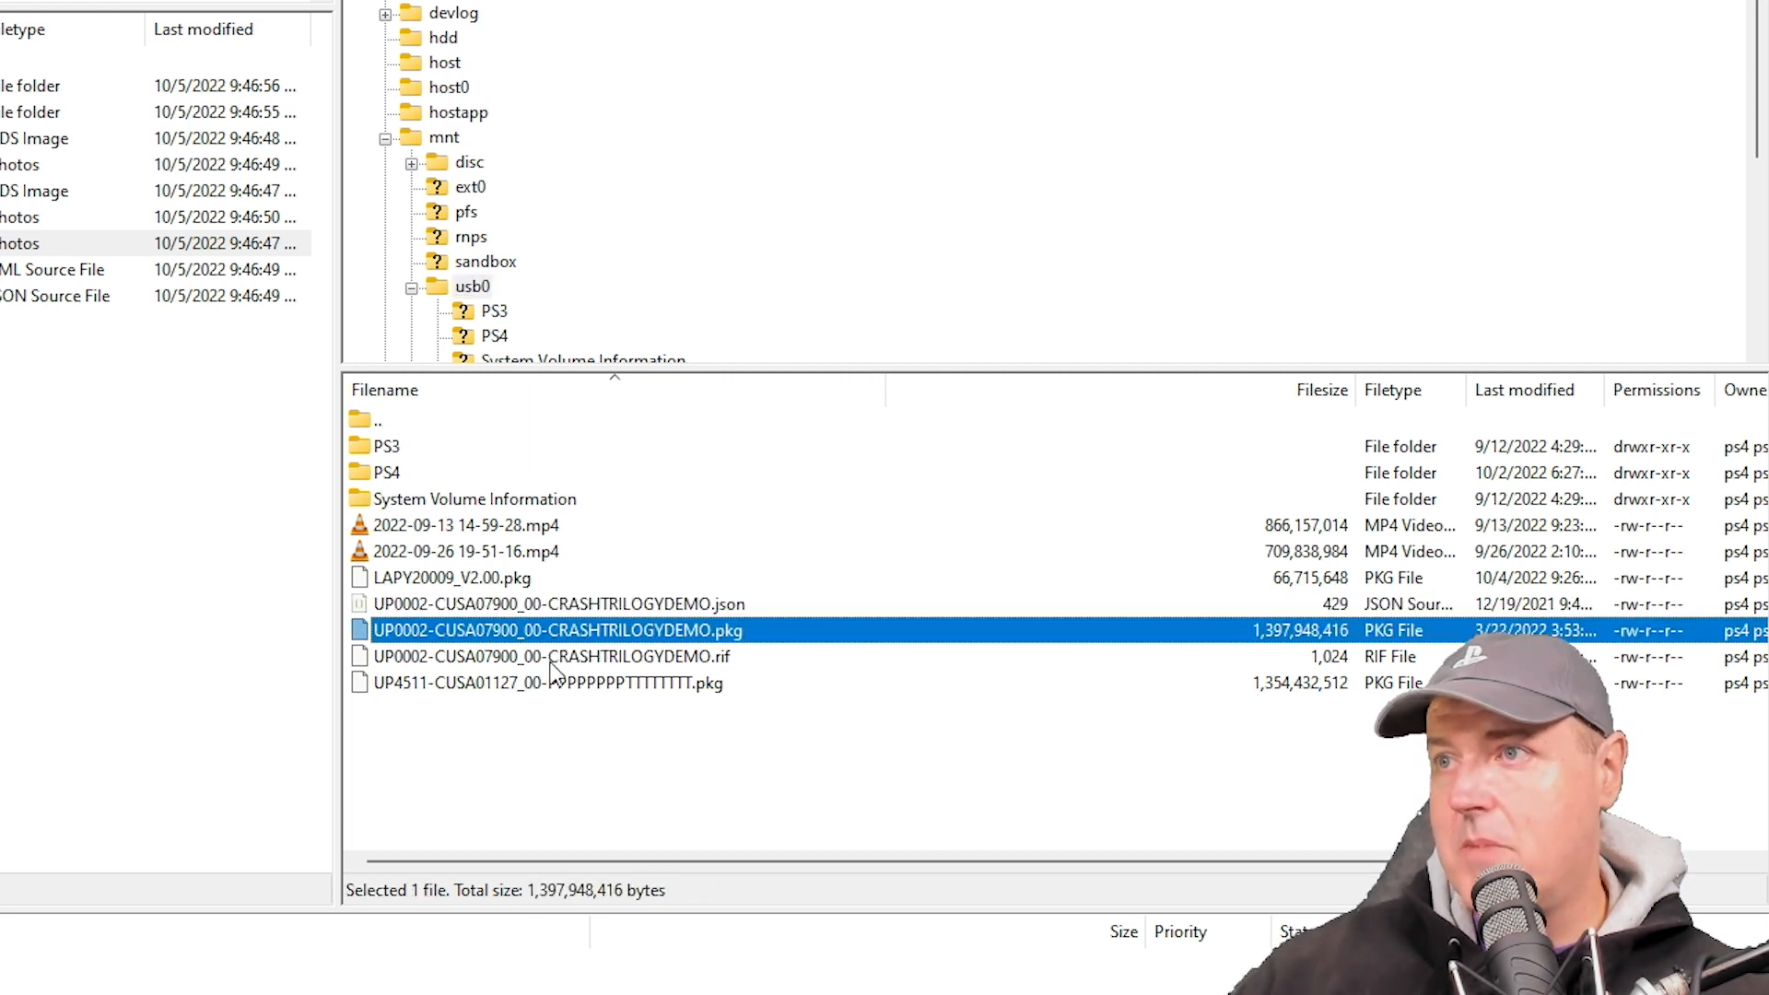
pyautogui.click(550, 682)
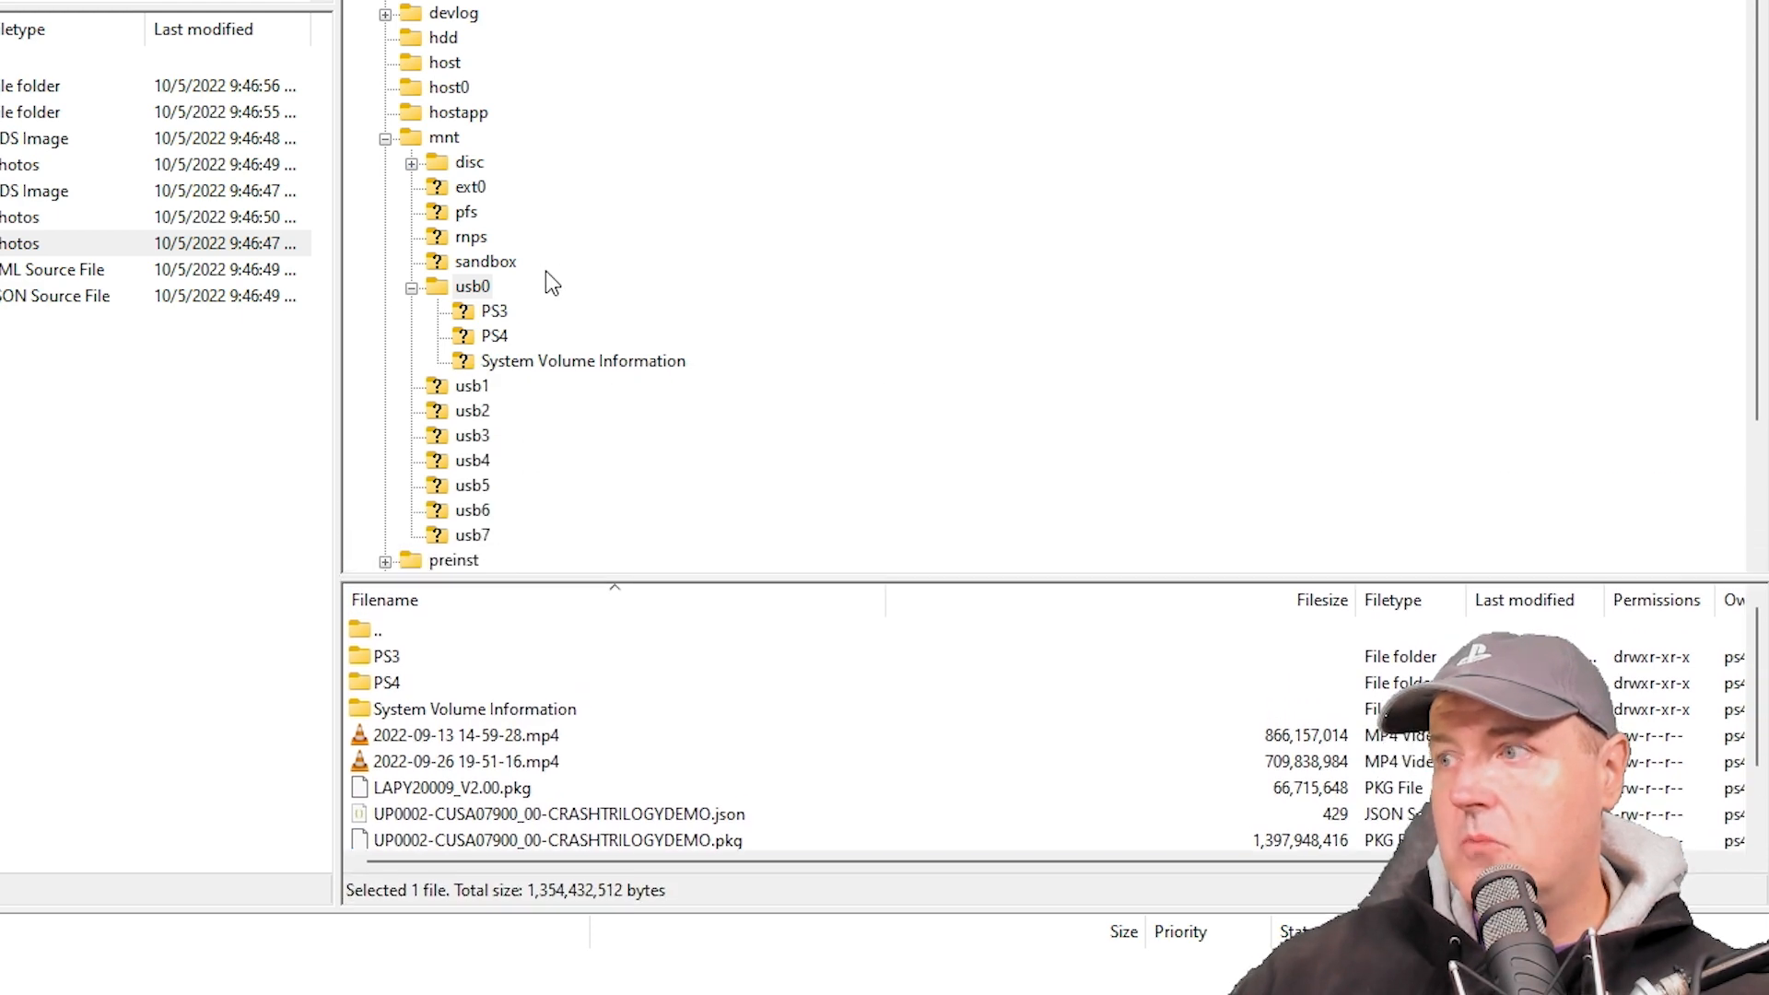
pyautogui.click(470, 237)
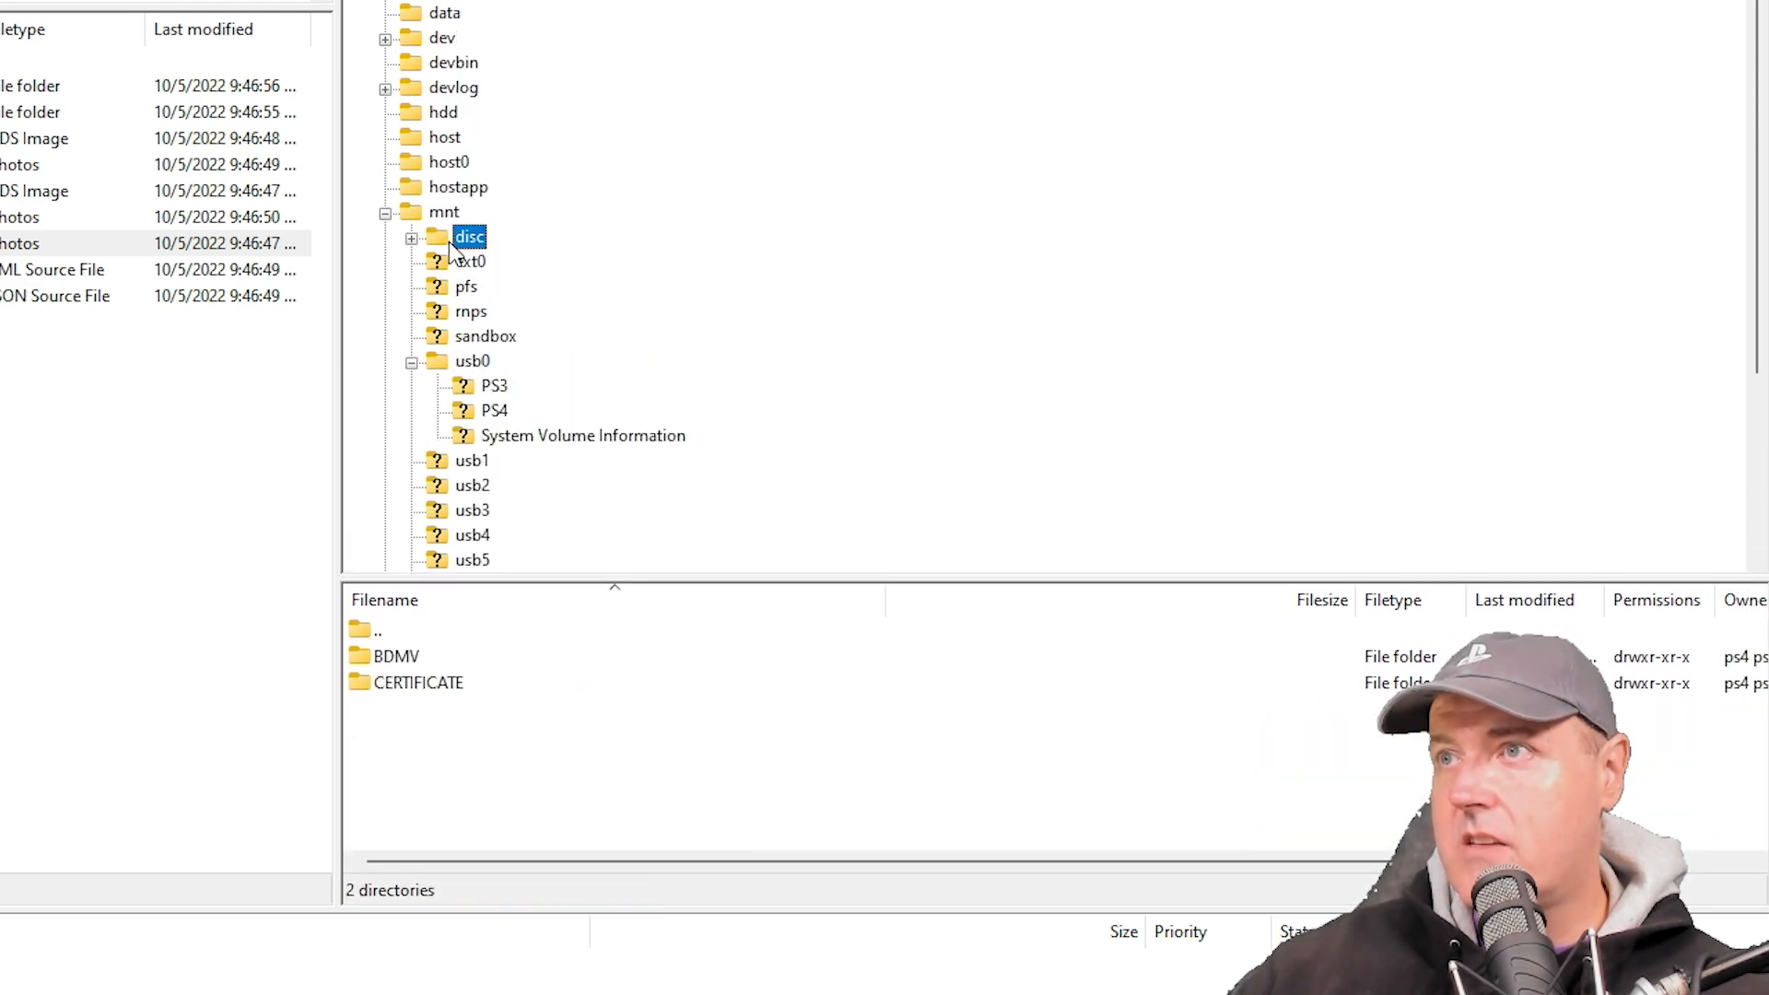
# Look at the disc's BDMV and CERTIFICATE folders, then relist disc showing app, bd, license and PS5
pyautogui.click(411, 238)
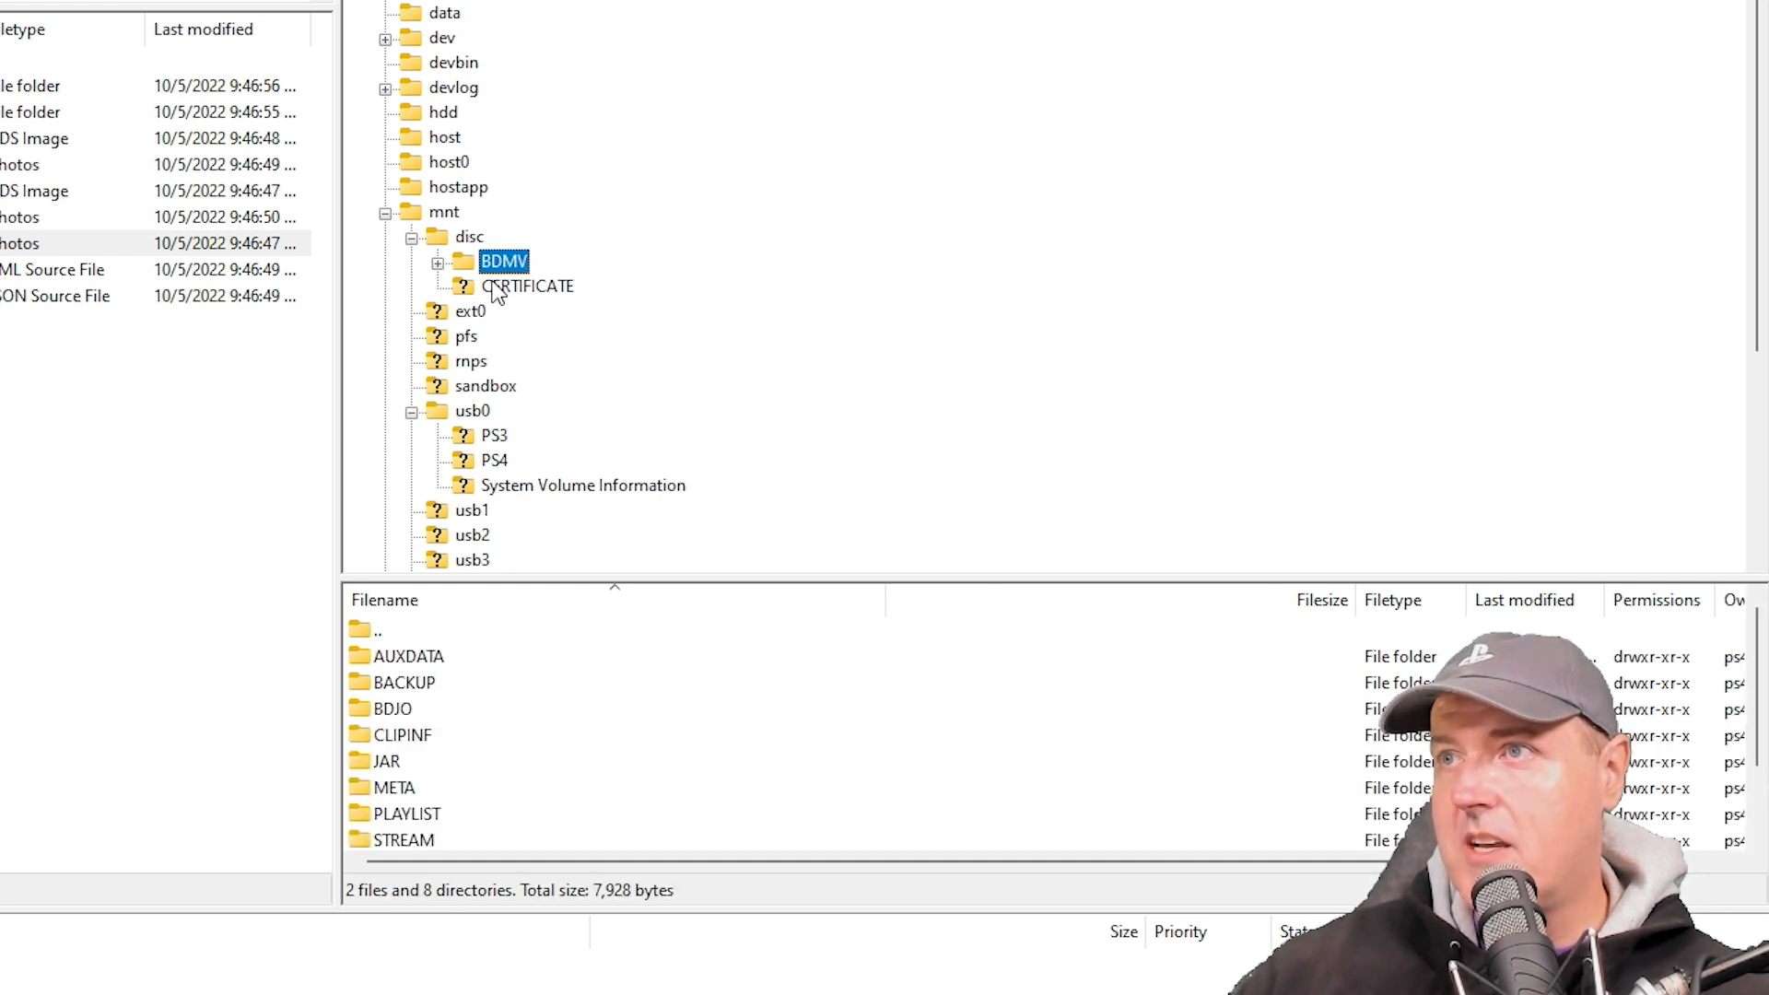
pyautogui.click(529, 285)
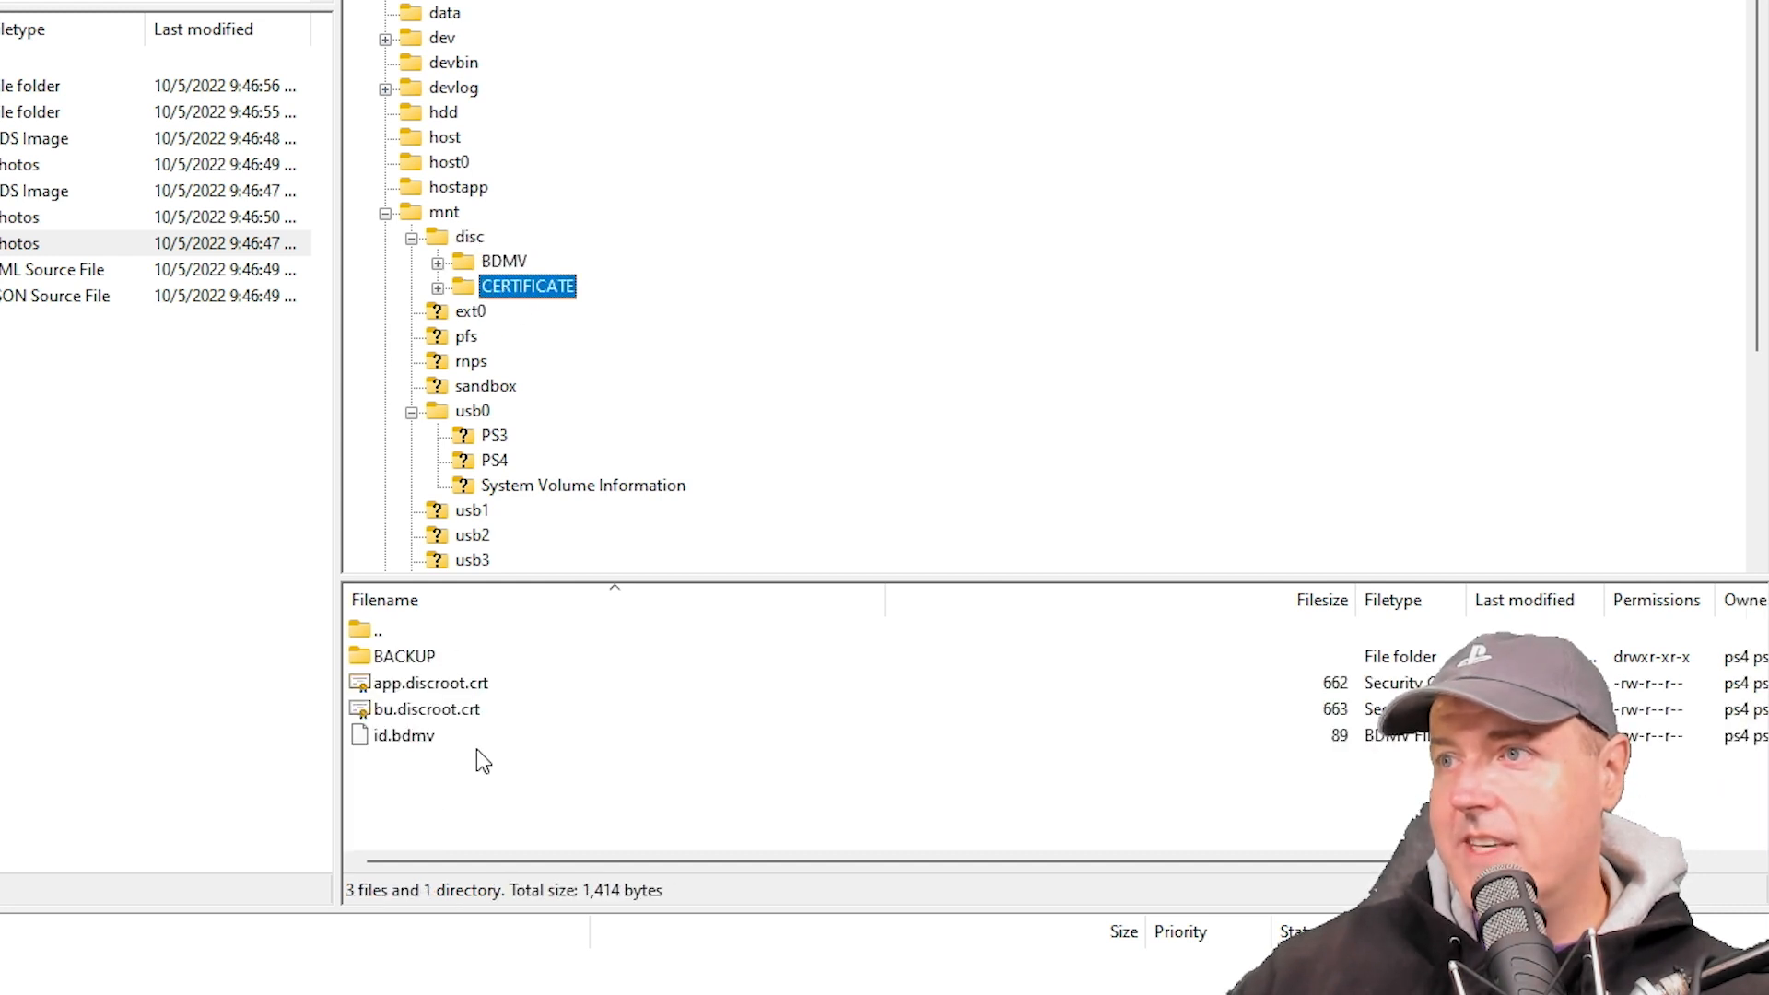
pyautogui.moveTo(505, 262)
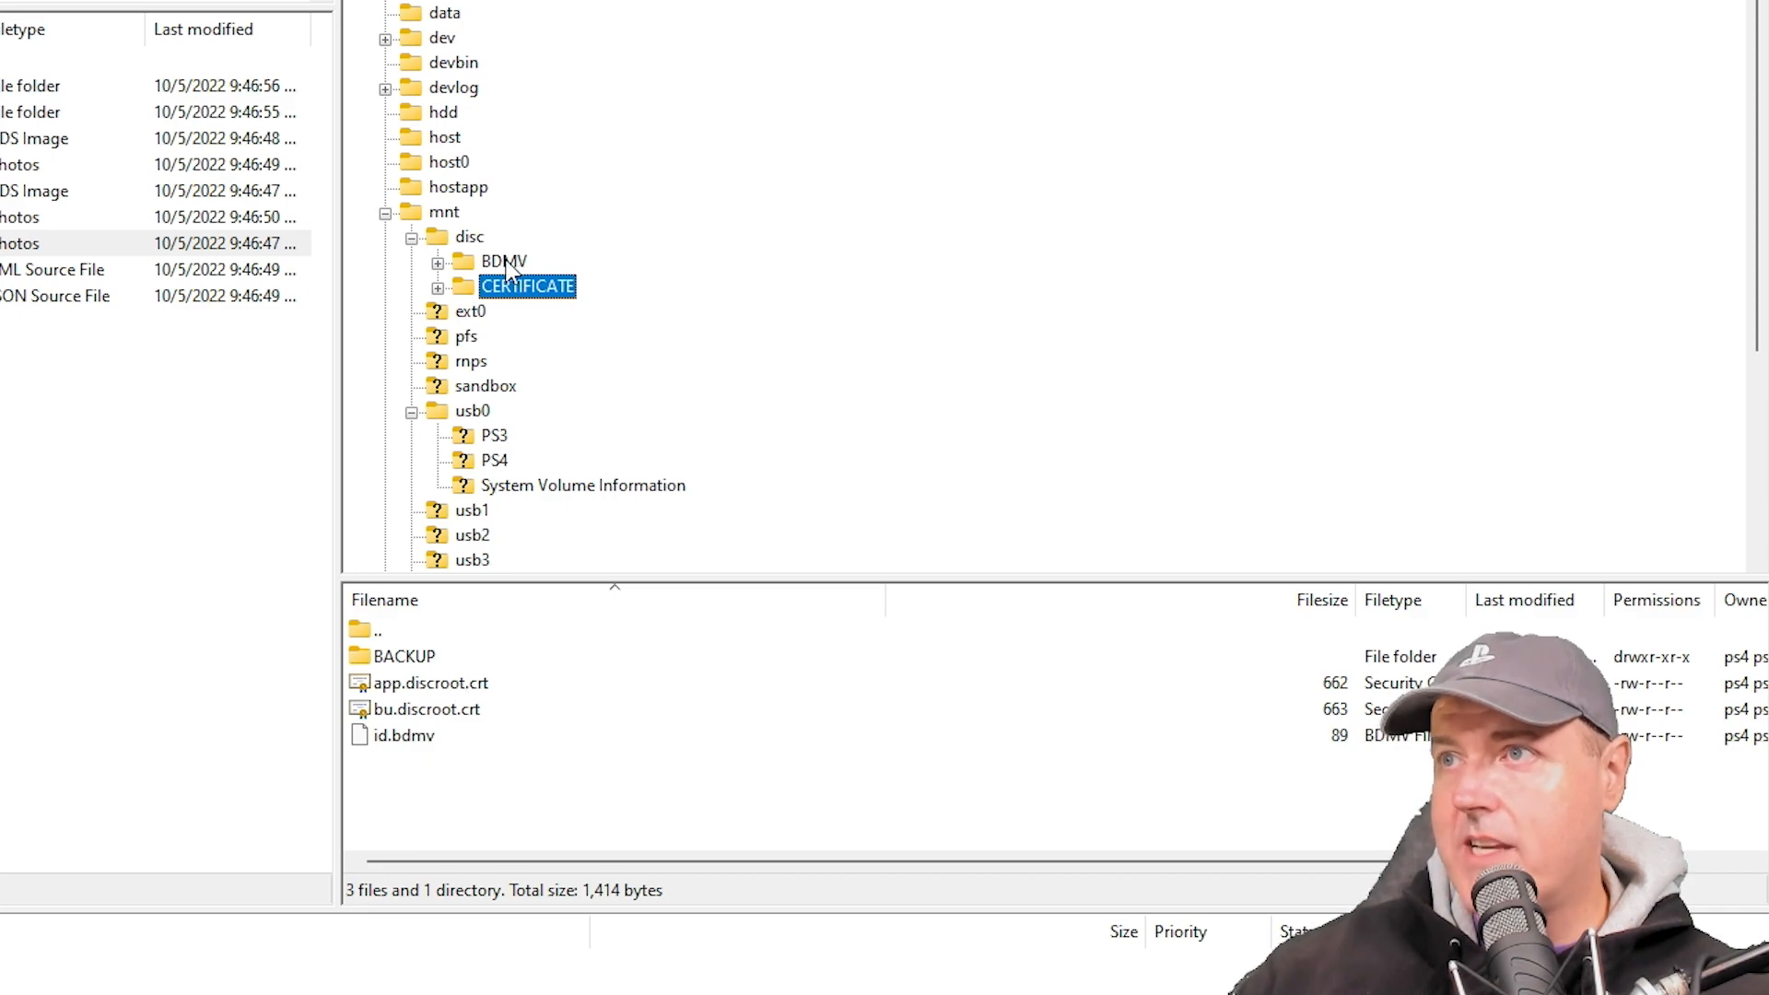
pyautogui.click(504, 260)
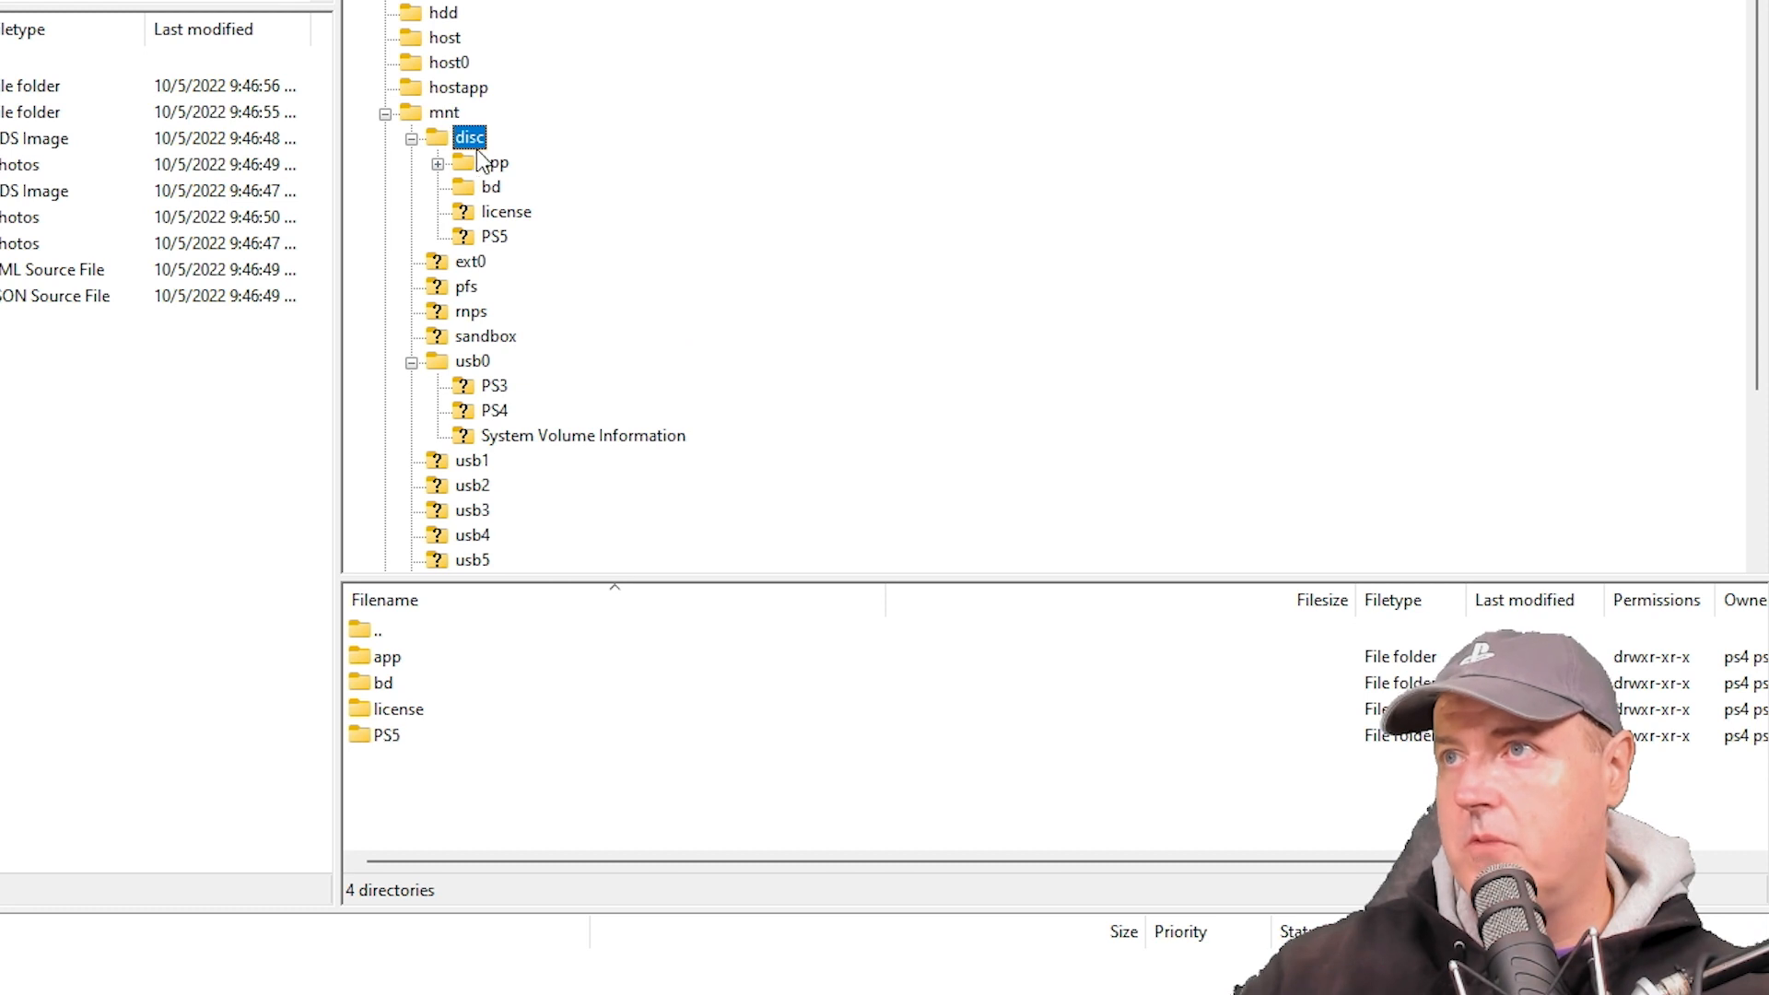
# Browse the disc's app/PPSA02483, bd, license and PS5/UPDATE folders, ending back in app
pyautogui.click(495, 164)
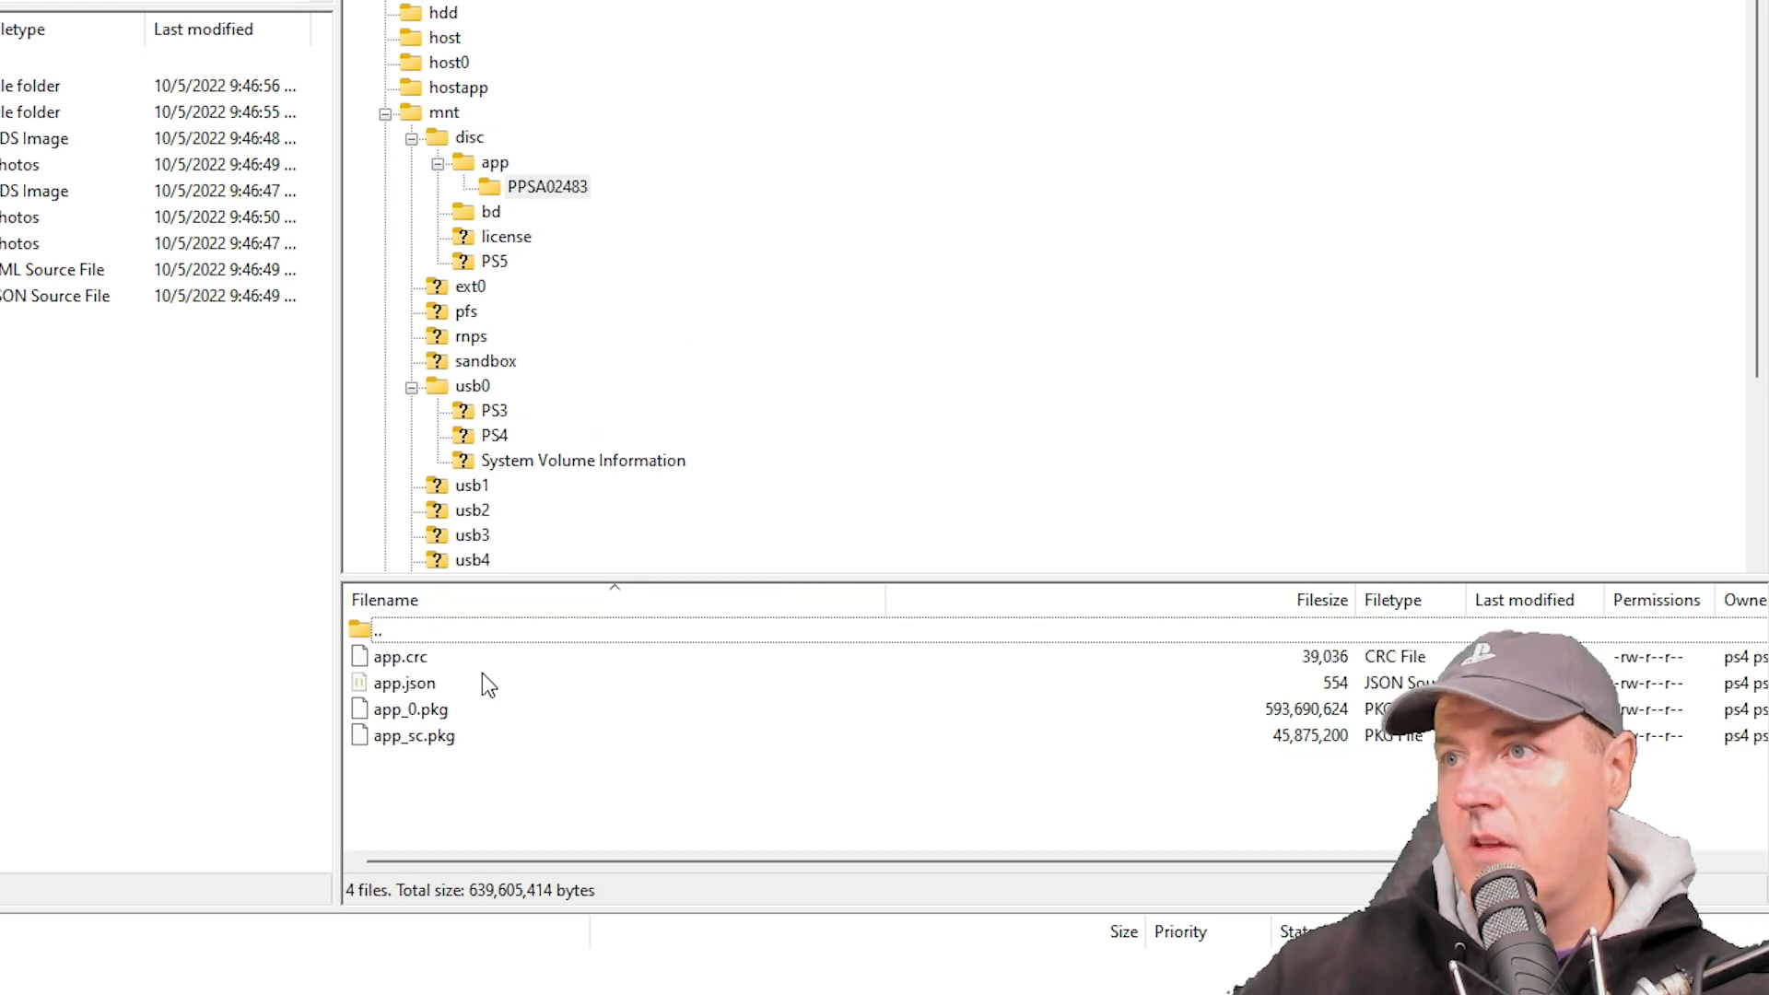
pyautogui.moveTo(439, 757)
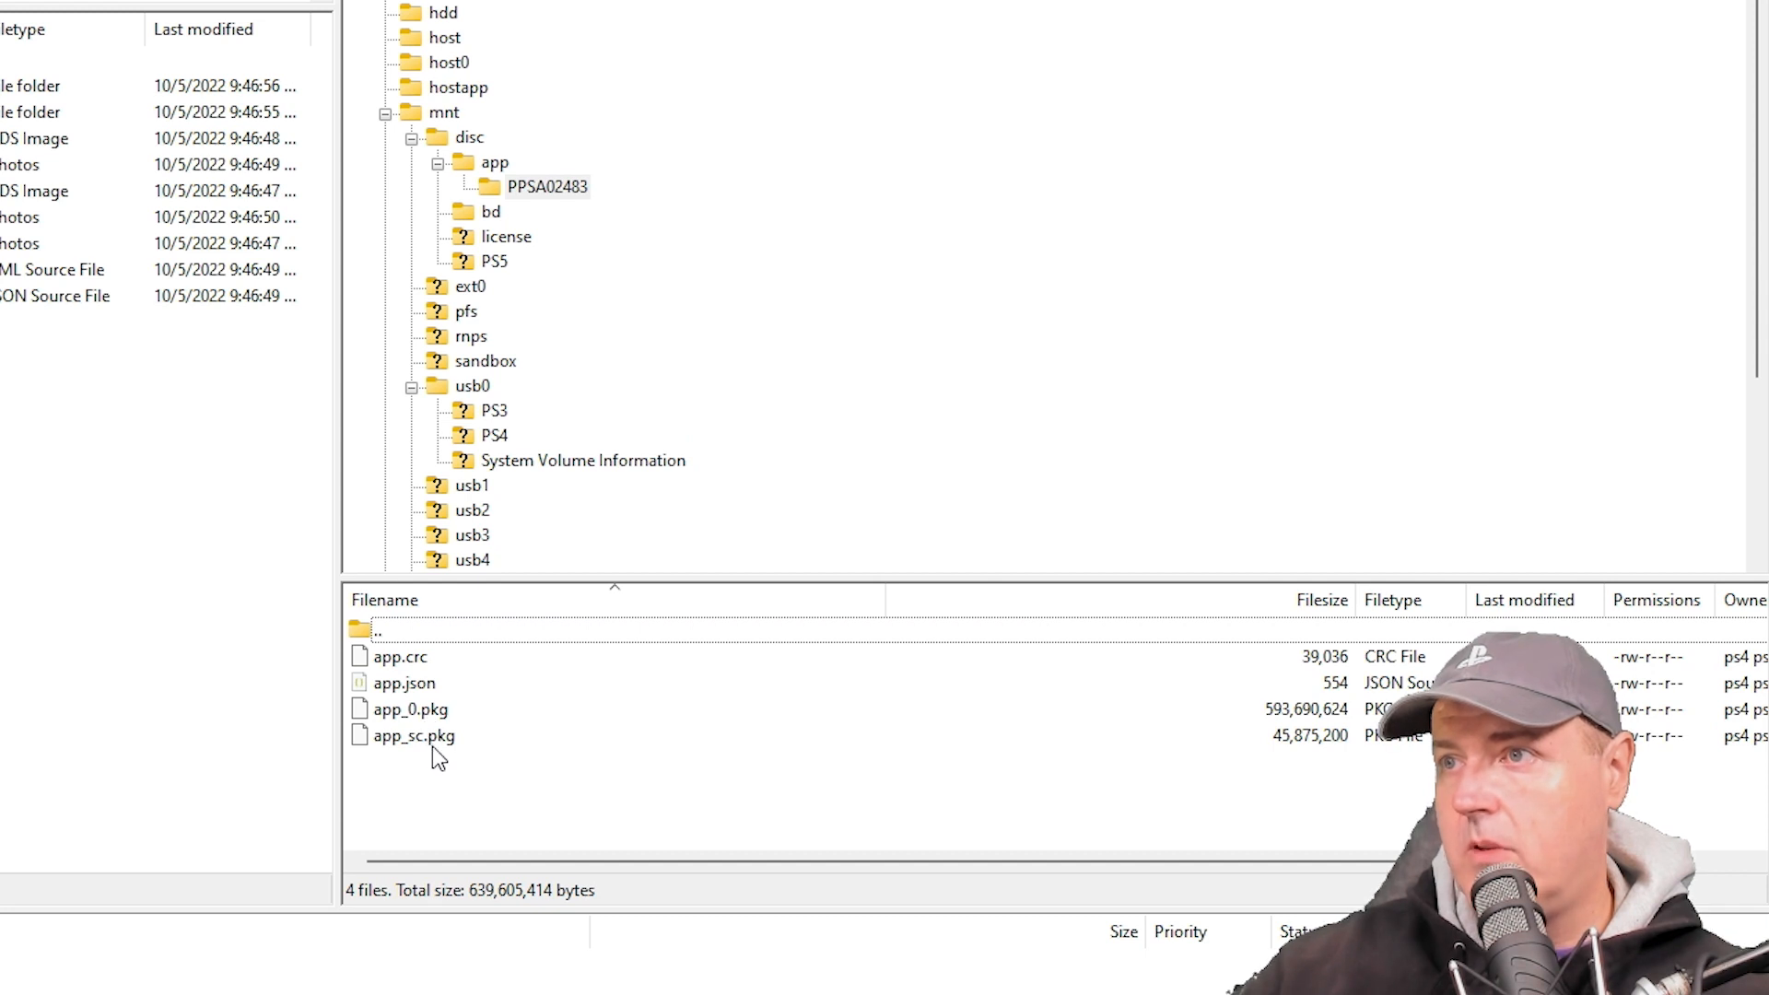
pyautogui.moveTo(485, 184)
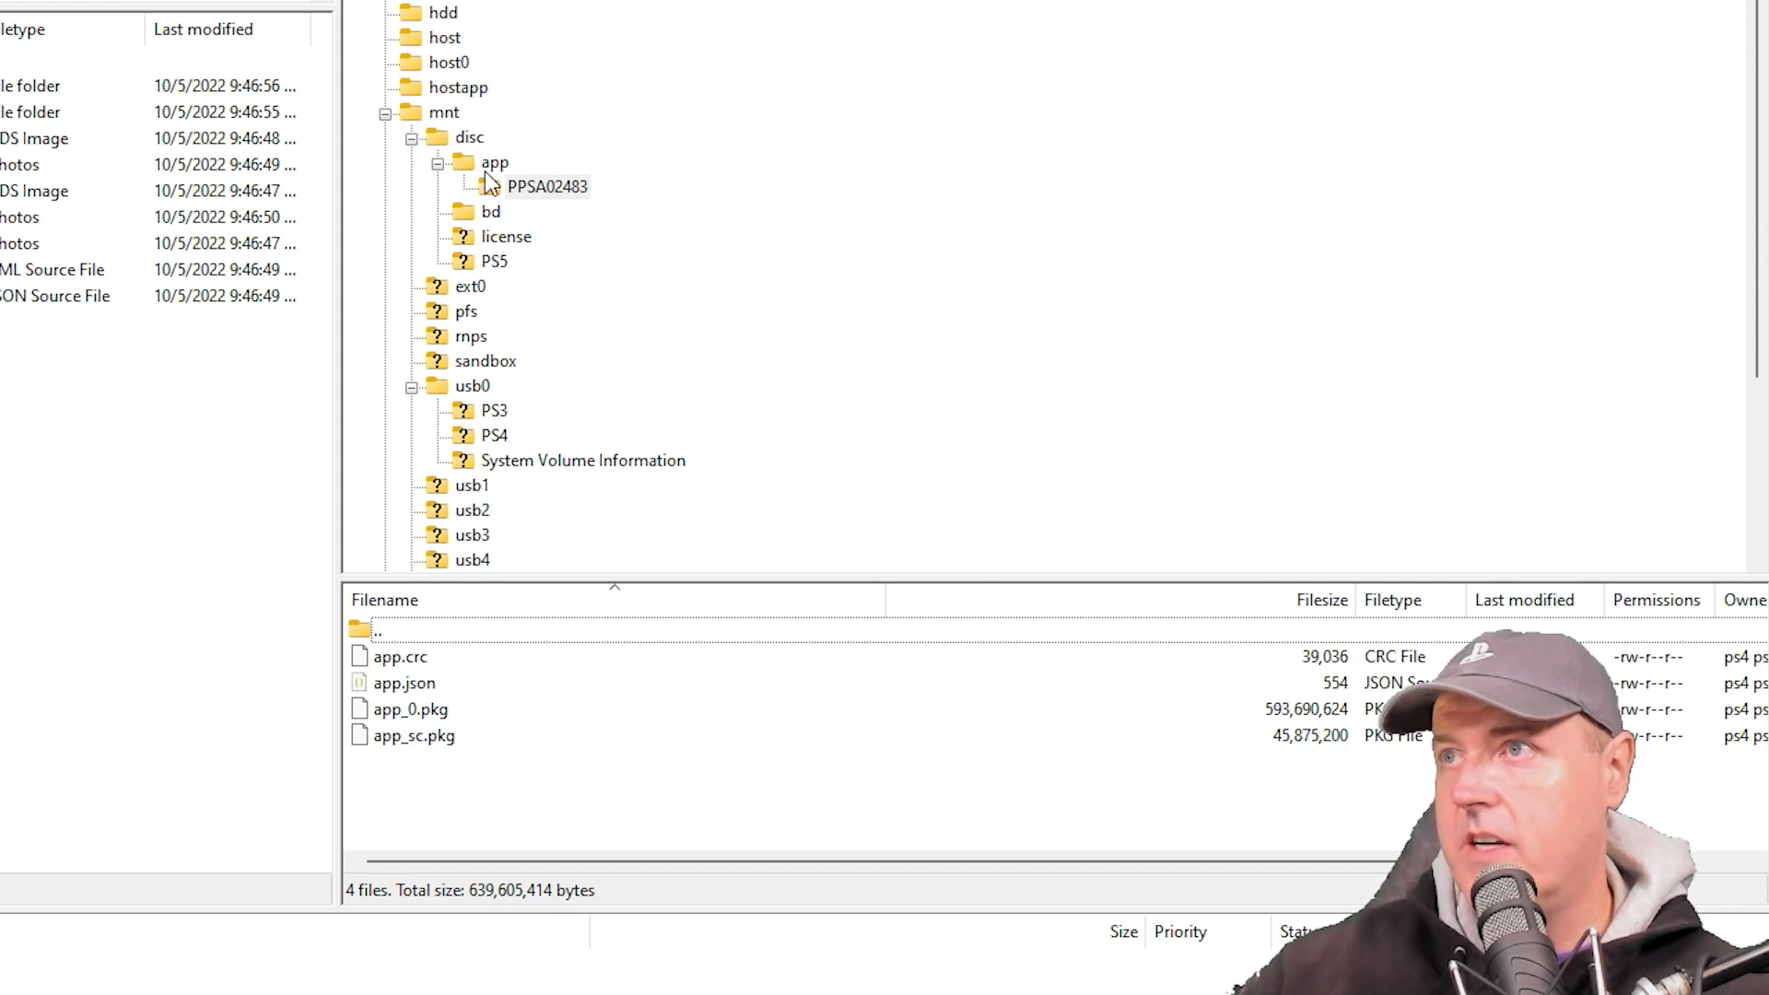
pyautogui.click(491, 212)
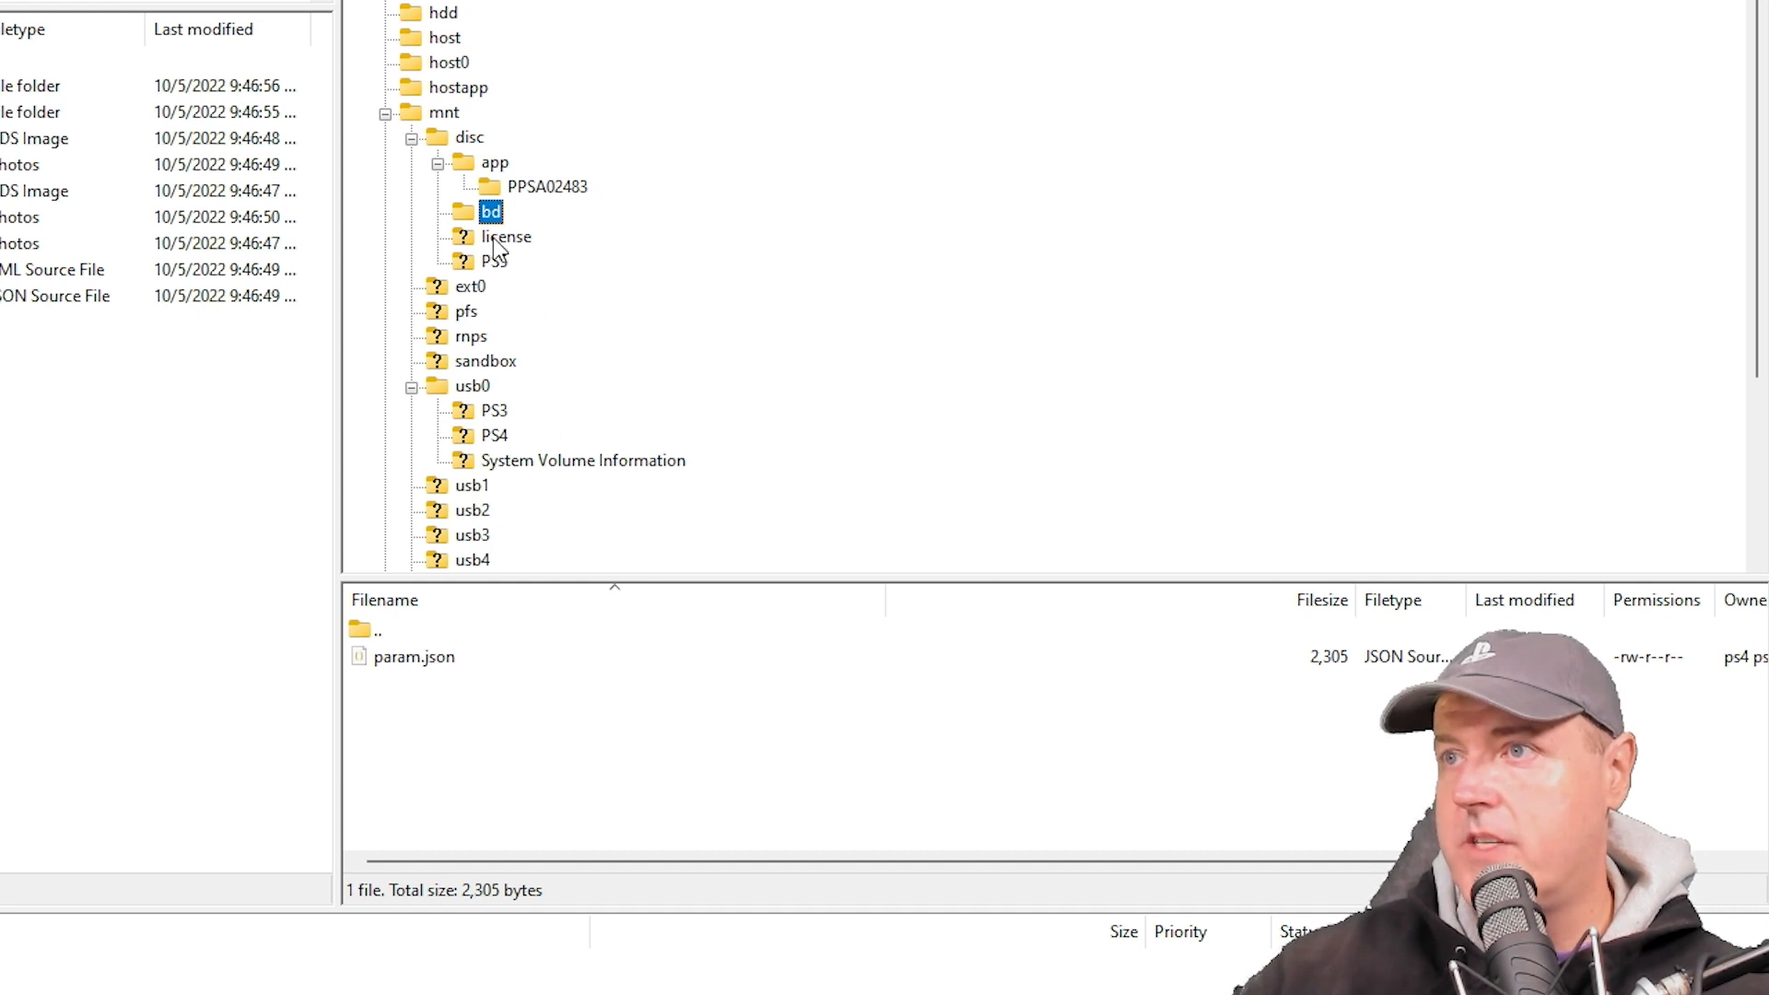
pyautogui.click(505, 236)
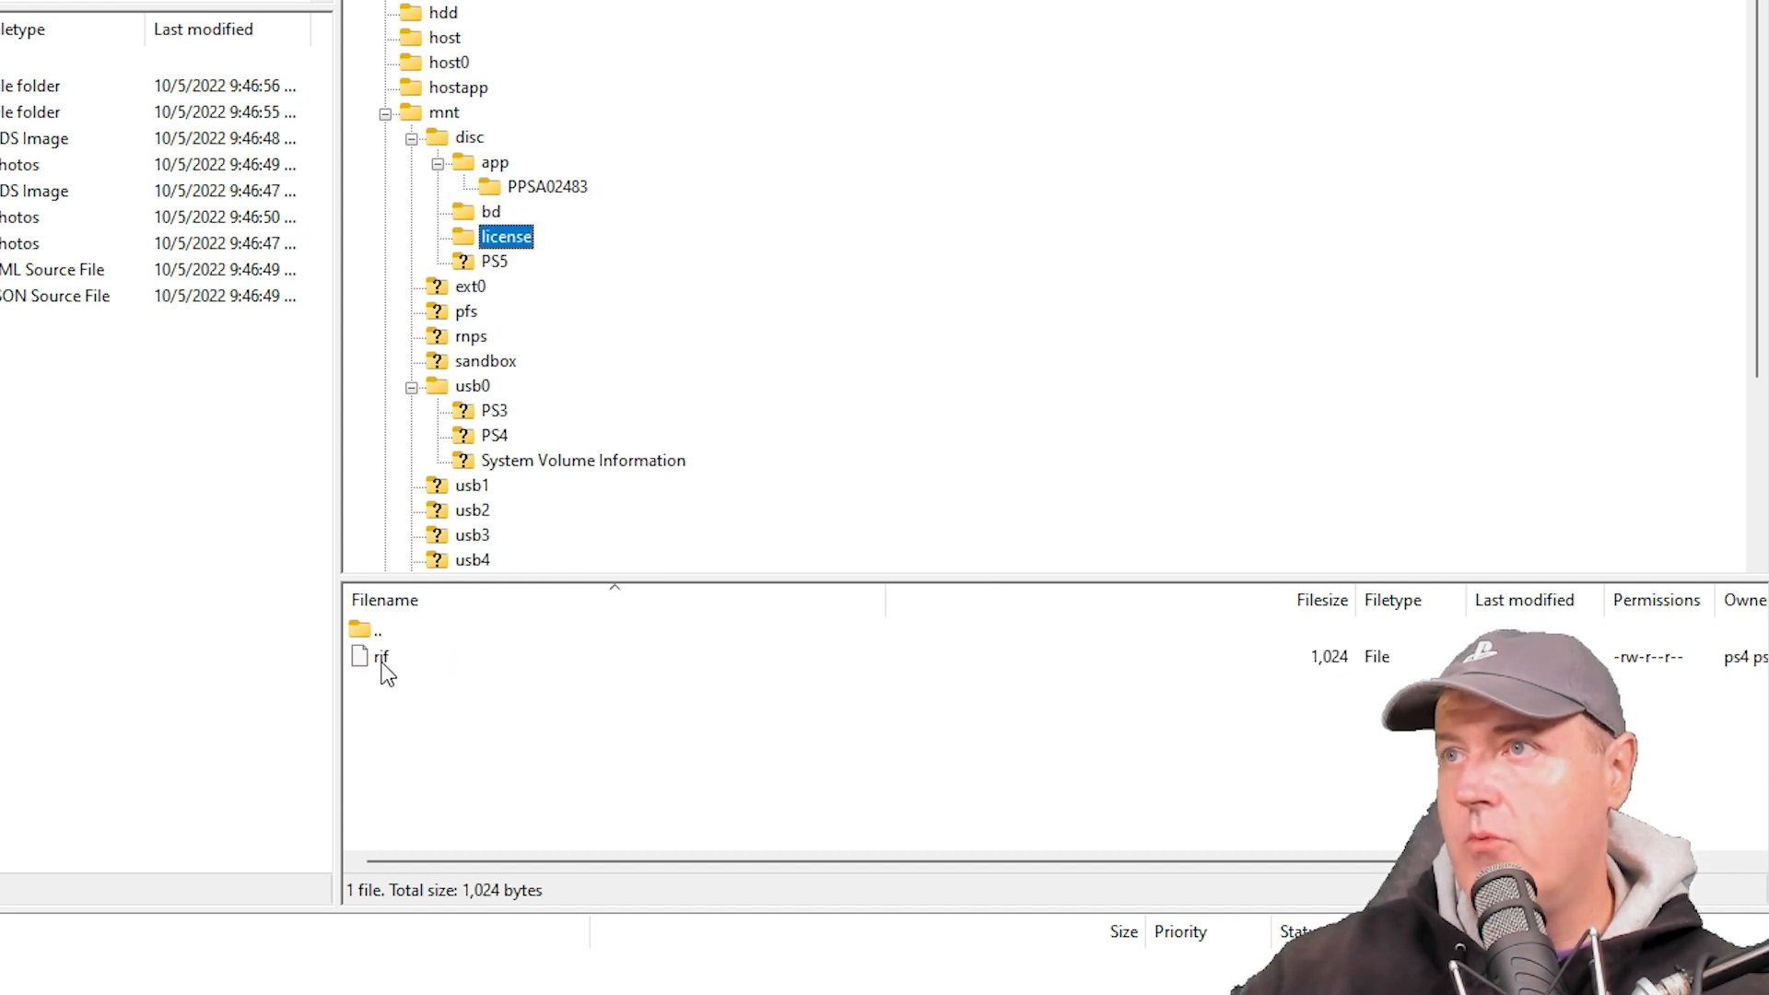
pyautogui.click(494, 260)
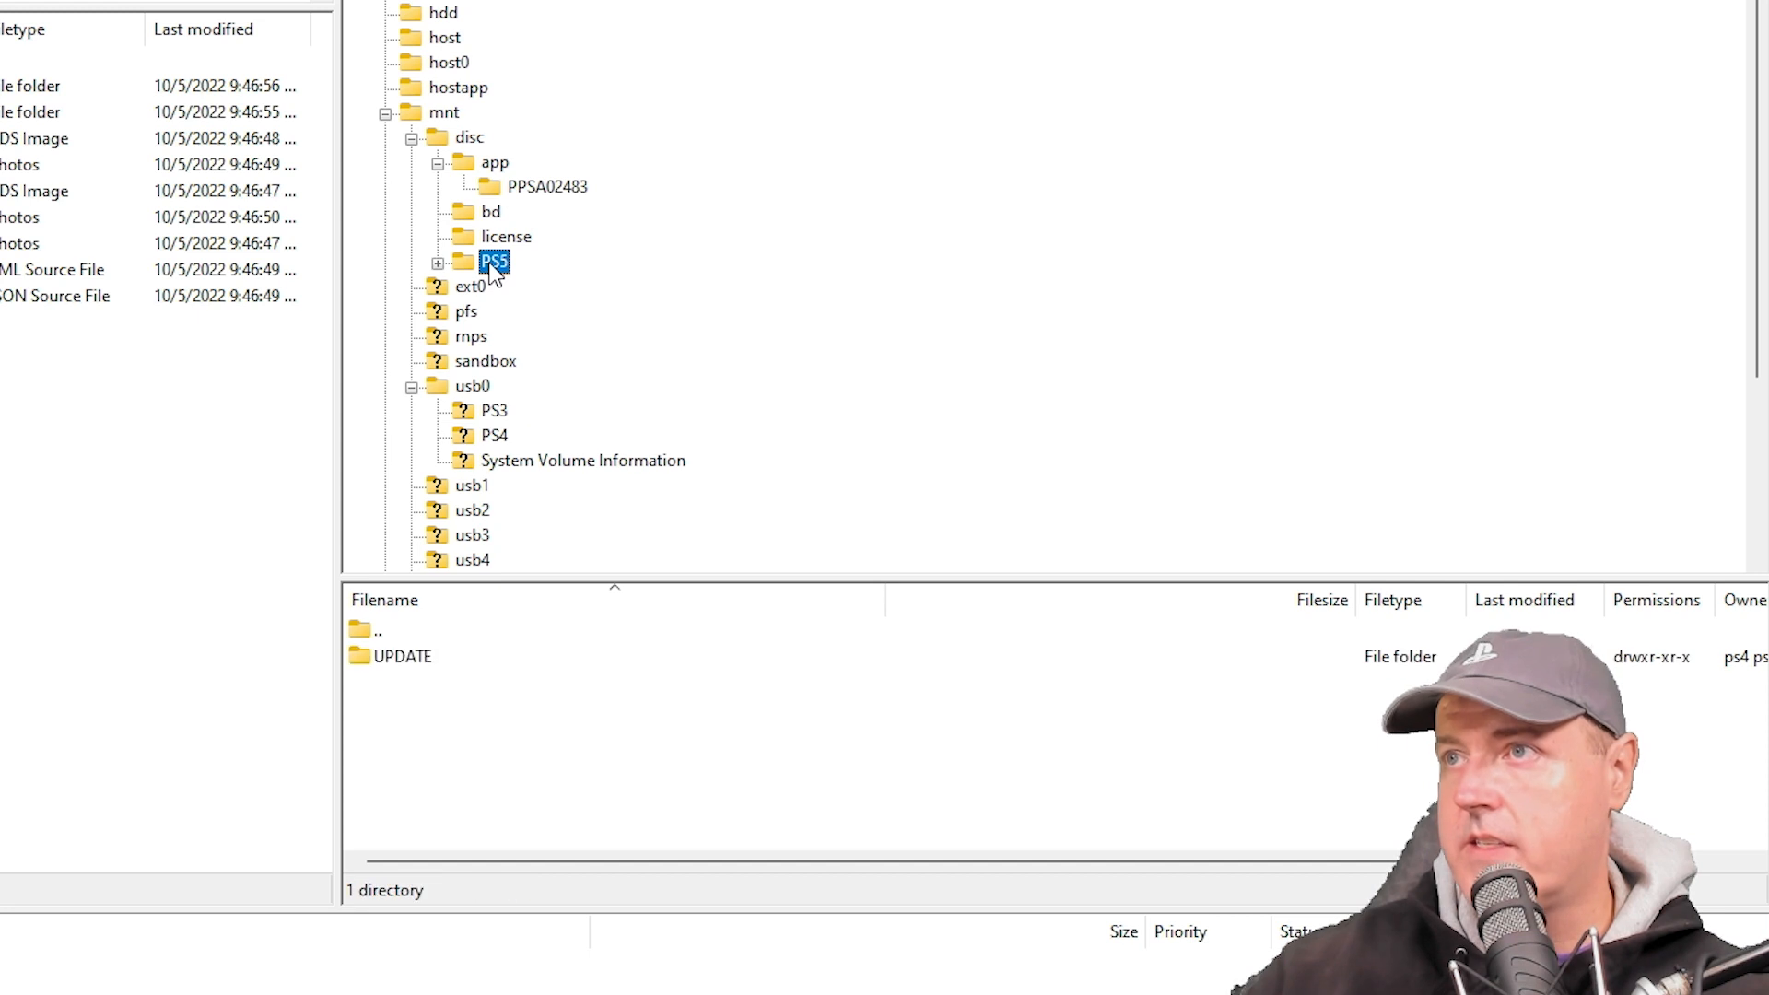
pyautogui.moveTo(538, 252)
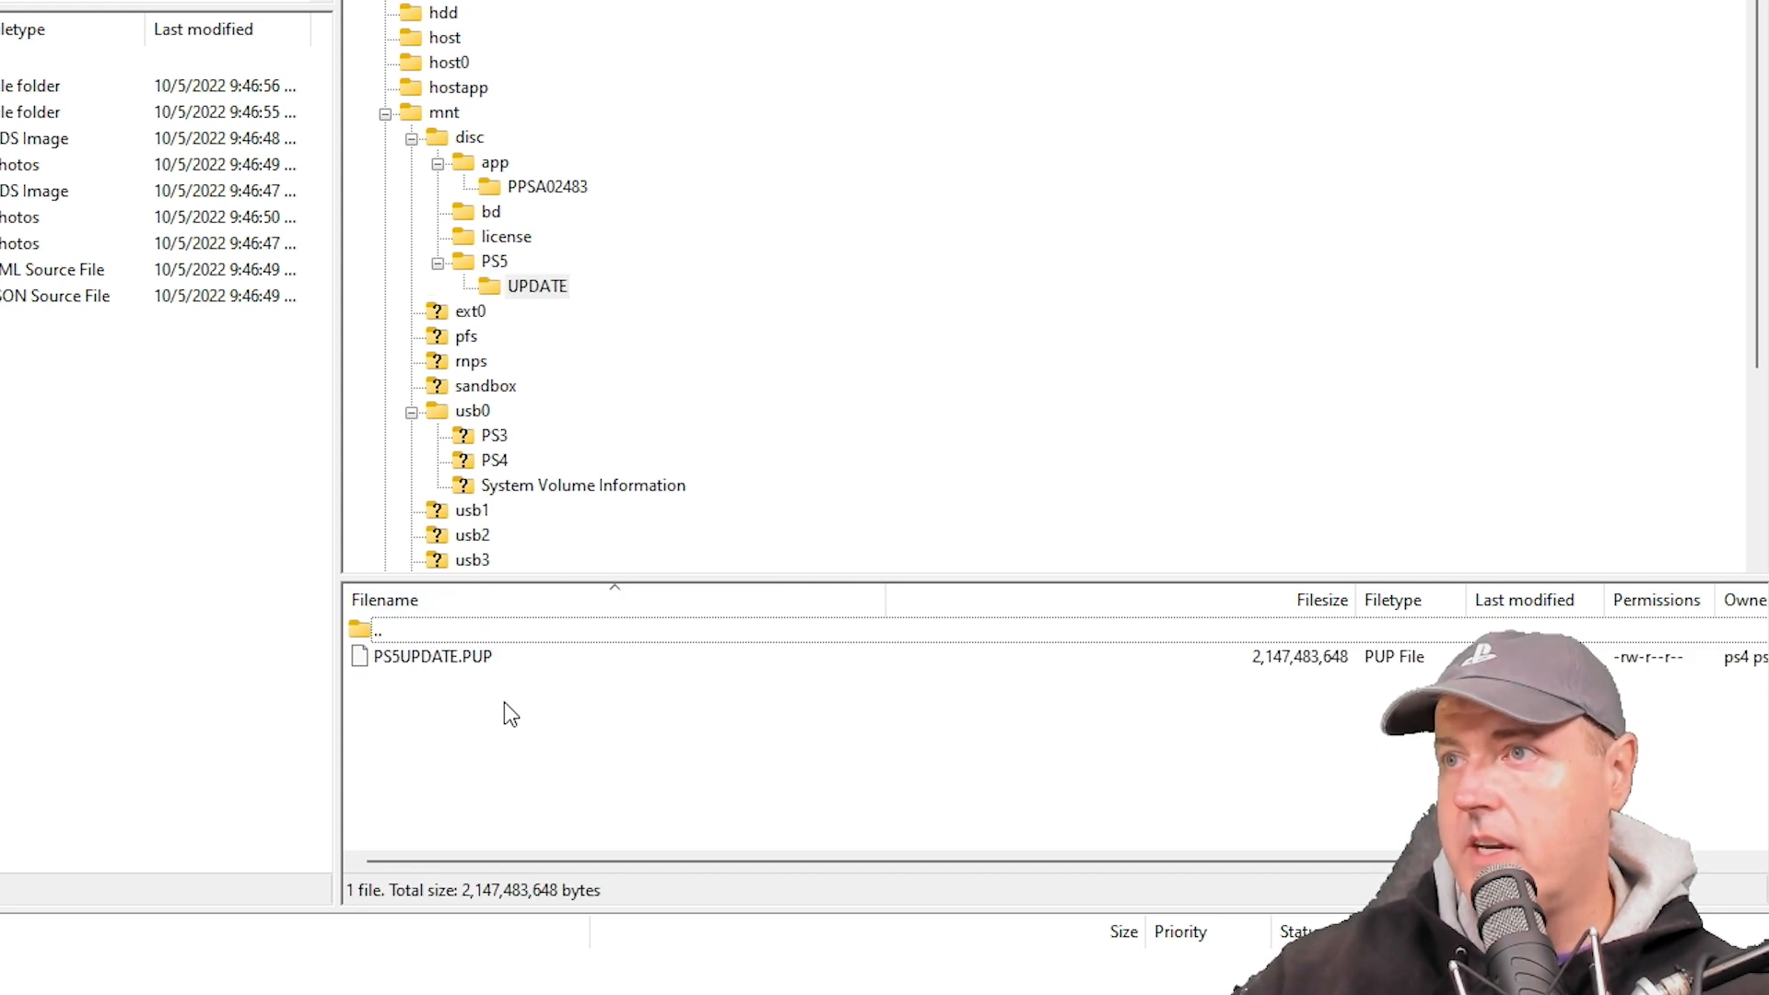
pyautogui.moveTo(474, 674)
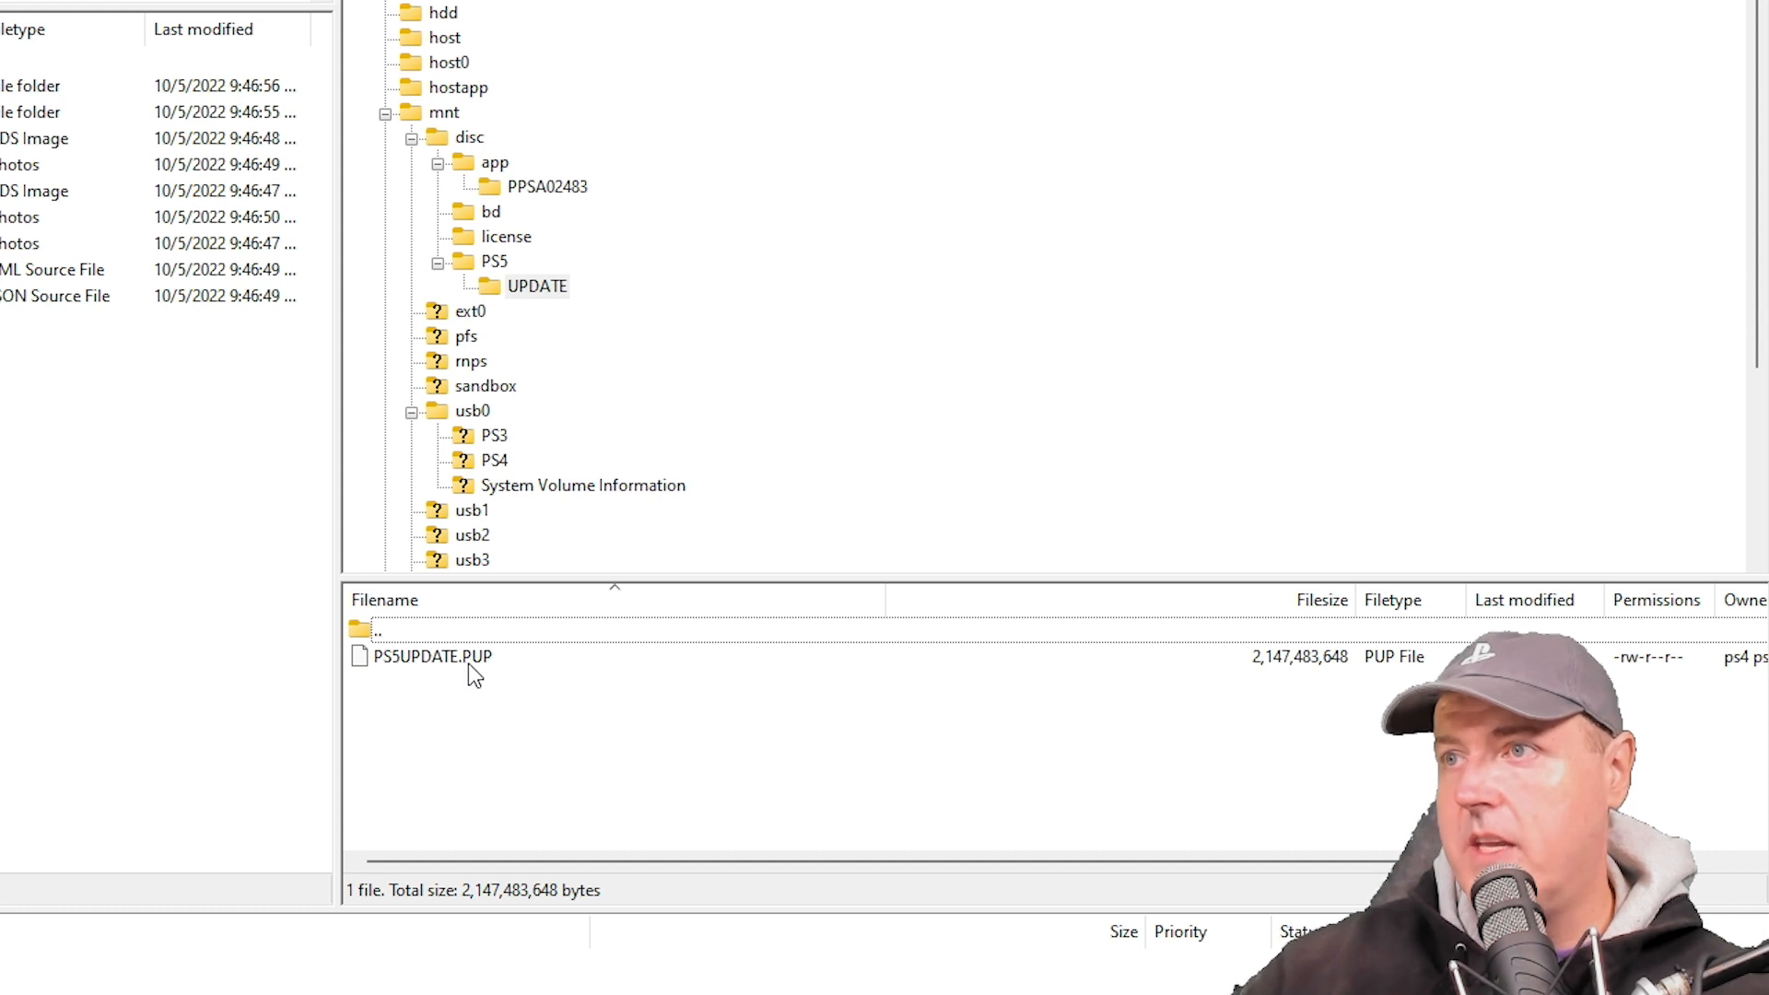
pyautogui.moveTo(501, 667)
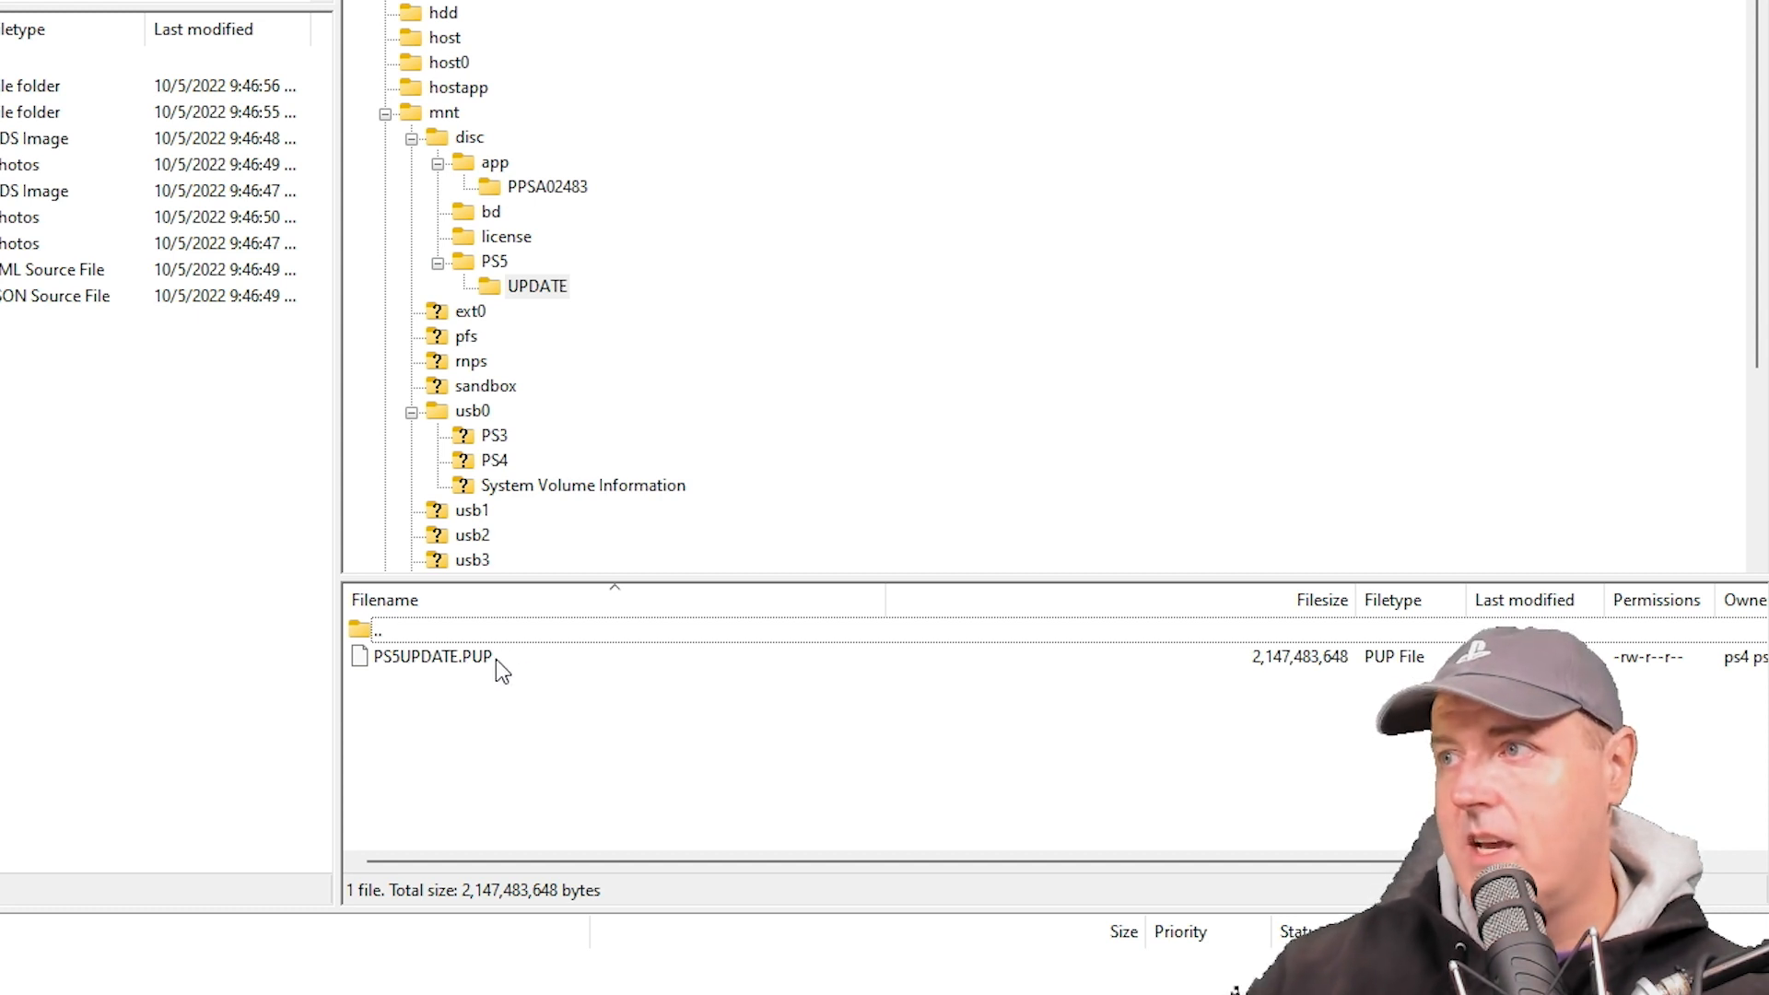
pyautogui.moveTo(450, 669)
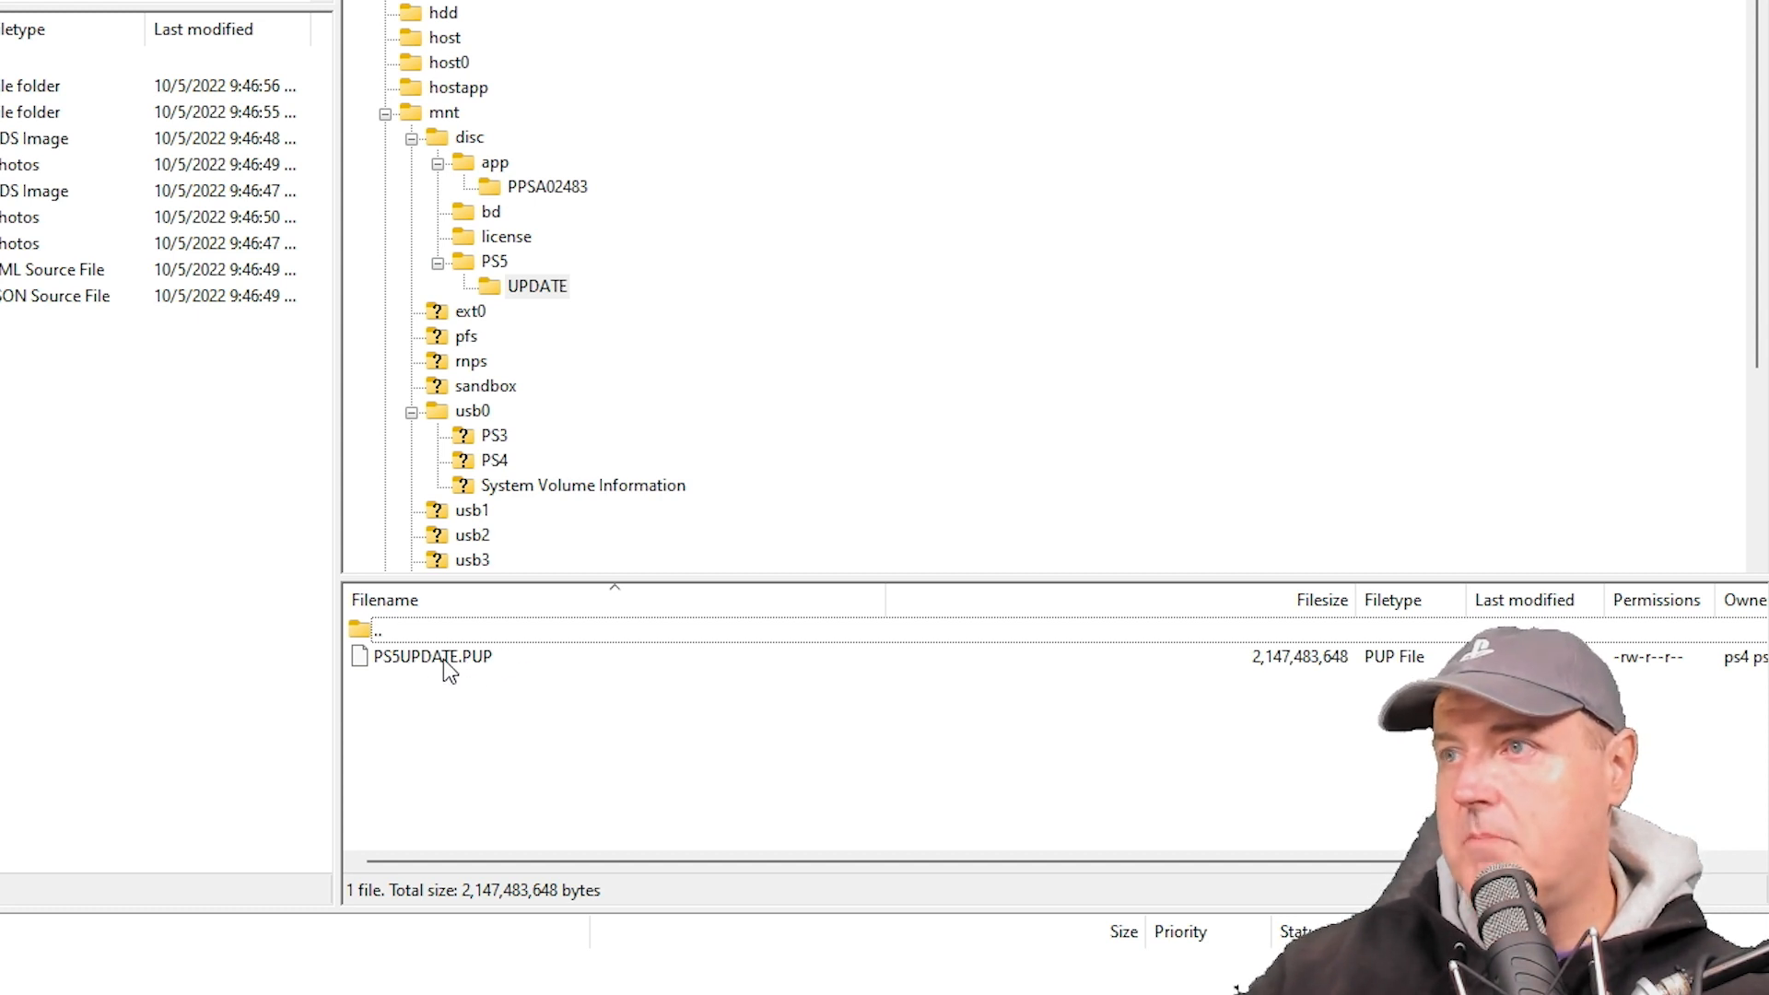
pyautogui.moveTo(540, 260)
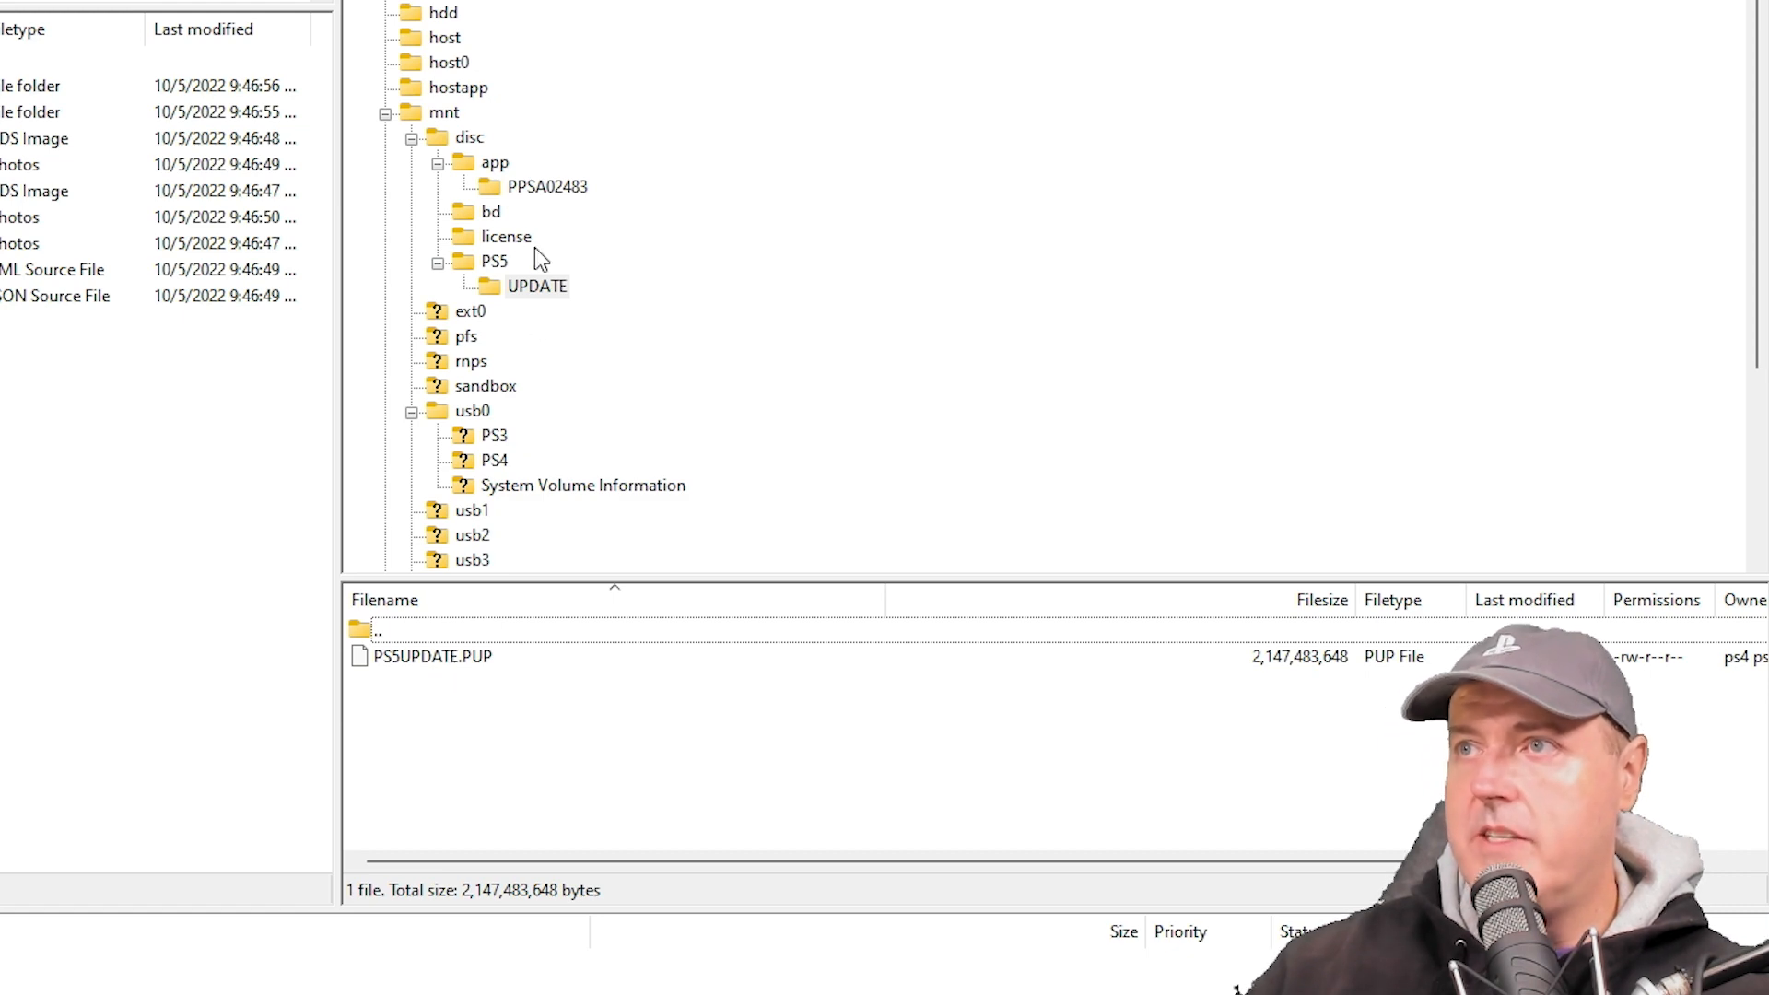
pyautogui.click(494, 162)
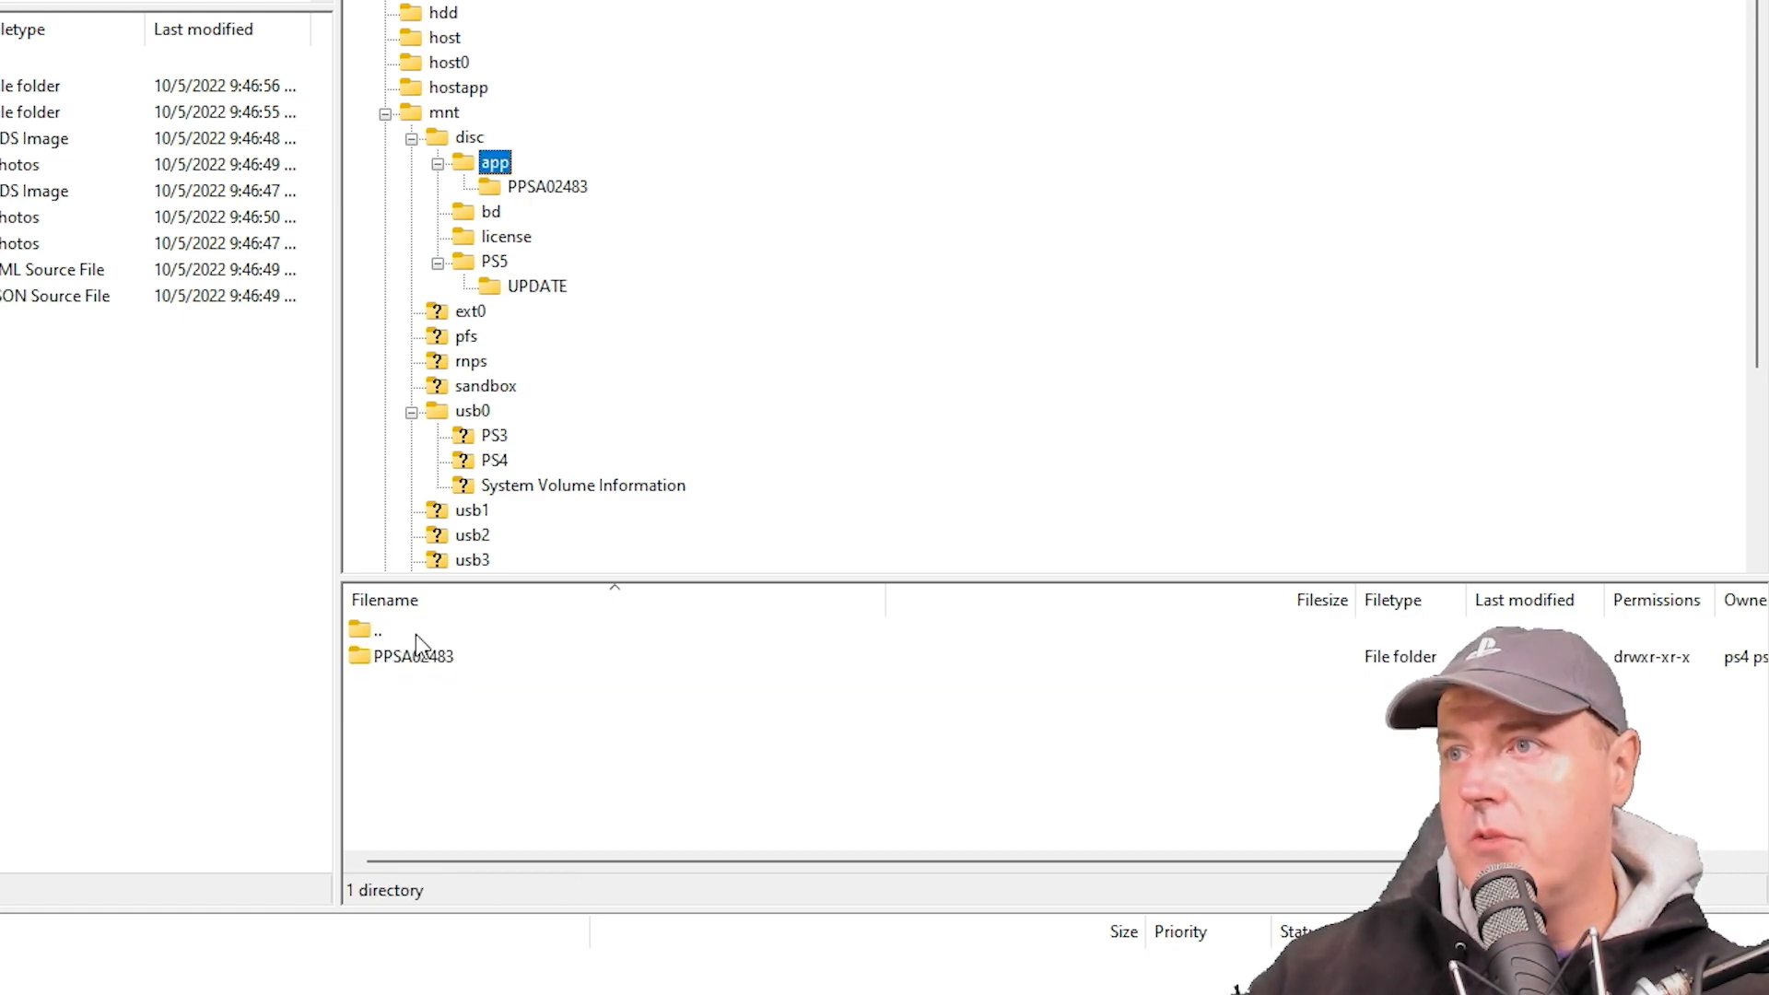